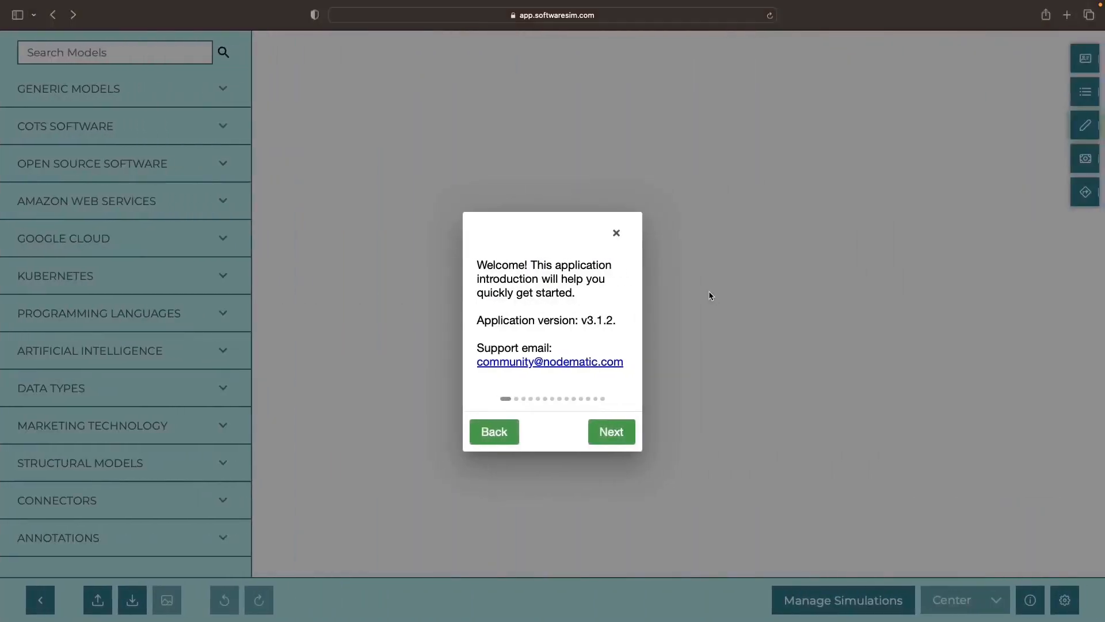
{"action": "mouse_move", "coordinate": [608, 256]}
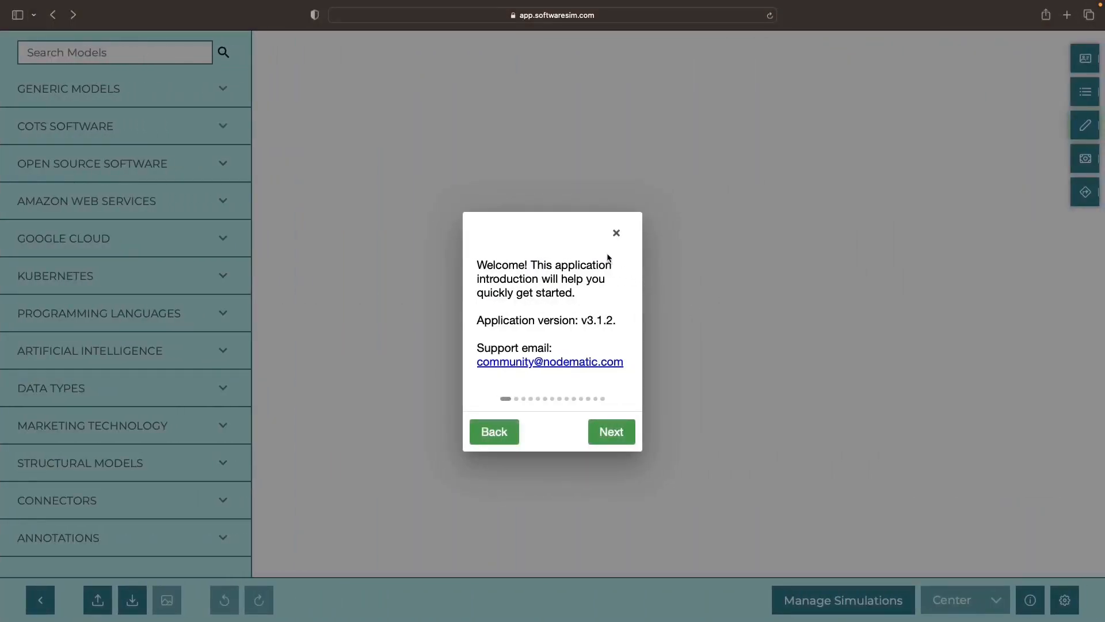
{"action": "mouse_move", "coordinate": [616, 234]}
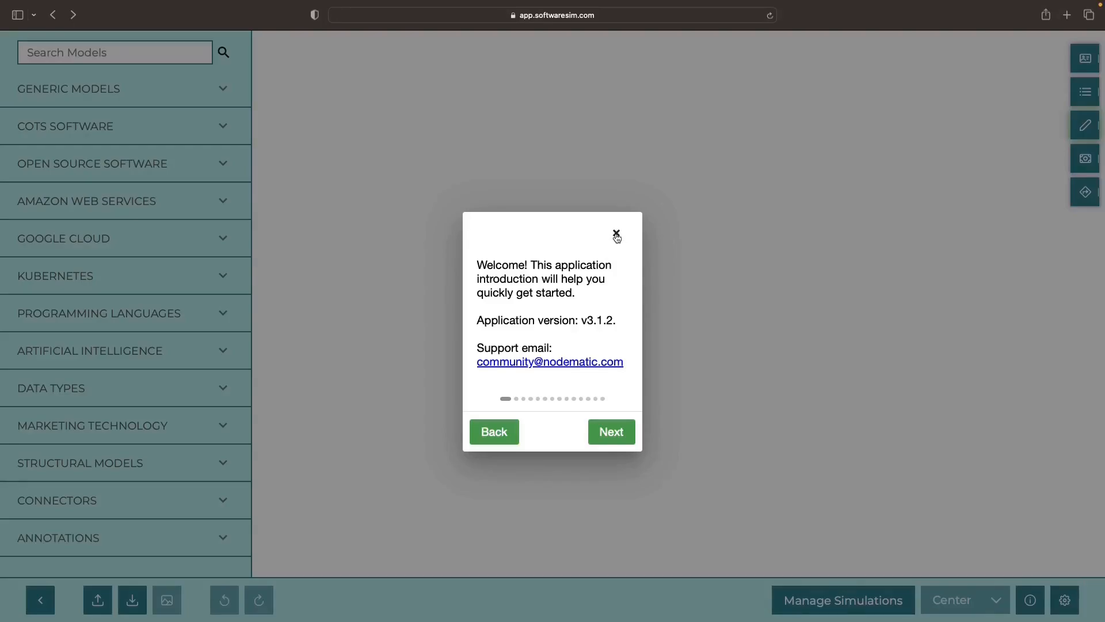
- Close the SoftwareSim welcome dialog to reveal the empty modeling canvas
{"action": "left_click", "coordinate": [615, 234]}
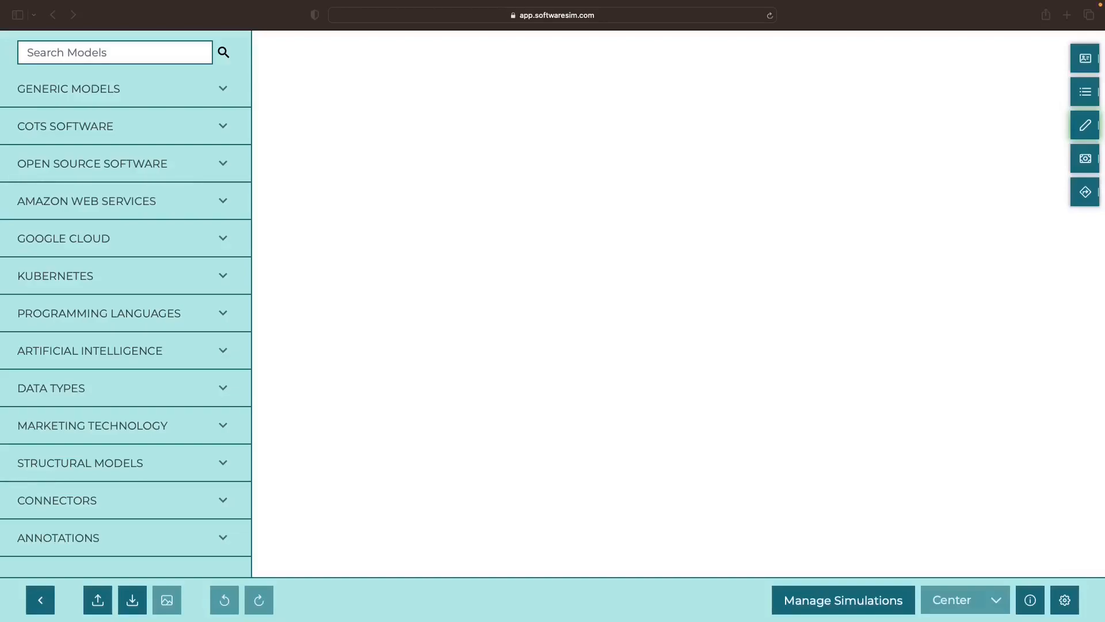
{"action": "mouse_move", "coordinate": [172, 150]}
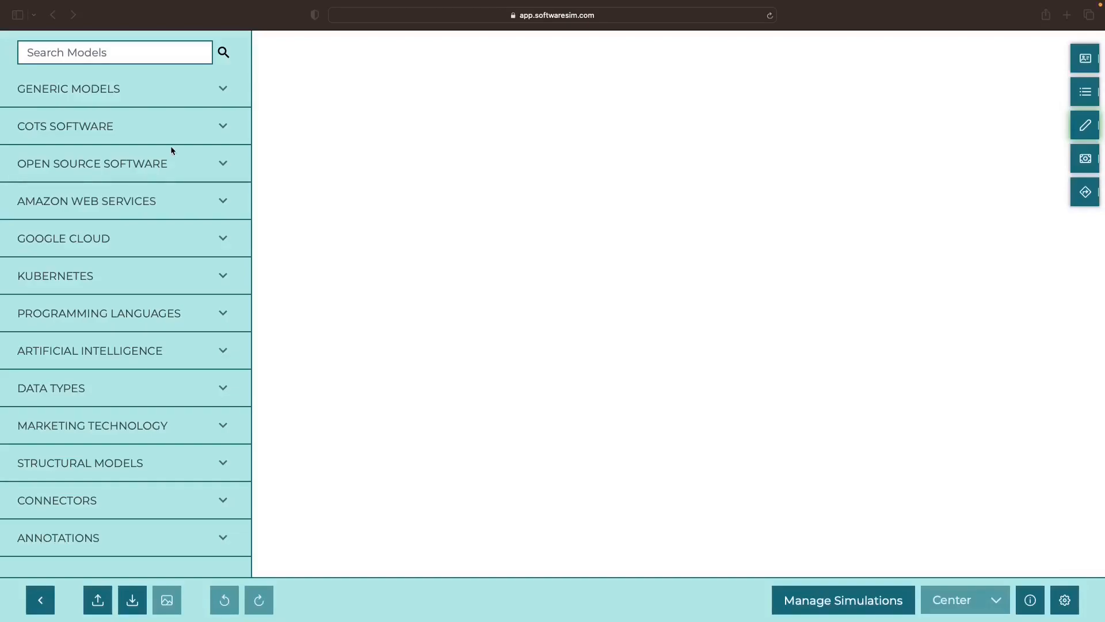
- Add a Video Data node described 'We want to create…' video chapters and save it
{"action": "type", "text": "video"}
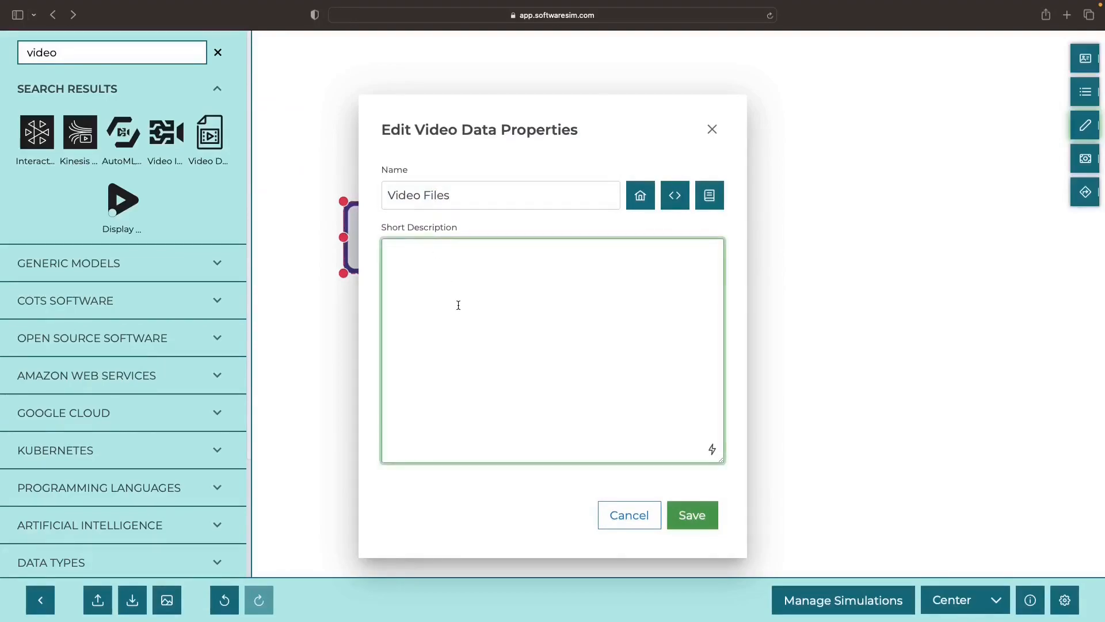
{"action": "type", "text": "We want to create"}
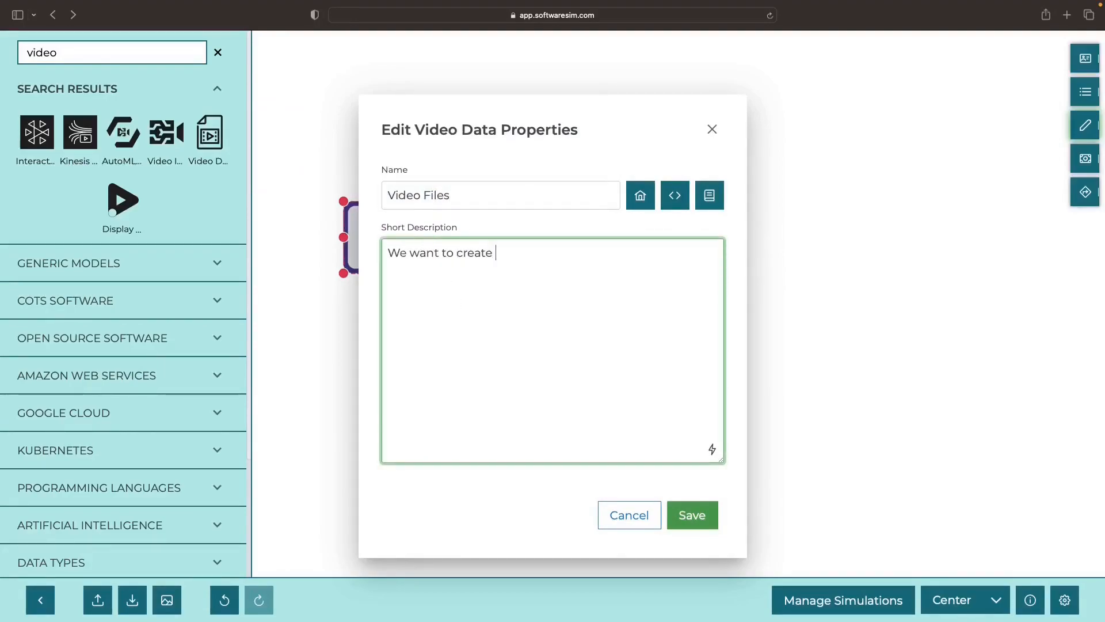
{"action": "left_click", "coordinate": [691, 514]}
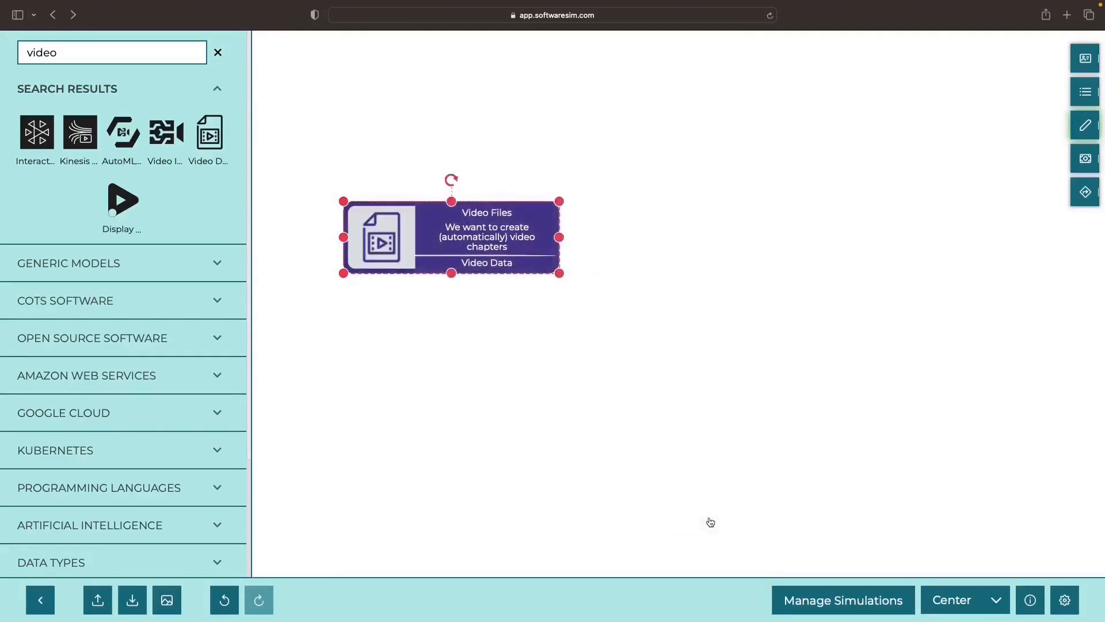
- Add a described Cloud Storage node and connect it to Video Files with an arrow
{"action": "type", "text": "c"}
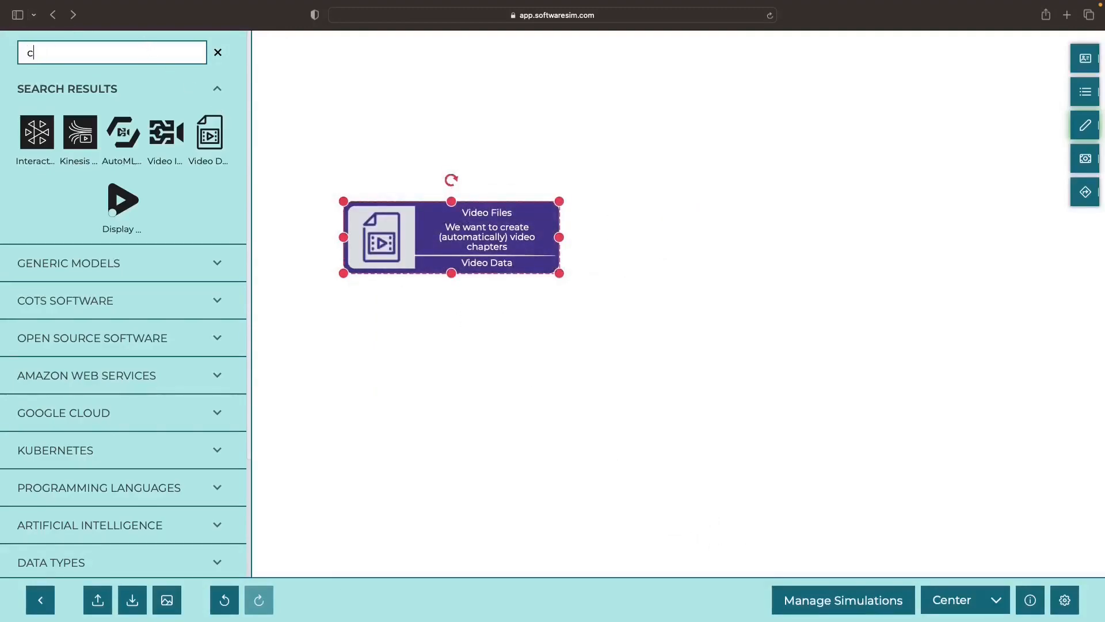
{"action": "type", "text": "loud stor"}
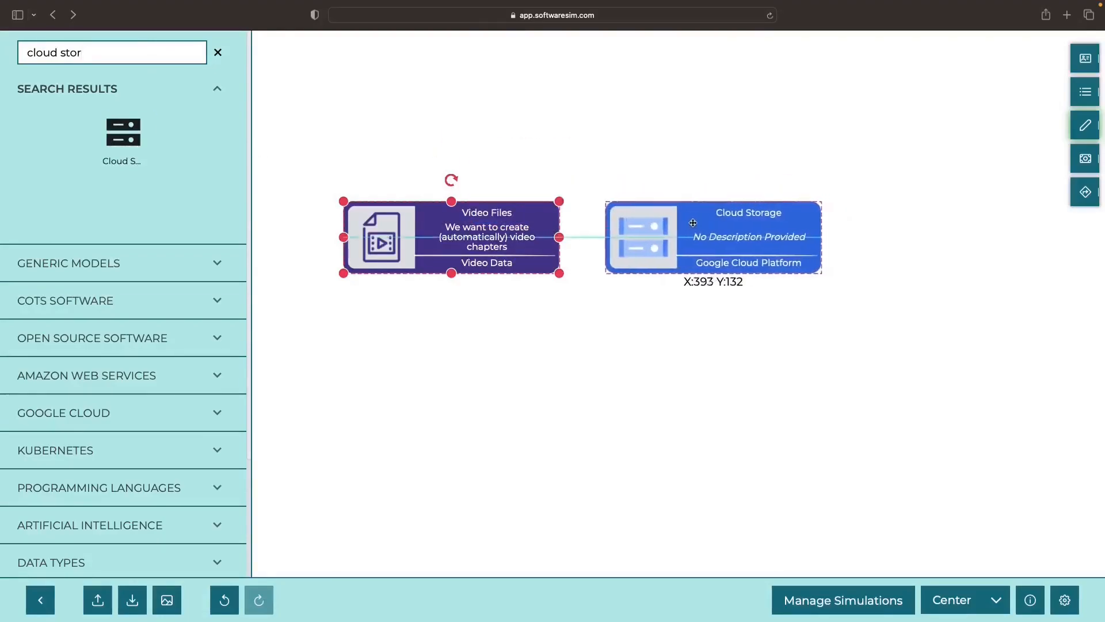
{"action": "double_click", "coordinate": [692, 223]}
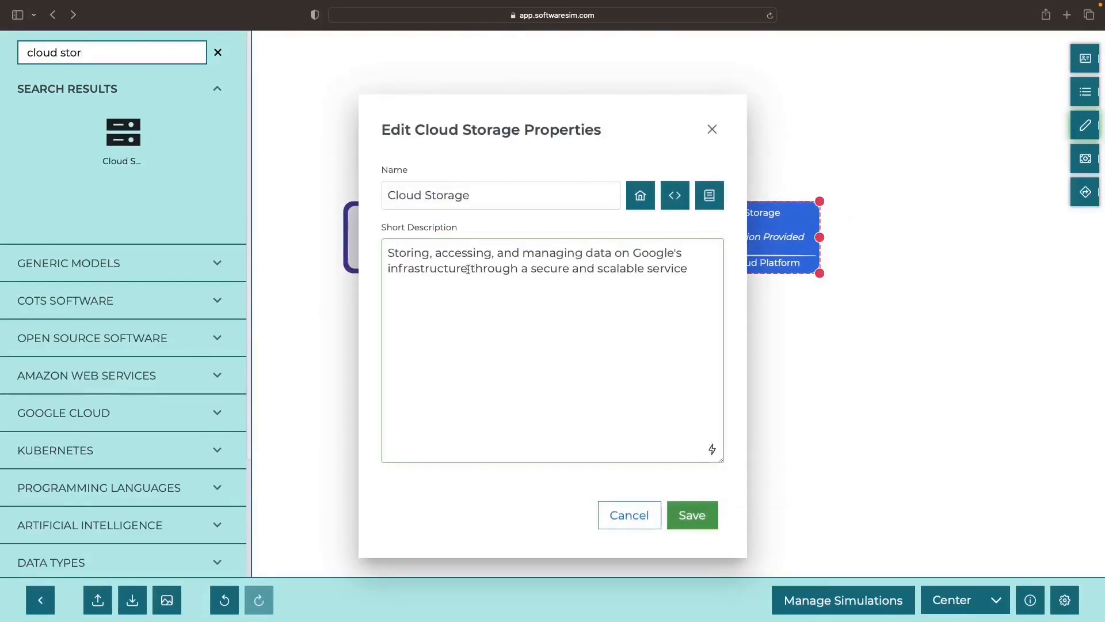
{"action": "left_click", "coordinate": [692, 515]}
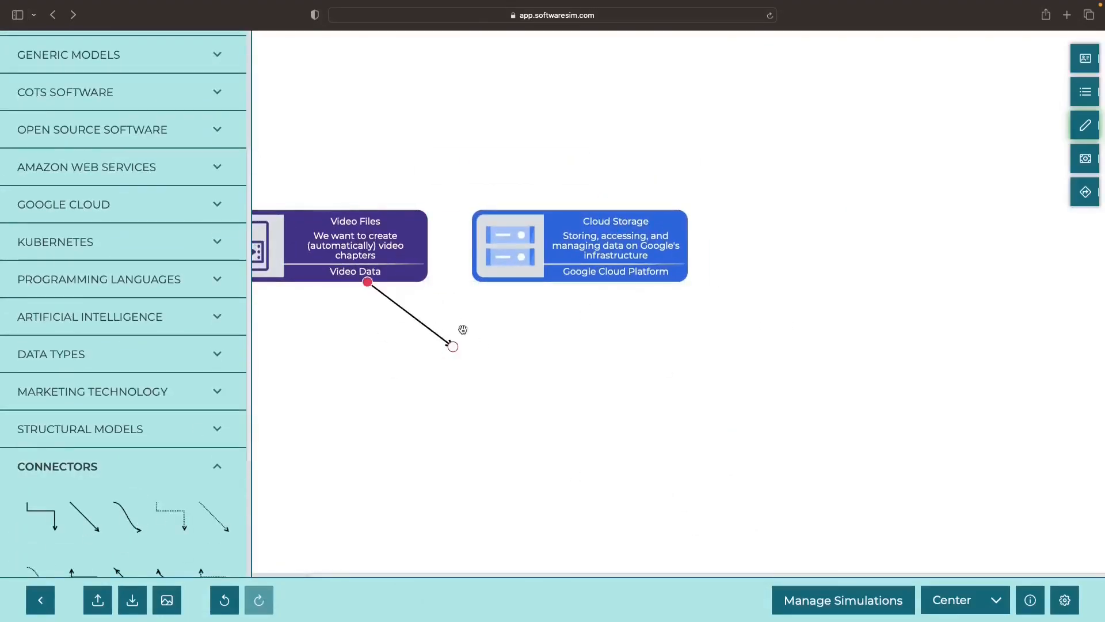
{"action": "type", "text": "cloud stor"}
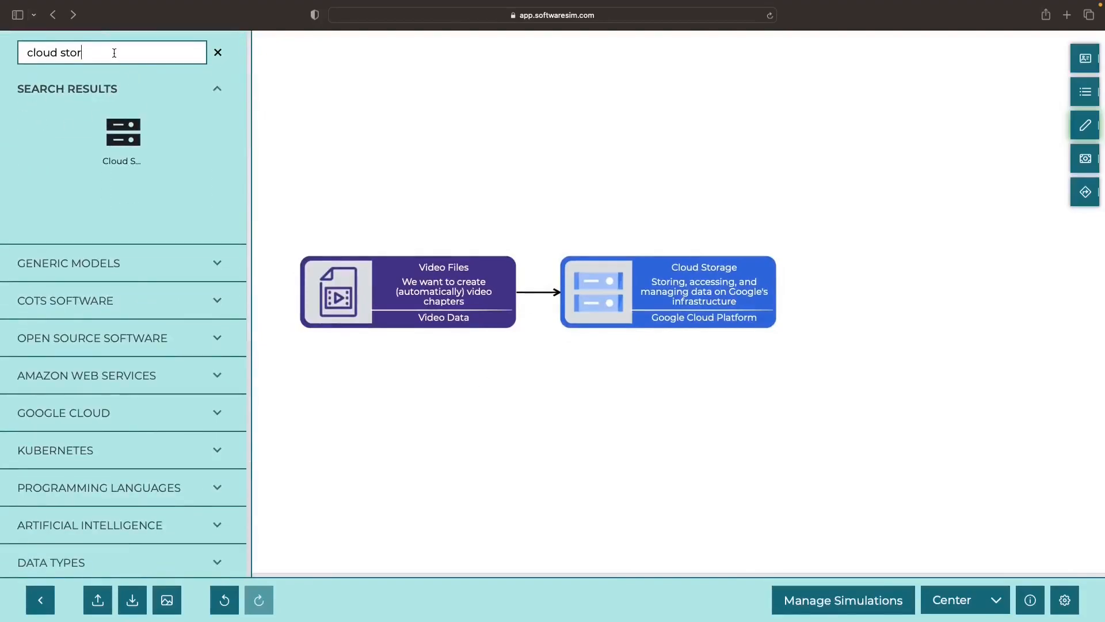
- Add a Kubeflow Pipeline node describing video-frame extraction for AI-based categorization
{"action": "type", "text": "kubeflow"}
{"action": "type", "text": "Extraction of vi"}
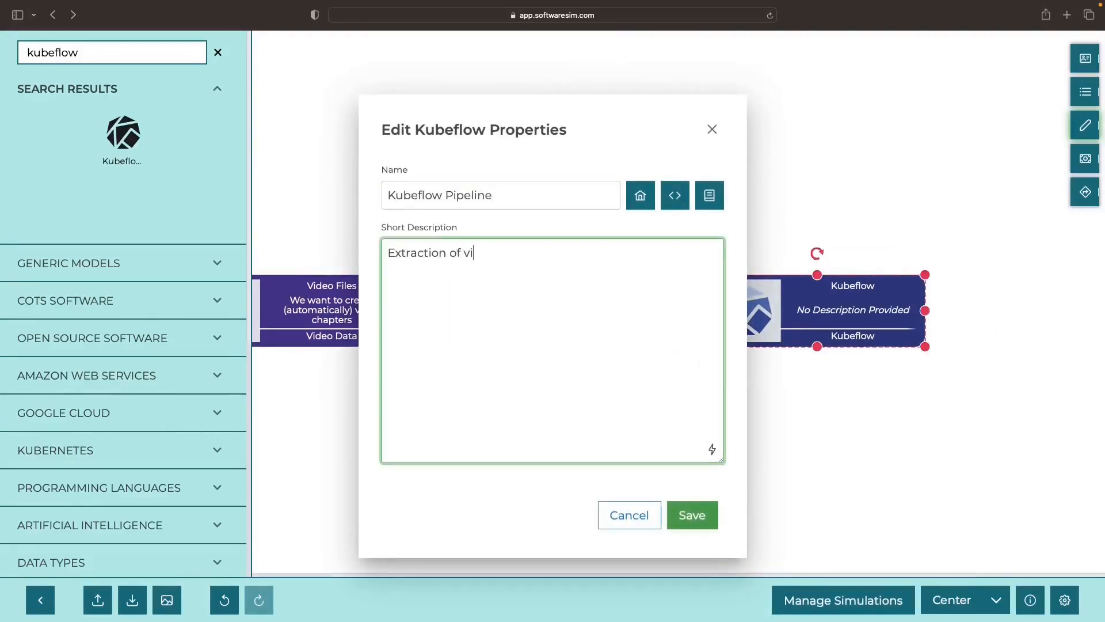
{"action": "type", "text": "deo frames, from the videos, for AI-based categoriz"}
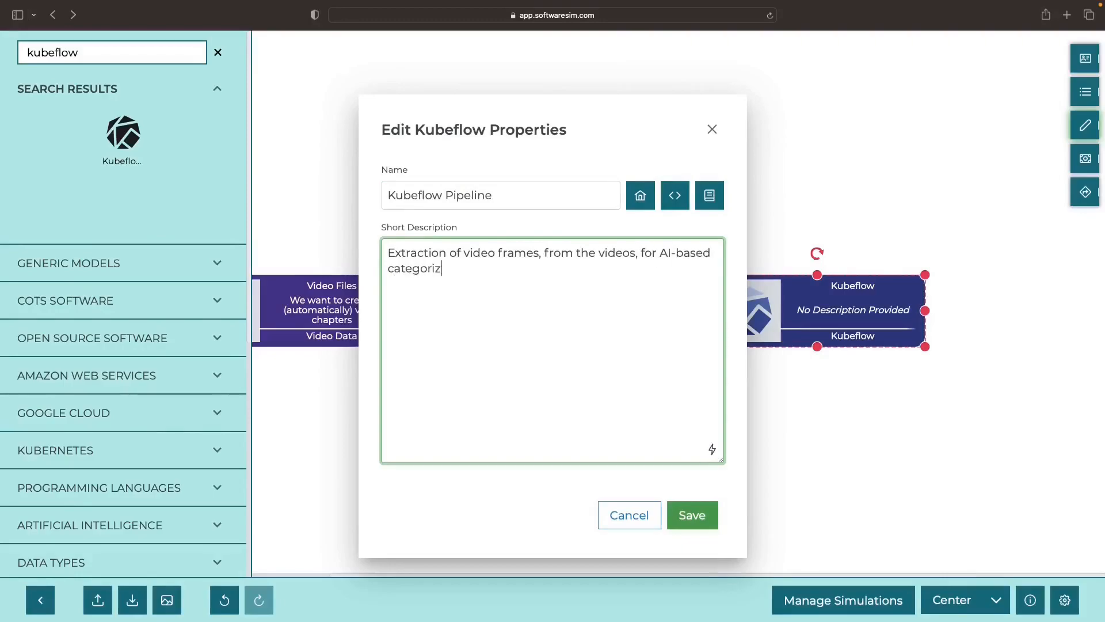
{"action": "left_click", "coordinate": [692, 515]}
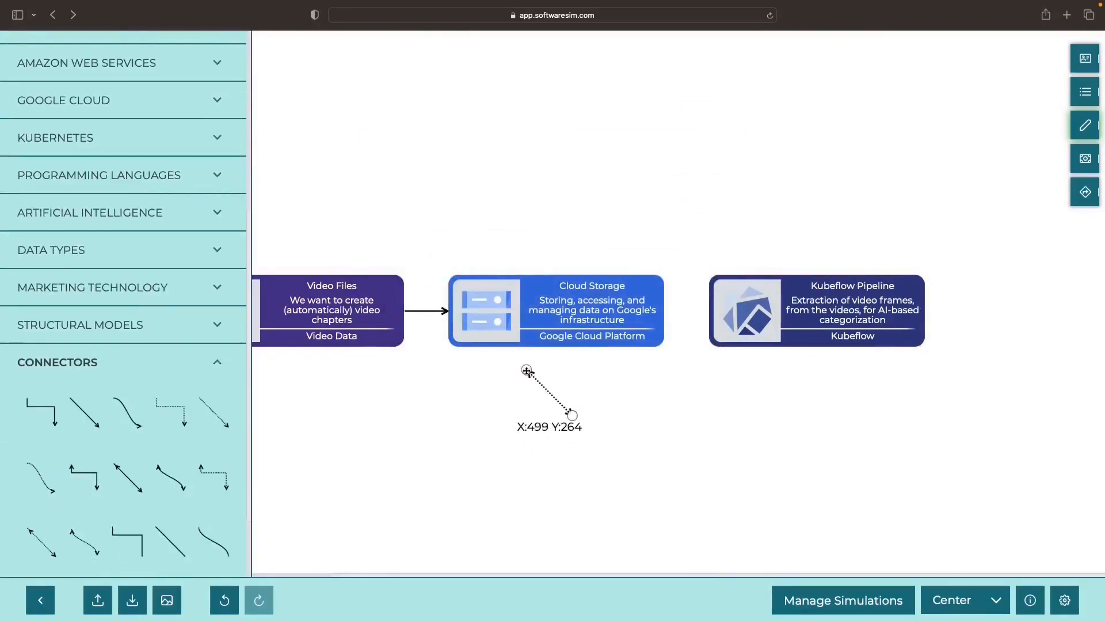
- Edit the Cloud Storage node's description to cover videos and frames
{"action": "left_click", "coordinate": [572, 319]}
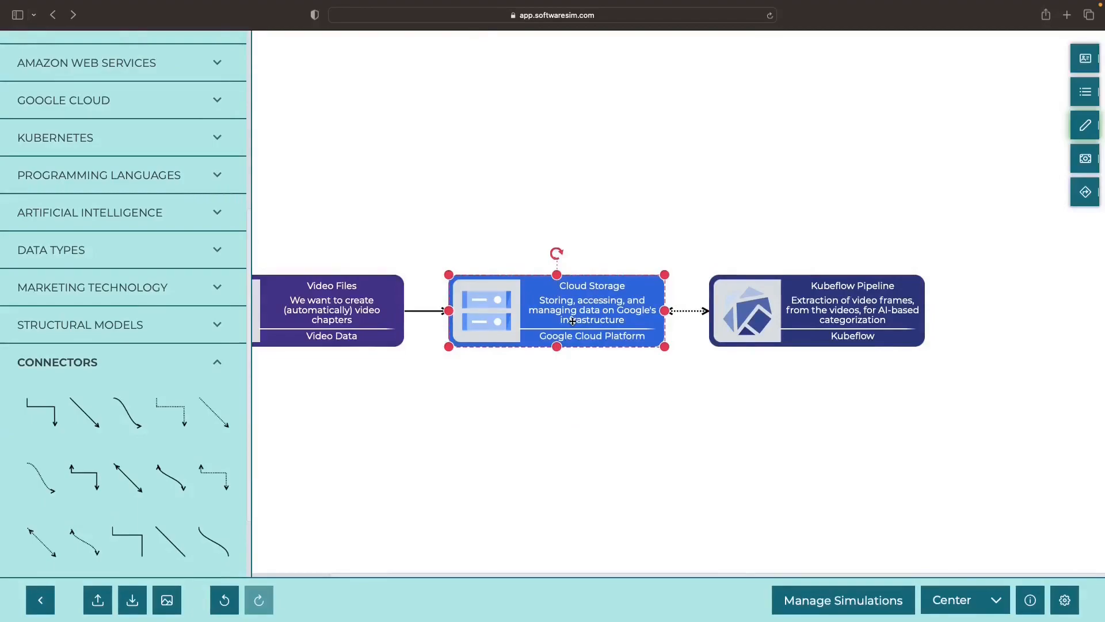
{"action": "right_click", "coordinate": [571, 321]}
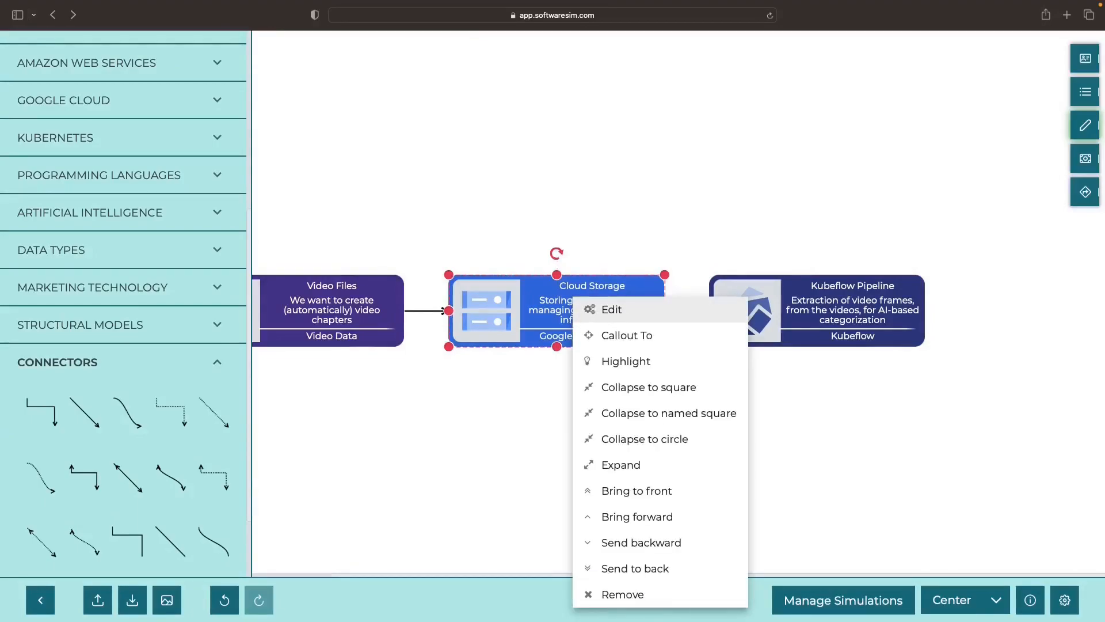
{"action": "mouse_move", "coordinate": [639, 312]}
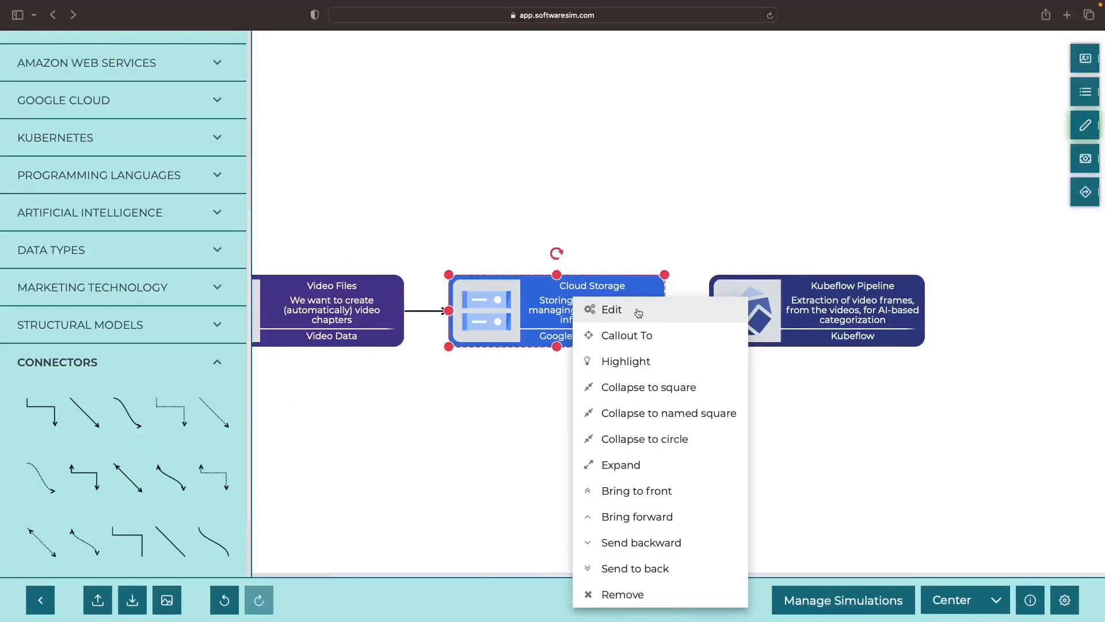
{"action": "left_click", "coordinate": [611, 310]}
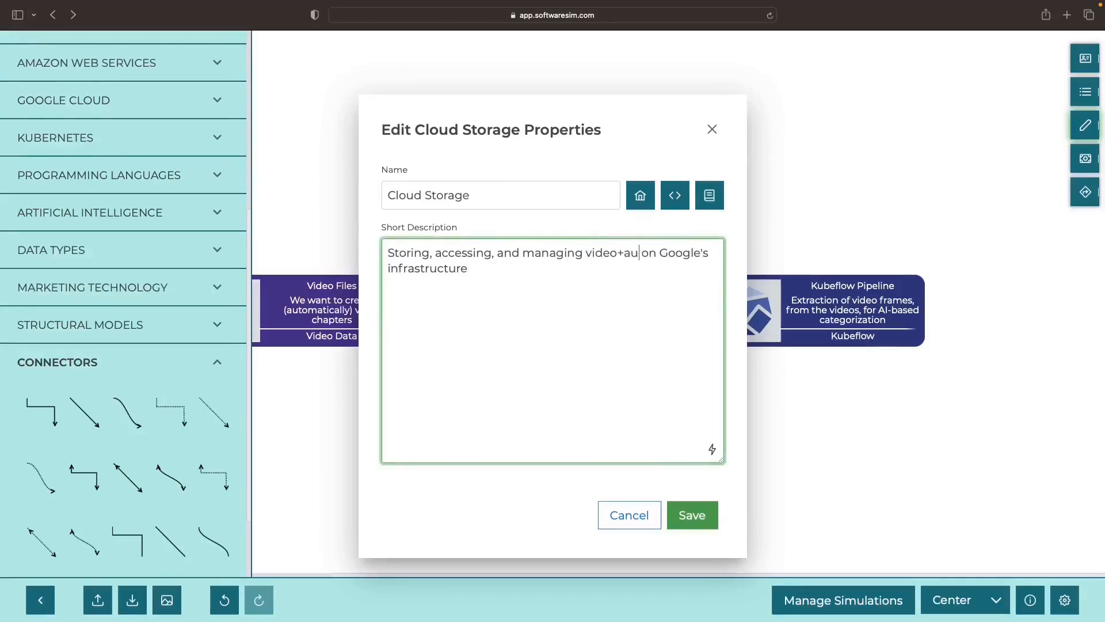
{"action": "left_click", "coordinate": [692, 514]}
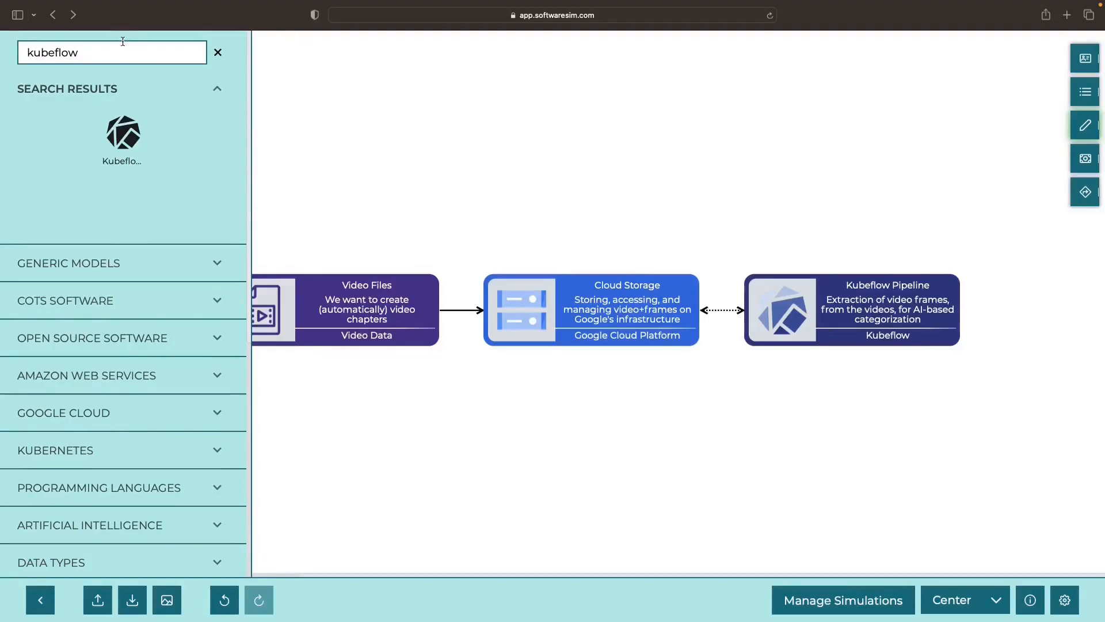
- Add a Vertex AI AutoML node with a training description and save it
{"action": "type", "text": "vertex ai"}
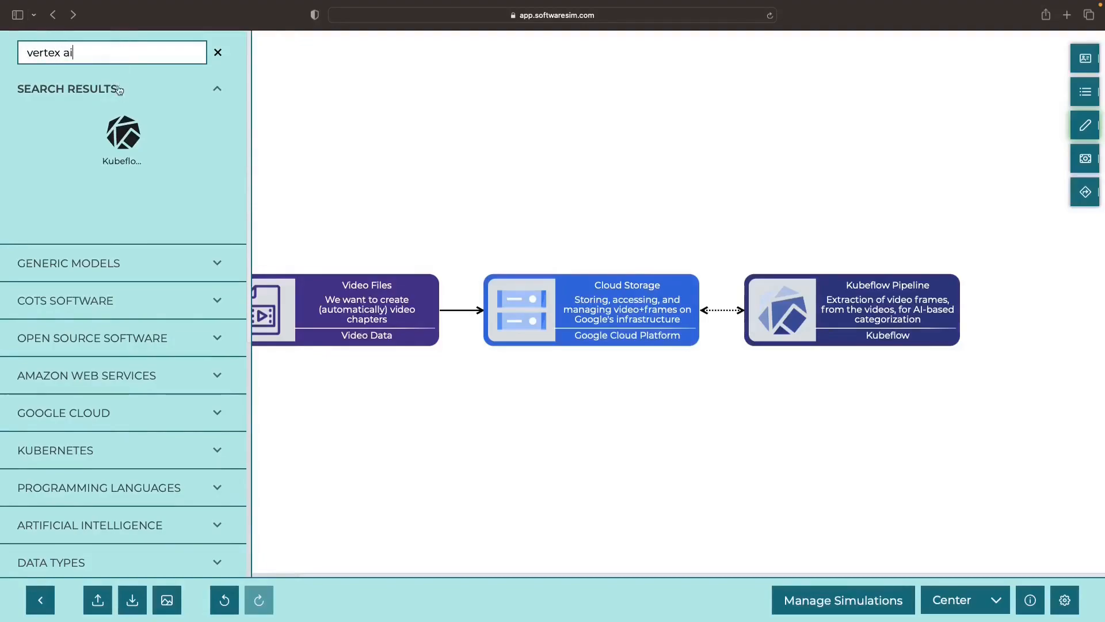
{"action": "left_click", "coordinate": [123, 132]}
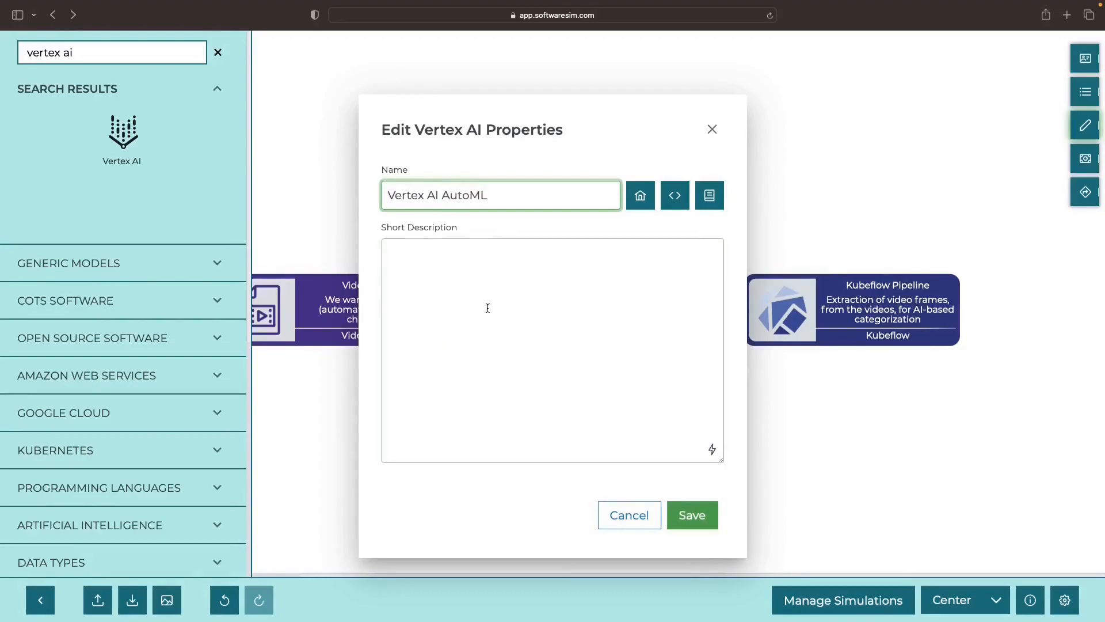
{"action": "type", "text": "Tra"}
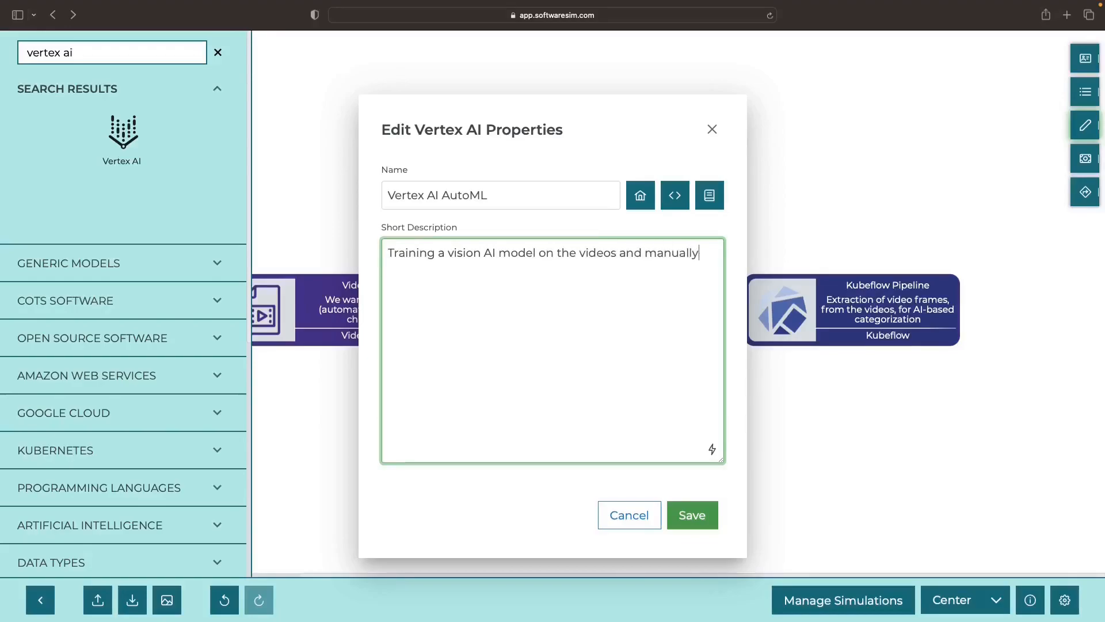
{"action": "left_click", "coordinate": [692, 514]}
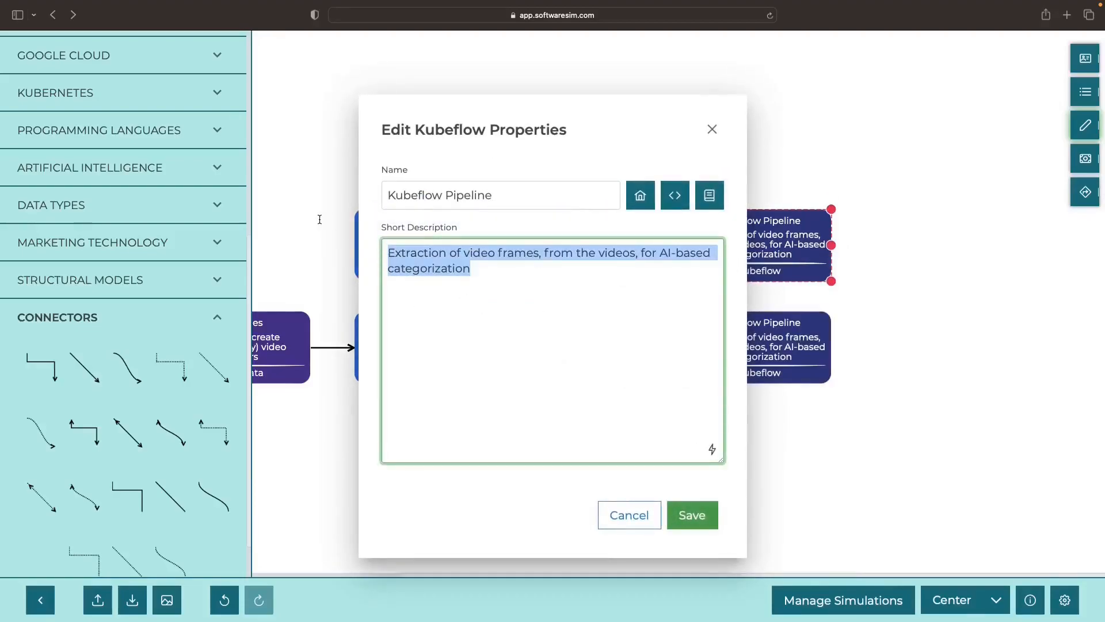
- Describe the second Kubeflow node as inference, generating chapters for unseen videos
{"action": "type", "text": "Inferenvc"}
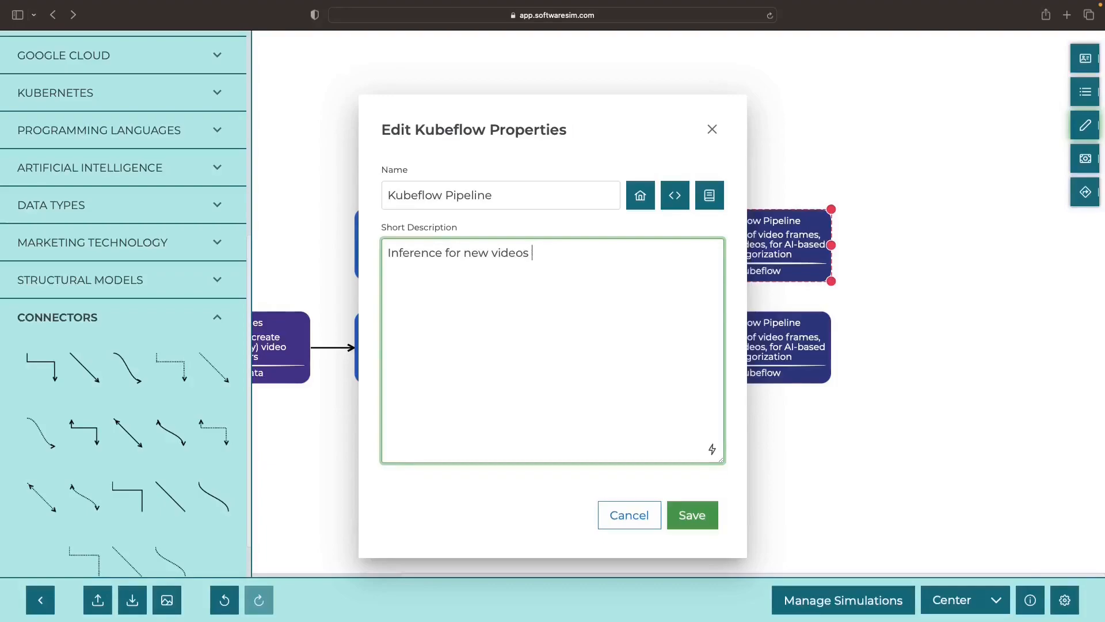
{"action": "type", "text": "(i.e., generati"}
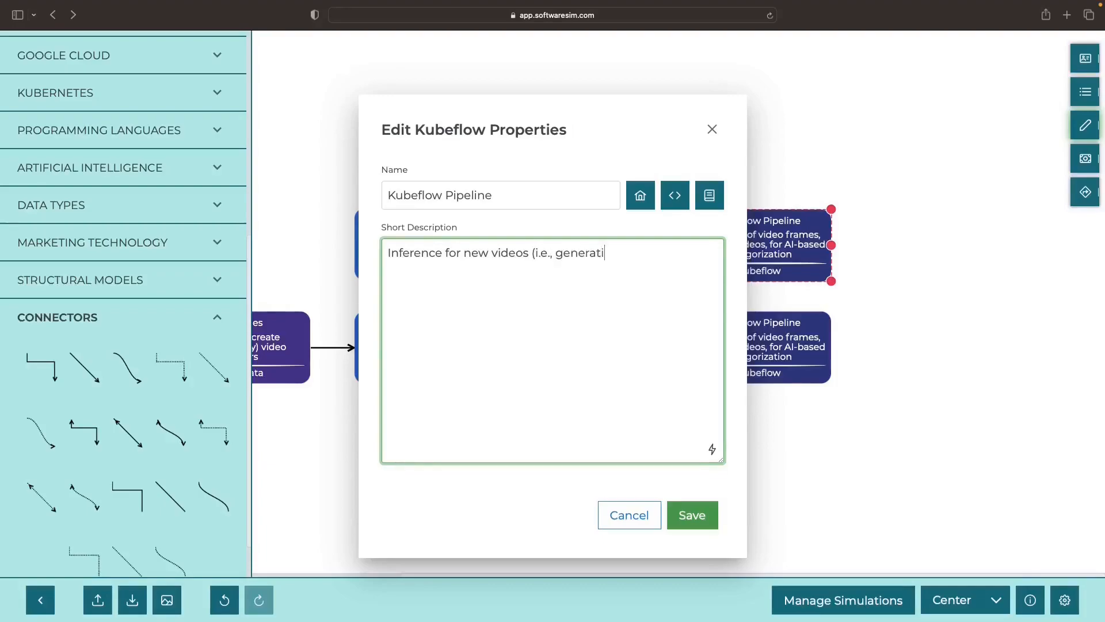
{"action": "type", "text": "on of chapters for unseen vid"}
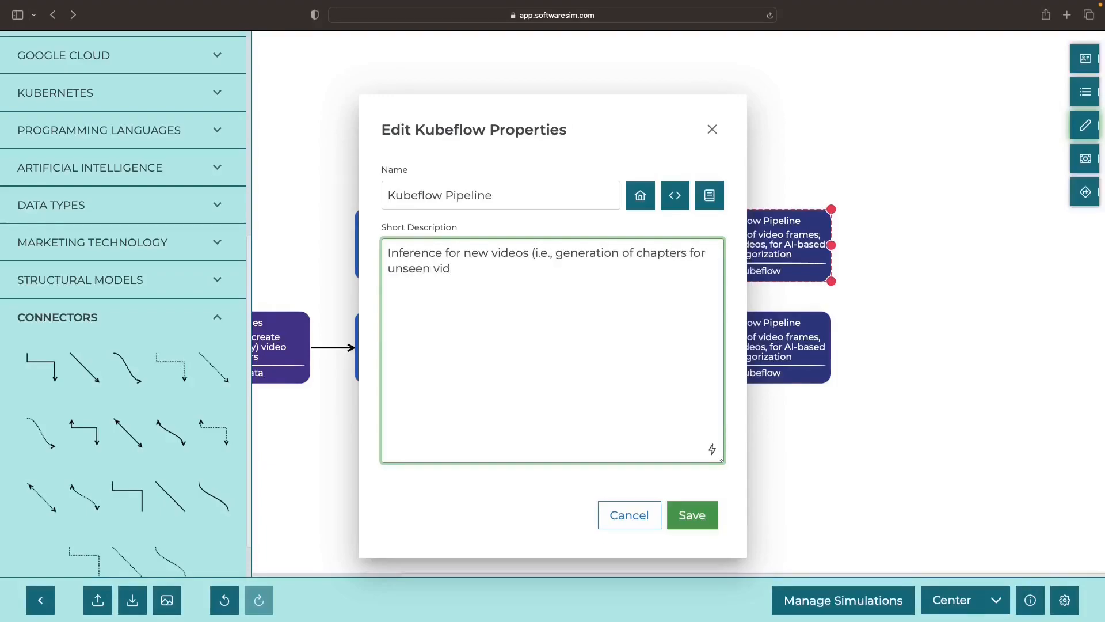
{"action": "left_click", "coordinate": [692, 514]}
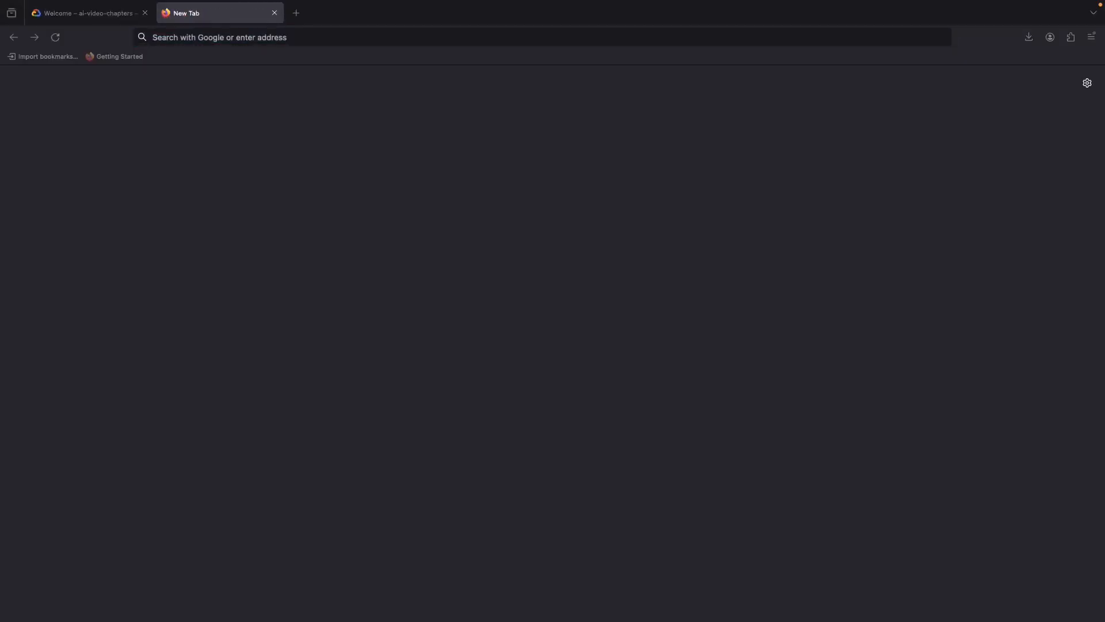
- Search 'Noam Chomsky Interview' and download the original interview video files
{"action": "type", "text": "Noam Chomsky Interview"}
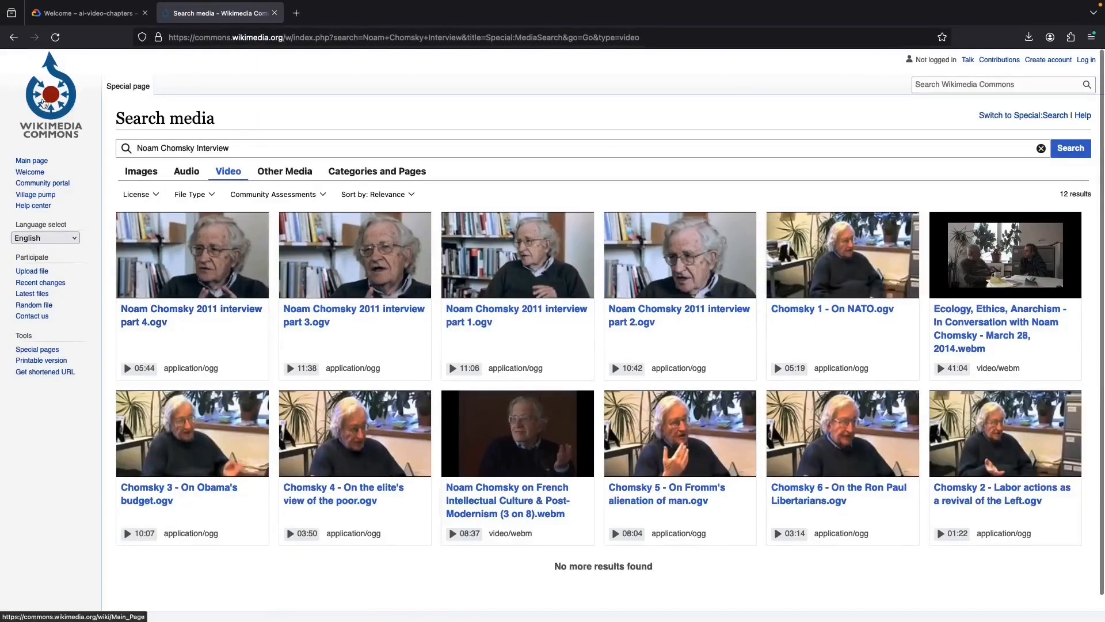
{"action": "mouse_move", "coordinate": [353, 319]}
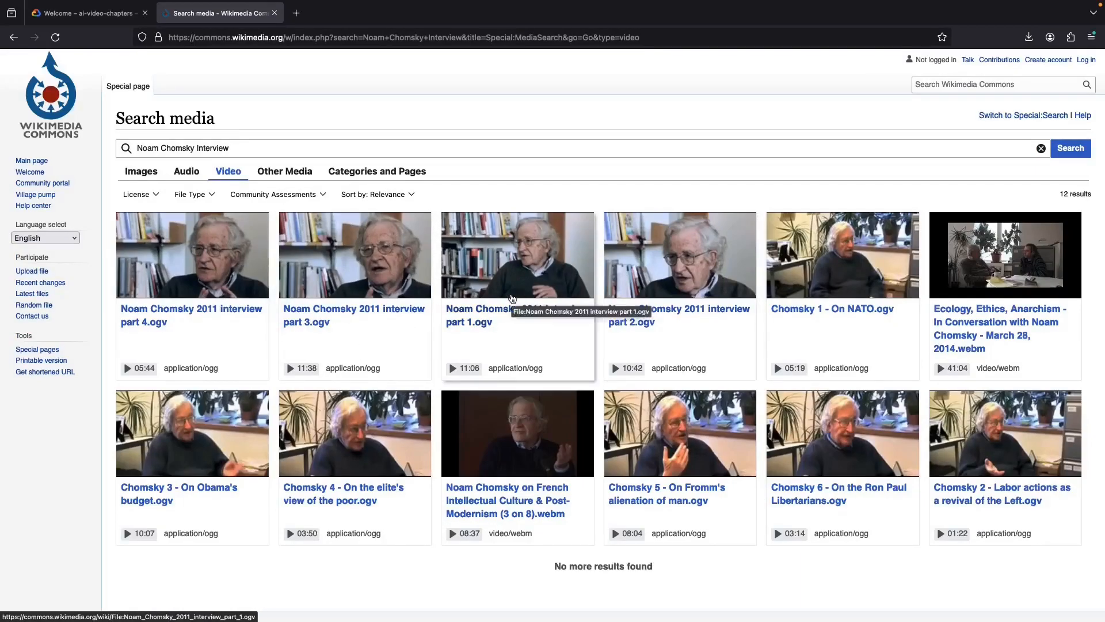
{"action": "mouse_move", "coordinate": [431, 291]}
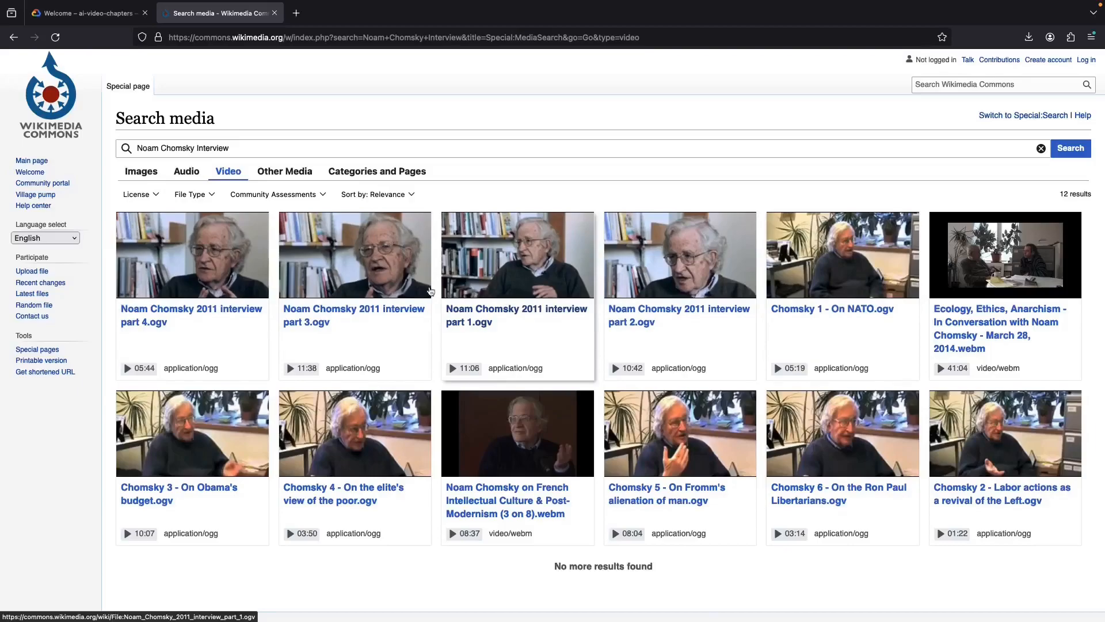
{"action": "mouse_move", "coordinate": [374, 300]}
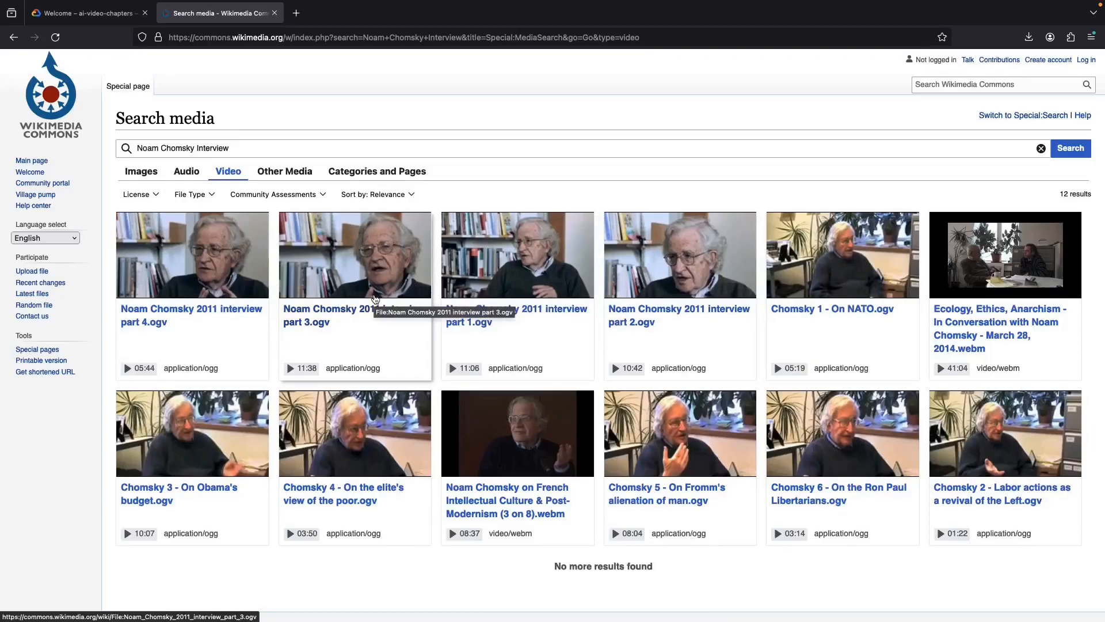
{"action": "mouse_move", "coordinate": [217, 285]}
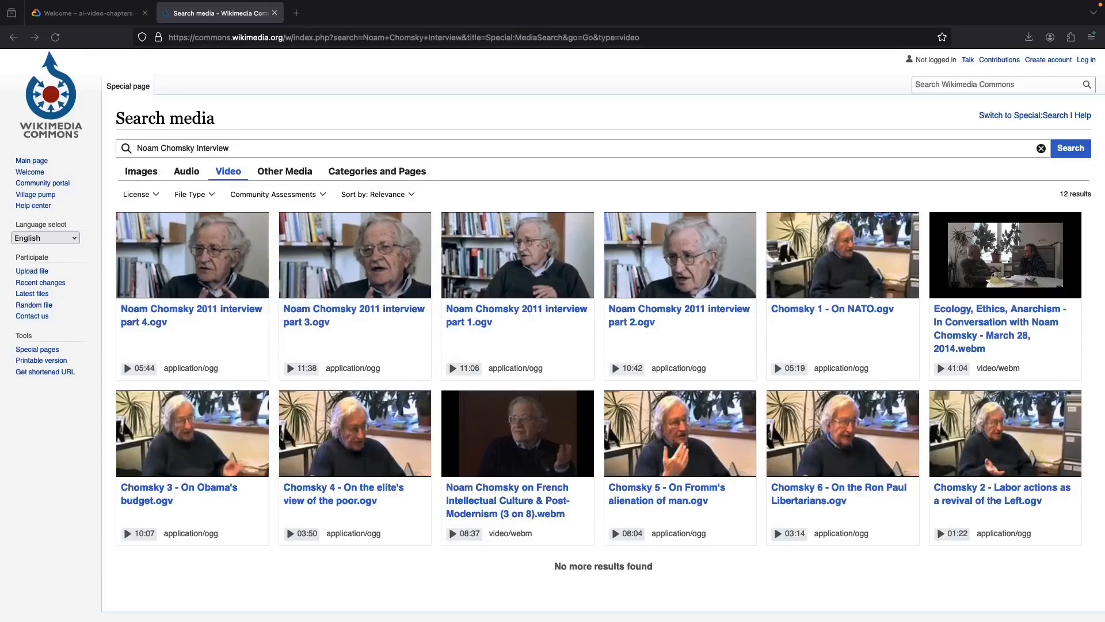
{"action": "left_click", "coordinate": [517, 255]}
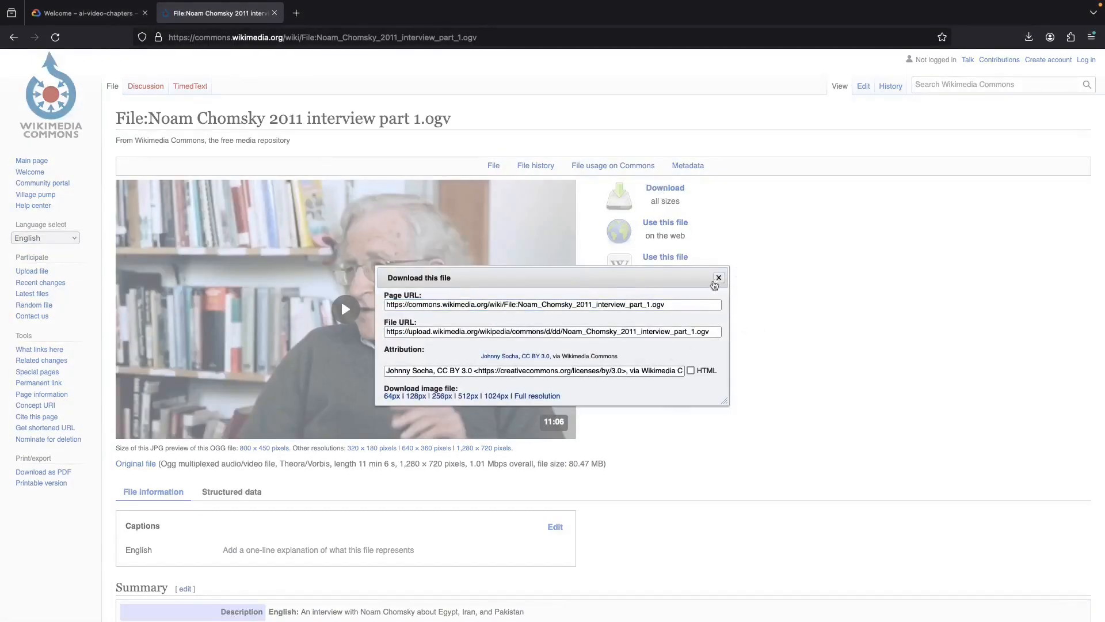
{"action": "left_click", "coordinate": [719, 277]}
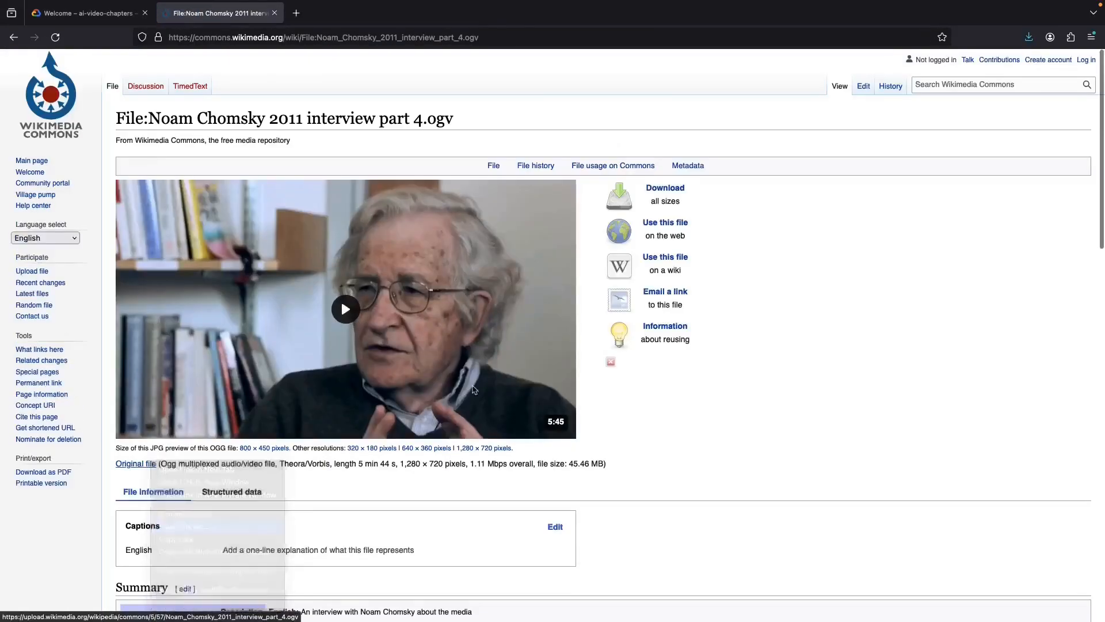
{"action": "left_click", "coordinate": [86, 13]}
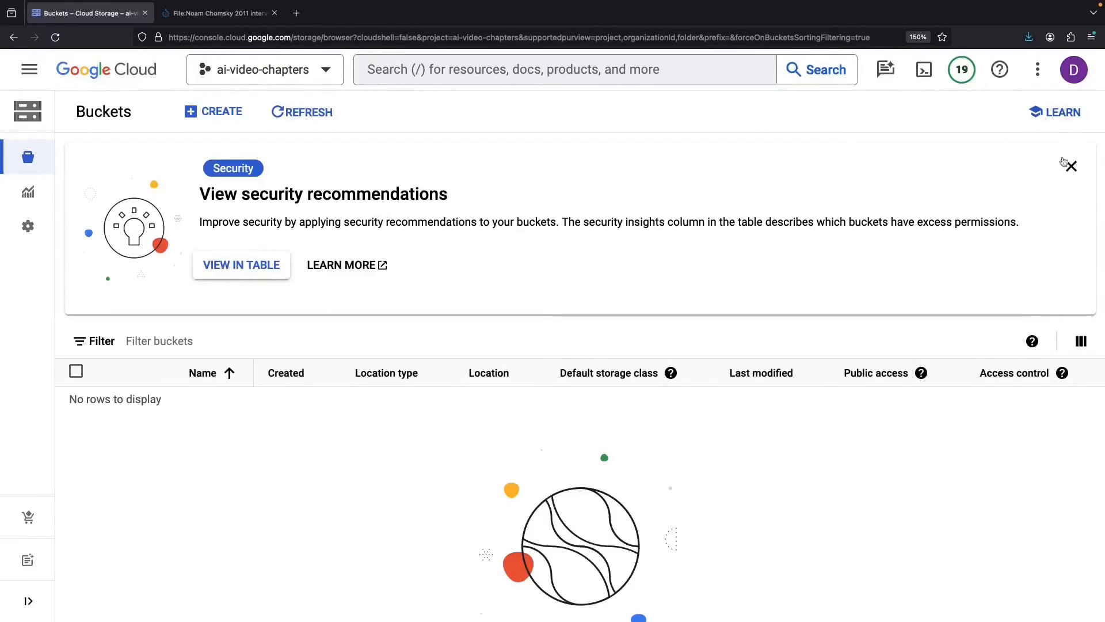
- Create bucket ai-video-chapters, confirming public access prevention
{"action": "left_click", "coordinate": [214, 112]}
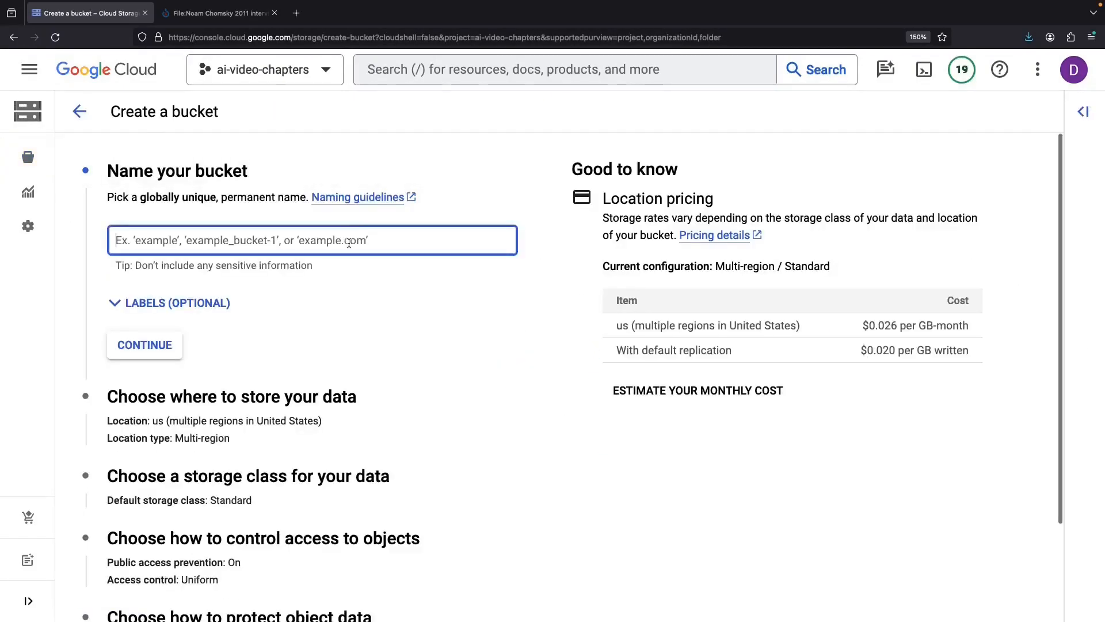
{"action": "type", "text": "ai-video-chapters"}
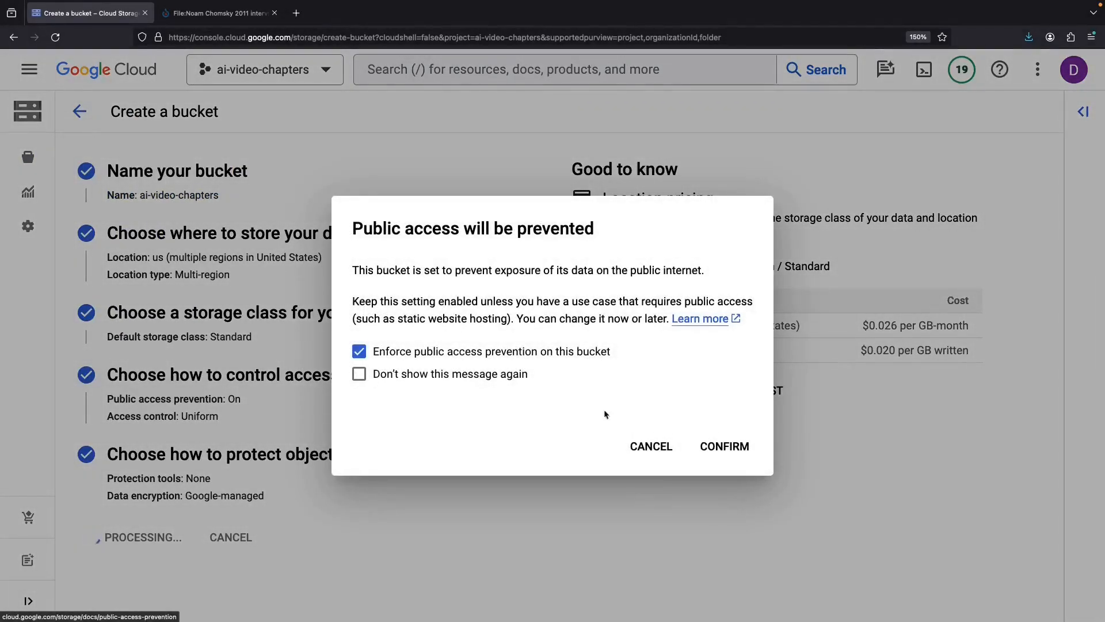
{"action": "left_click", "coordinate": [724, 446]}
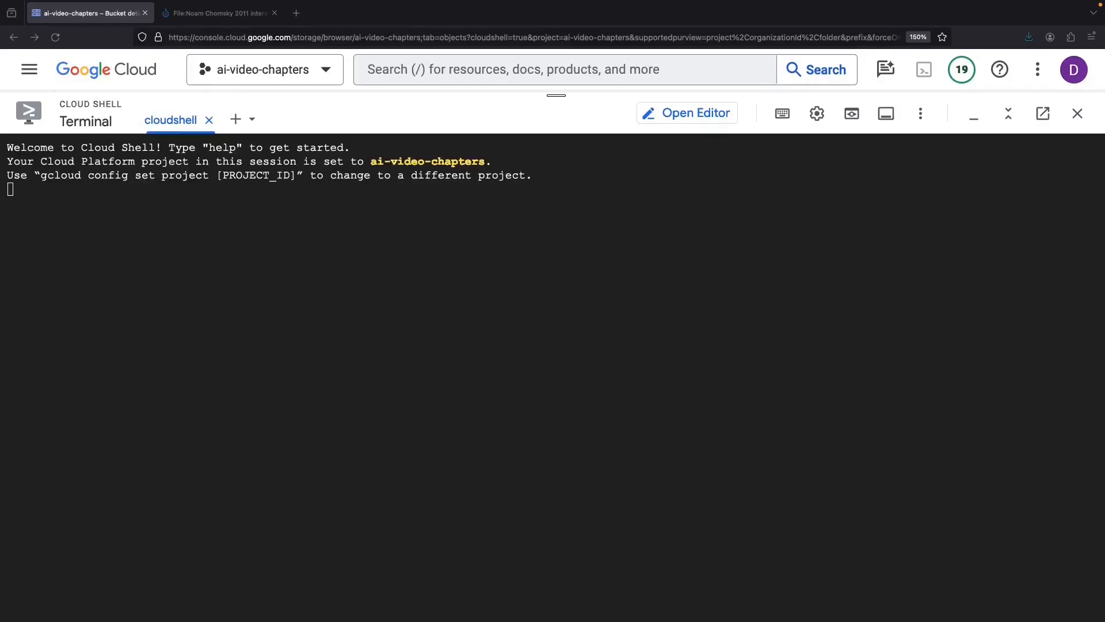
- Open the Cloud Shell Editor and terminal and run mkdir ai-video-chapters
{"action": "left_click", "coordinate": [687, 113]}
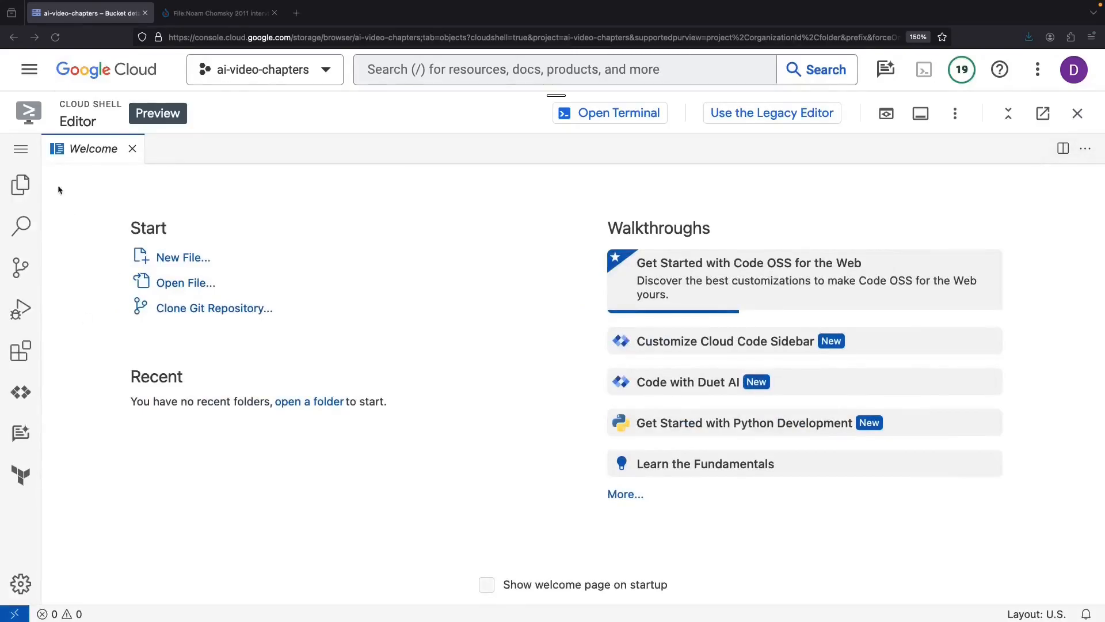
{"action": "left_click", "coordinate": [20, 148]}
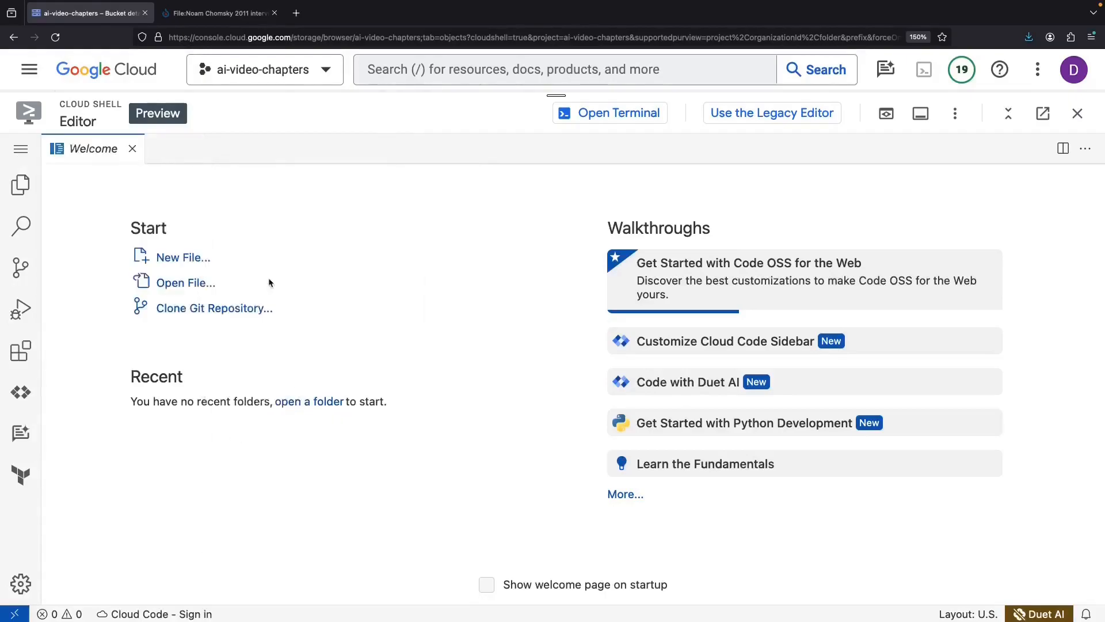
{"action": "left_click", "coordinate": [618, 113]}
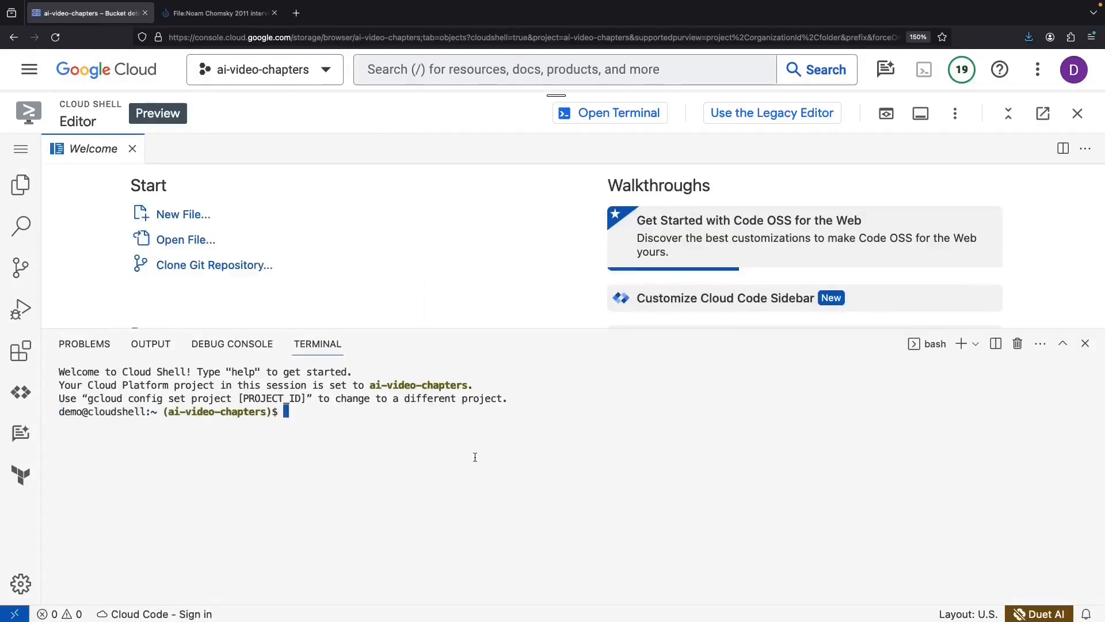
{"action": "type", "text": "mkdir ai-vid"}
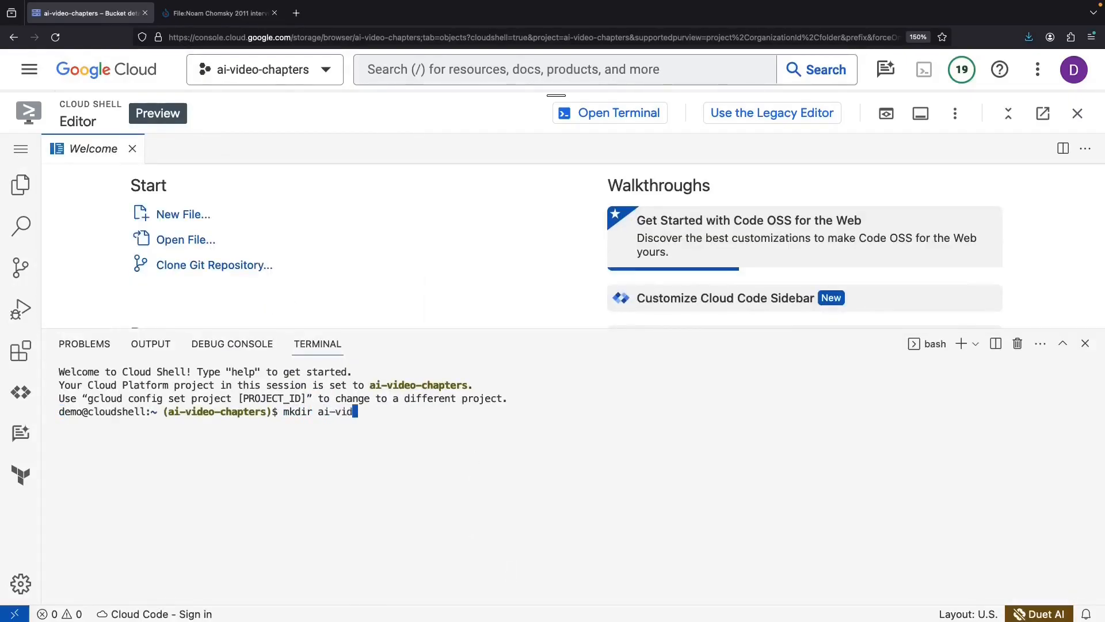
{"action": "type", "text": "eo-chapters"}
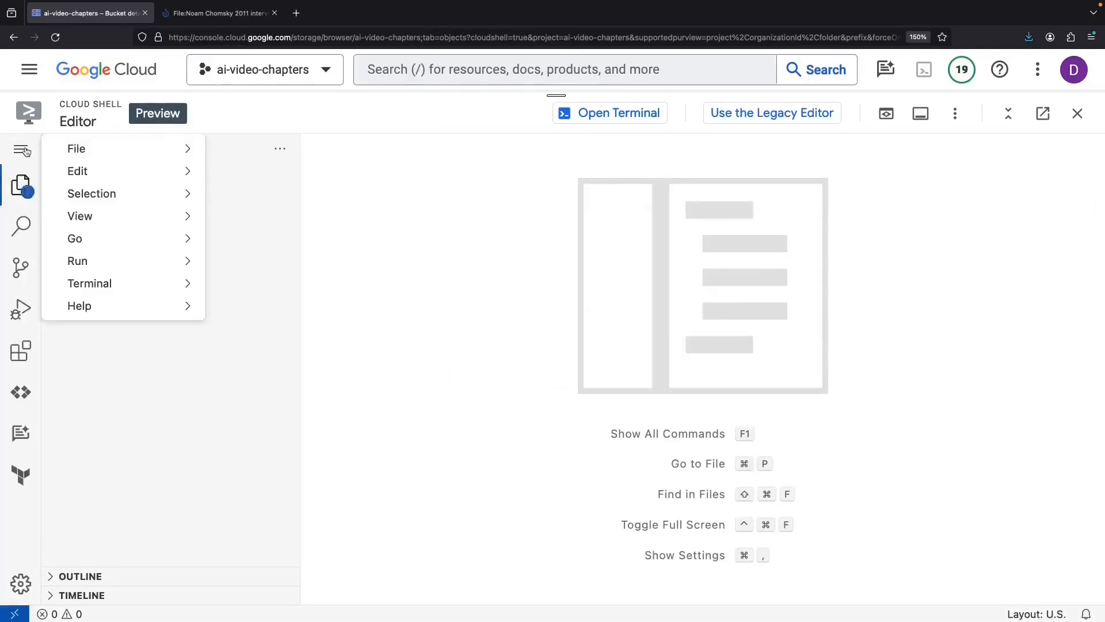
- Open the ai-video-chapters folder as workspace and create preparation.py with touch
{"action": "left_click", "coordinate": [77, 148]}
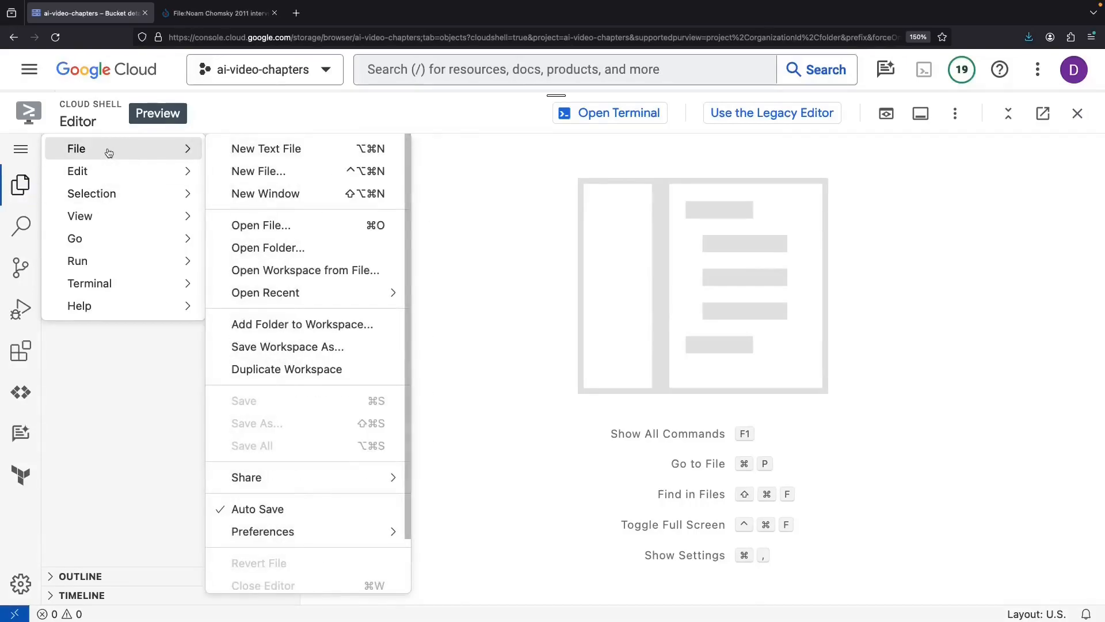
{"action": "left_click", "coordinate": [262, 531]}
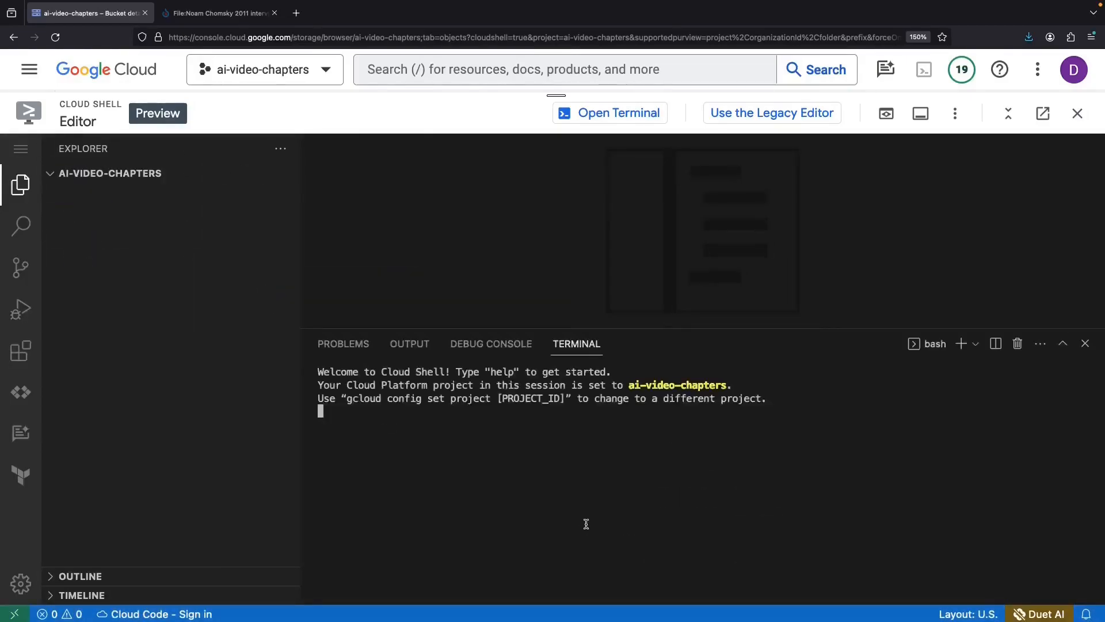
{"action": "type", "text": "touch"}
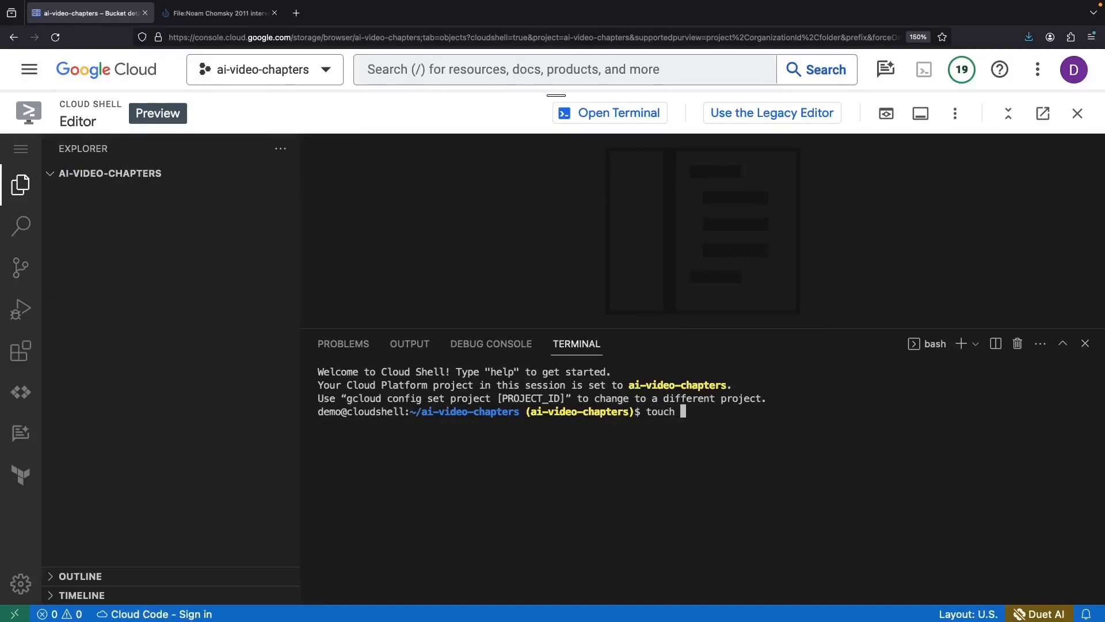
{"action": "type", "text": "prepara"}
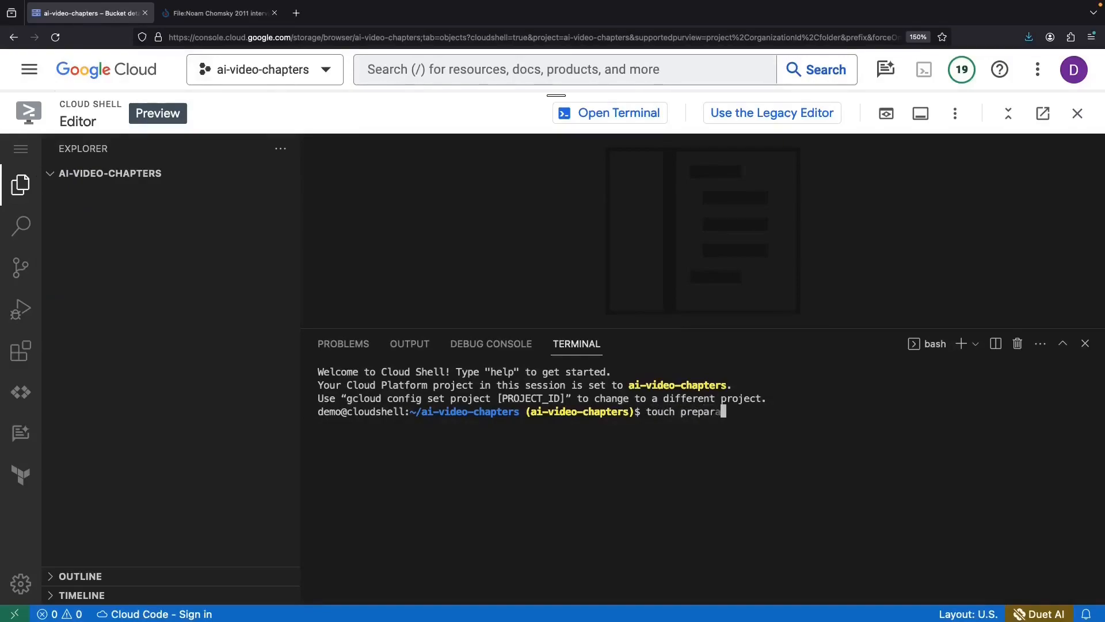
{"action": "key", "text": "Enter"}
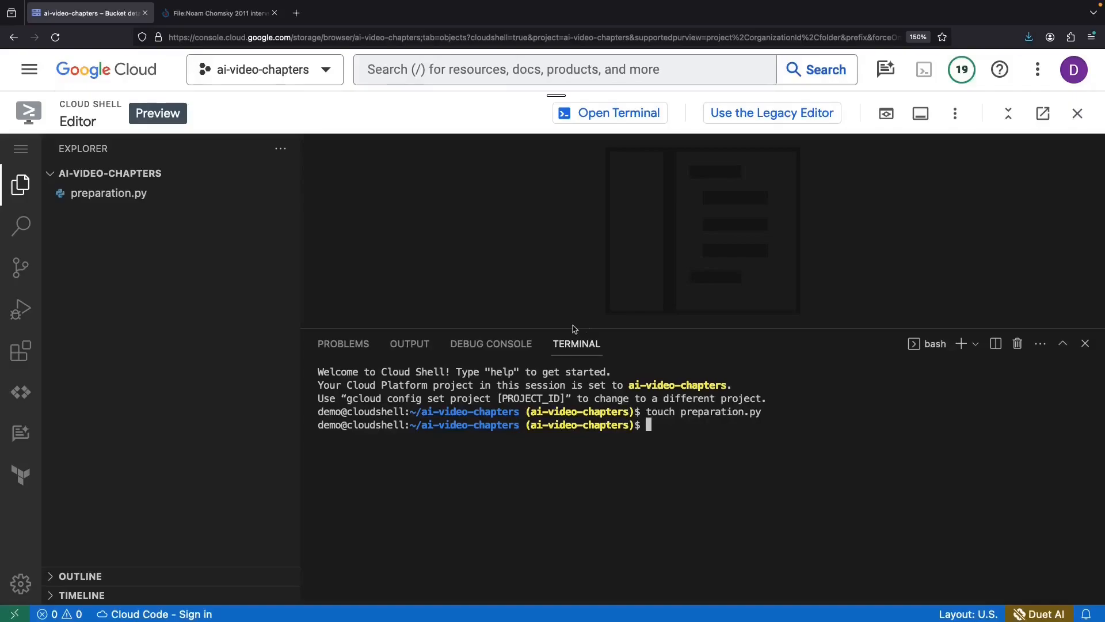
- Read preparation.py's frame-extraction code and select the fps variable
{"action": "left_click", "coordinate": [108, 193]}
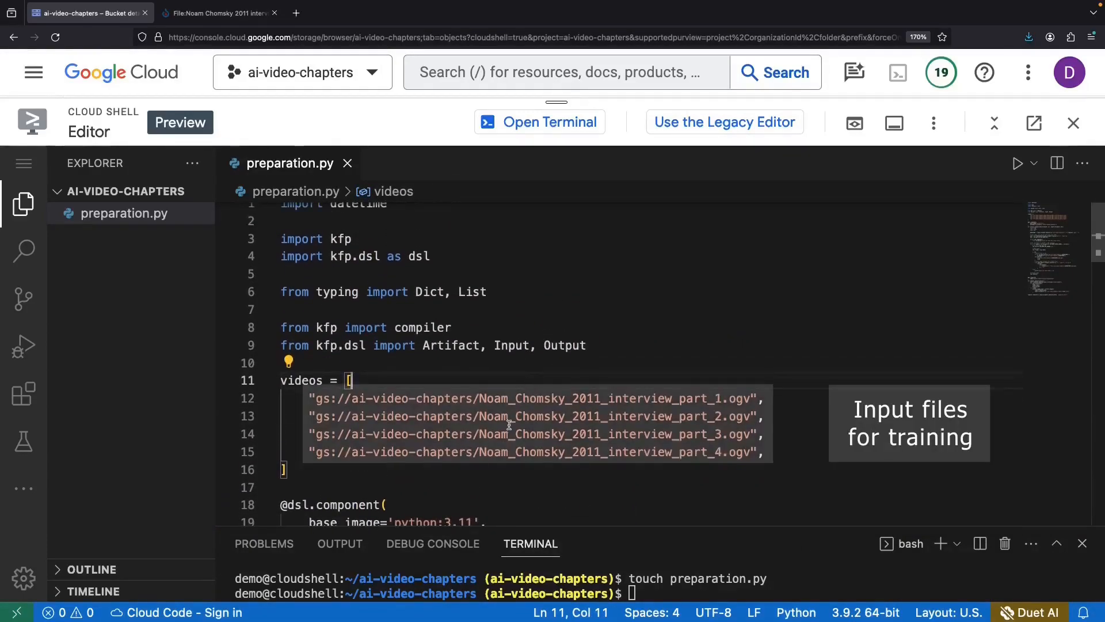
{"action": "left_click", "coordinate": [508, 434]}
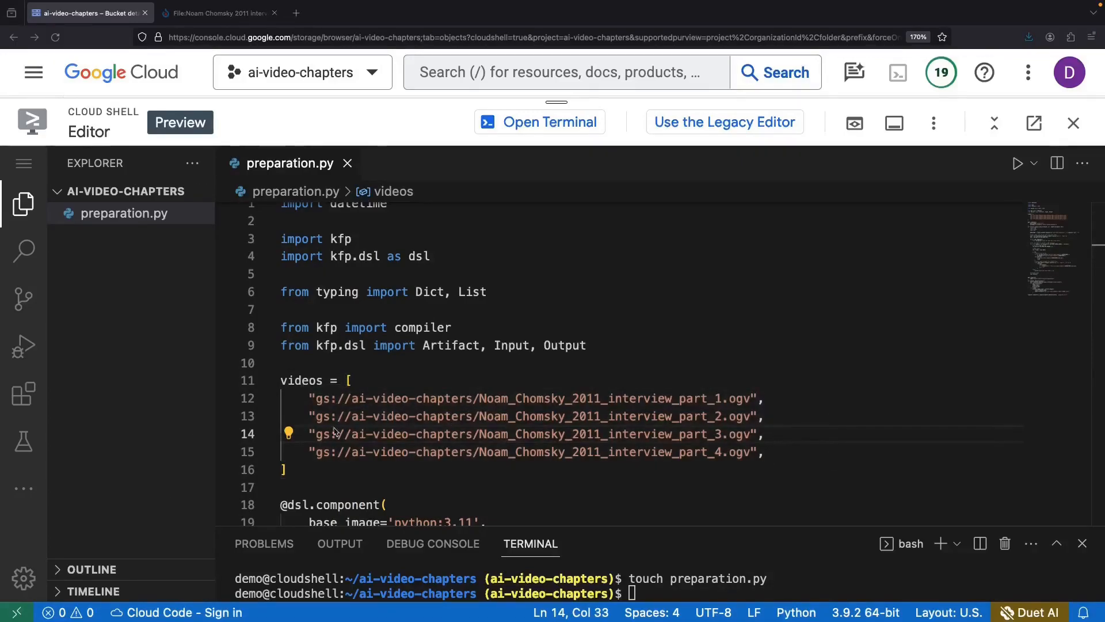
{"action": "scroll", "scroll_direction": "down", "scroll_amount": 3}
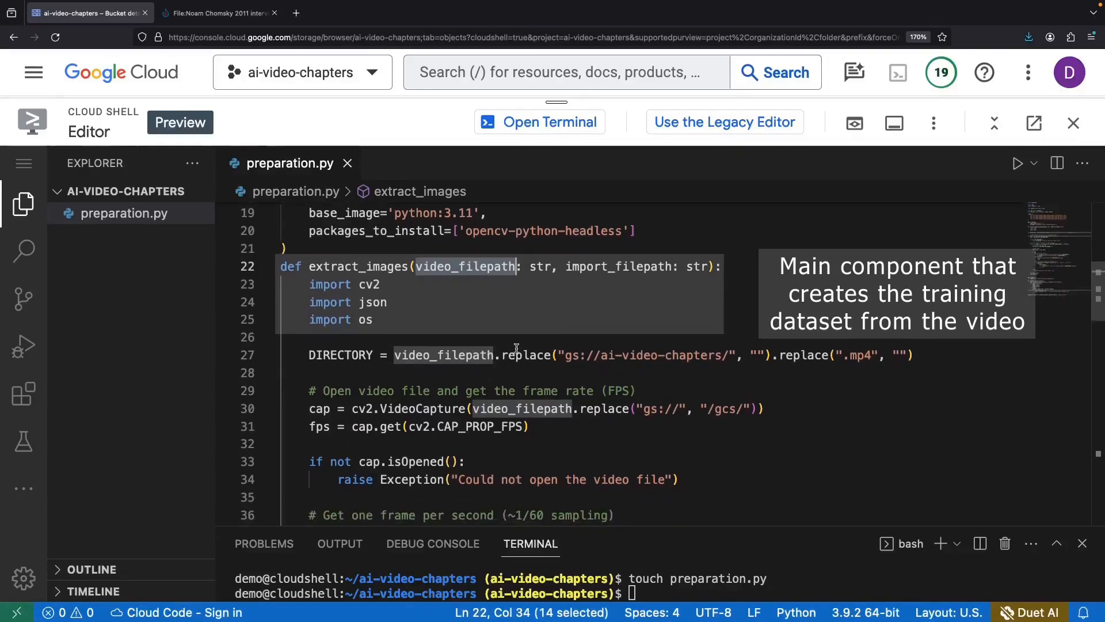
{"action": "scroll", "scroll_direction": "down", "scroll_amount": 3}
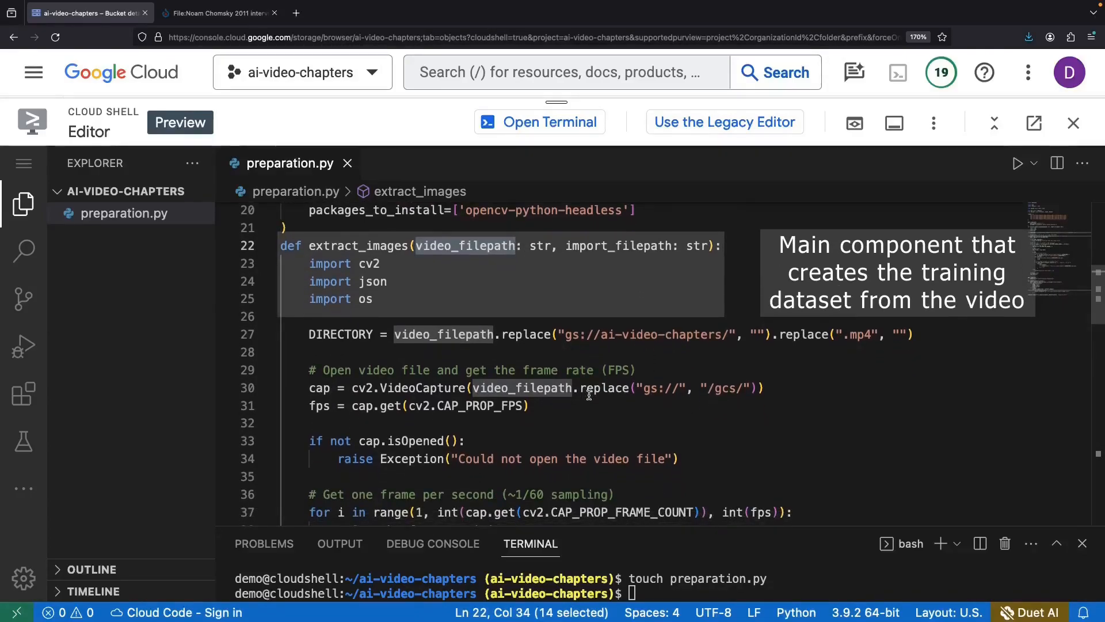
{"action": "scroll", "scroll_direction": "down", "scroll_amount": 3}
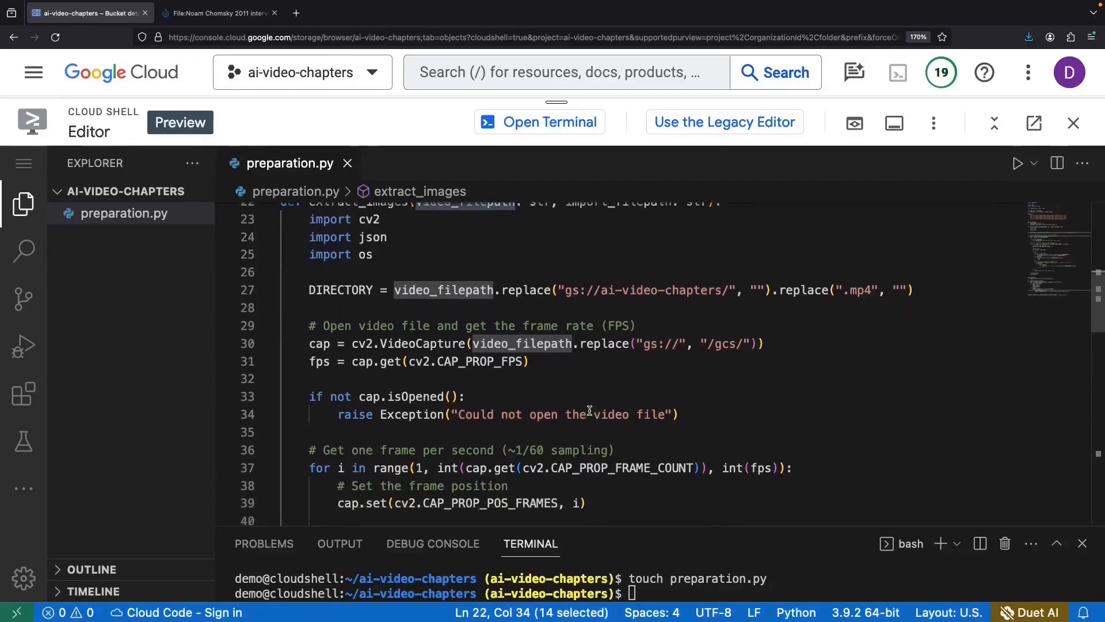
{"action": "scroll", "scroll_direction": "down", "scroll_amount": 3}
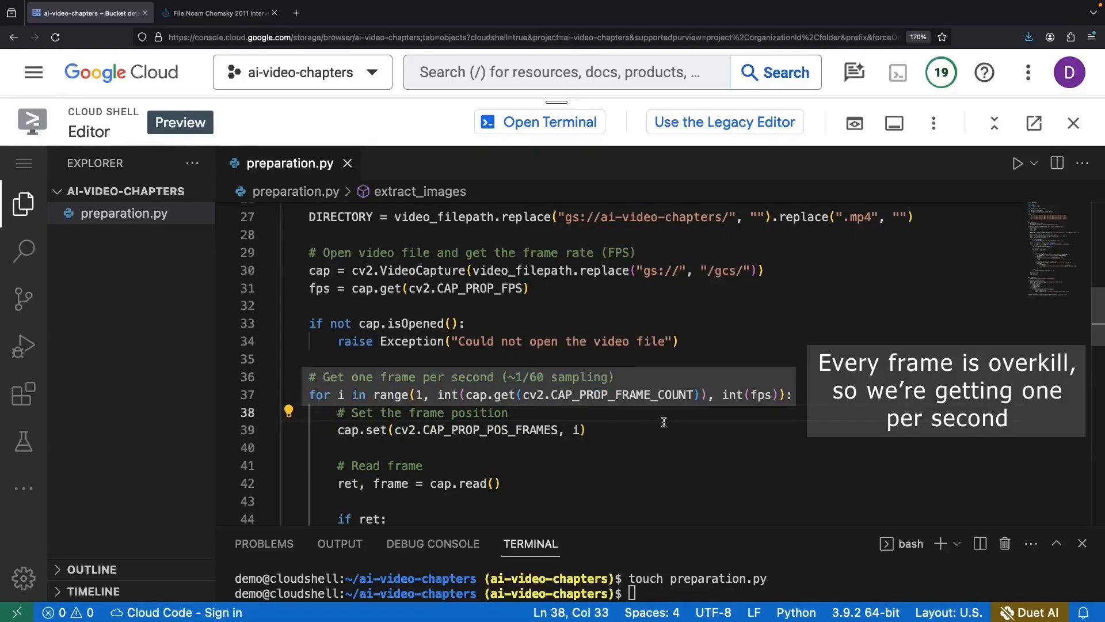
{"action": "double_click", "coordinate": [761, 395]}
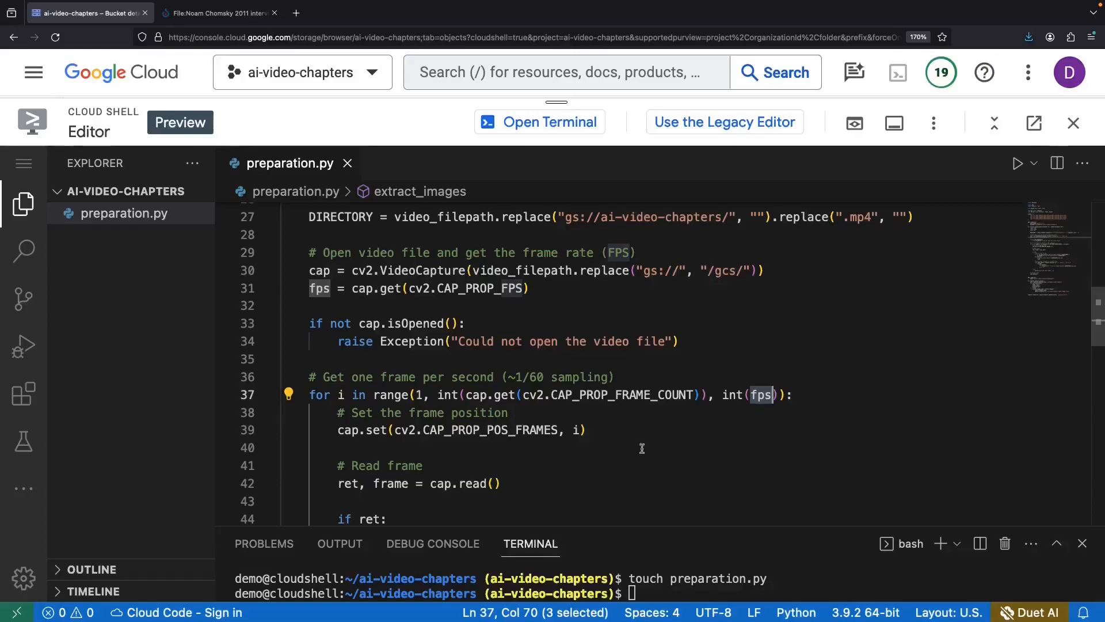
- Read the remaining pipeline code and select the imageGcsUri key
{"action": "scroll", "scroll_direction": "down", "scroll_amount": 3}
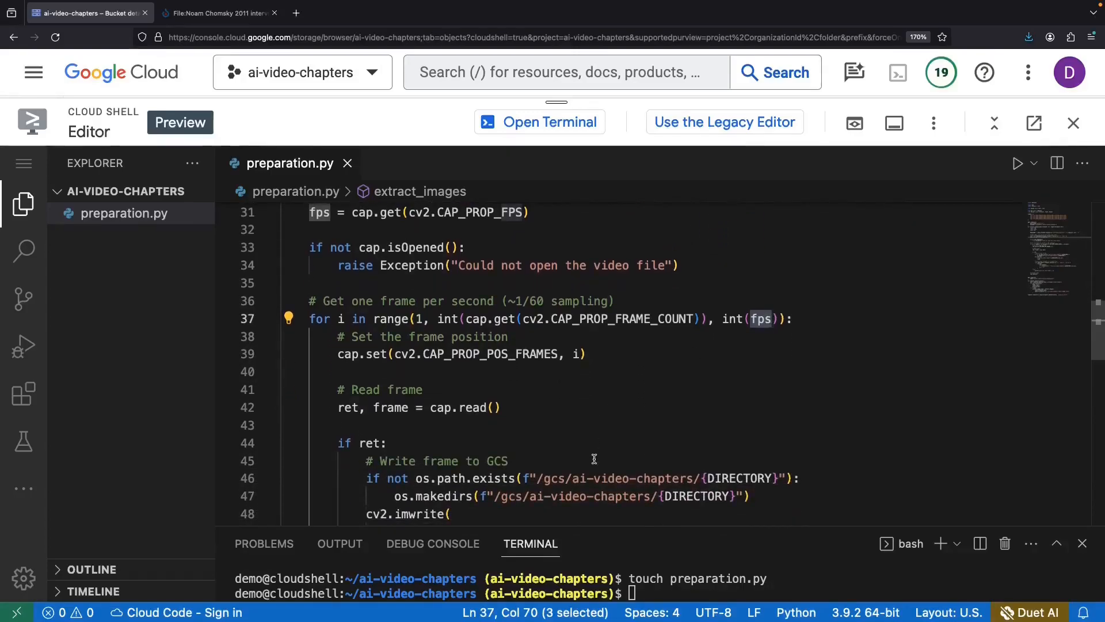
{"action": "scroll", "scroll_direction": "down", "scroll_amount": 3}
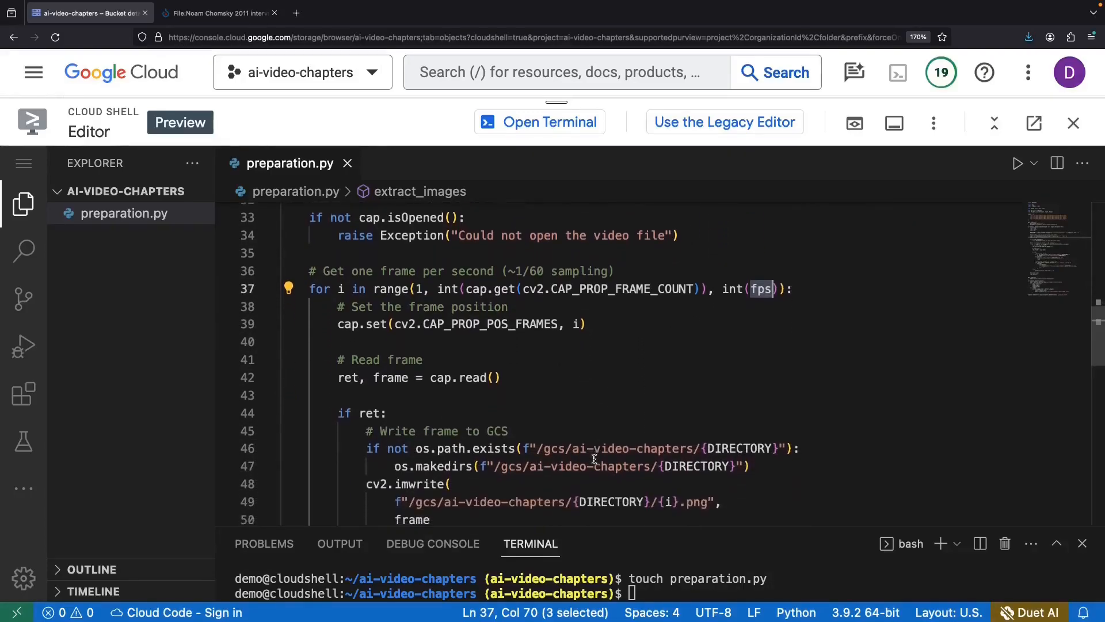
{"action": "scroll", "scroll_direction": "down", "scroll_amount": 3}
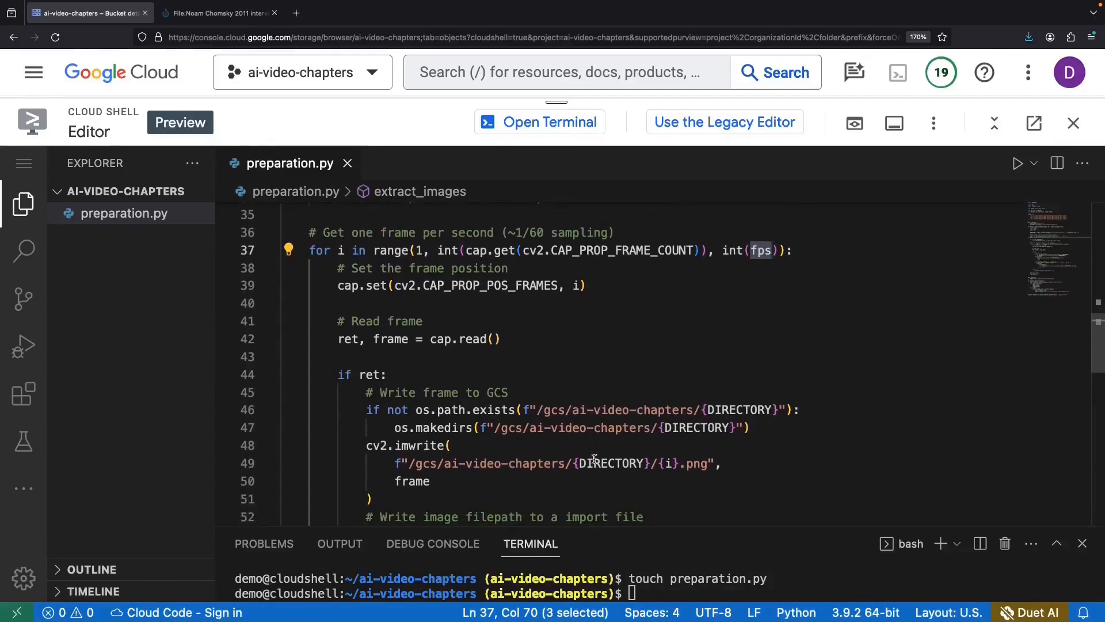
{"action": "scroll", "scroll_direction": "down", "scroll_amount": 3}
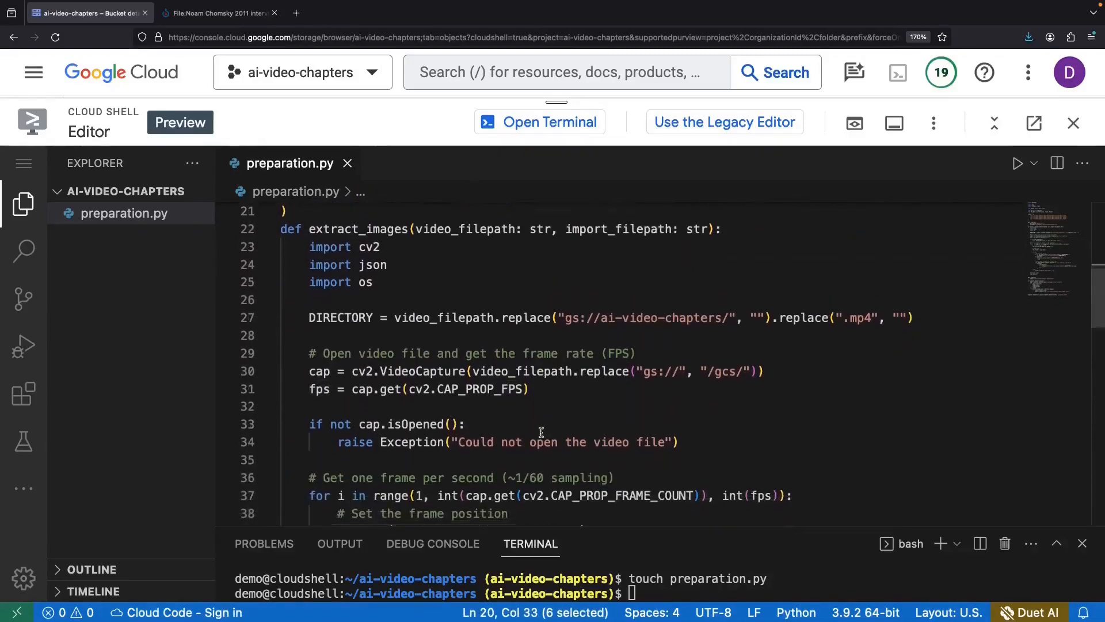
{"action": "scroll", "scroll_direction": "down", "scroll_amount": 3}
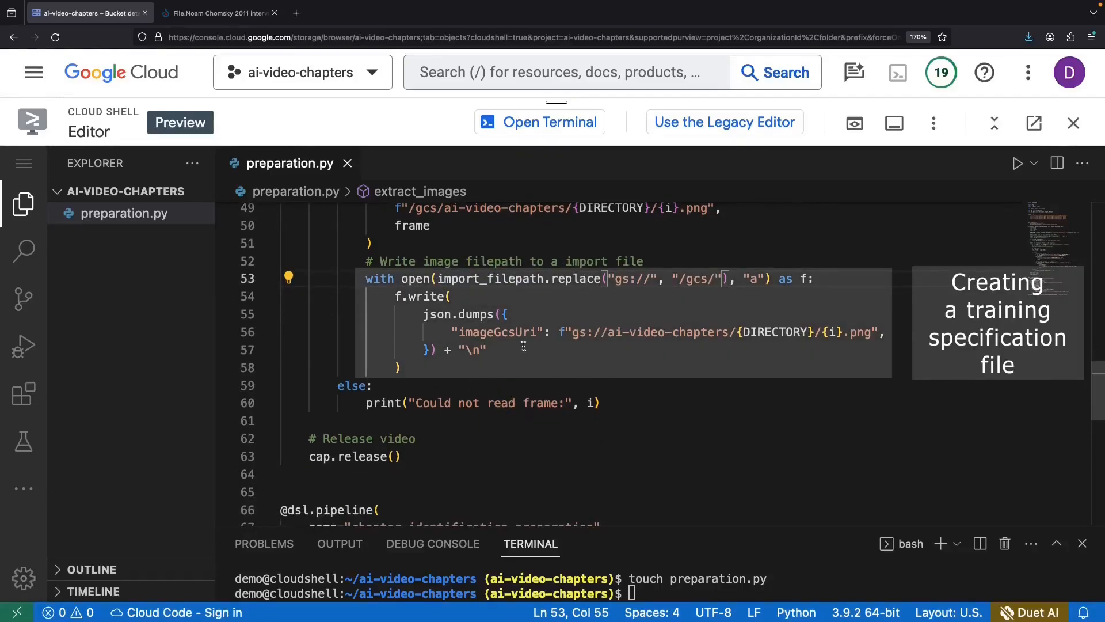
{"action": "double_click", "coordinate": [497, 332]}
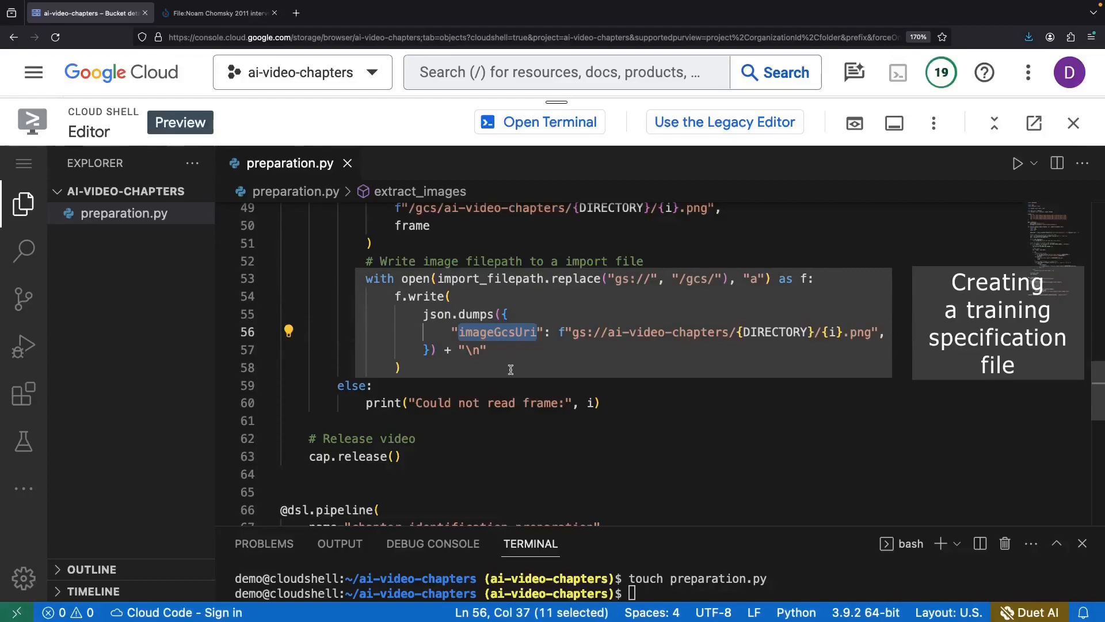
{"action": "mouse_move", "coordinate": [522, 378]}
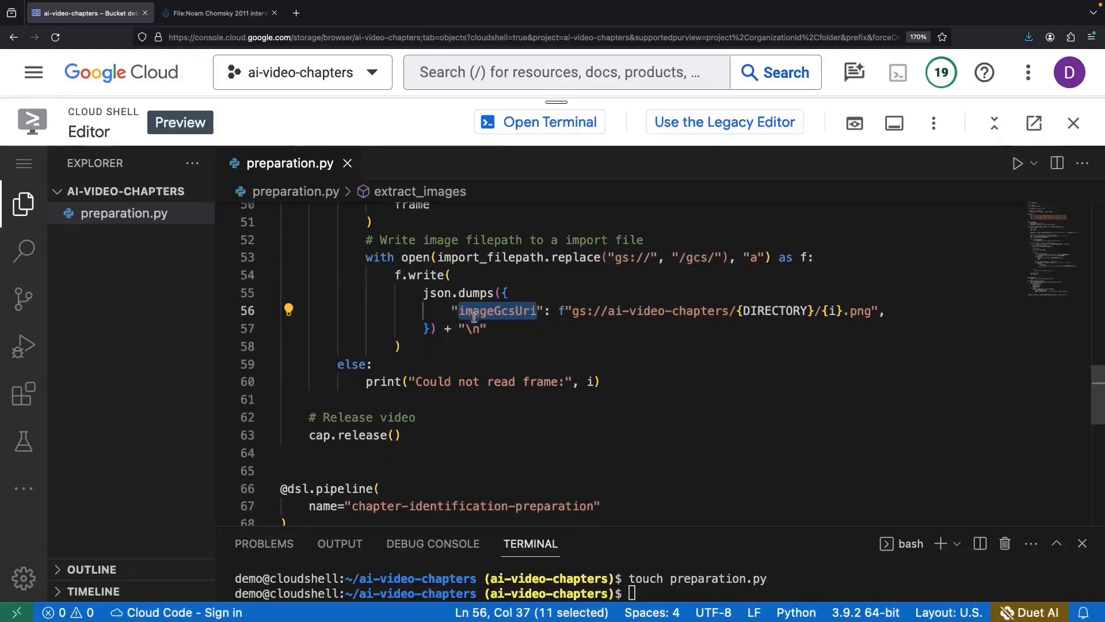
{"action": "scroll", "scroll_direction": "down", "scroll_amount": 3}
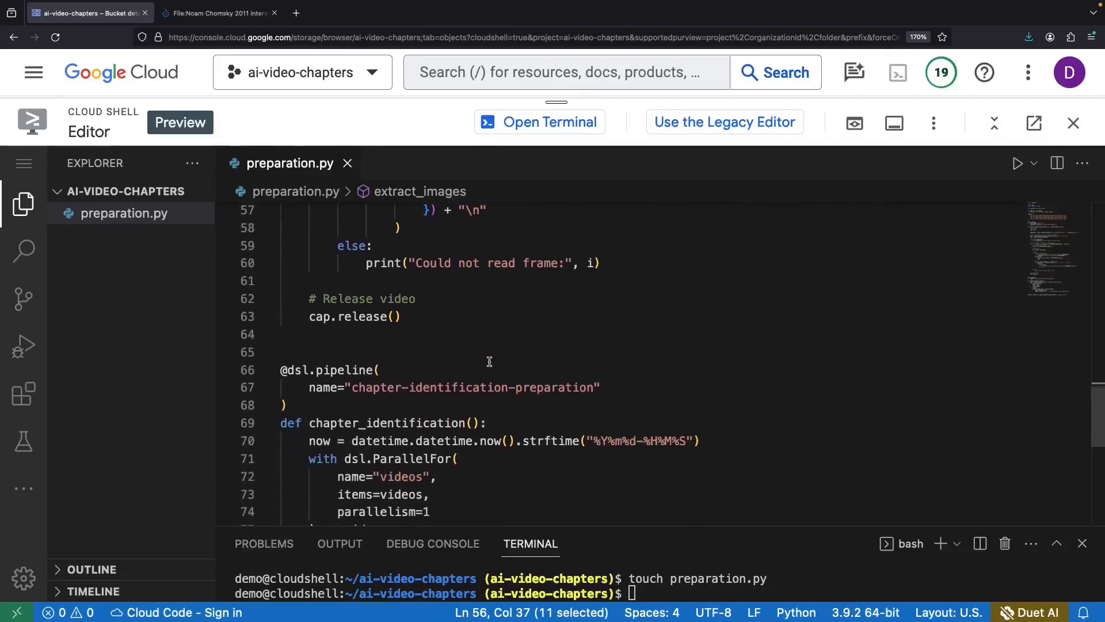
{"action": "scroll", "scroll_direction": "down", "scroll_amount": 3}
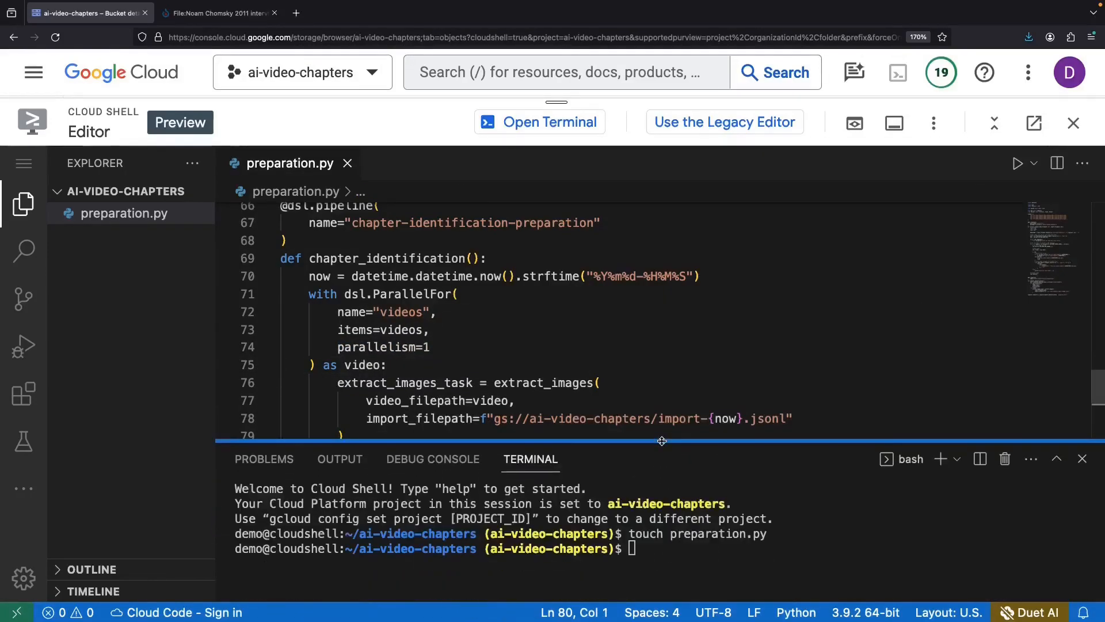
- Authorize Cloud Shell and run gsutil cp preparation.py gs://ai-video-chapters/
{"action": "type", "text": "gsutil prep"}
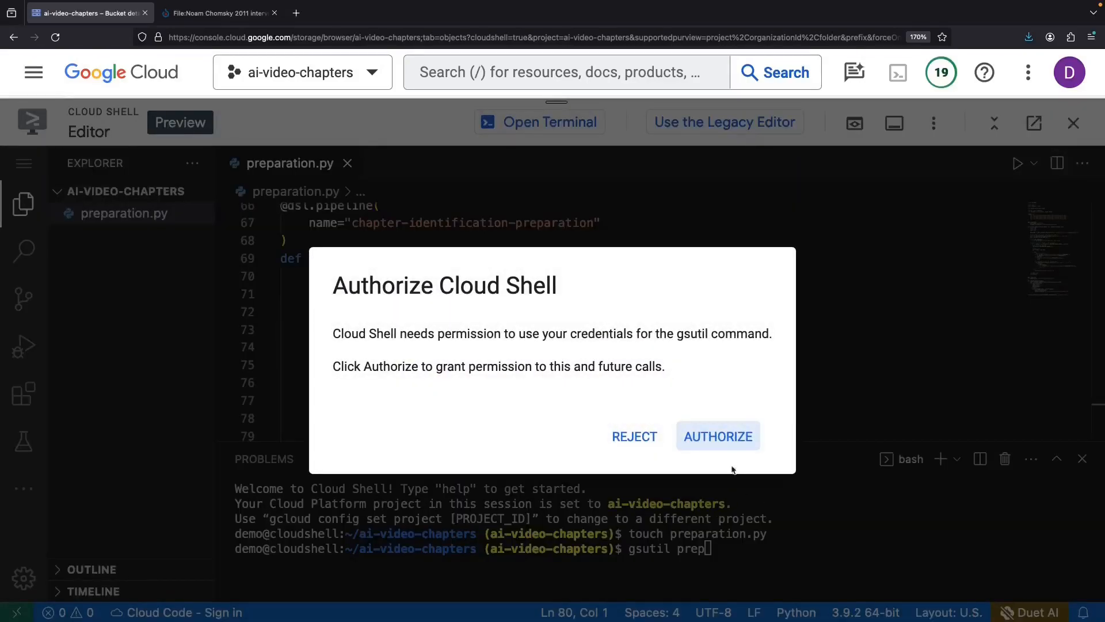
{"action": "left_click", "coordinate": [718, 435]}
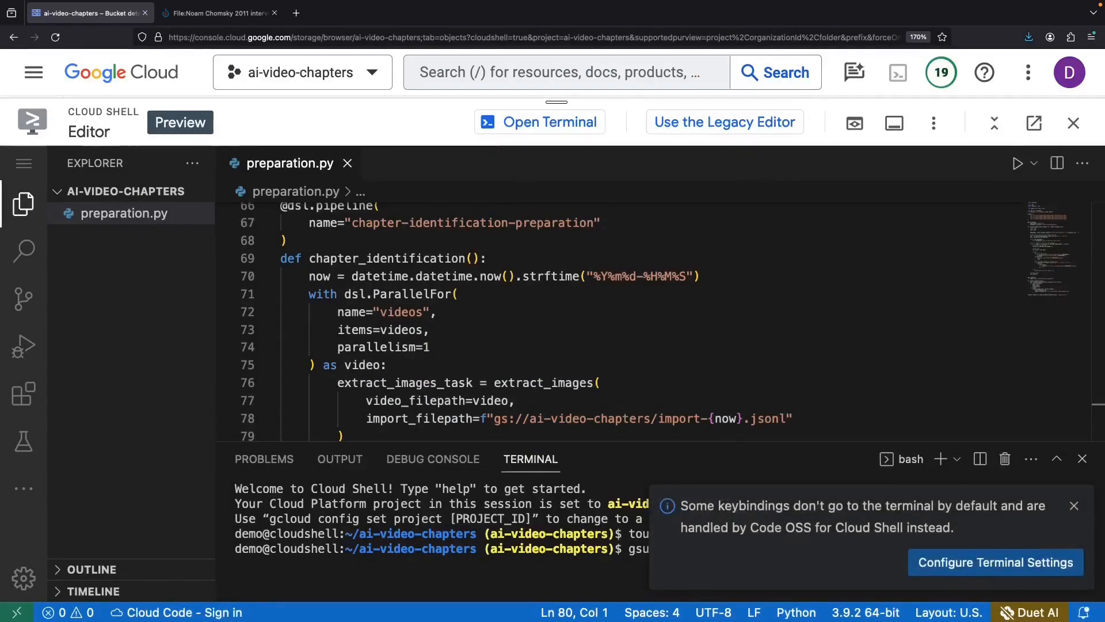
{"action": "type", "text": "gsutil cp pr"}
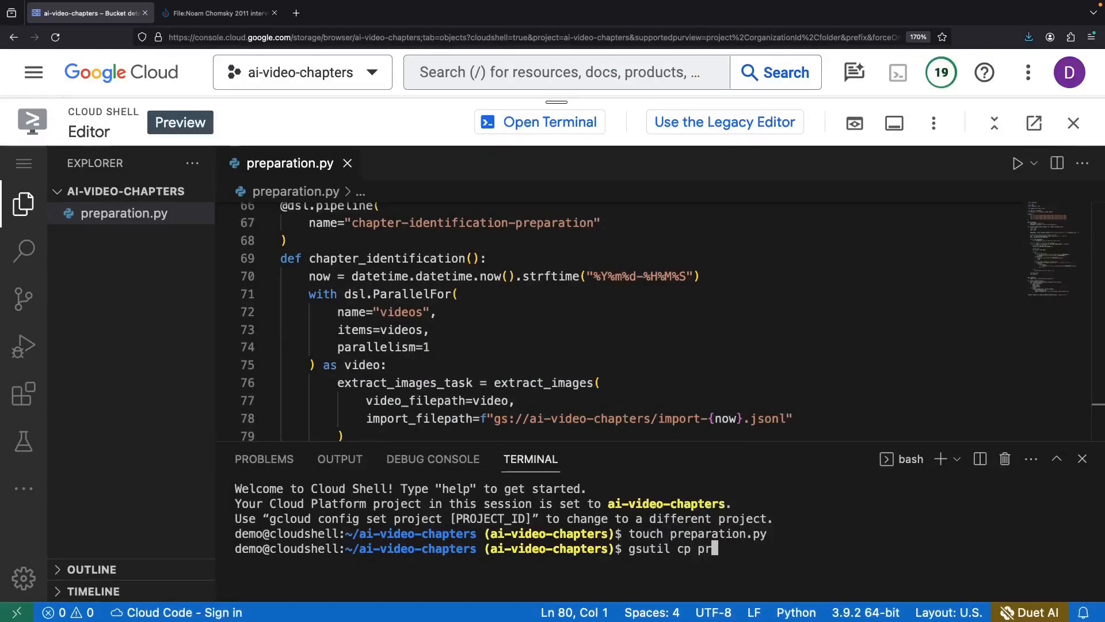
{"action": "type", "text": "eparation.py"}
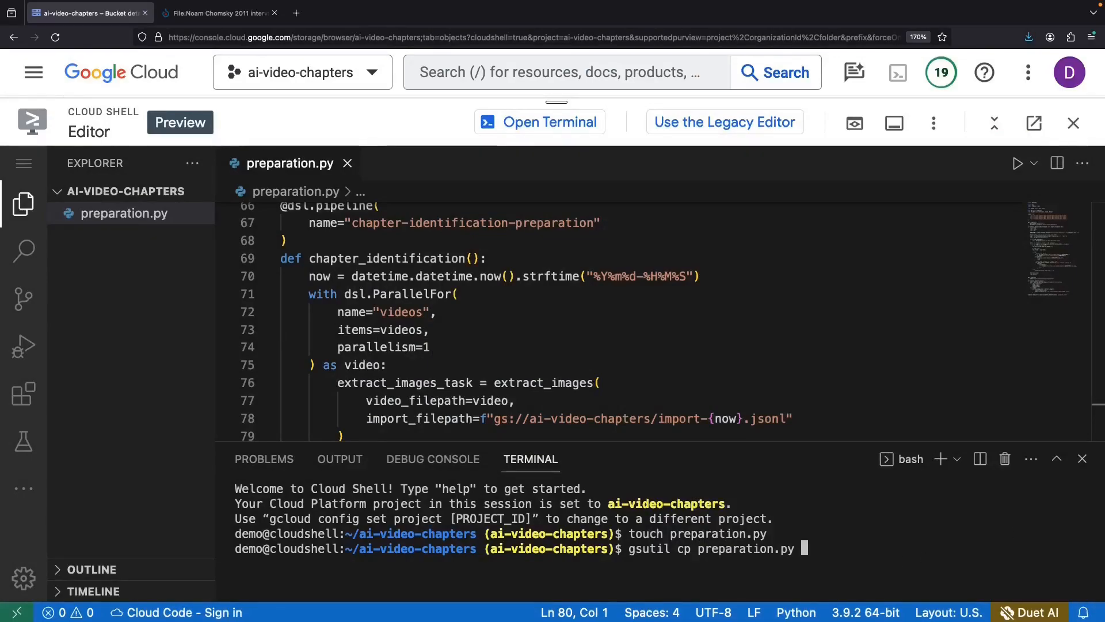
{"action": "type", "text": "gs://ai/video/"}
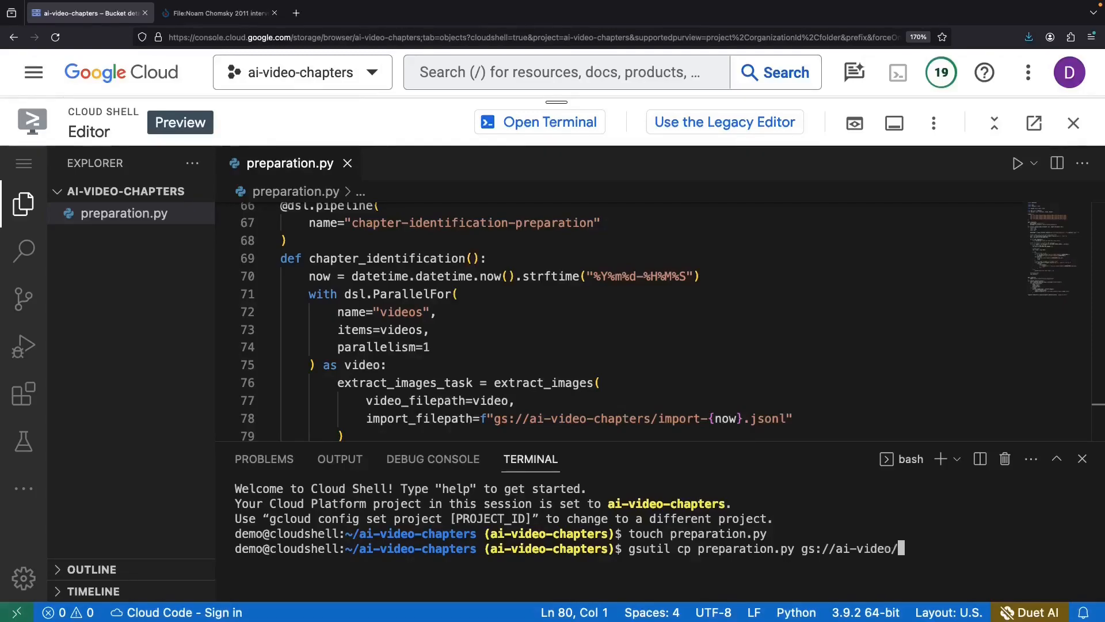
{"action": "type", "text": "chapters"}
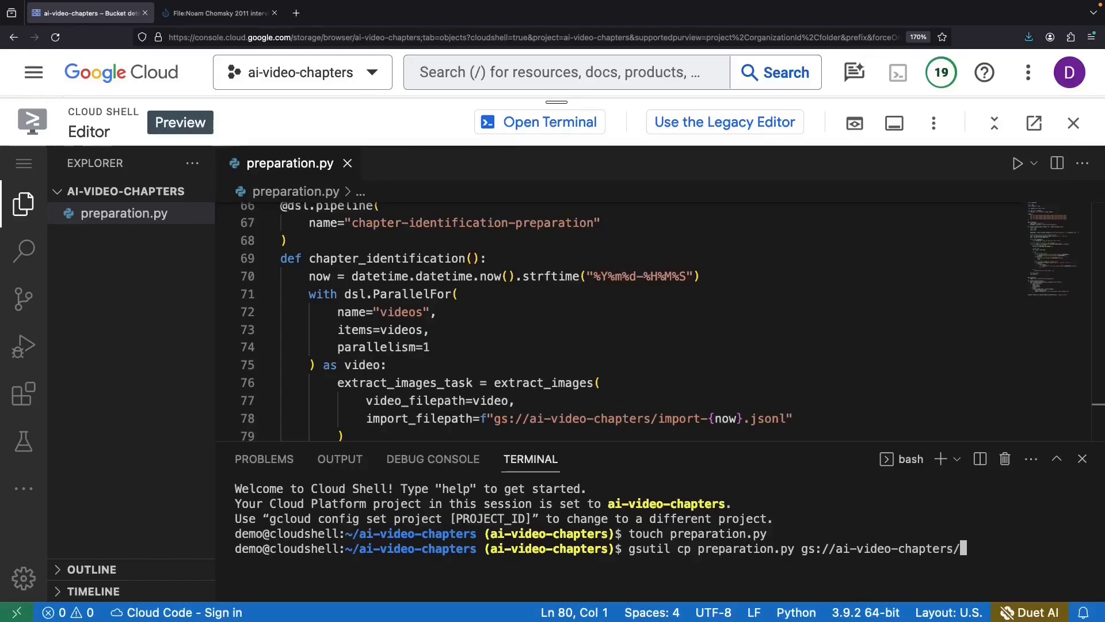
{"action": "key", "text": "Return"}
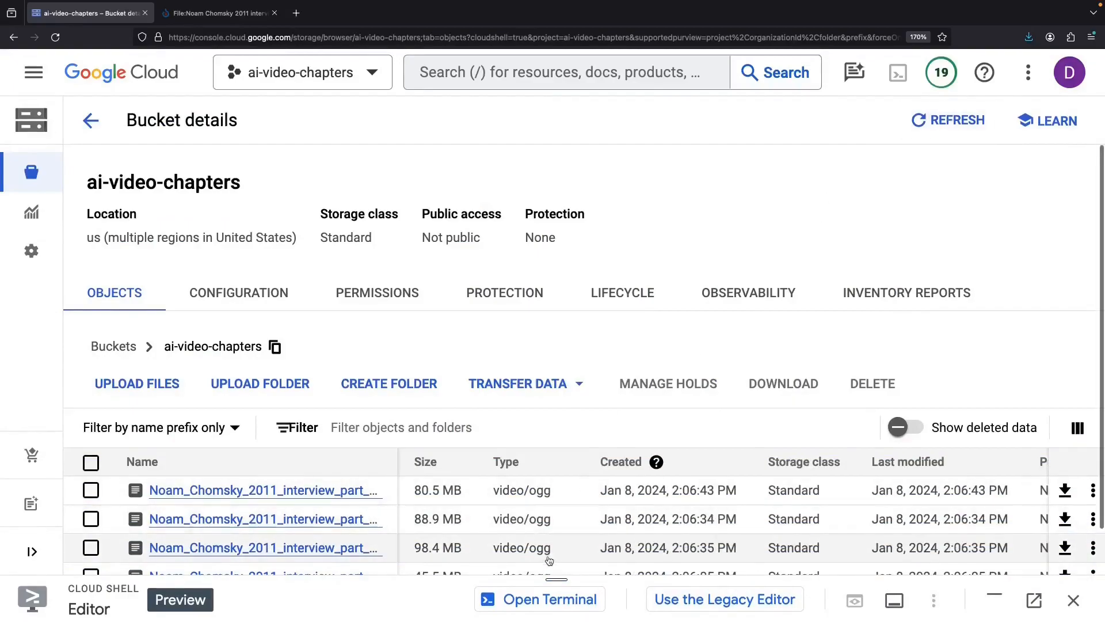
- Check preparation.py in the bucket list and search the console for 'vertex ai vision'
{"action": "scroll", "scroll_direction": "down", "scroll_amount": 3}
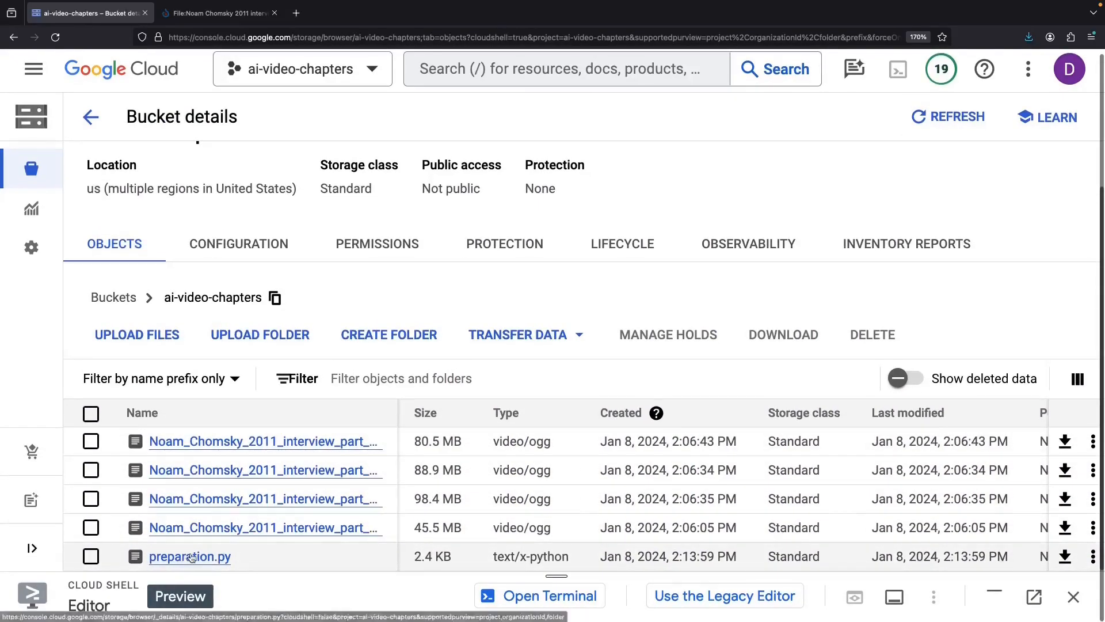
{"action": "type", "text": "vertex"}
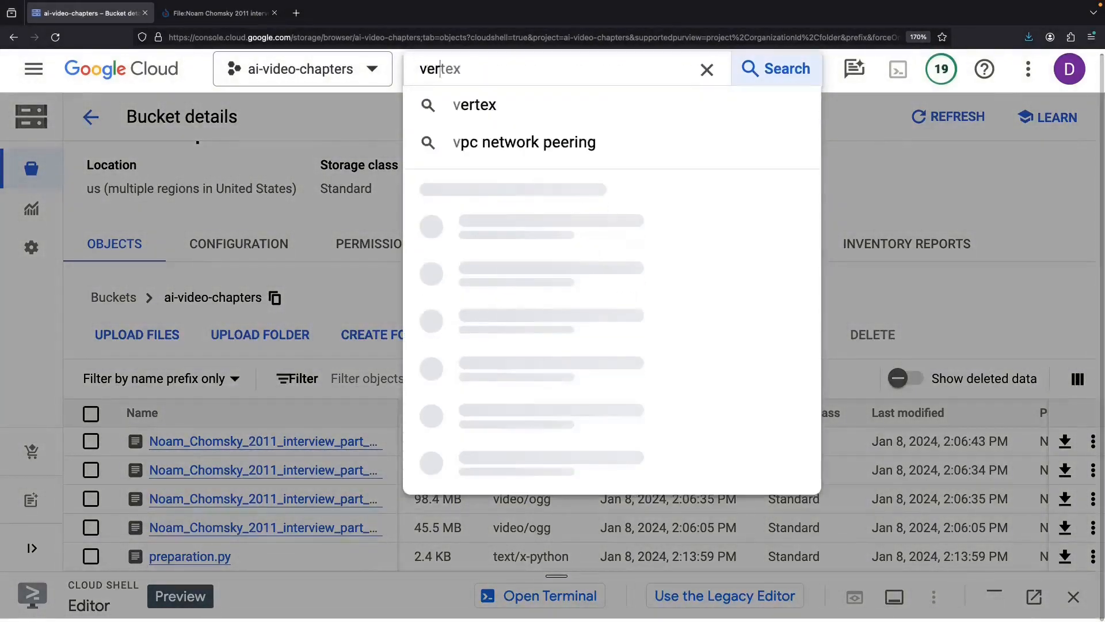
{"action": "type", "text": "ai vision"}
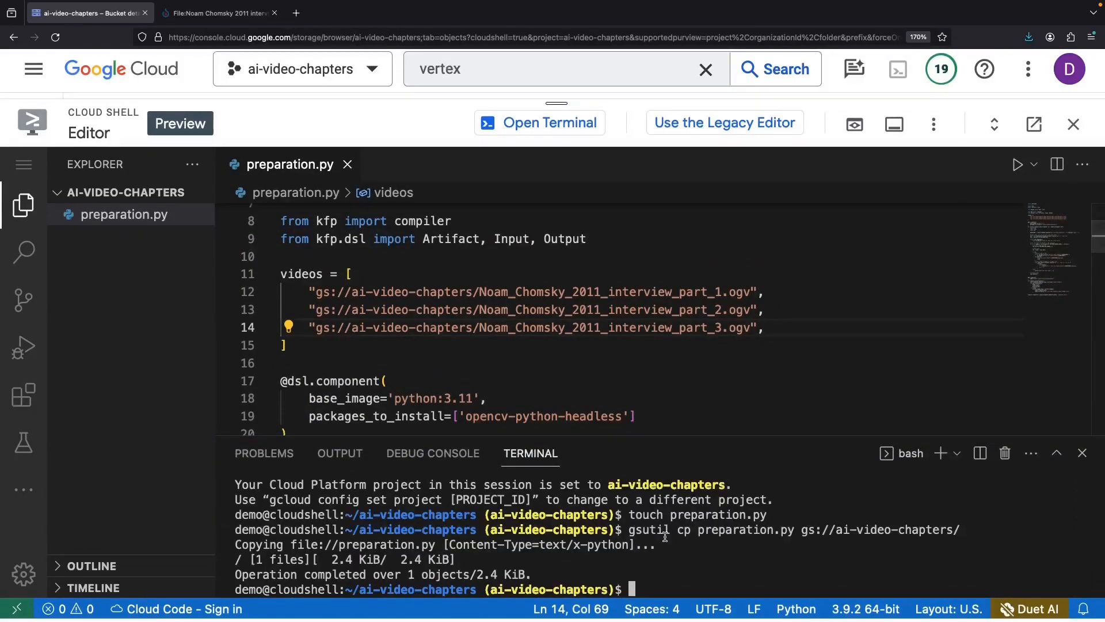
- Install the kfp package and compile preparation.py into pipeline.json
{"action": "type", "text": "gsutil cp preparation.py gs://ai-video-chapters/^C"}
{"action": "type", "text": "gsutil rm"}
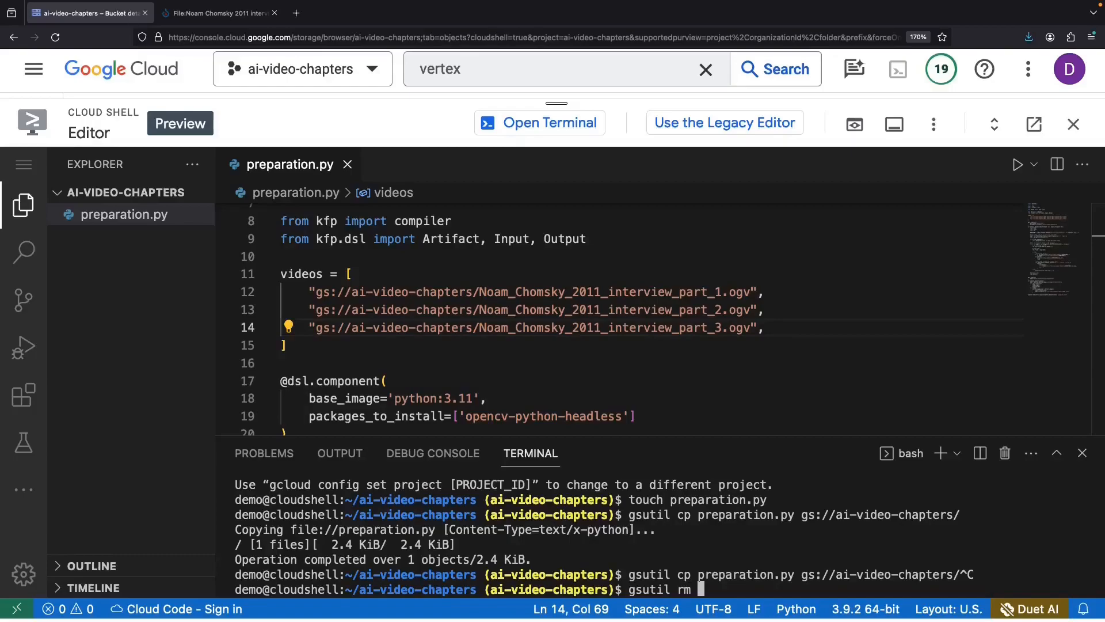
{"action": "type", "text": "gs://ai-video-chapters/preparation.py"}
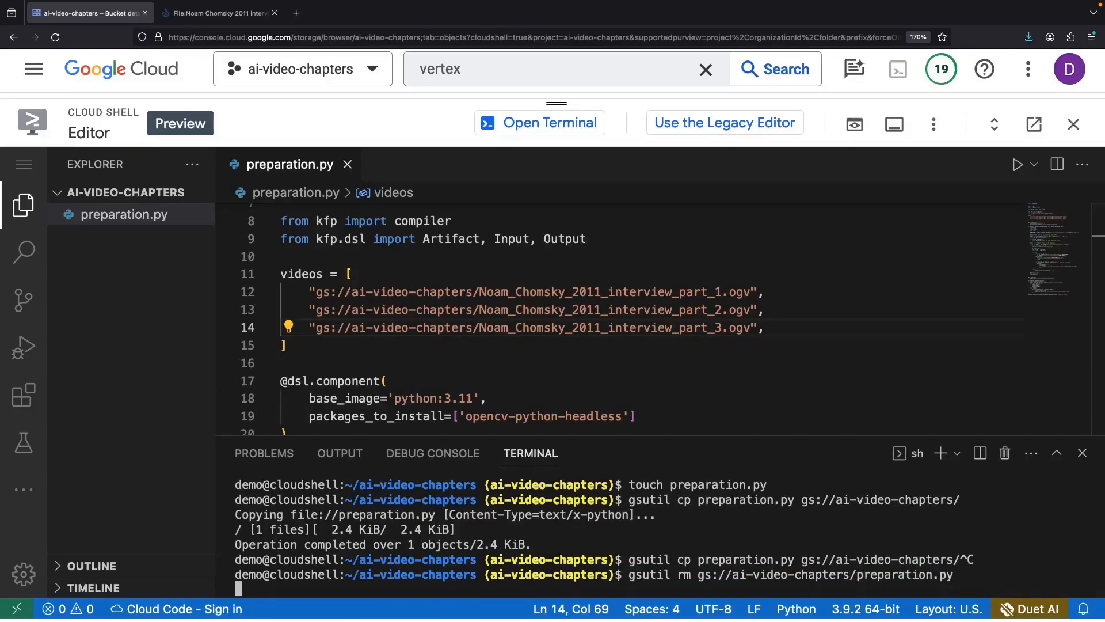
{"action": "type", "text": "ph"}
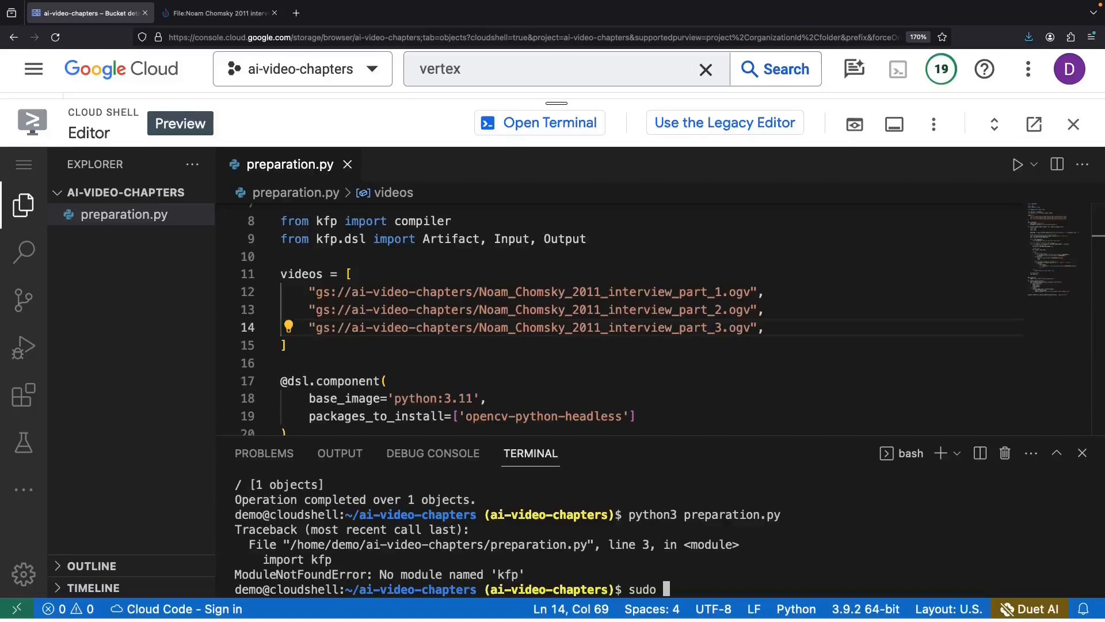
{"action": "type", "text": "pip3 install"}
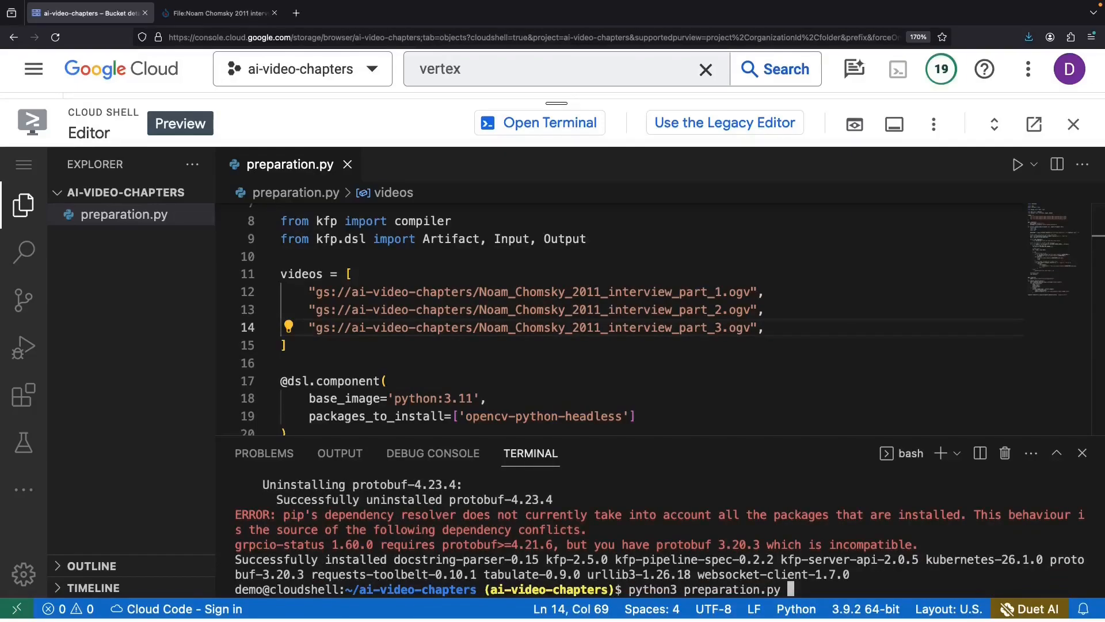
{"action": "key", "text": "Enter"}
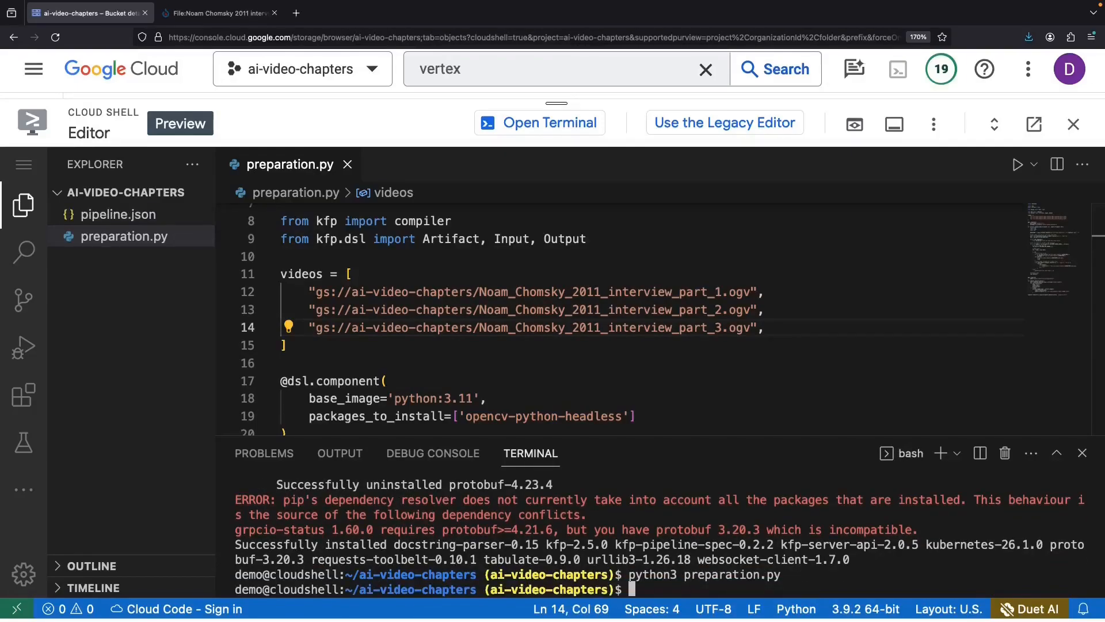
- Copy pipeline.json into the gs://ai-video-chapters/ bucket with gsutil
{"action": "type", "text": "cp"}
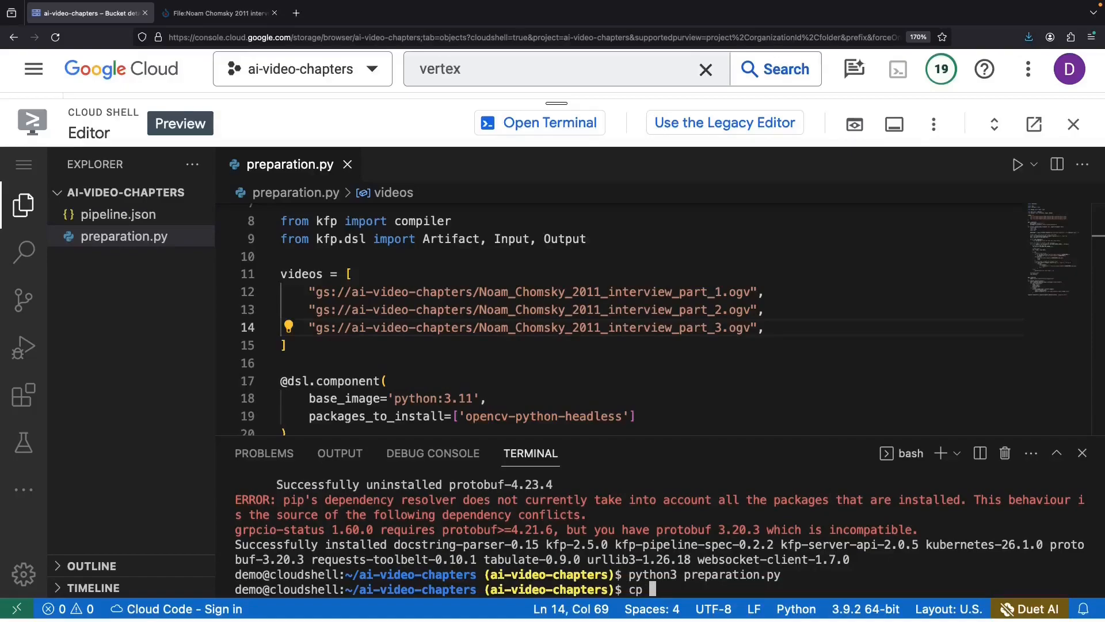
{"action": "type", "text": "gsutil cp pipeline.json gs://"}
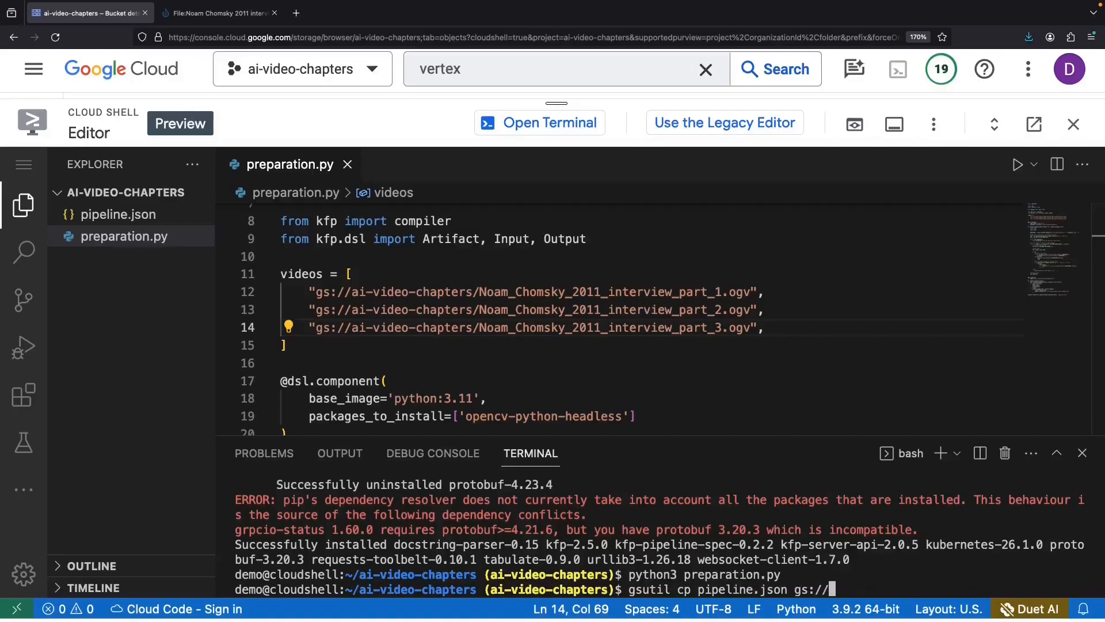
{"action": "type", "text": "ai-video-chapters"}
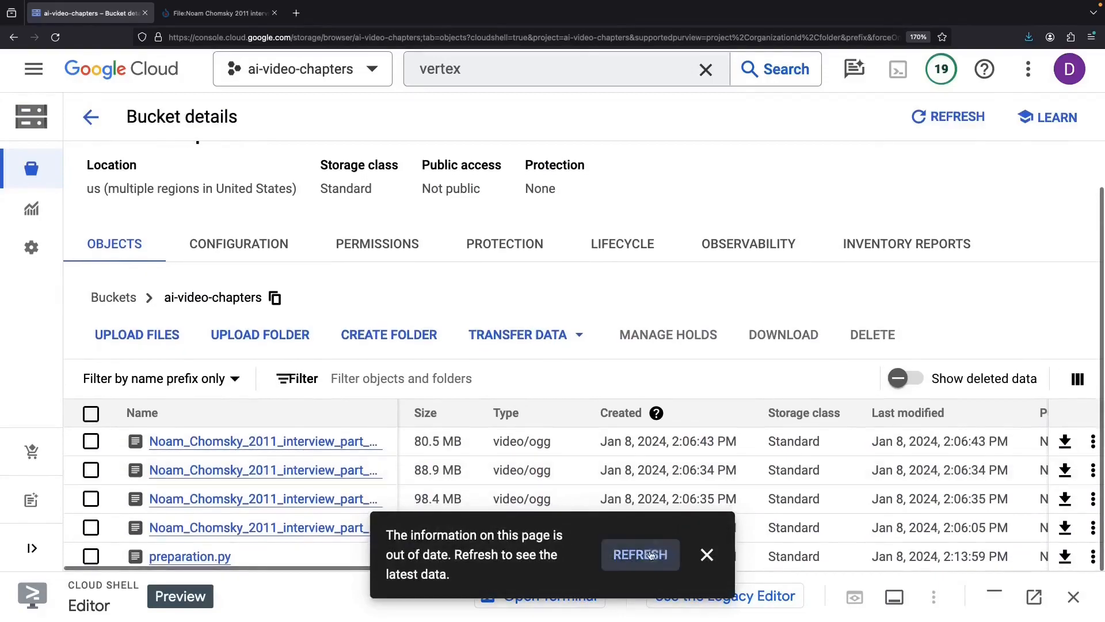
- Refresh the ai-video-chapters listing to reveal pipeline.json, then go to Vertex AI
{"action": "left_click", "coordinate": [641, 555]}
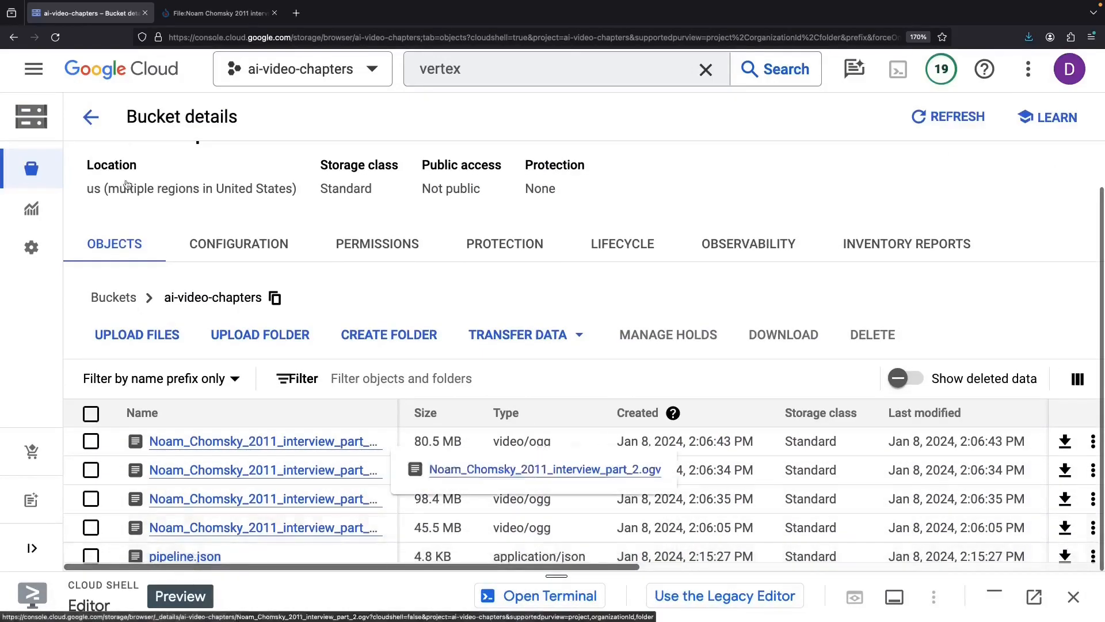
{"action": "mouse_move", "coordinate": [483, 58]}
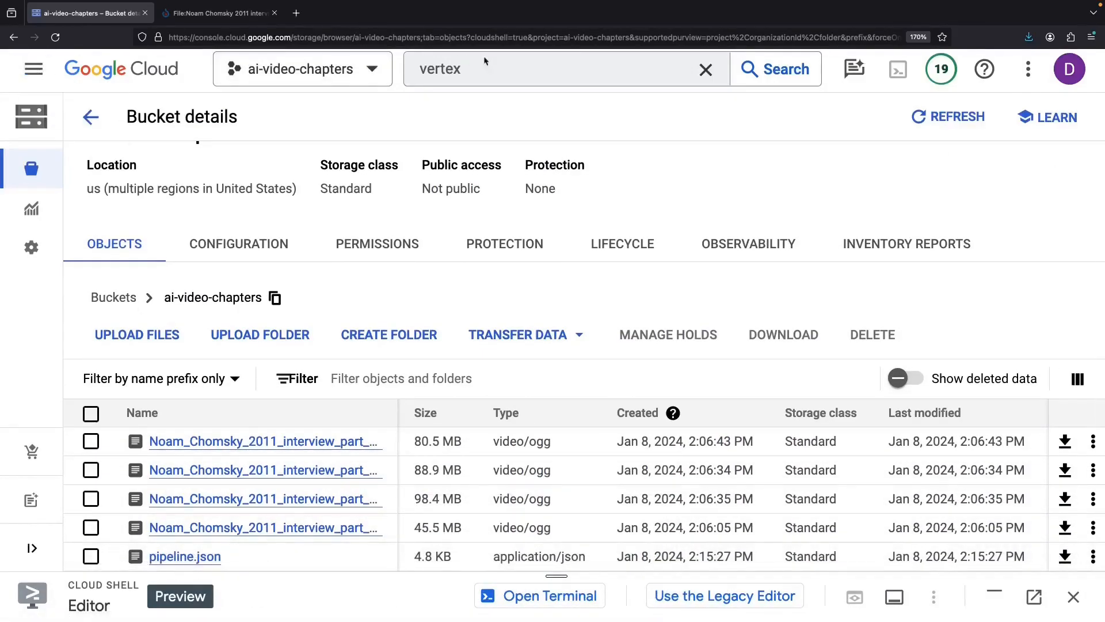
{"action": "left_click", "coordinate": [775, 69]}
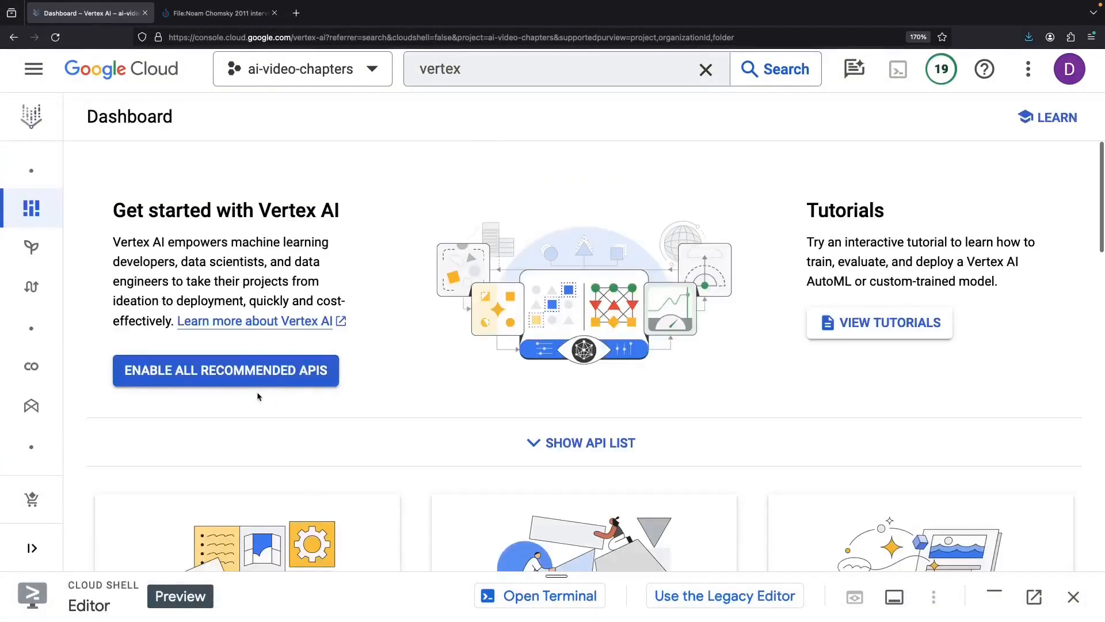
- Expand the Vertex AI navigation and go to Pipelines in us-central1
{"action": "left_click", "coordinate": [225, 371]}
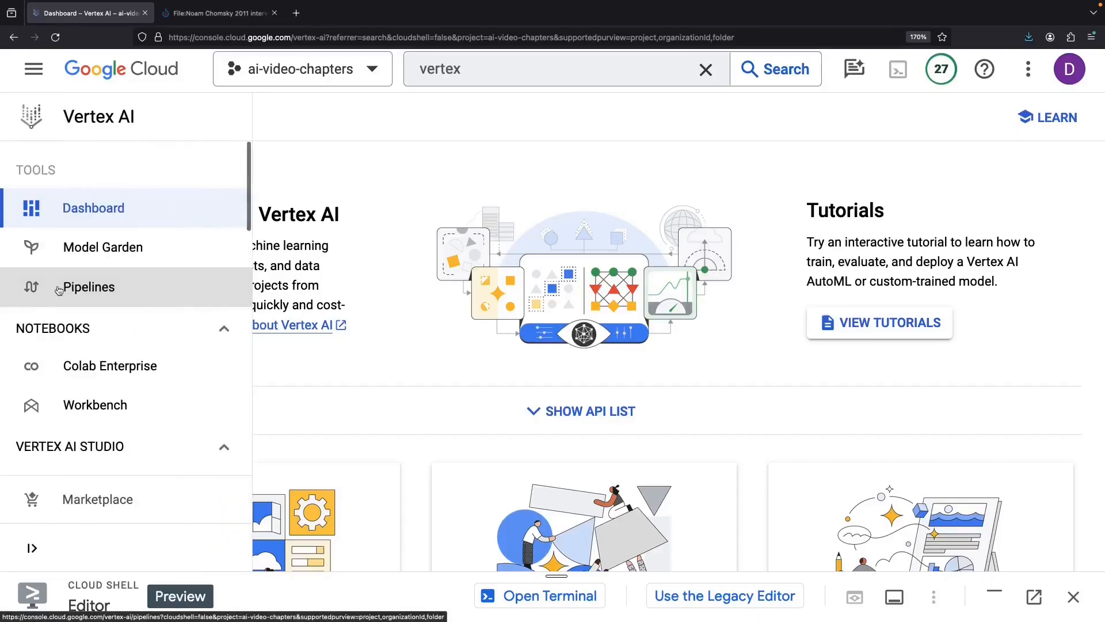
{"action": "left_click", "coordinate": [88, 287]}
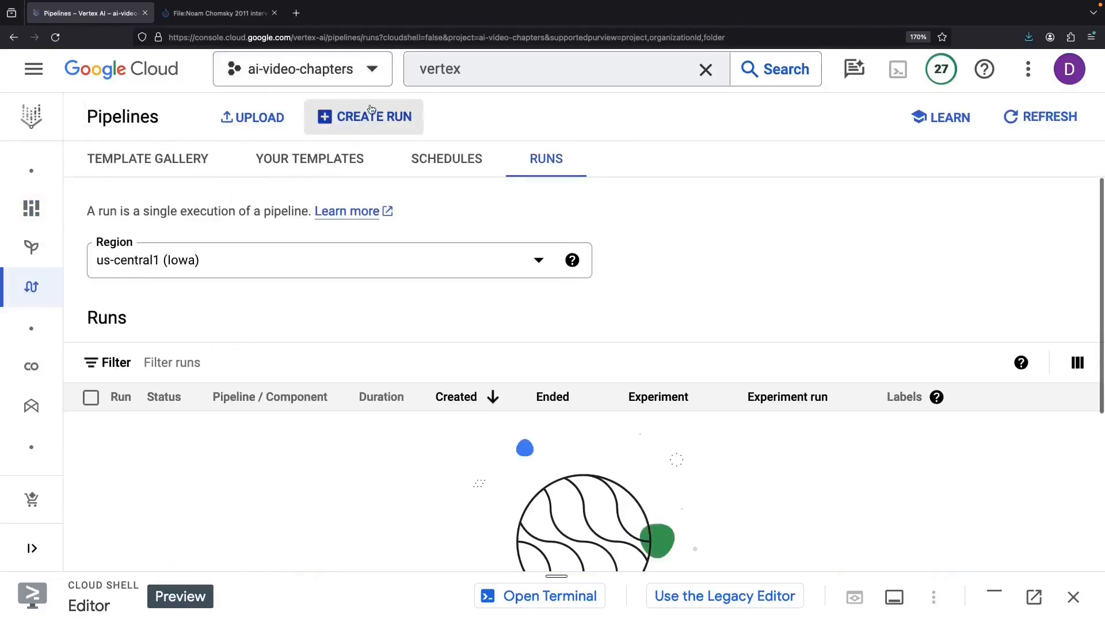
- Create a run importing pipeline.json from the ai-video-chapters bucket
{"action": "left_click", "coordinate": [373, 116]}
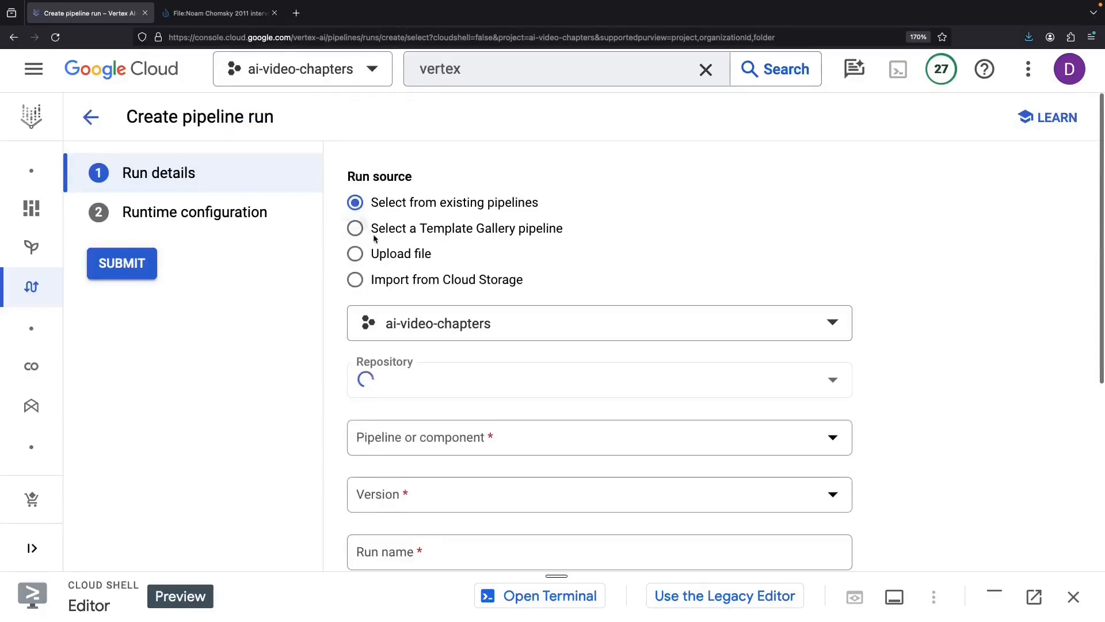
{"action": "left_click", "coordinate": [354, 279]}
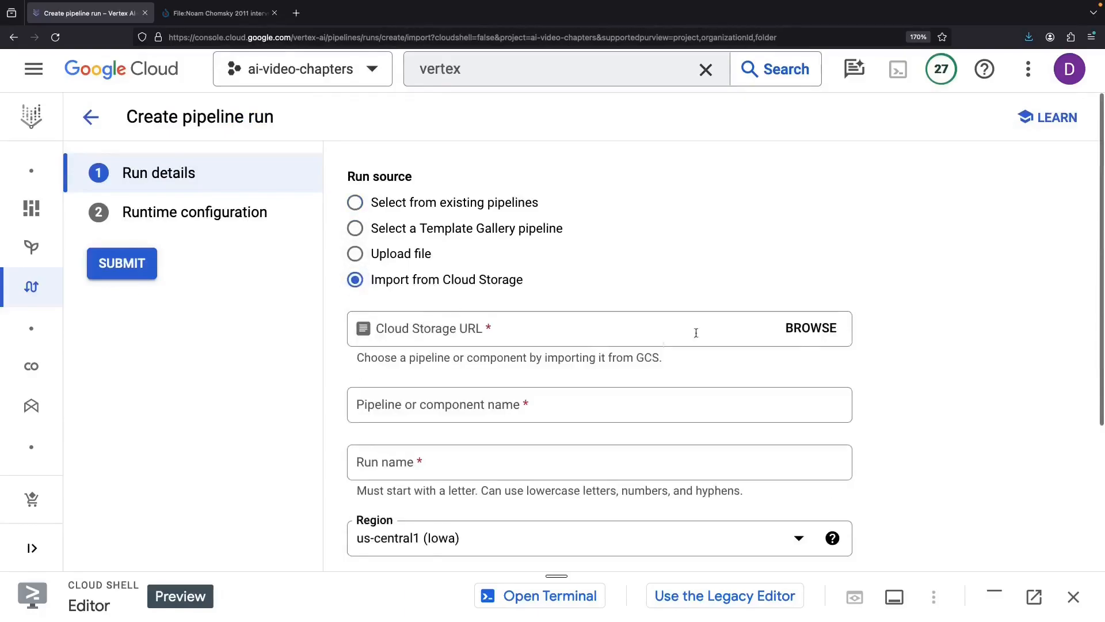
{"action": "left_click", "coordinate": [810, 327]}
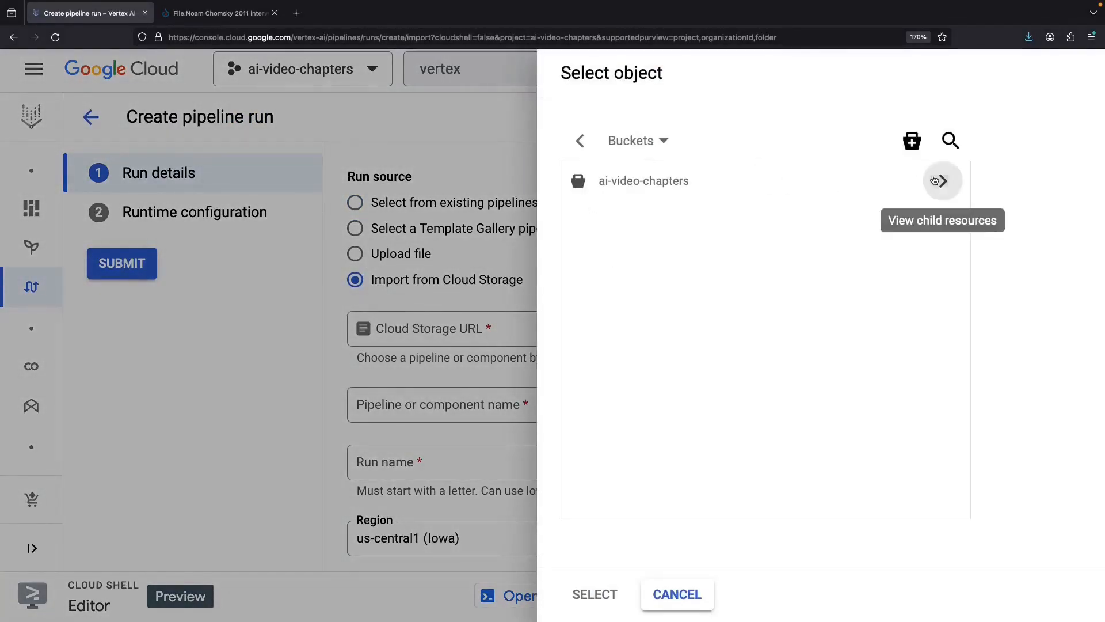
{"action": "left_click", "coordinate": [594, 594]}
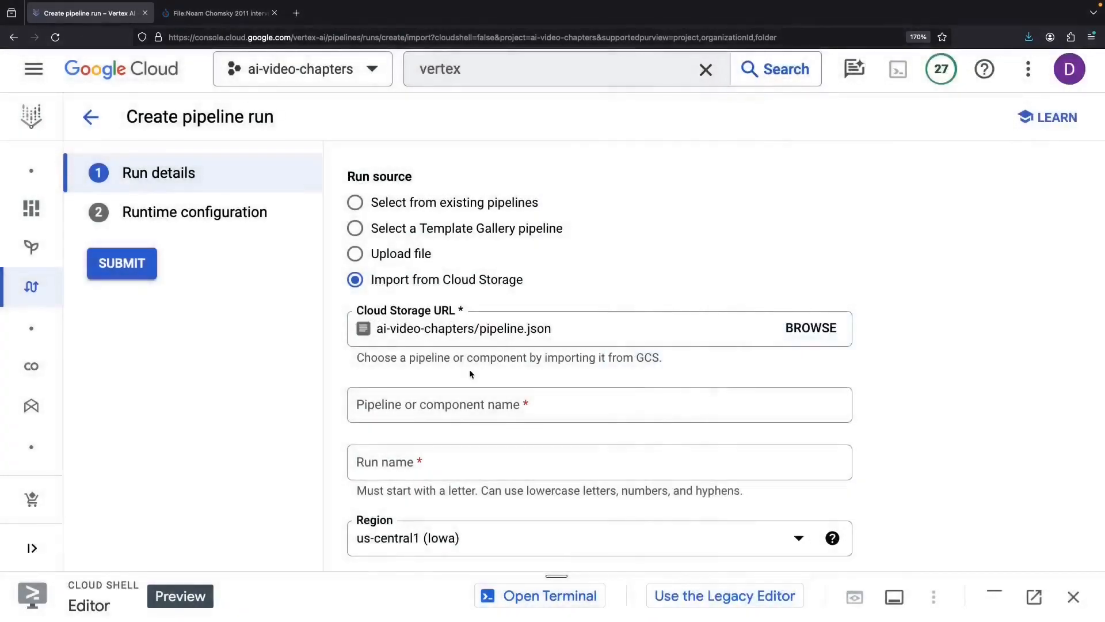
{"action": "left_click", "coordinate": [195, 211]}
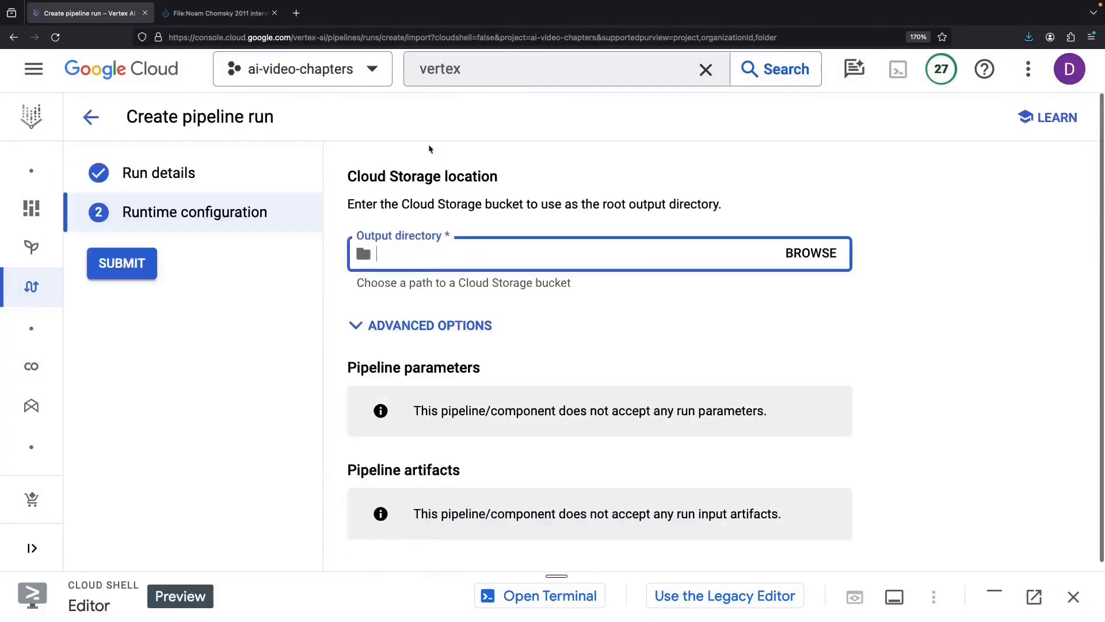
- Set the run's output directory to ai-video-chapters and submit it
{"action": "left_click", "coordinate": [811, 253]}
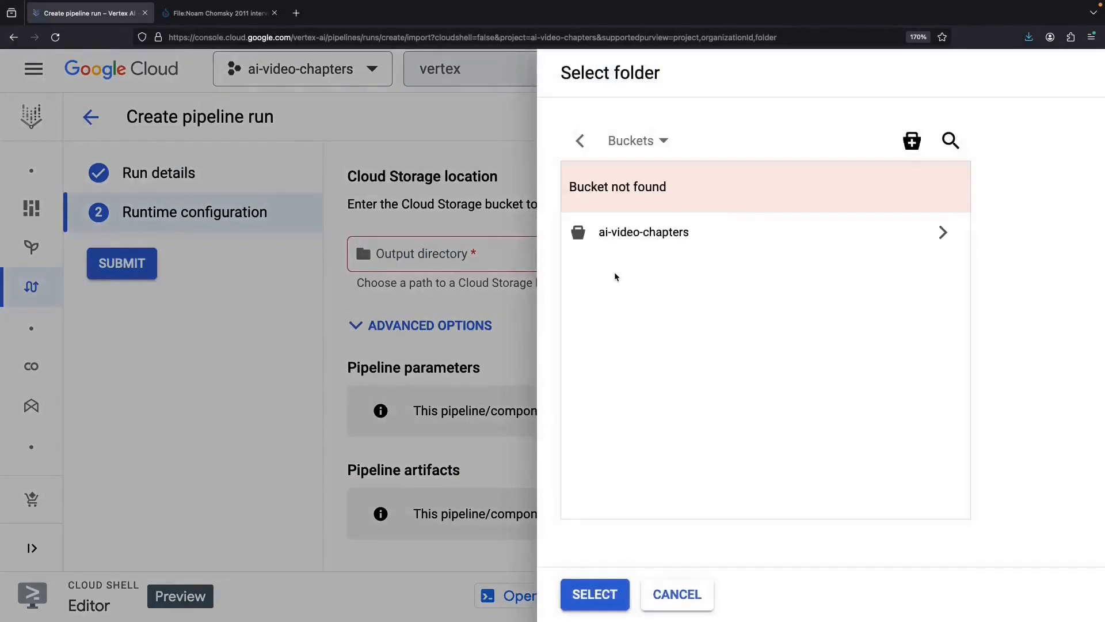
{"action": "left_click", "coordinate": [643, 232]}
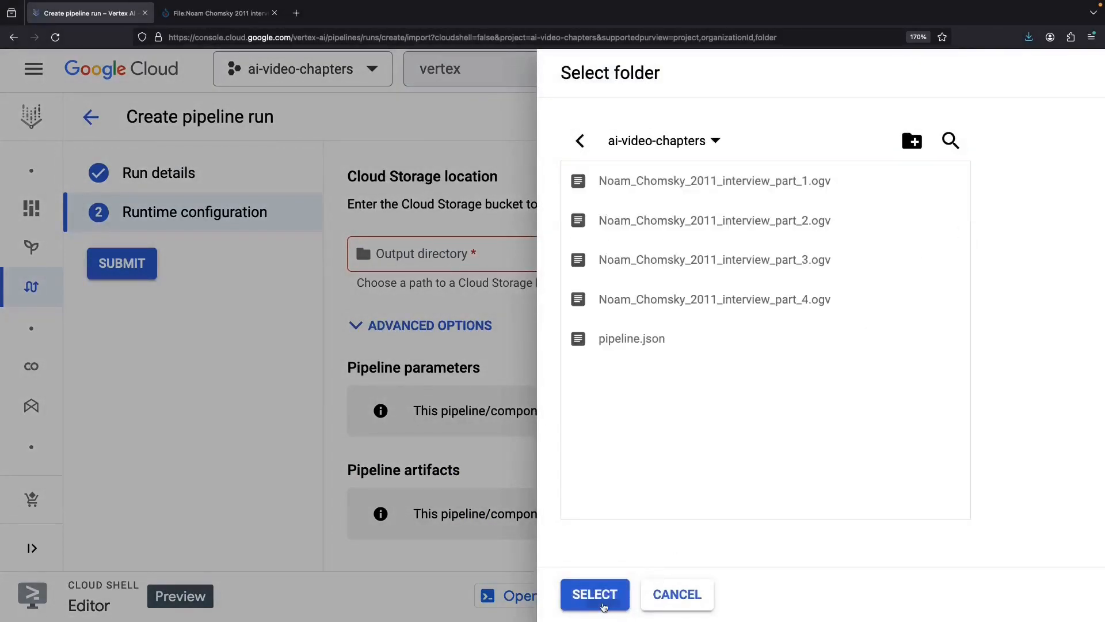
{"action": "left_click", "coordinate": [595, 594]}
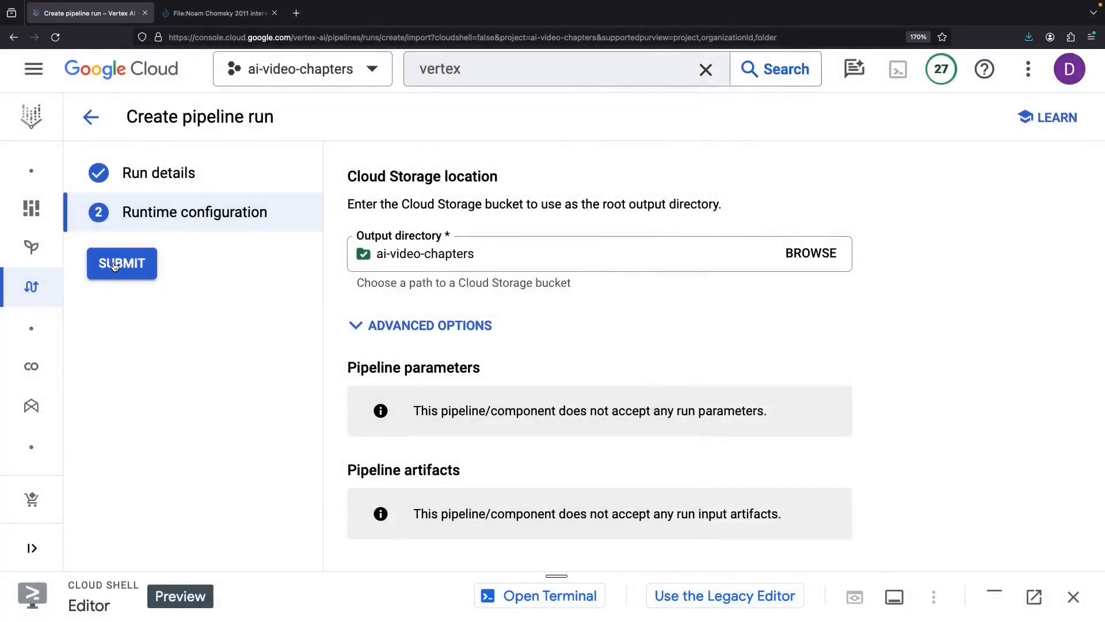
{"action": "left_click", "coordinate": [121, 263]}
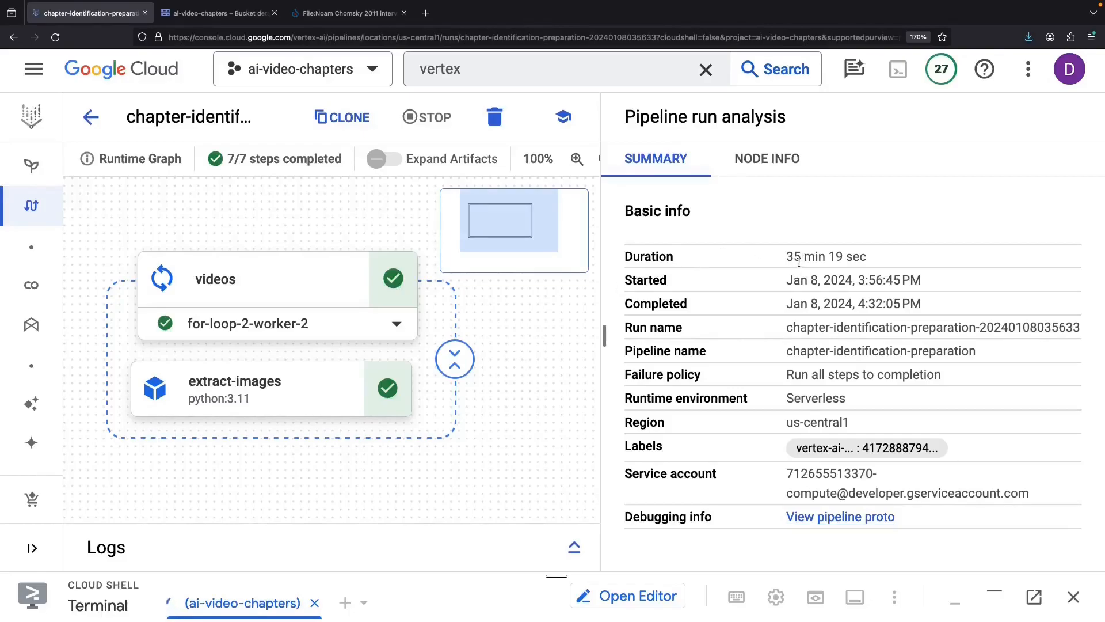
{"action": "mouse_move", "coordinate": [337, 400]}
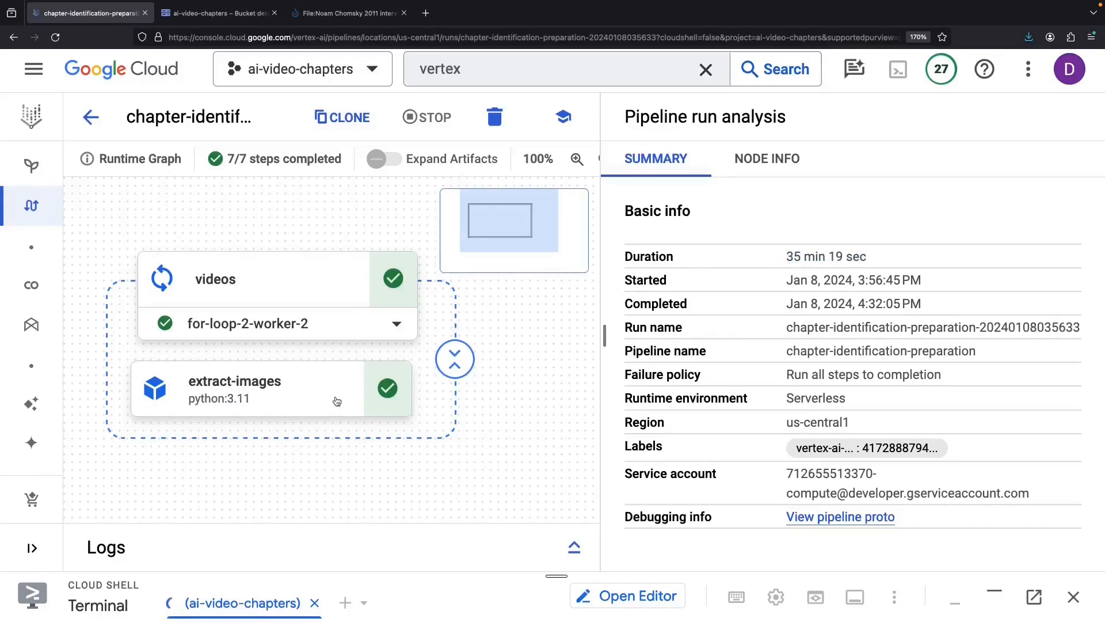
- Inspect extract-images step parameters and follow the import_filepath link to storage
{"action": "left_click", "coordinate": [235, 389]}
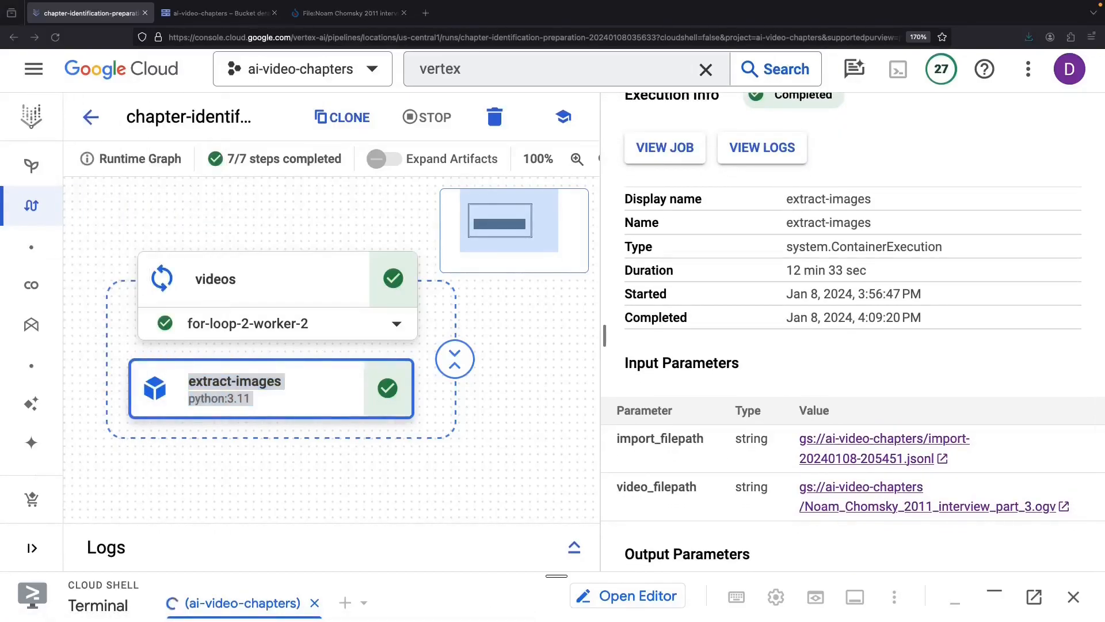
{"action": "mouse_move", "coordinate": [983, 461]}
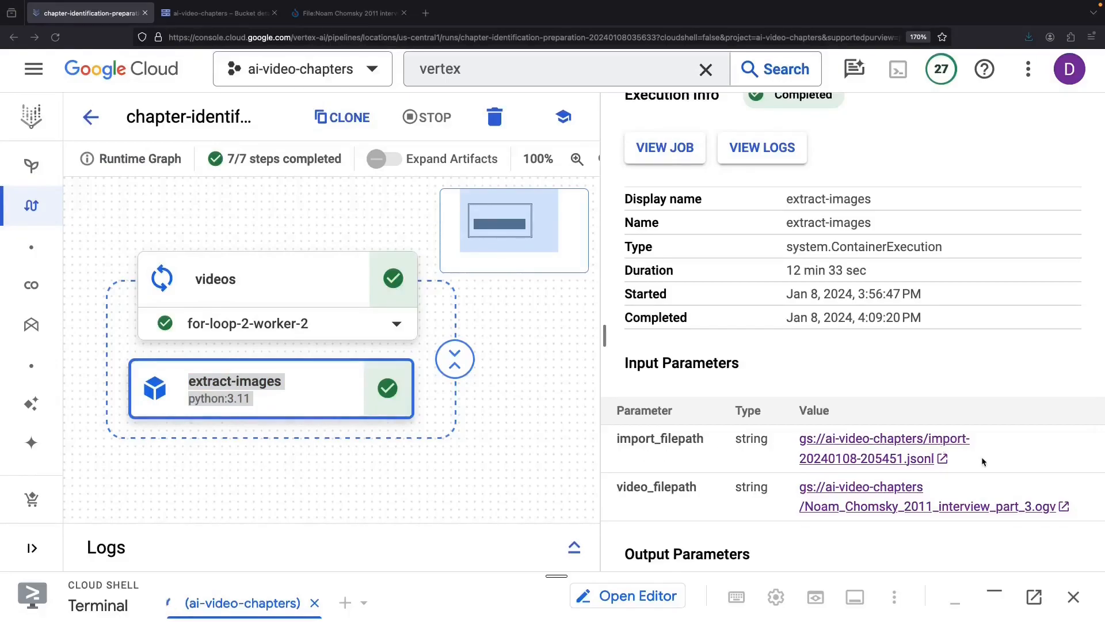
{"action": "left_click", "coordinate": [219, 13]}
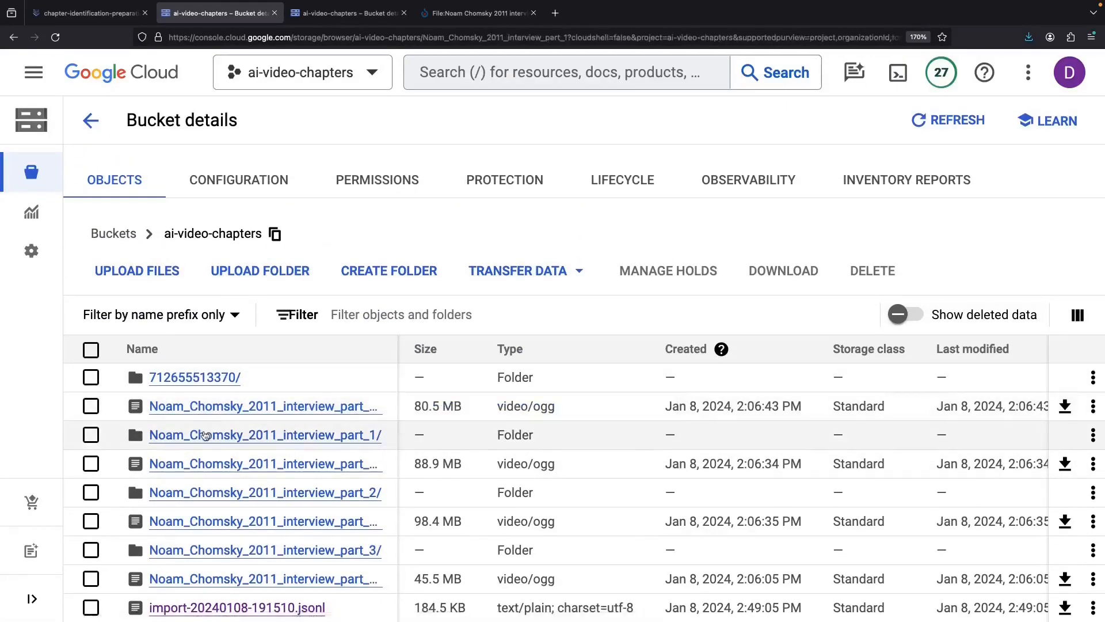
- Browse the part_1 frames folder and view import-20240108-205451.jsonl's contents
{"action": "left_click", "coordinate": [265, 435]}
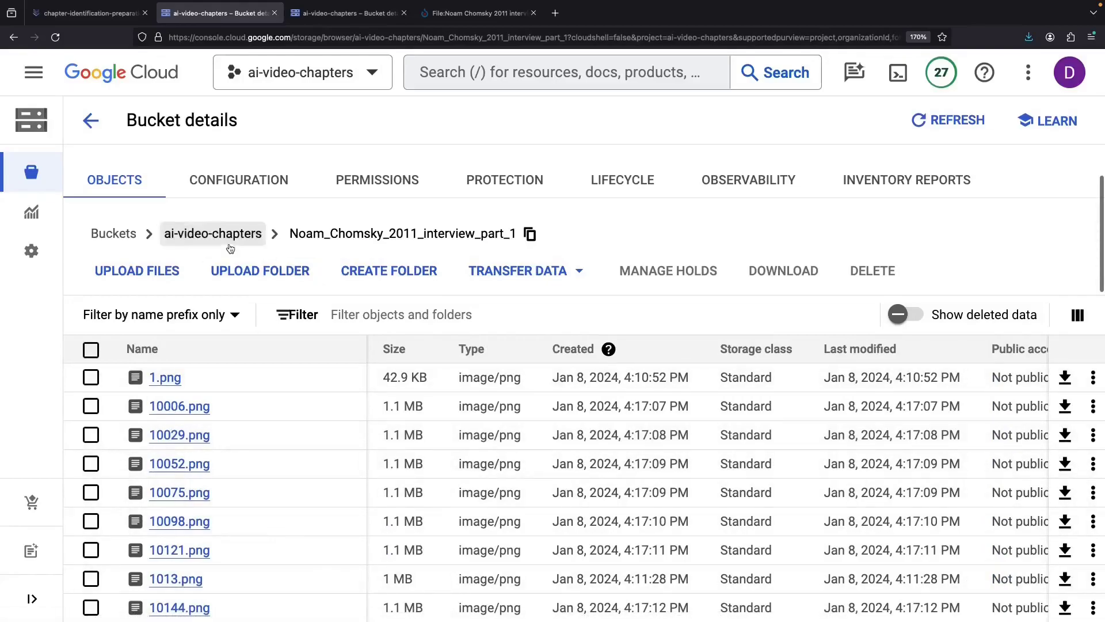
{"action": "left_click", "coordinate": [212, 234]}
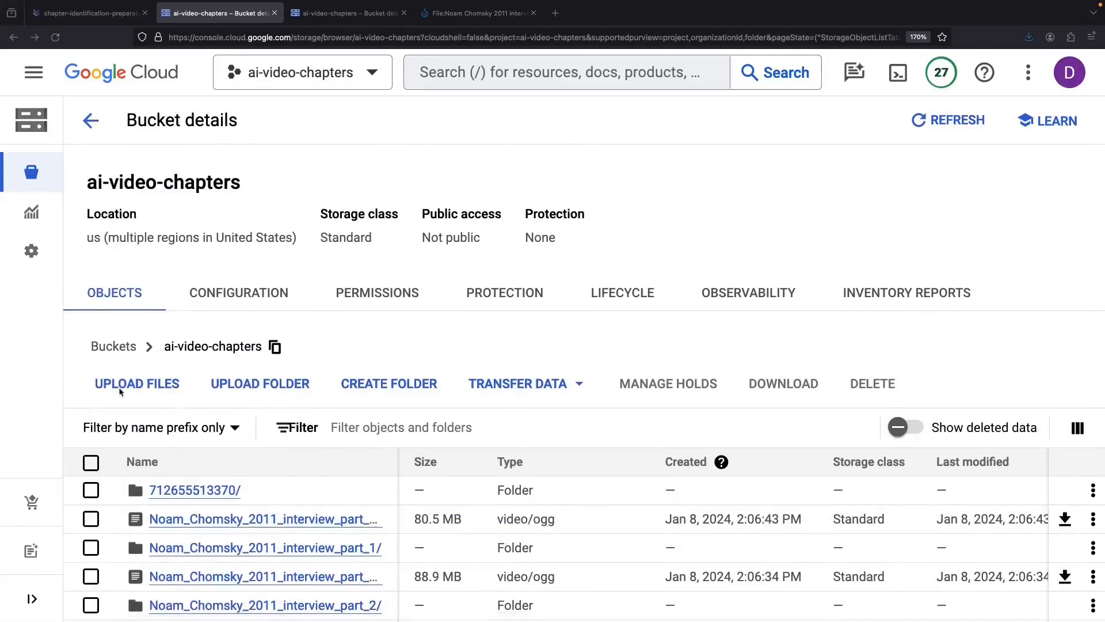
{"action": "scroll", "scroll_direction": "down", "scroll_amount": 3}
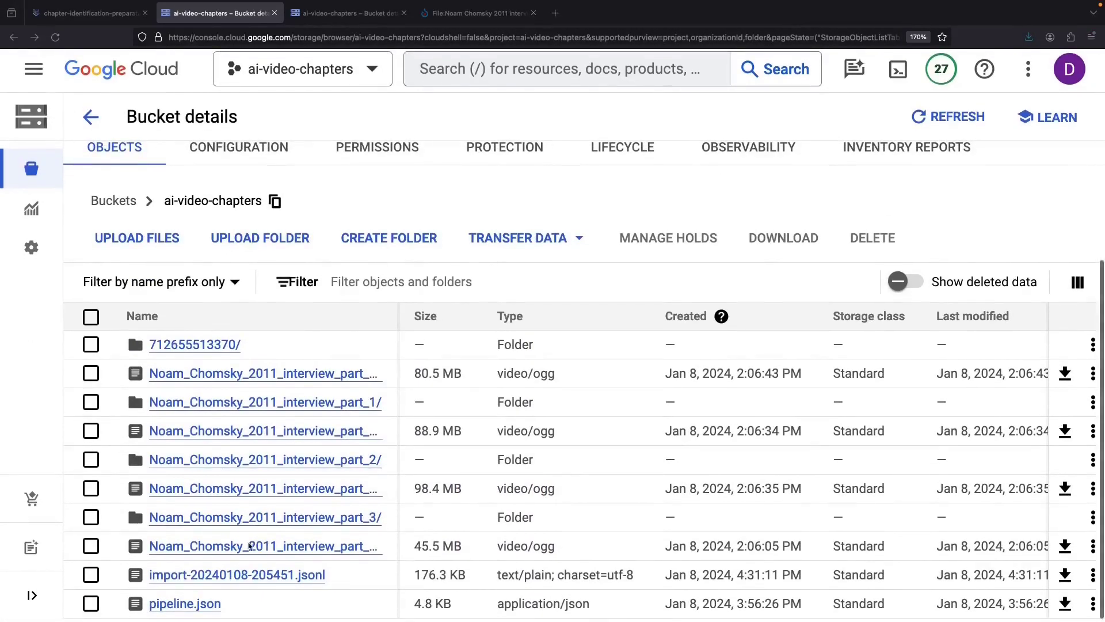
{"action": "left_click", "coordinate": [236, 575]}
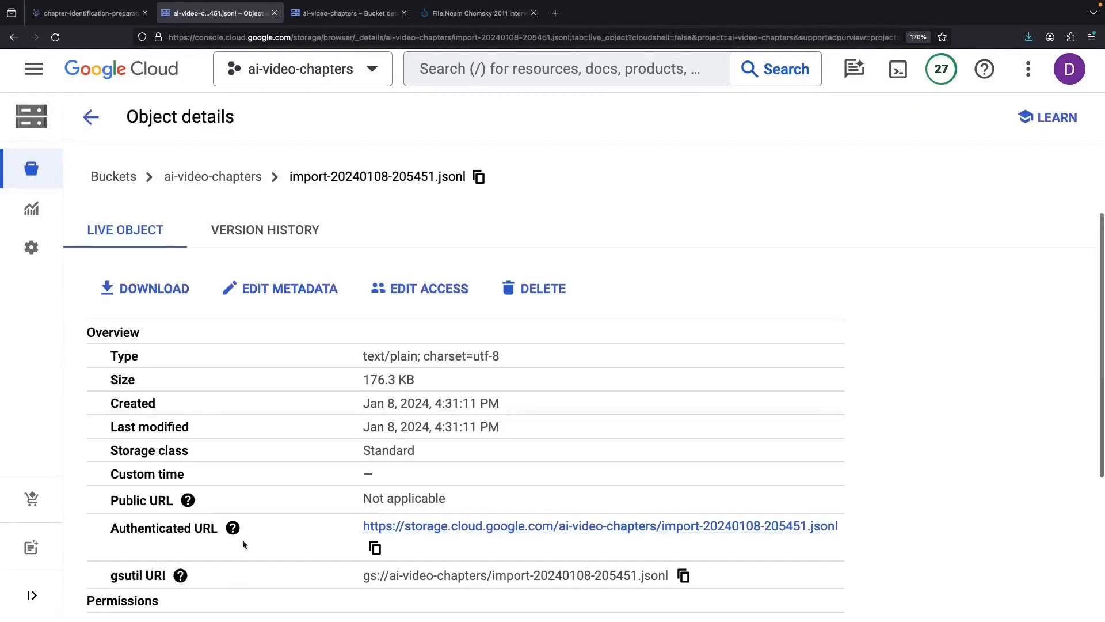
{"action": "left_click", "coordinate": [600, 526]}
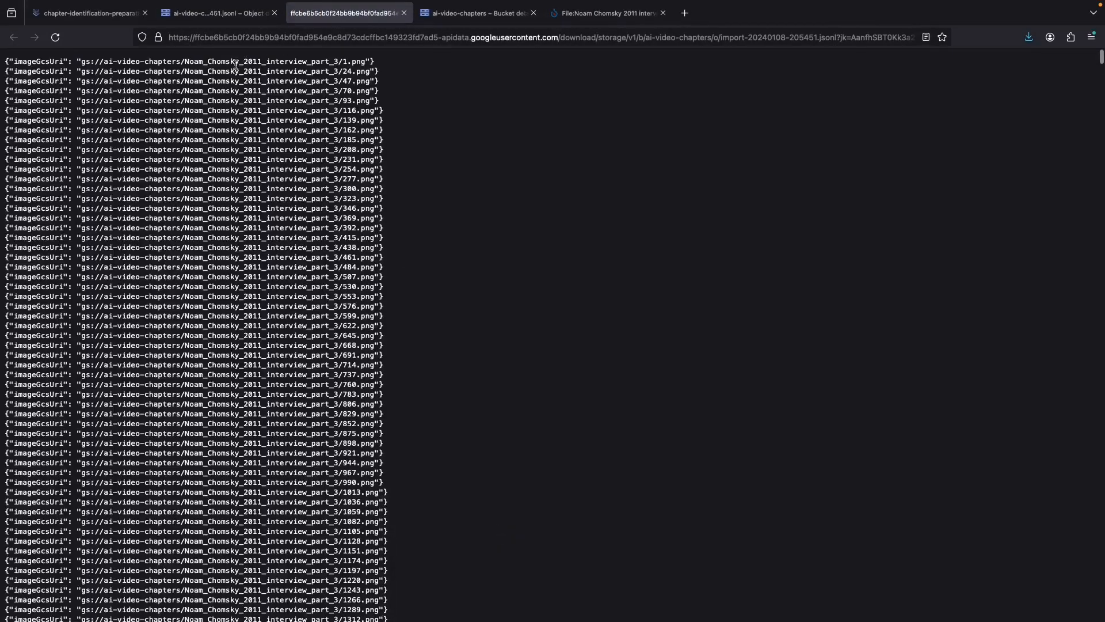
{"action": "left_click", "coordinate": [92, 12]}
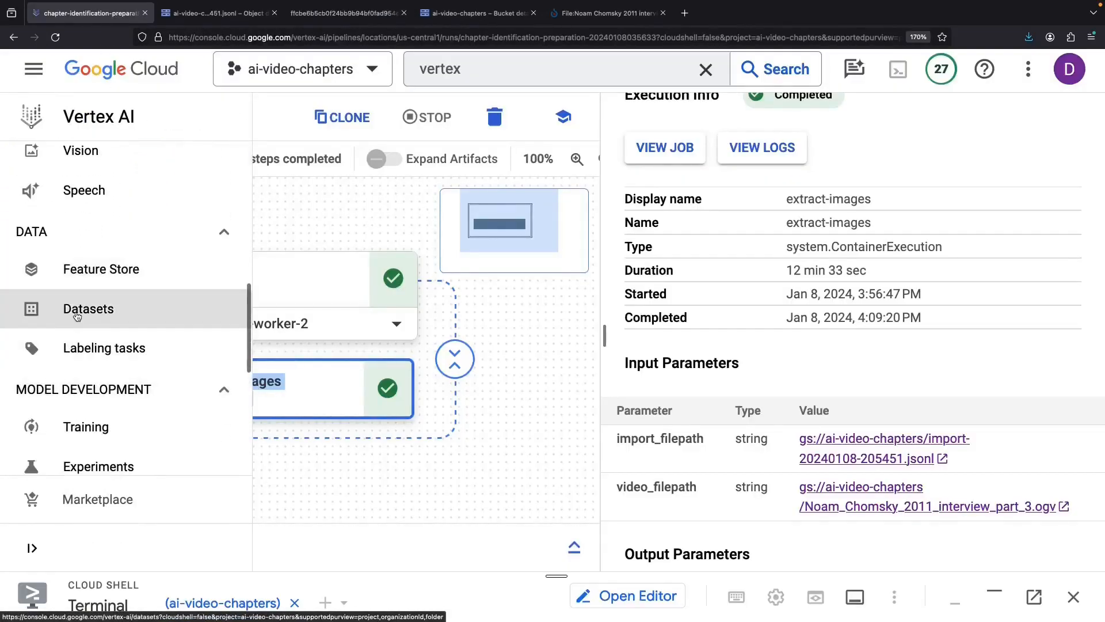
{"action": "left_click", "coordinate": [88, 308]}
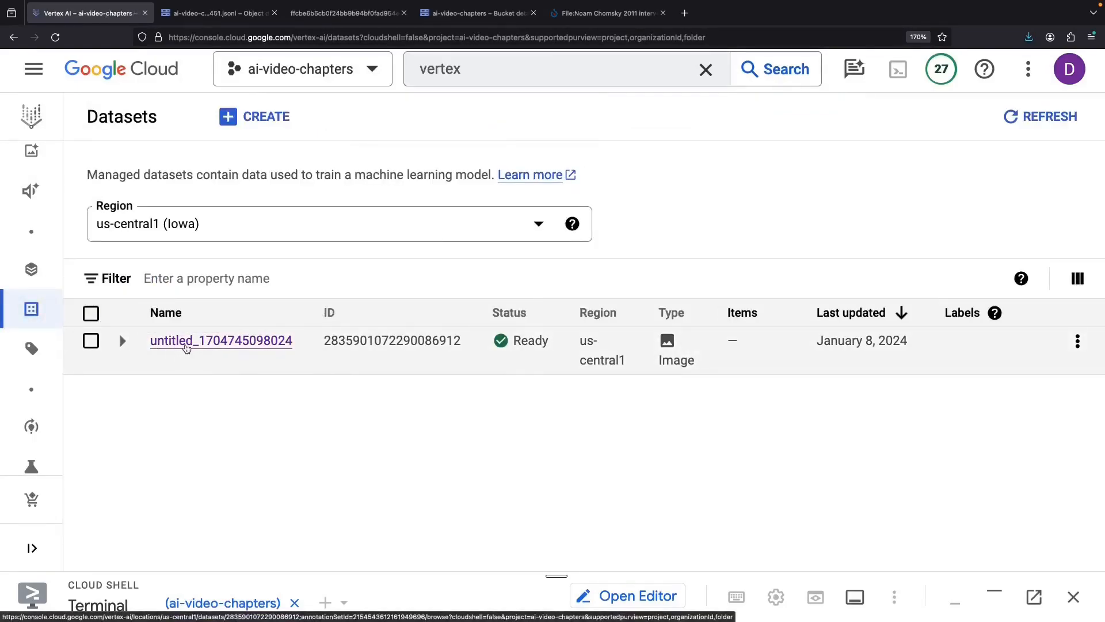
{"action": "left_click", "coordinate": [221, 340]}
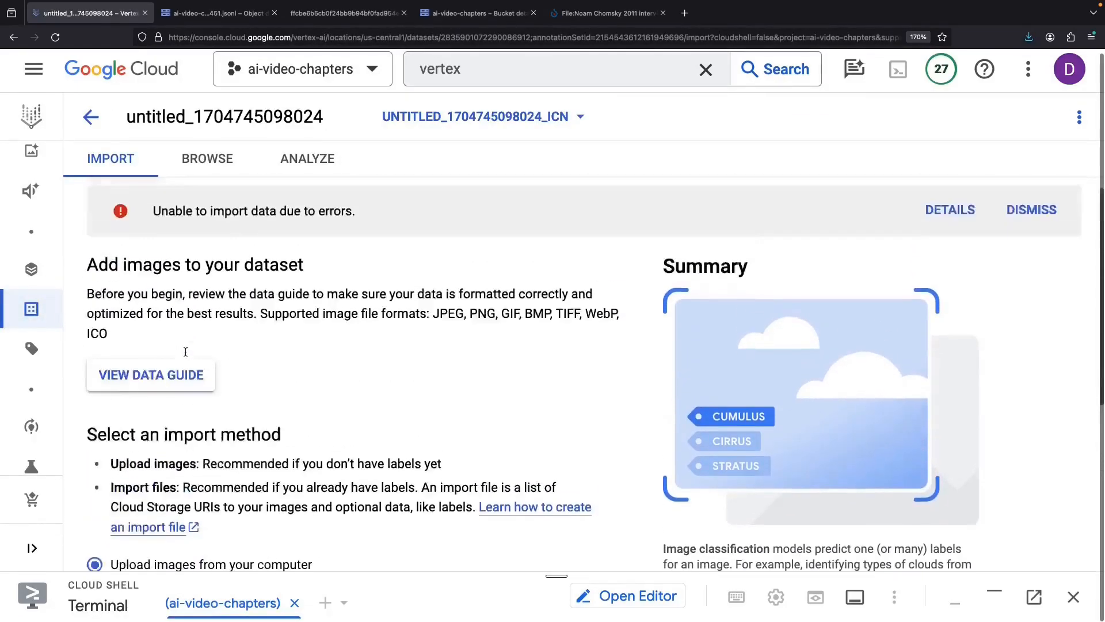
{"action": "scroll", "scroll_direction": "down", "scroll_amount": 3}
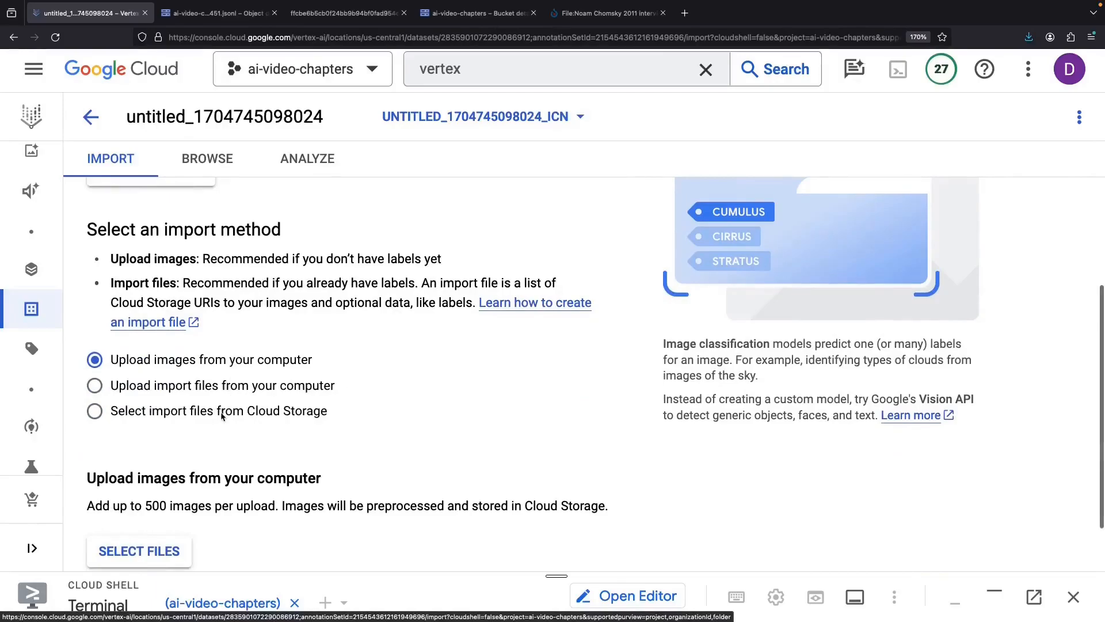
{"action": "left_click", "coordinate": [94, 410]}
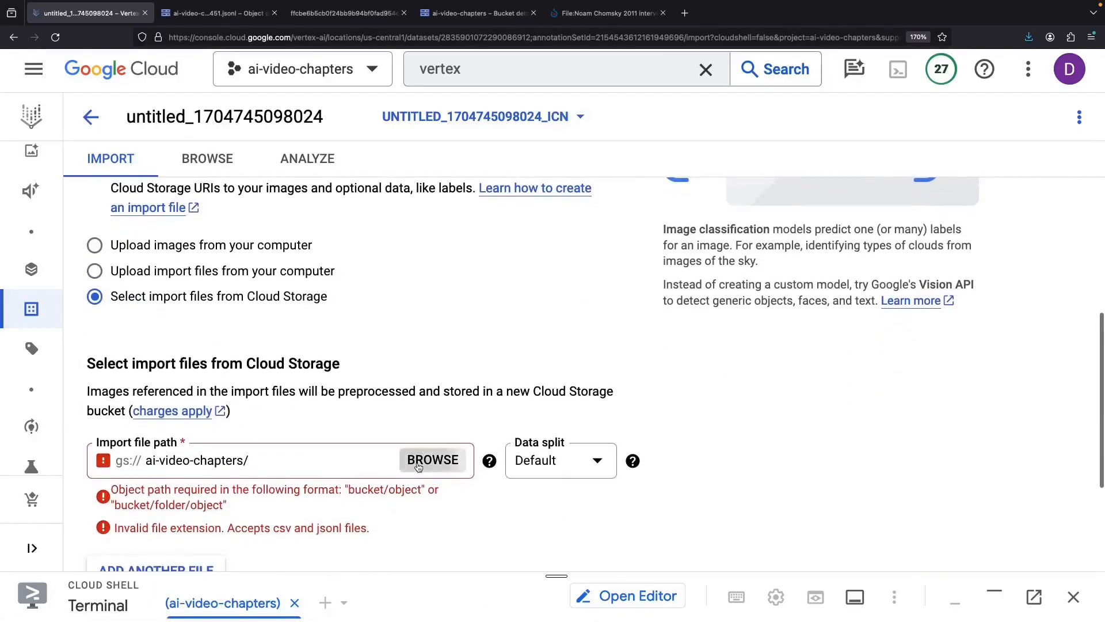
{"action": "left_click", "coordinate": [433, 459]}
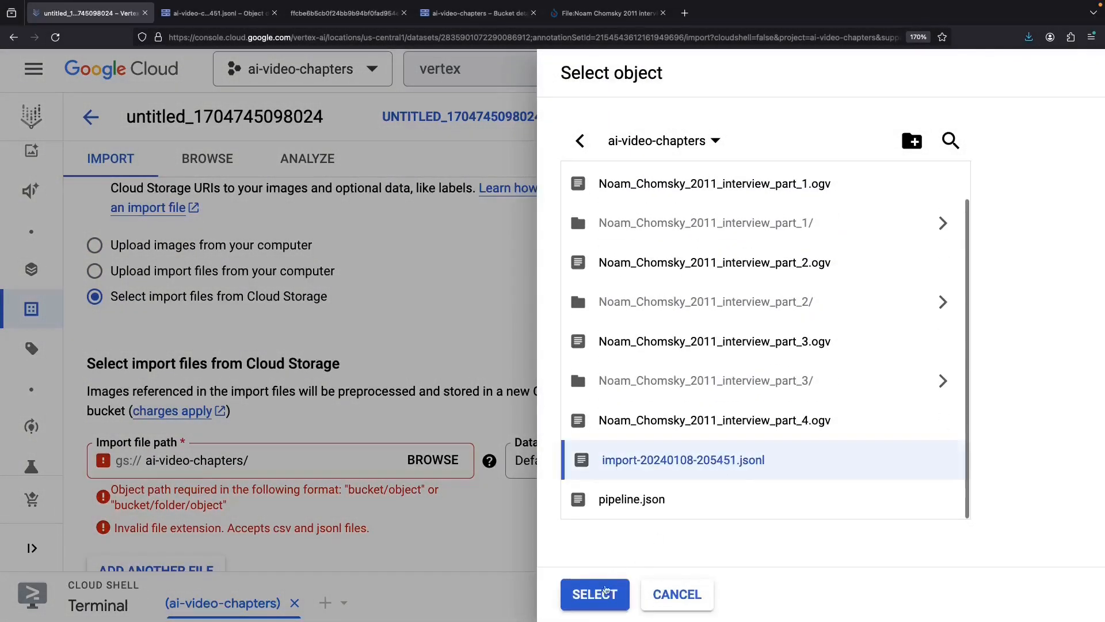
{"action": "left_click", "coordinate": [594, 594]}
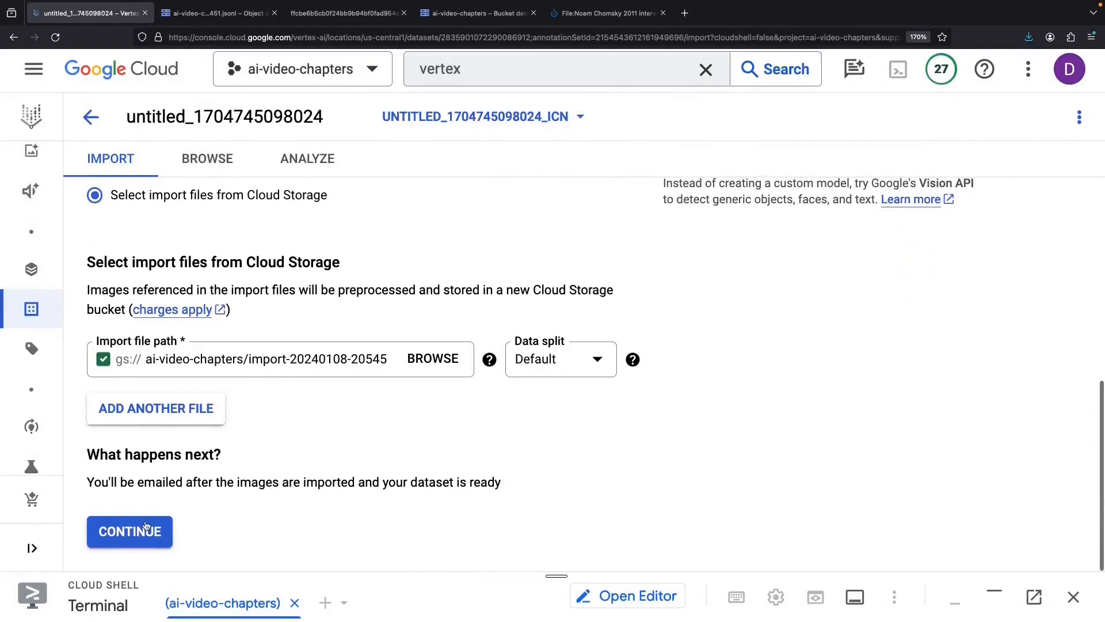
{"action": "left_click", "coordinate": [129, 532]}
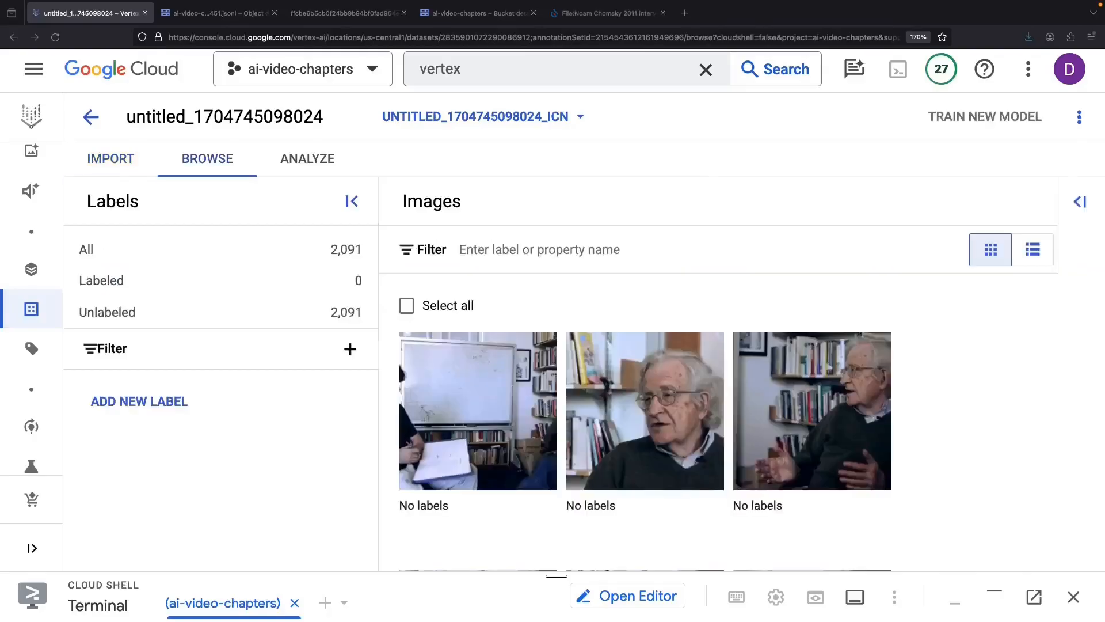
{"action": "mouse_move", "coordinate": [235, 464]}
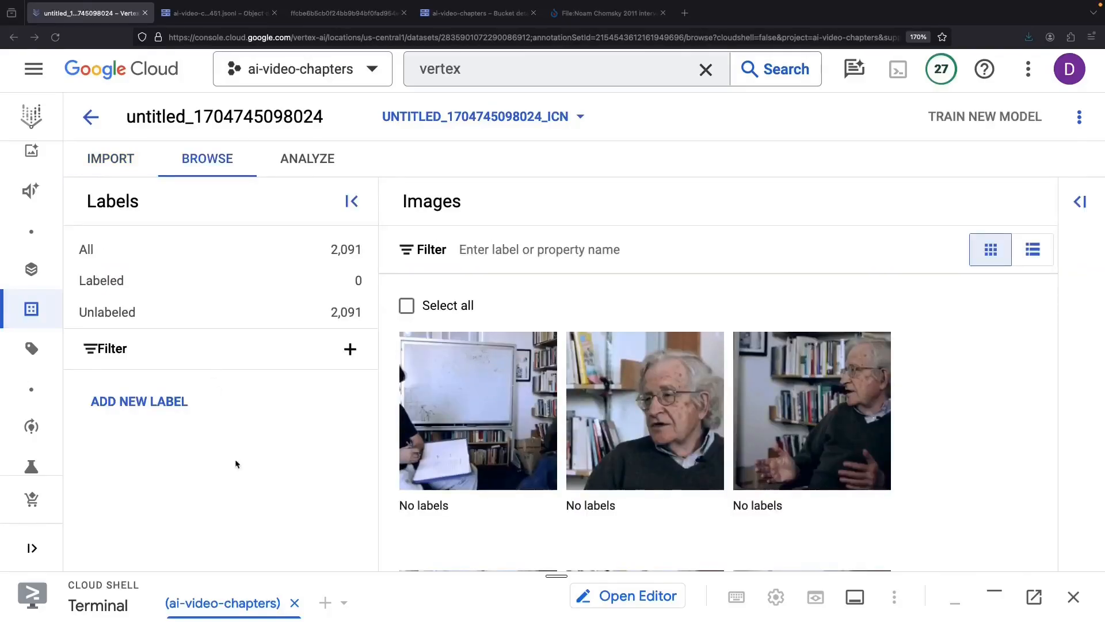
{"action": "mouse_move", "coordinate": [282, 500]}
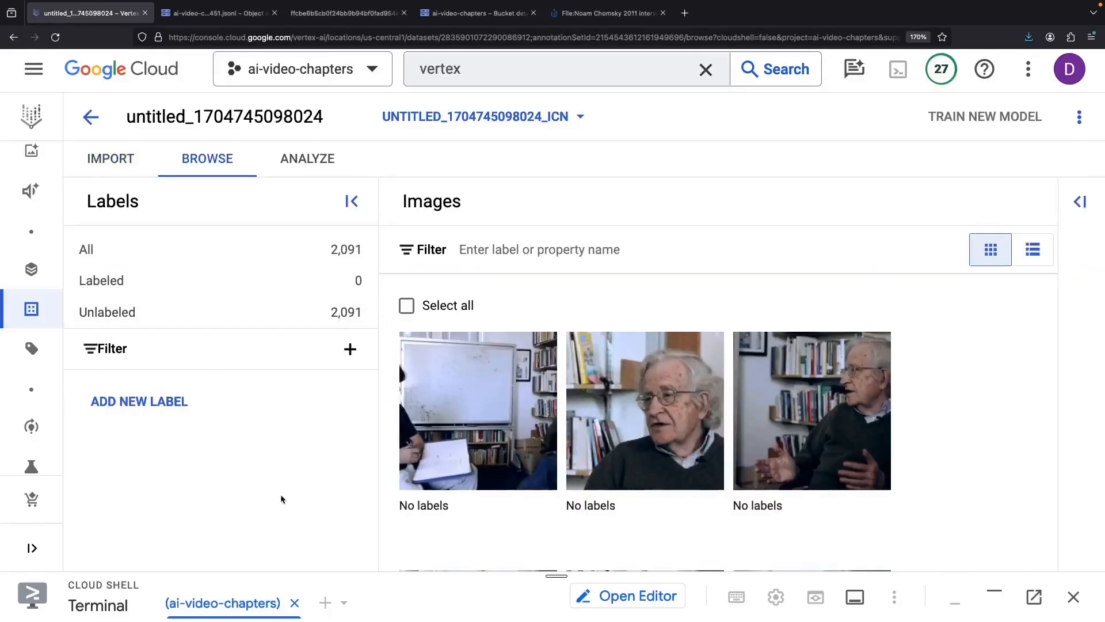
- Add the intro and answer labels, then open the first frame
{"action": "scroll", "scroll_direction": "down", "scroll_amount": 3}
{"action": "type", "text": "intro"}
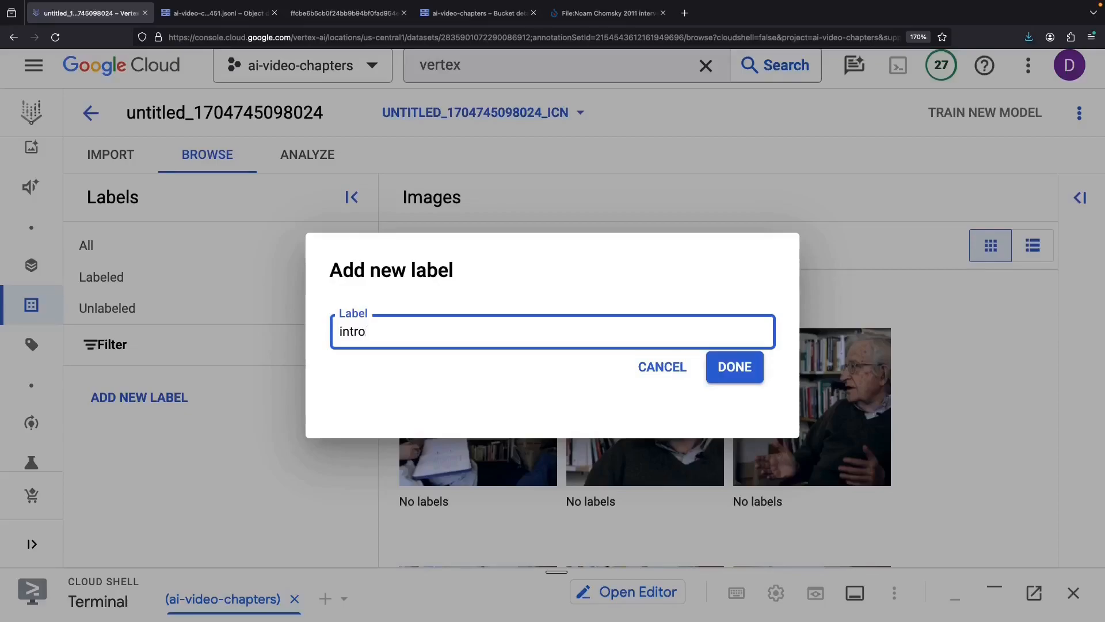
{"action": "left_click", "coordinate": [734, 367]}
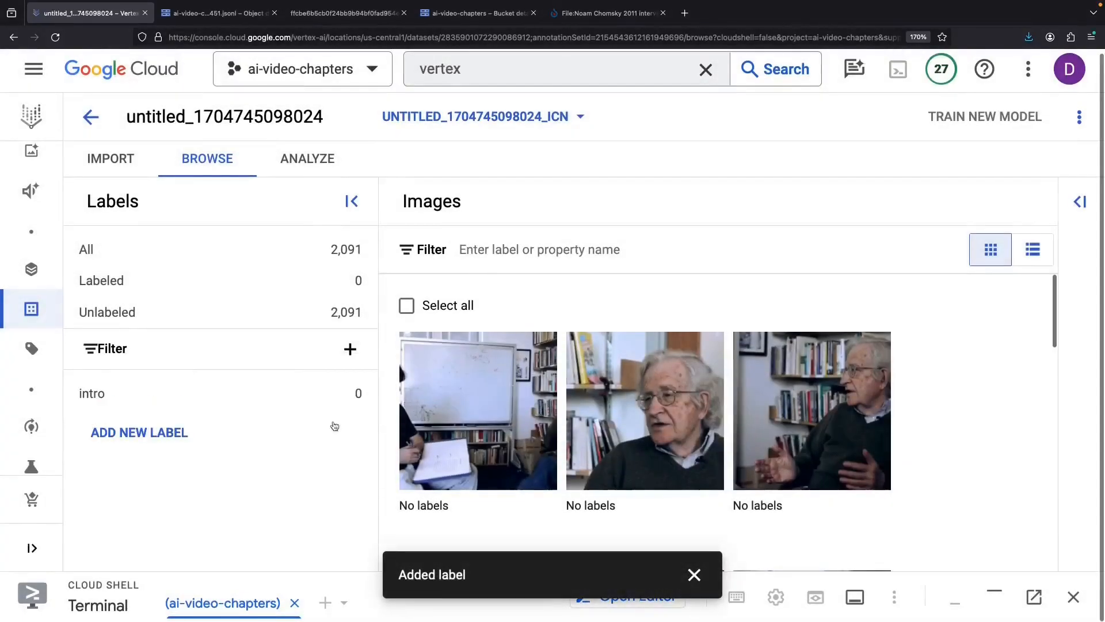
{"action": "left_click", "coordinate": [139, 431]}
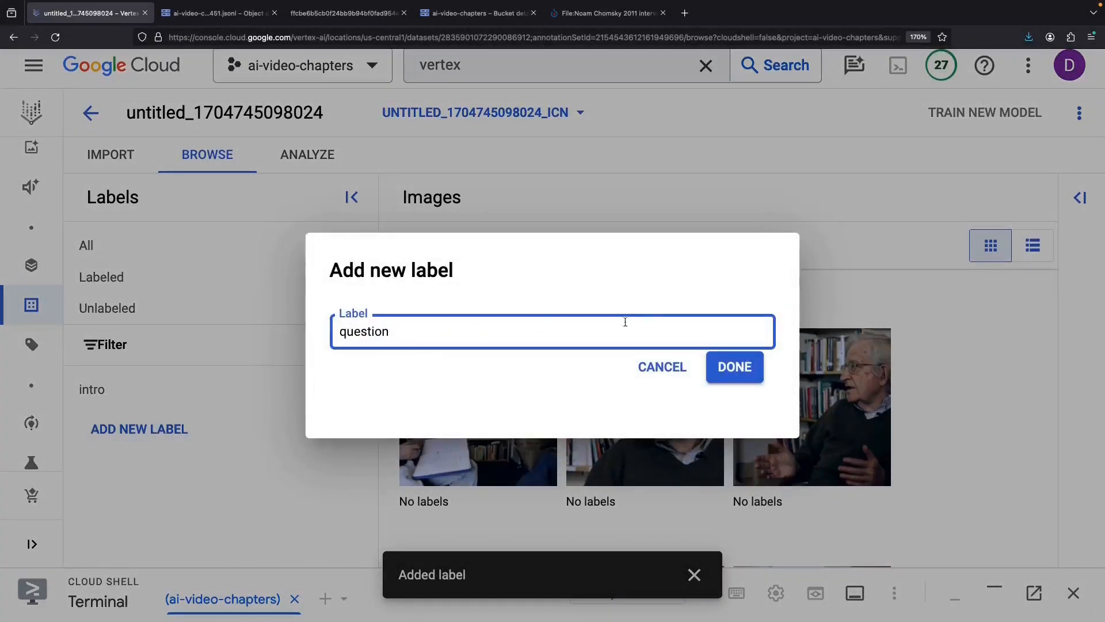
{"action": "type", "text": "an"}
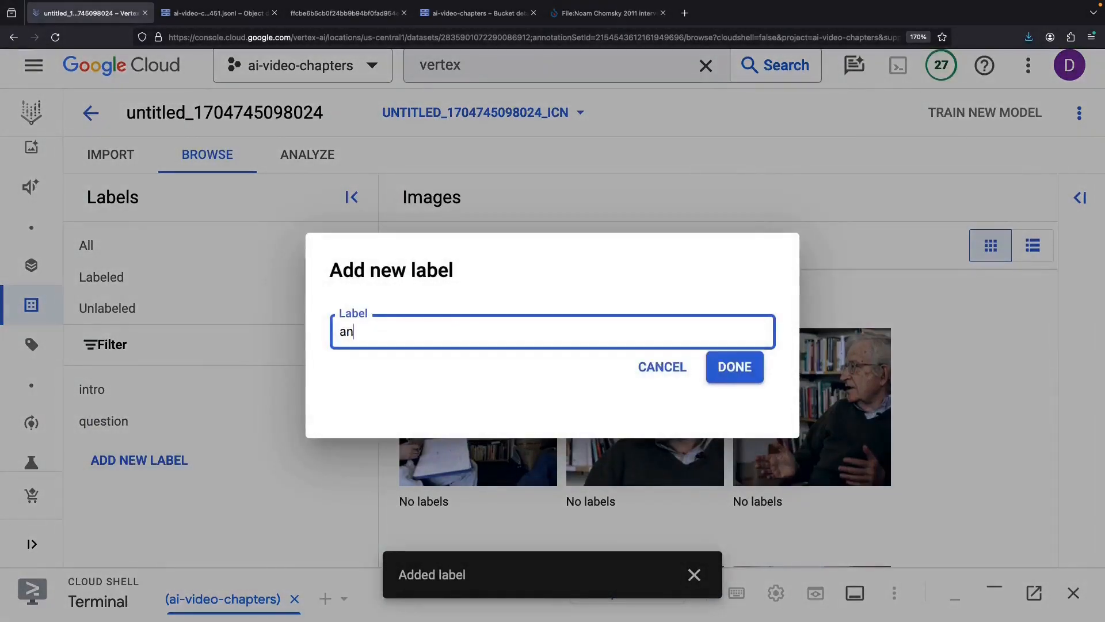
{"action": "left_click", "coordinate": [734, 367]}
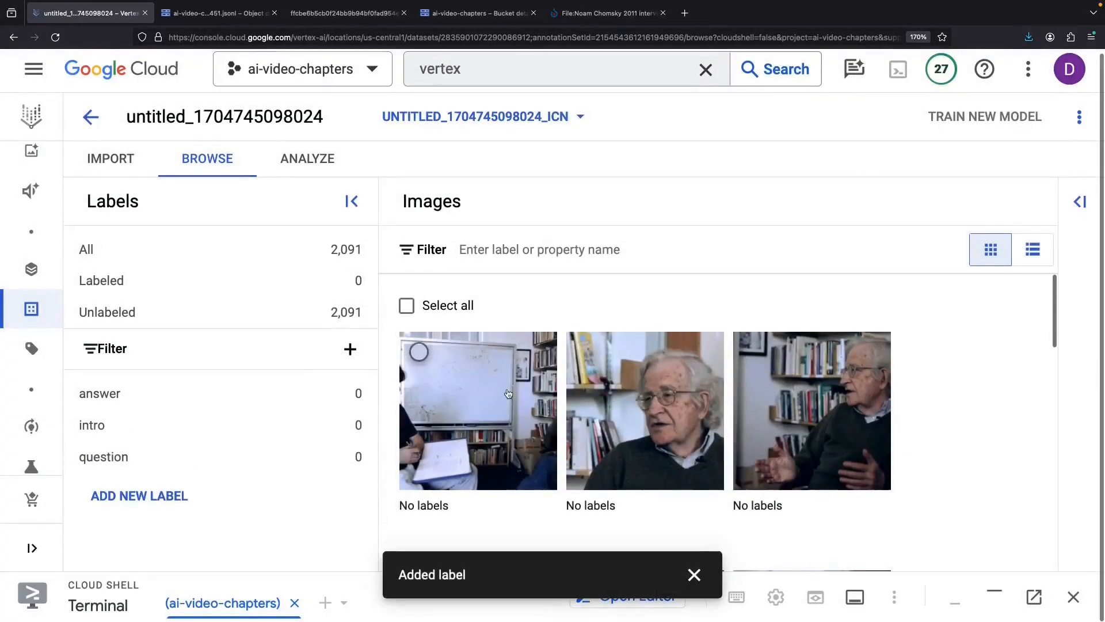
{"action": "left_click", "coordinate": [507, 393]}
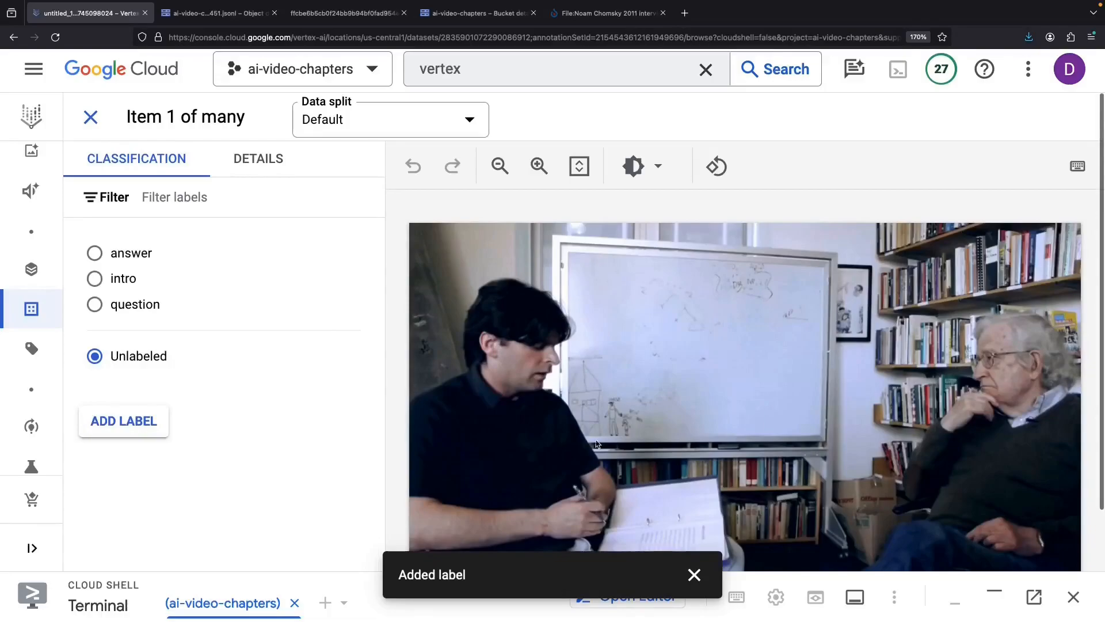
- Label the whiteboard frame question, the close-up answer, and the title card intro
{"action": "left_click", "coordinate": [694, 574]}
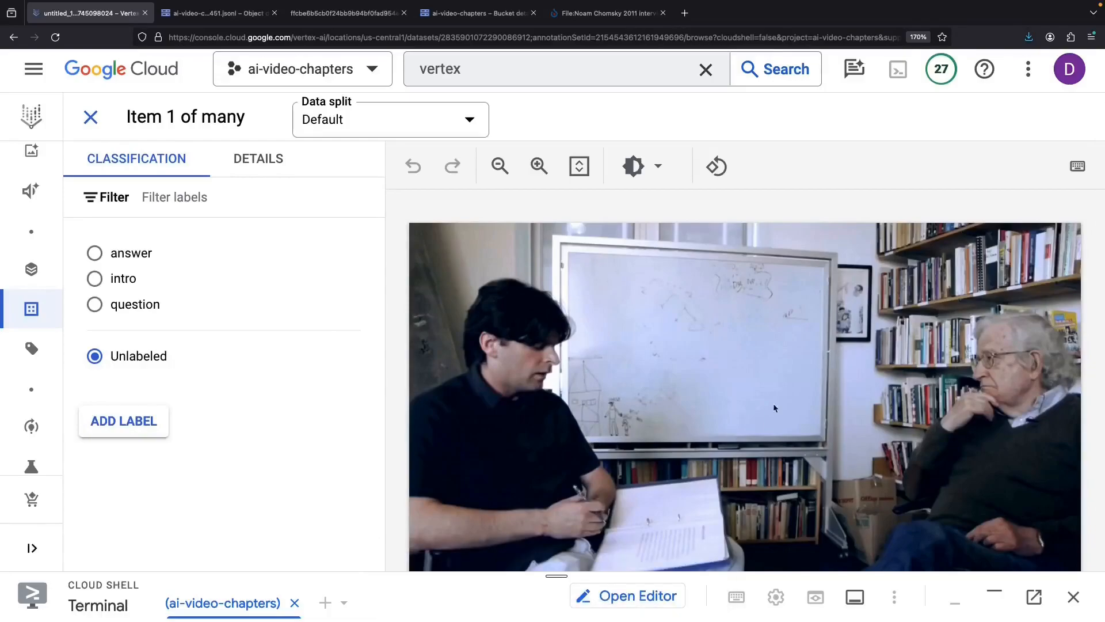
{"action": "mouse_move", "coordinate": [589, 318]}
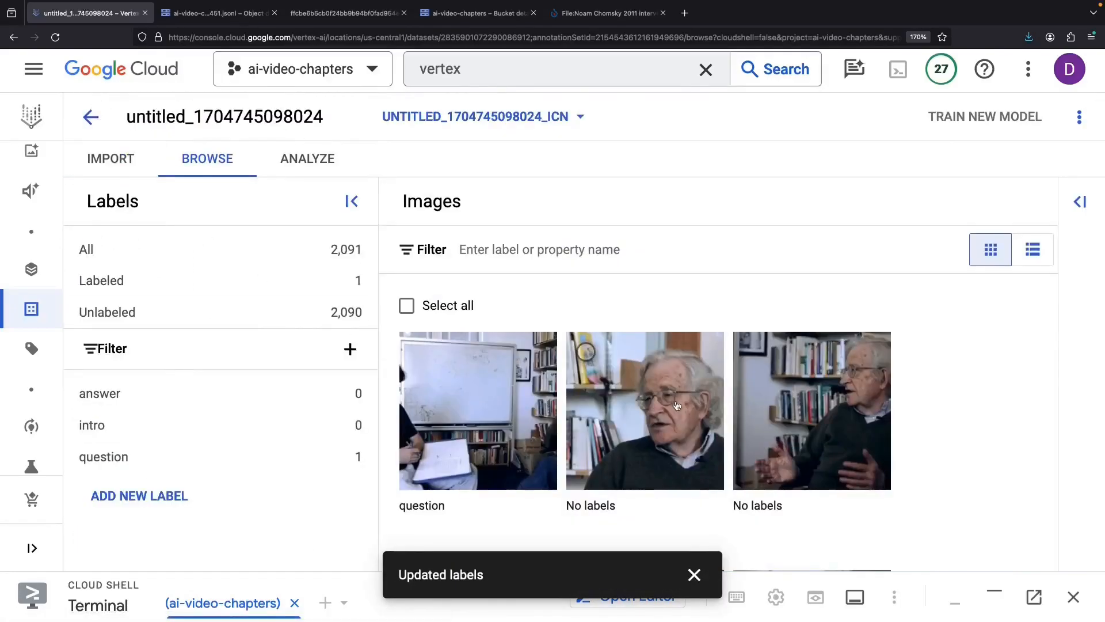
{"action": "left_click", "coordinate": [677, 405]}
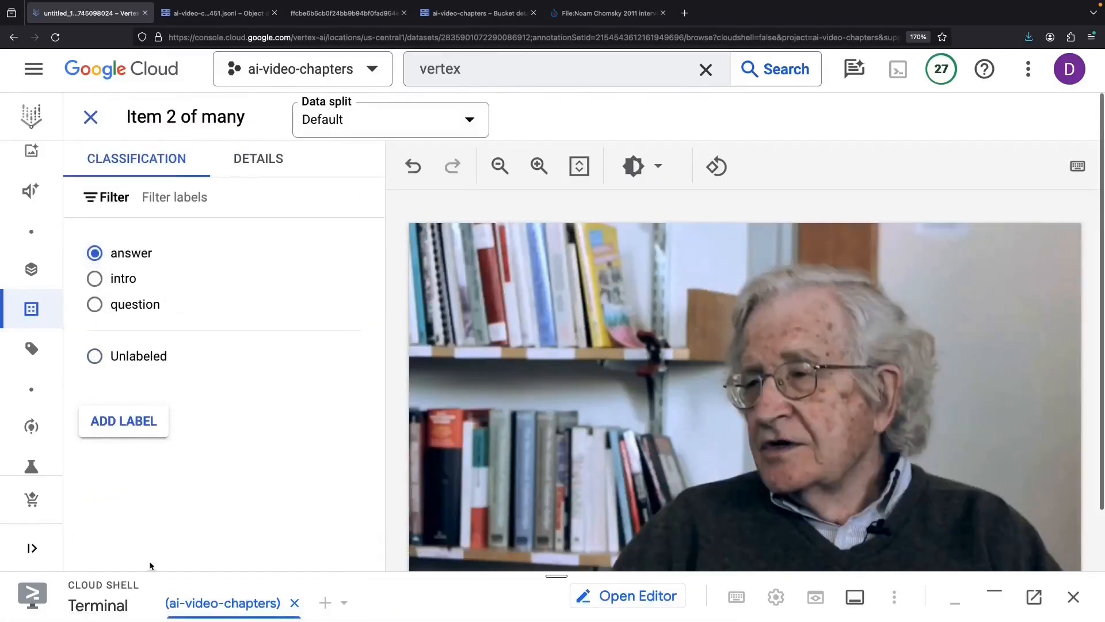
{"action": "left_click", "coordinate": [90, 117]}
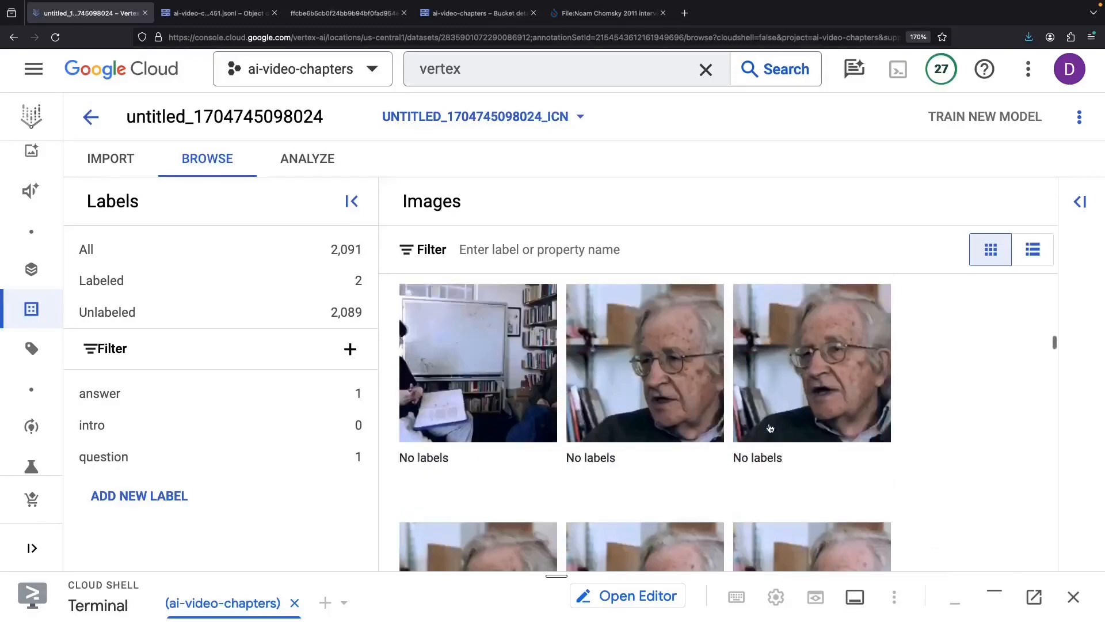
{"action": "scroll", "scroll_direction": "down", "scroll_amount": 3}
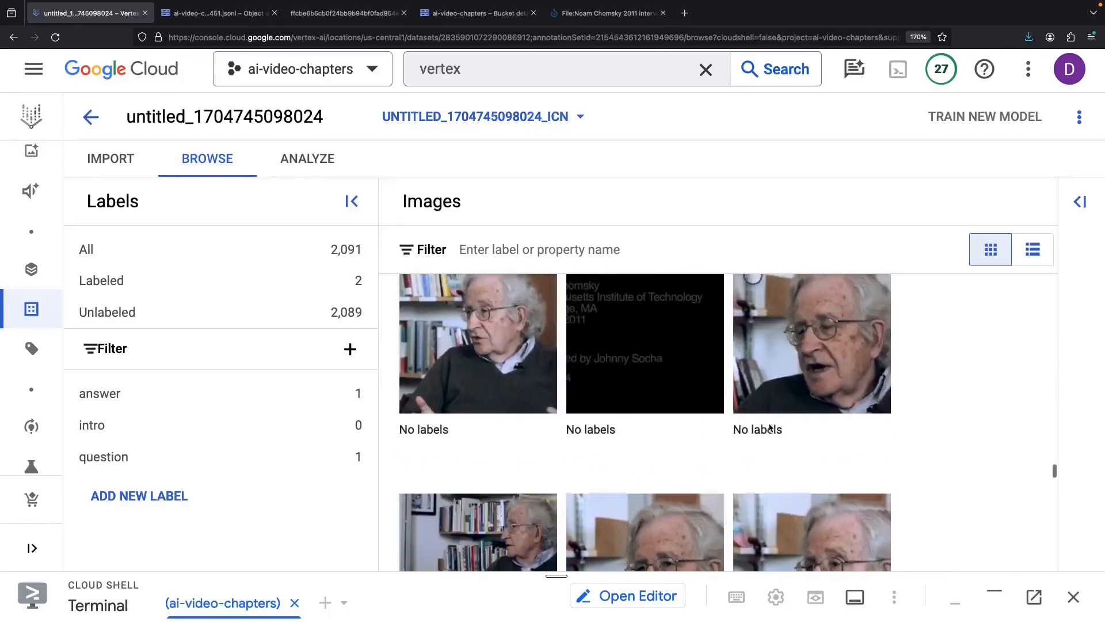
{"action": "left_click", "coordinate": [644, 344]}
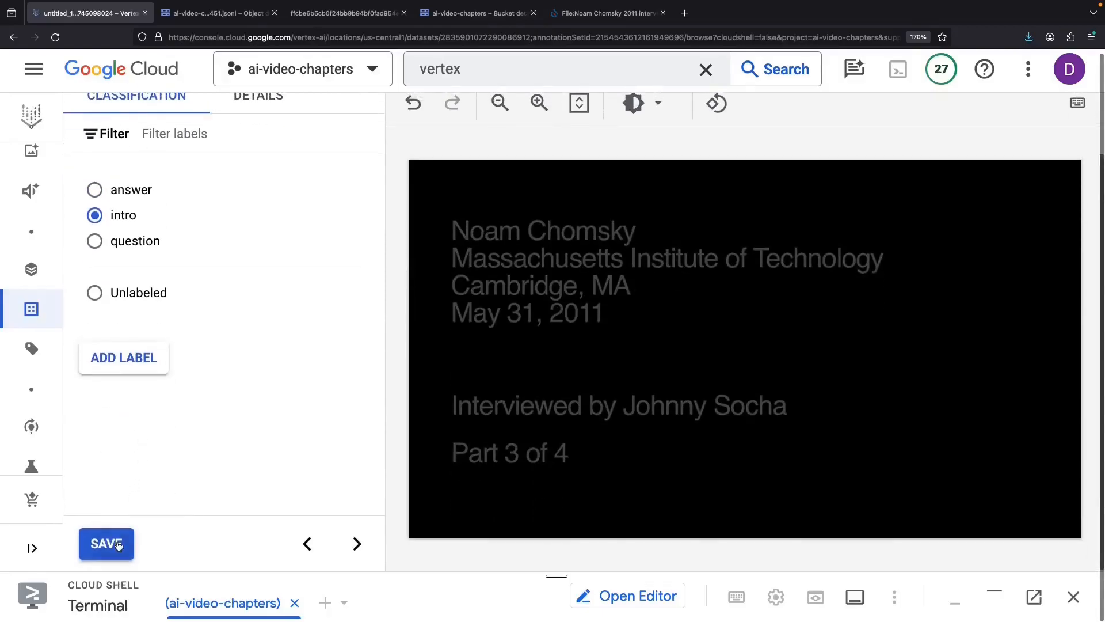
{"action": "left_click", "coordinate": [106, 544]}
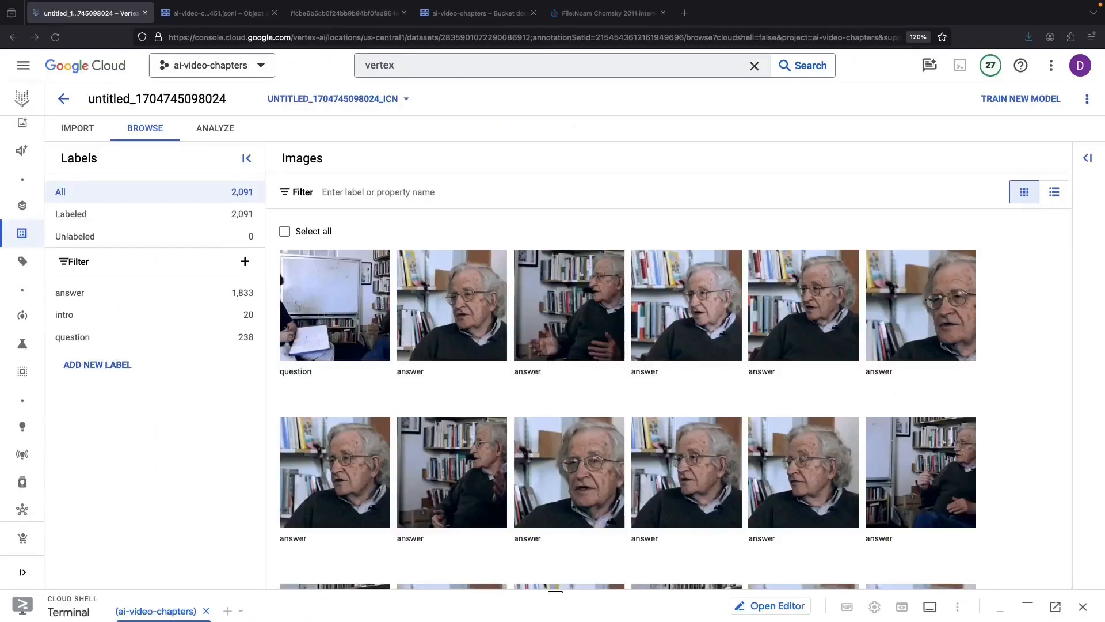
{"action": "mouse_move", "coordinate": [245, 525]}
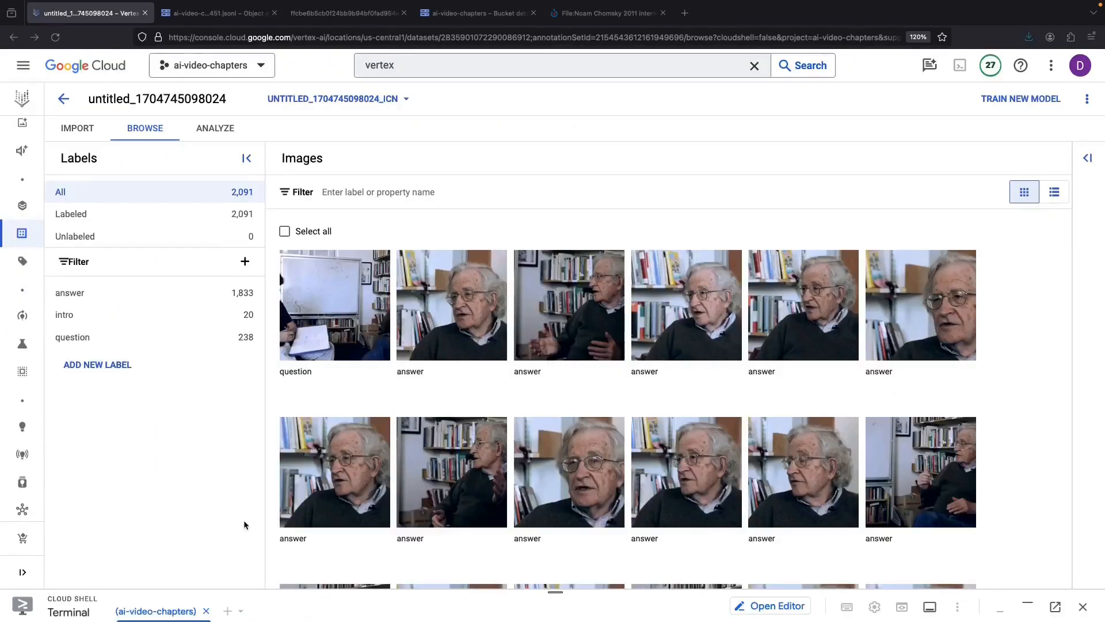
{"action": "mouse_move", "coordinate": [170, 340]}
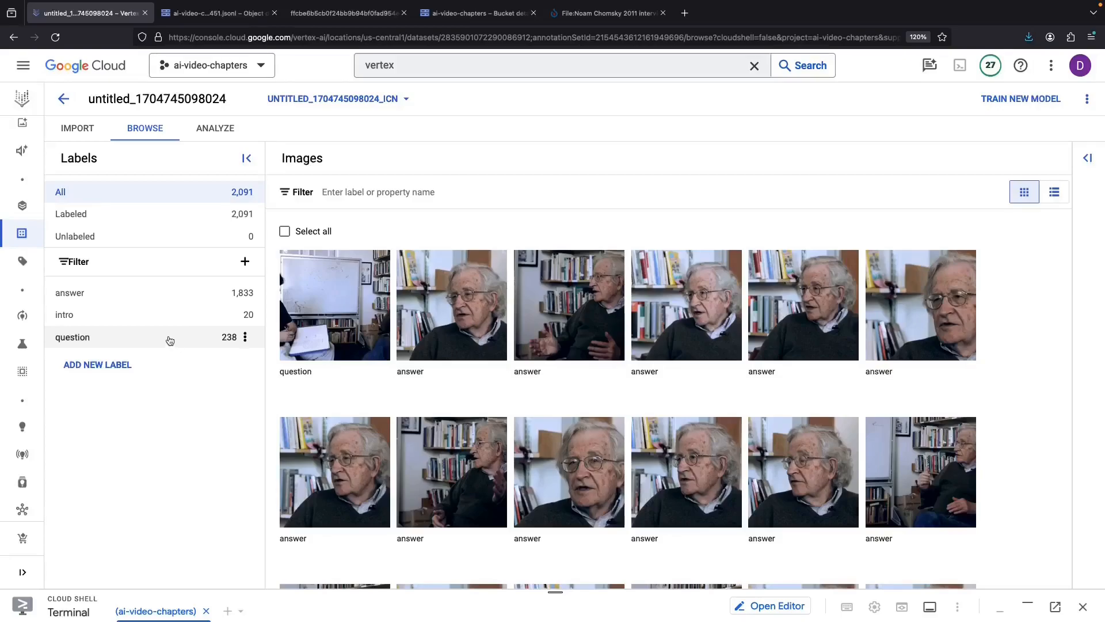
{"action": "mouse_move", "coordinate": [149, 327]}
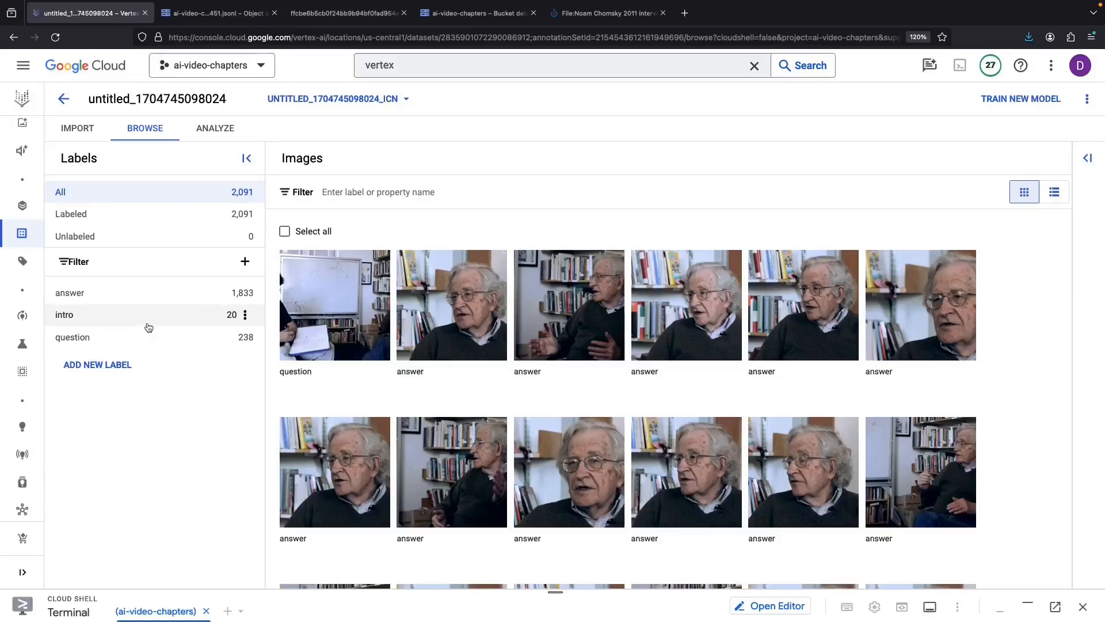
{"action": "mouse_move", "coordinate": [104, 301]}
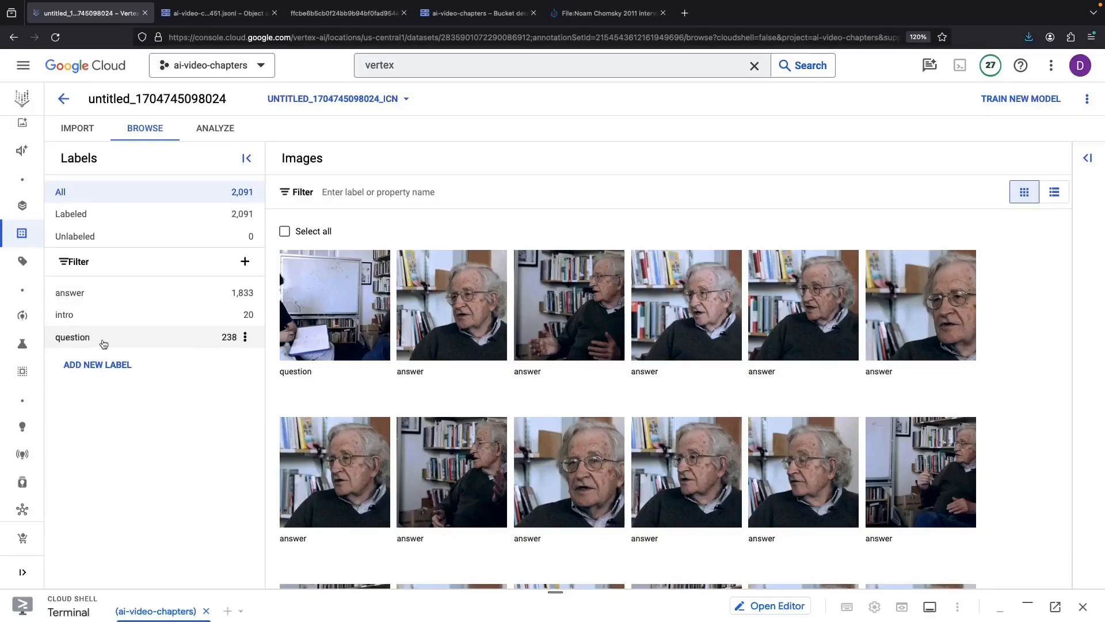
{"action": "mouse_move", "coordinate": [231, 315]}
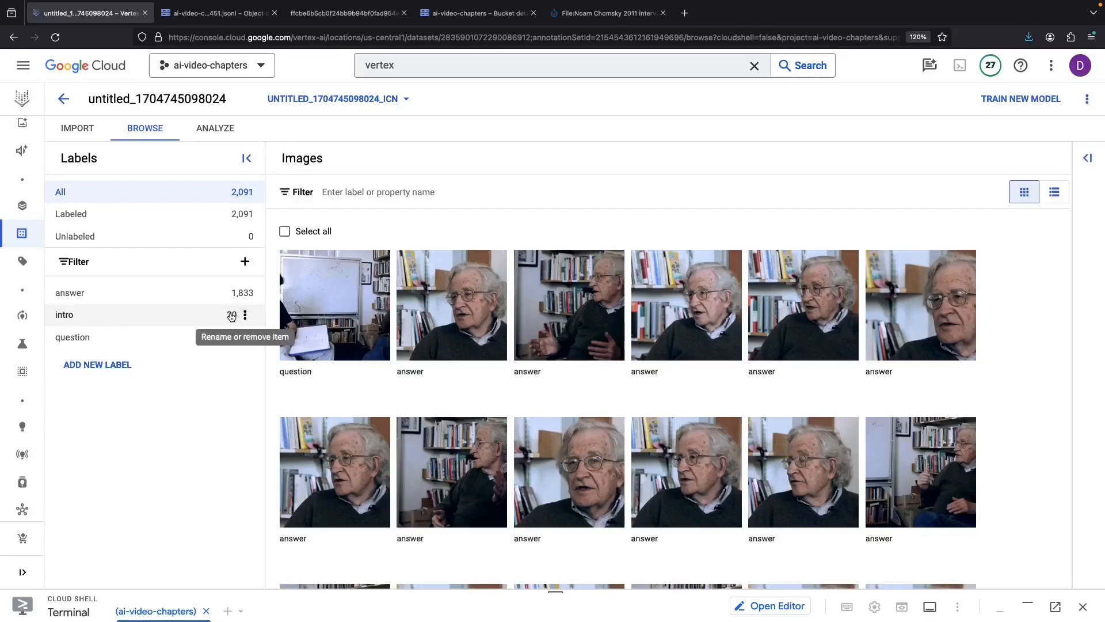
{"action": "mouse_move", "coordinate": [234, 383]}
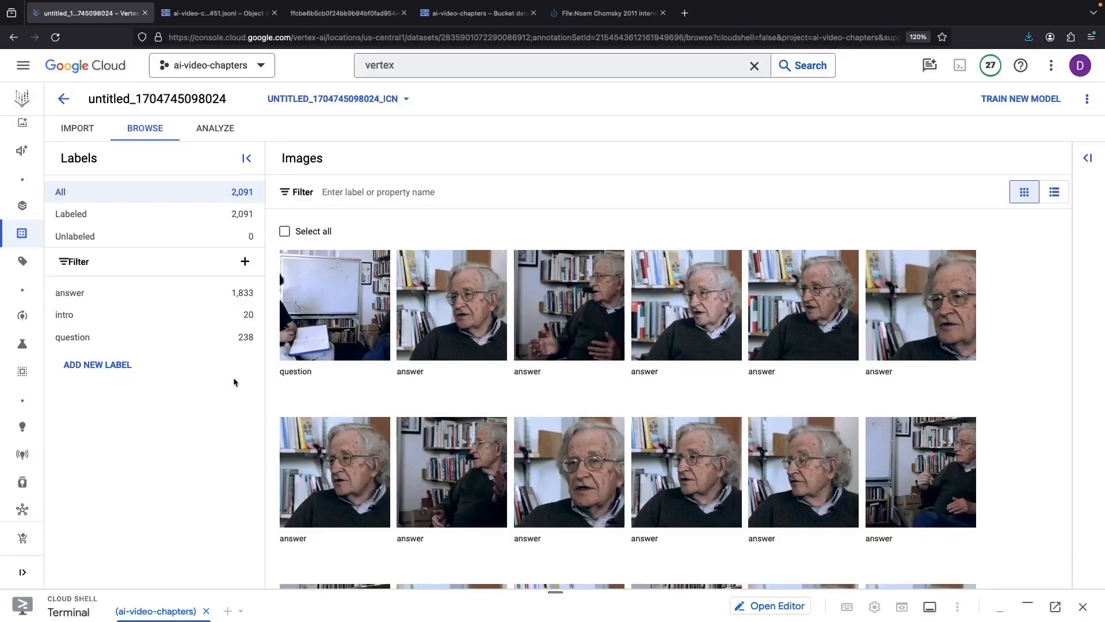
{"action": "mouse_move", "coordinate": [1036, 104]}
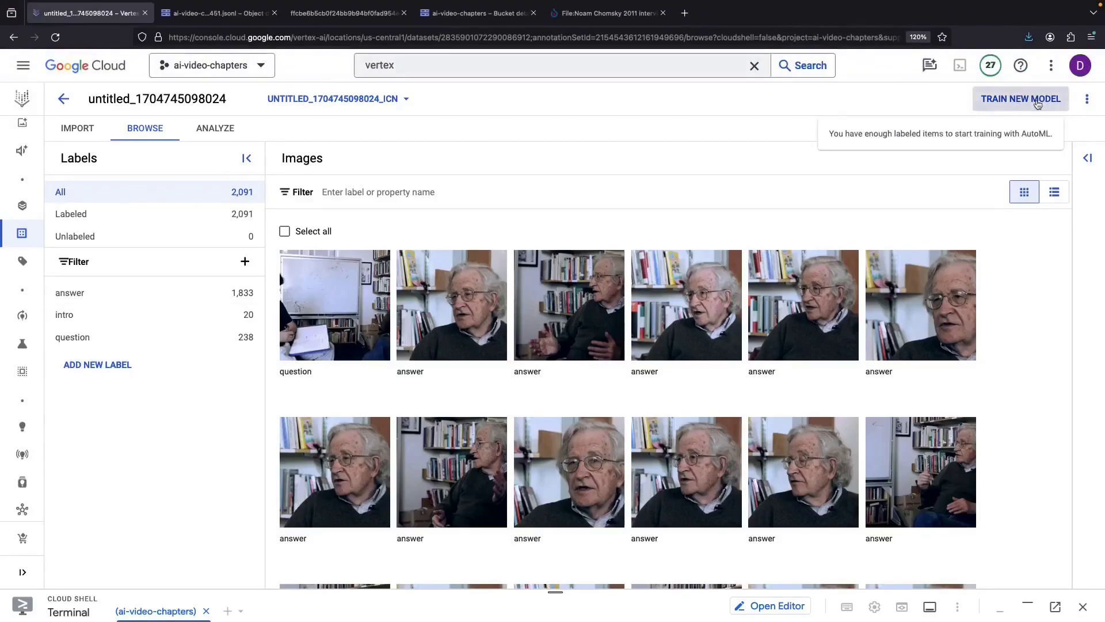
- Start AutoML cloud training, name the model video_chapters, and view the pricing guide
{"action": "left_click", "coordinate": [1021, 99]}
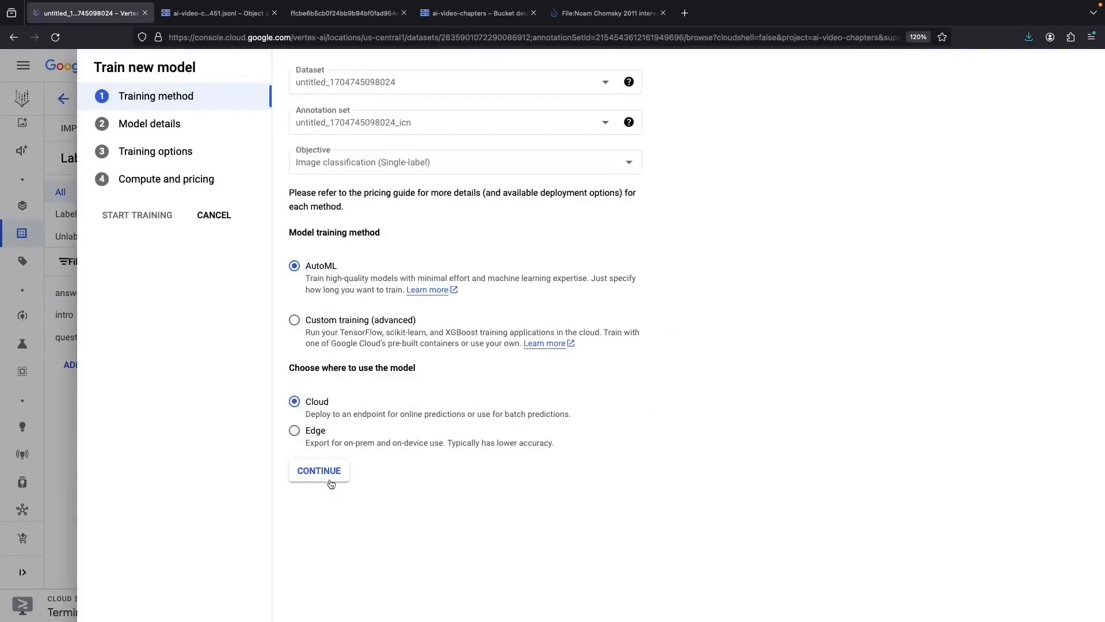
{"action": "left_click", "coordinate": [319, 471]}
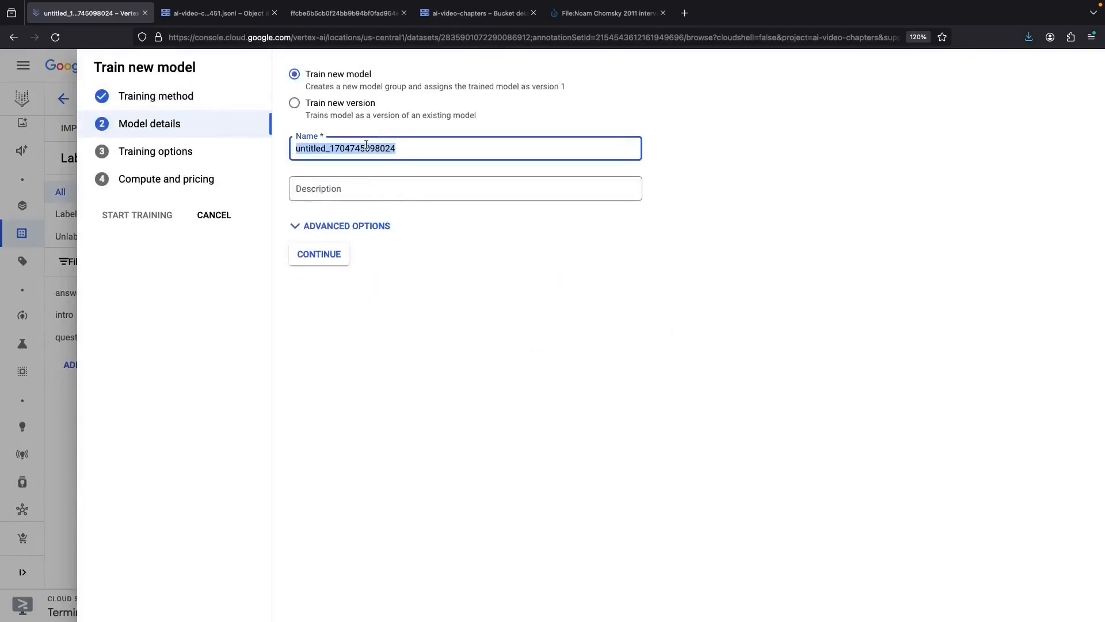
{"action": "type", "text": "video_chapters"}
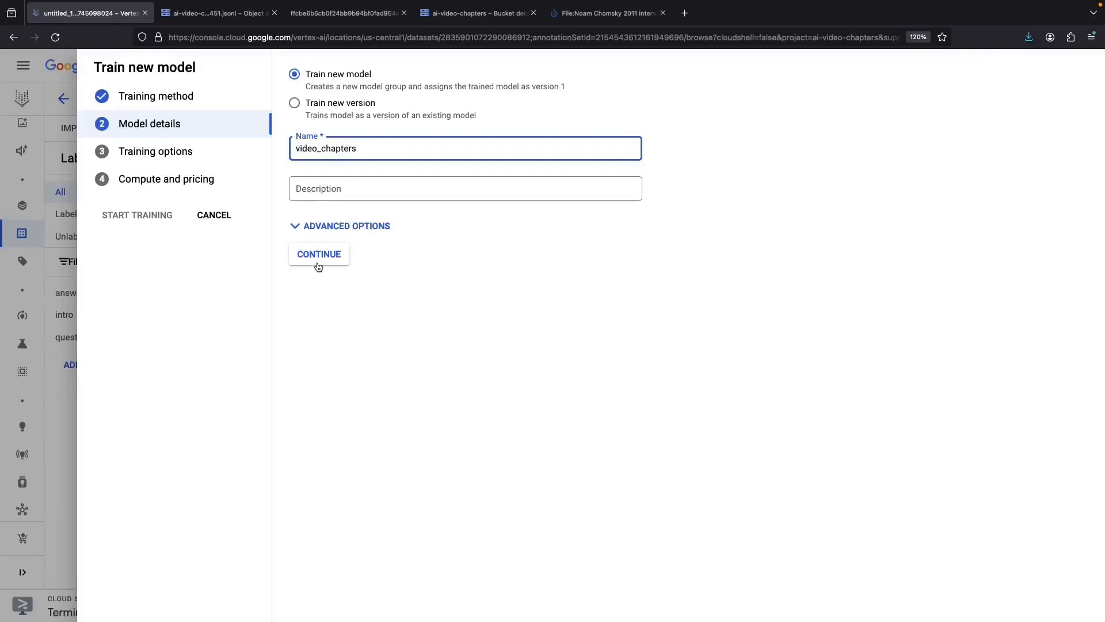
{"action": "left_click", "coordinate": [318, 254]}
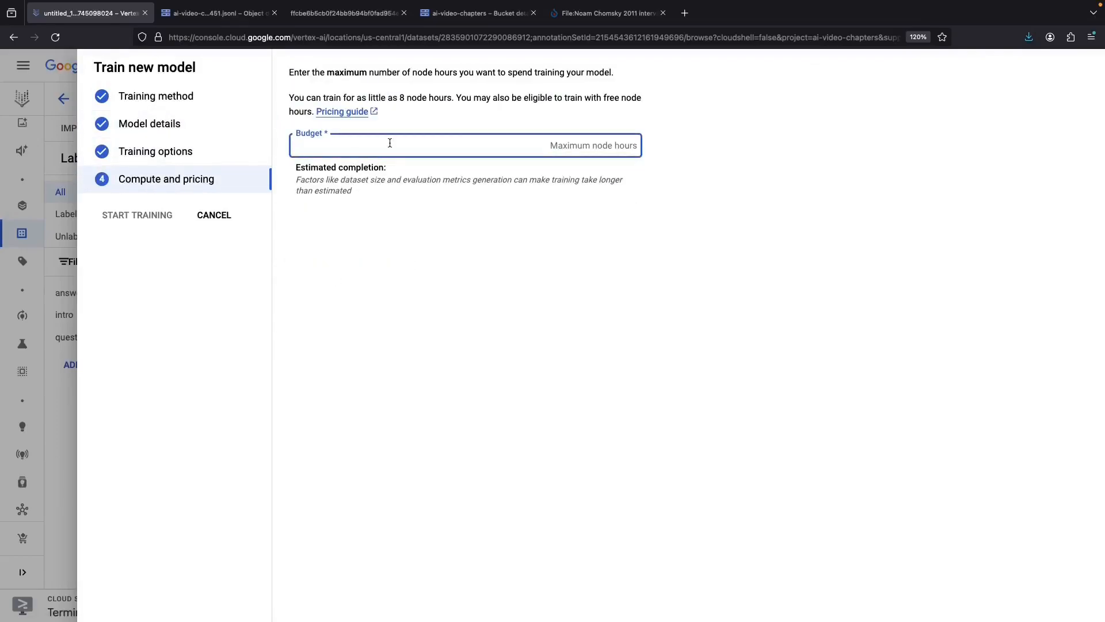
{"action": "left_click", "coordinate": [390, 143]}
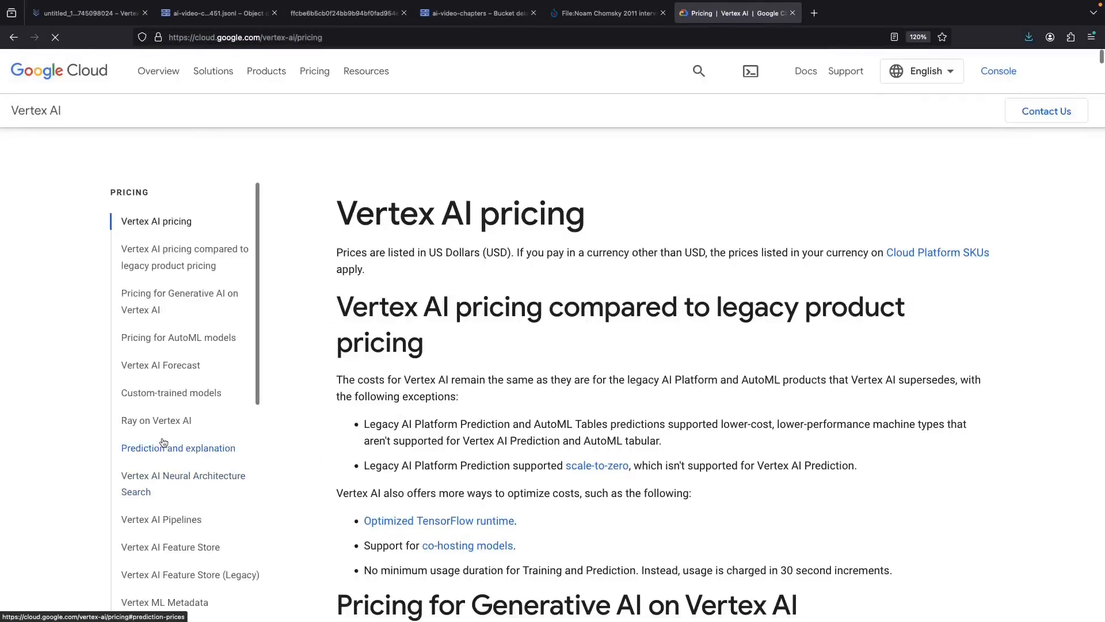
- Search the Vertex AI pricing page for 'automl' and show AutoML image training at $3.465/node hour
{"action": "type", "text": "automl"}
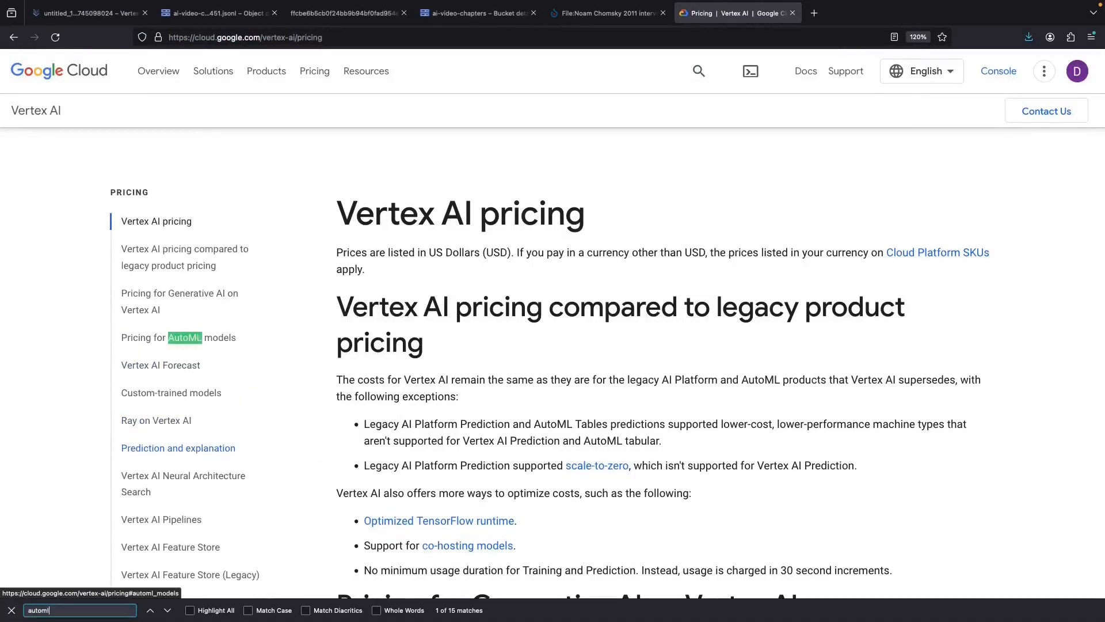
{"action": "left_click", "coordinate": [178, 337]}
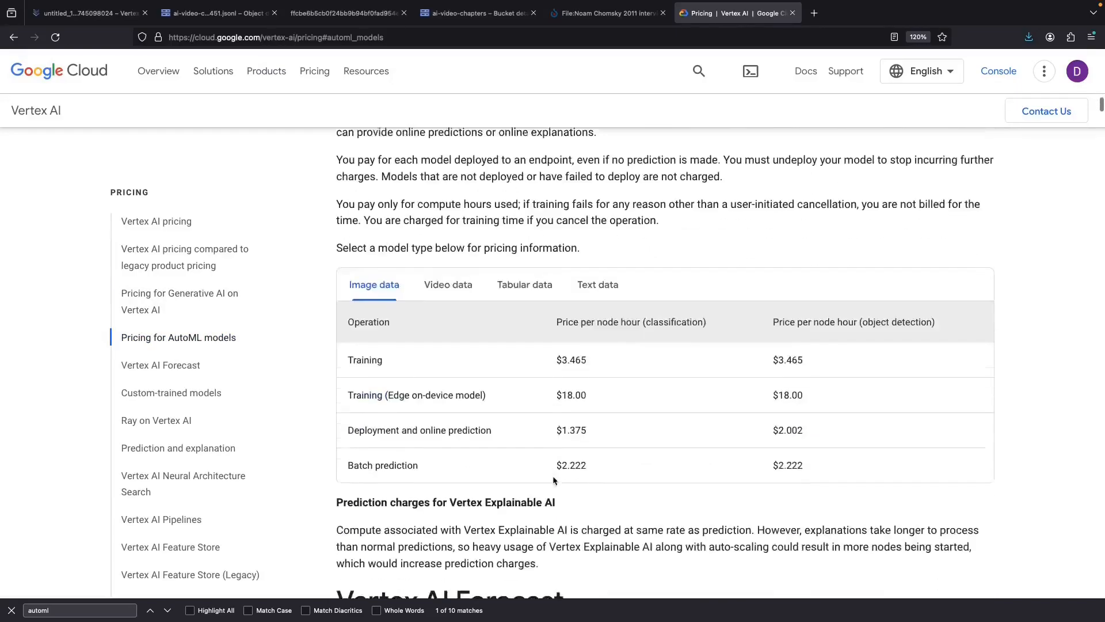
{"action": "scroll", "scroll_direction": "down", "scroll_amount": 3}
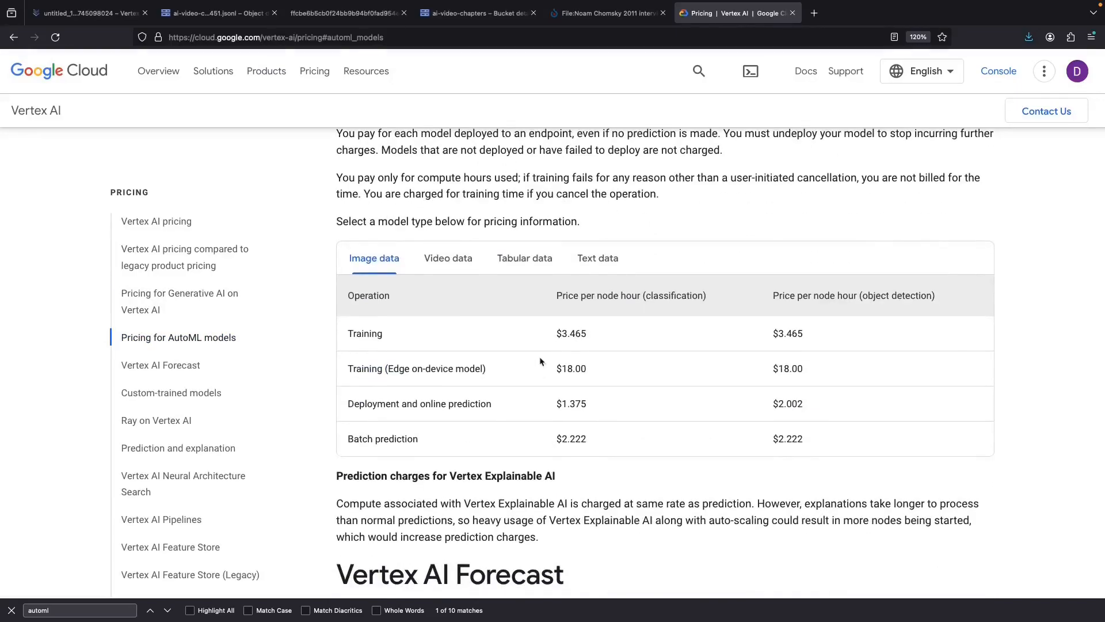
{"action": "double_click", "coordinate": [571, 333]}
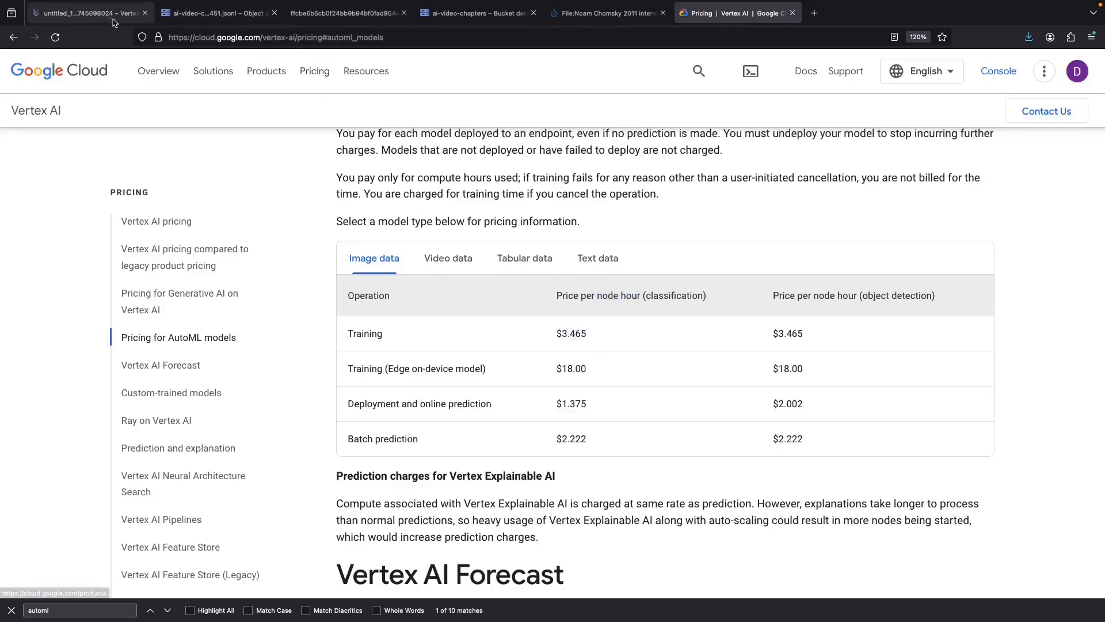
- Back in the console, enter a budget of 8 node hours and start training video_chapters
{"action": "left_click", "coordinate": [90, 12]}
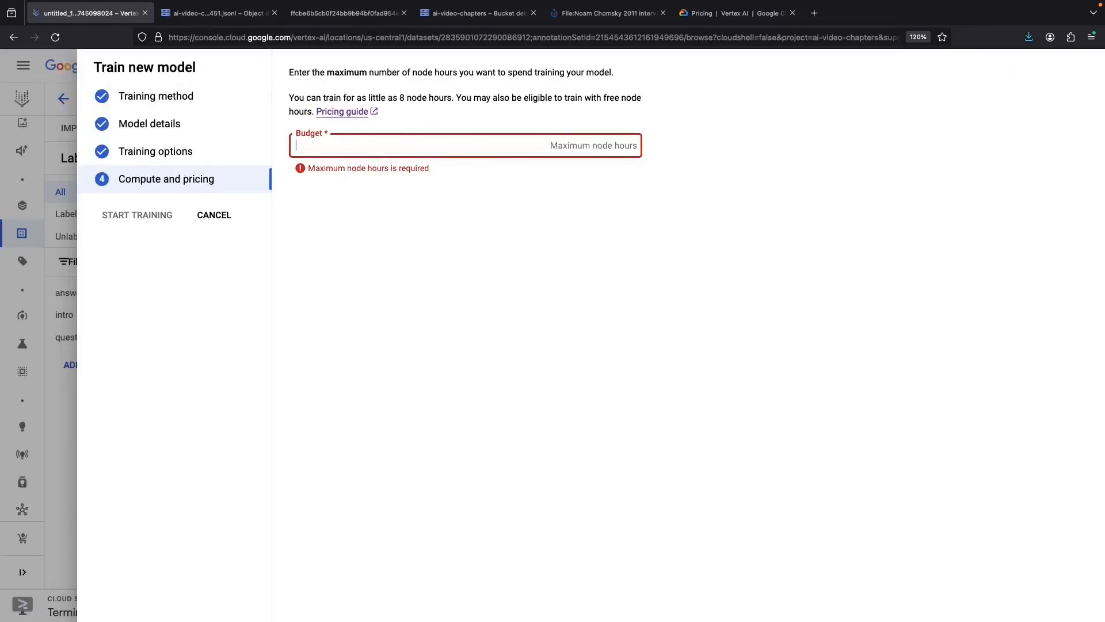
{"action": "type", "text": "8"}
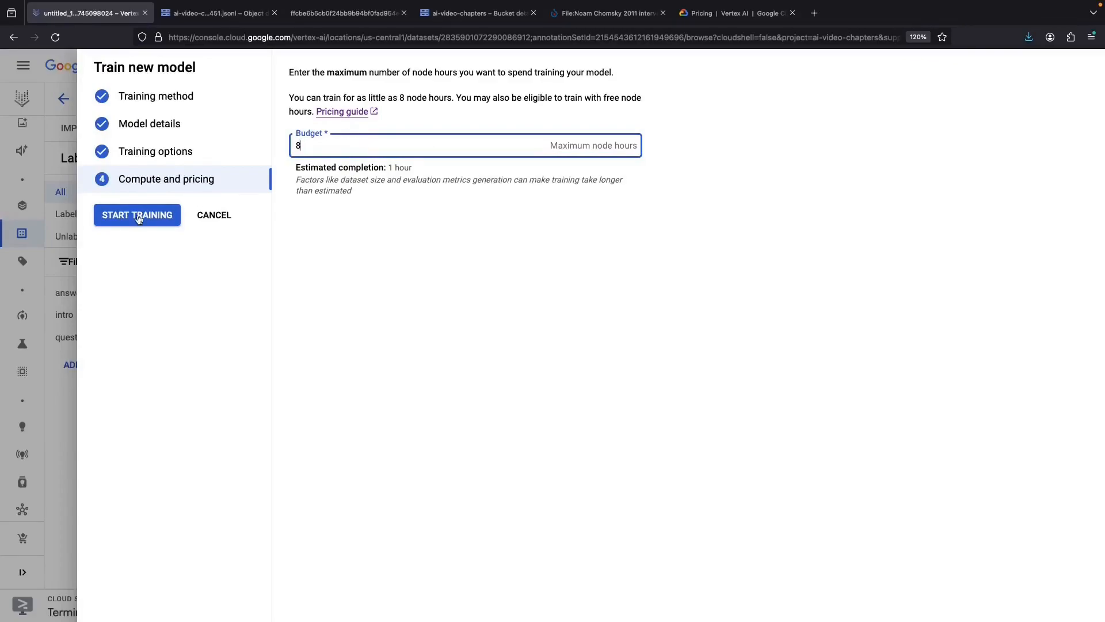
{"action": "left_click", "coordinate": [137, 215]}
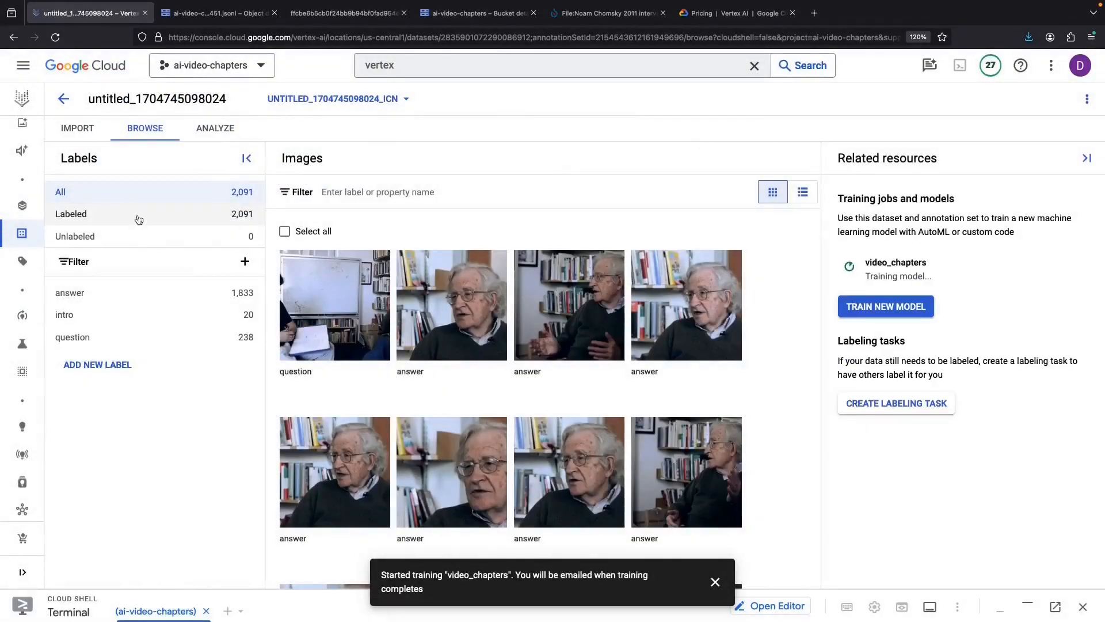
- View the video_chapters training job, then go back to the Training pipelines list
{"action": "left_click", "coordinate": [23, 65]}
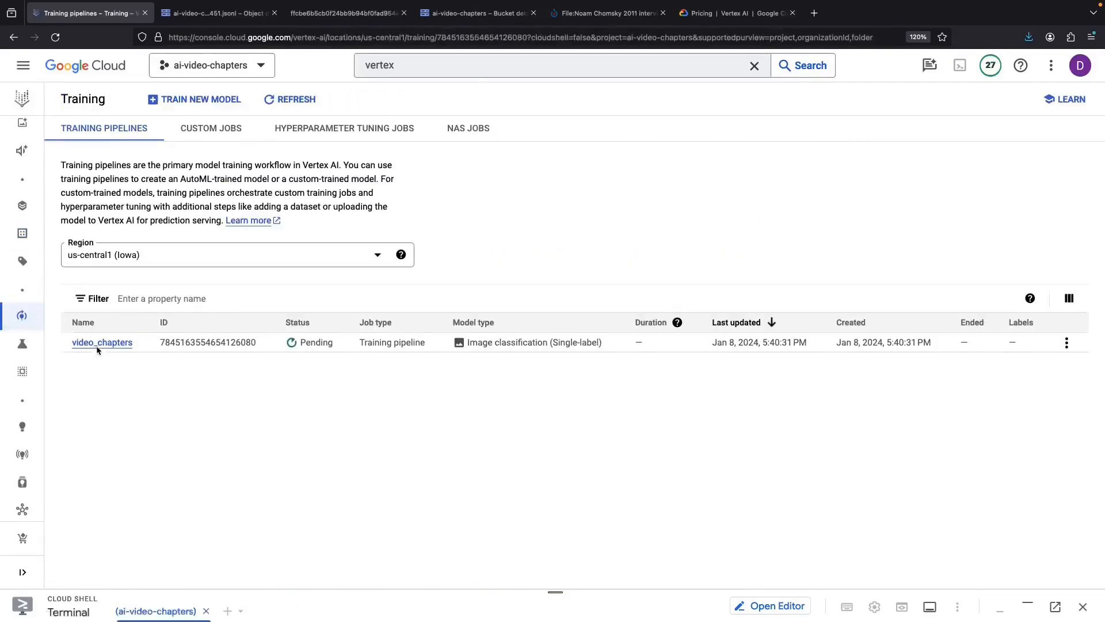
{"action": "left_click", "coordinate": [102, 343]}
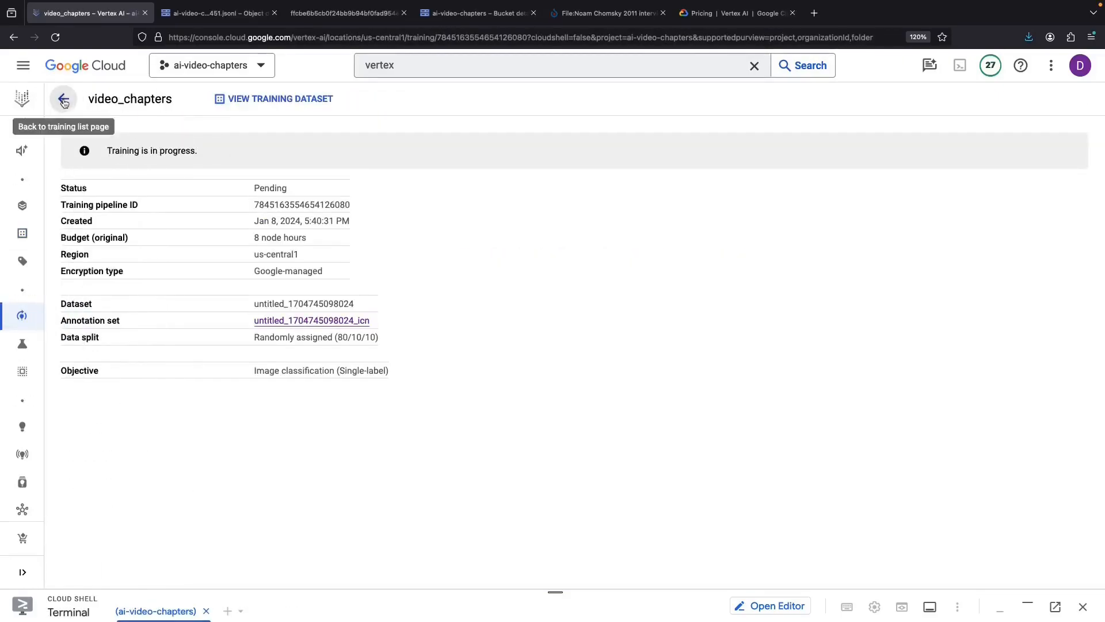
{"action": "left_click", "coordinate": [63, 98]}
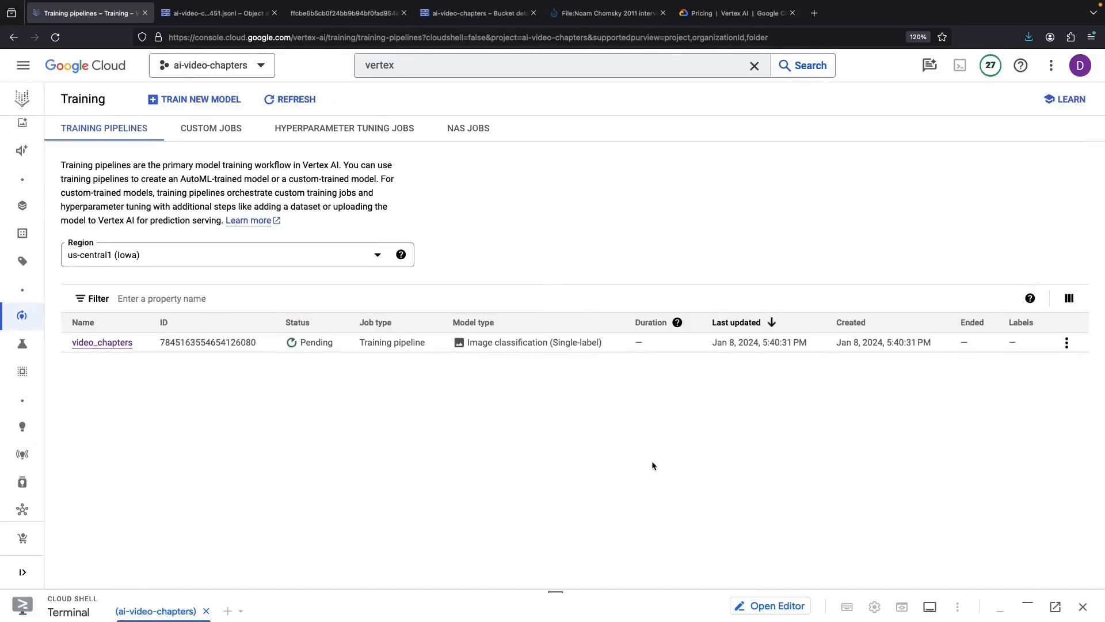
{"action": "mouse_move", "coordinate": [68, 533]}
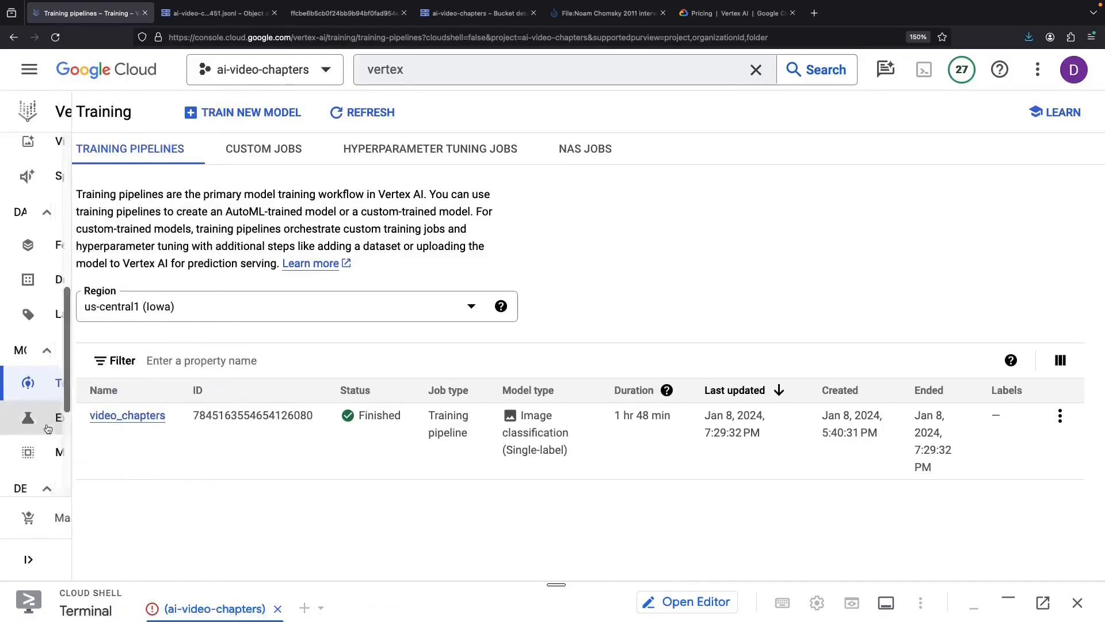
- Review the video_chapters evaluation: 100% precision and recall, 209 test images, and the confusion matrix
{"action": "left_click", "coordinate": [27, 366]}
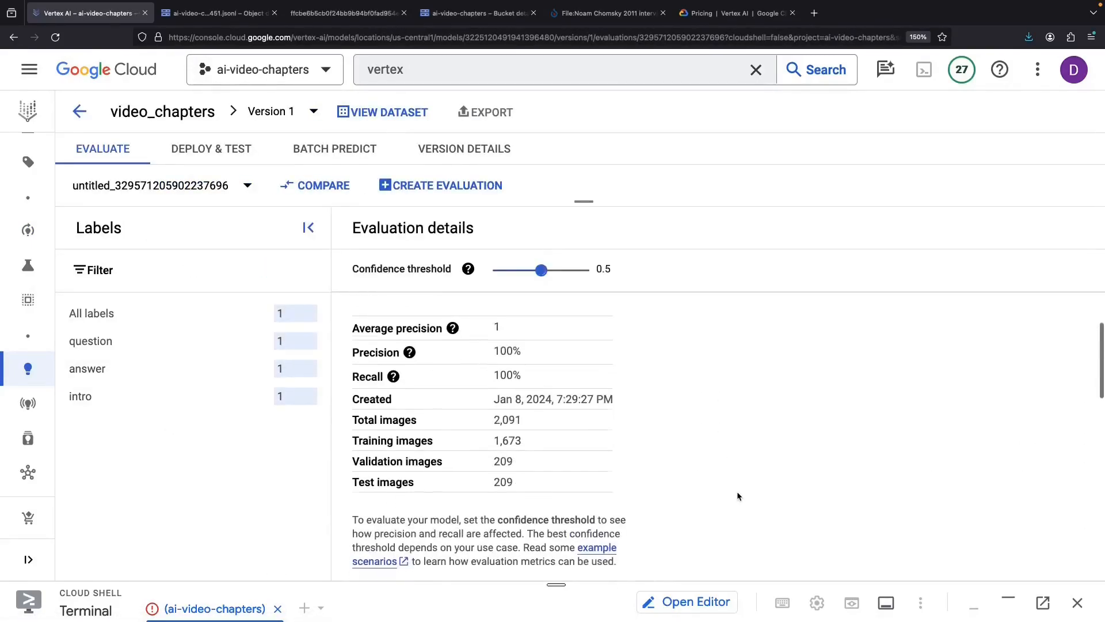
{"action": "scroll", "scroll_direction": "down", "scroll_amount": 3}
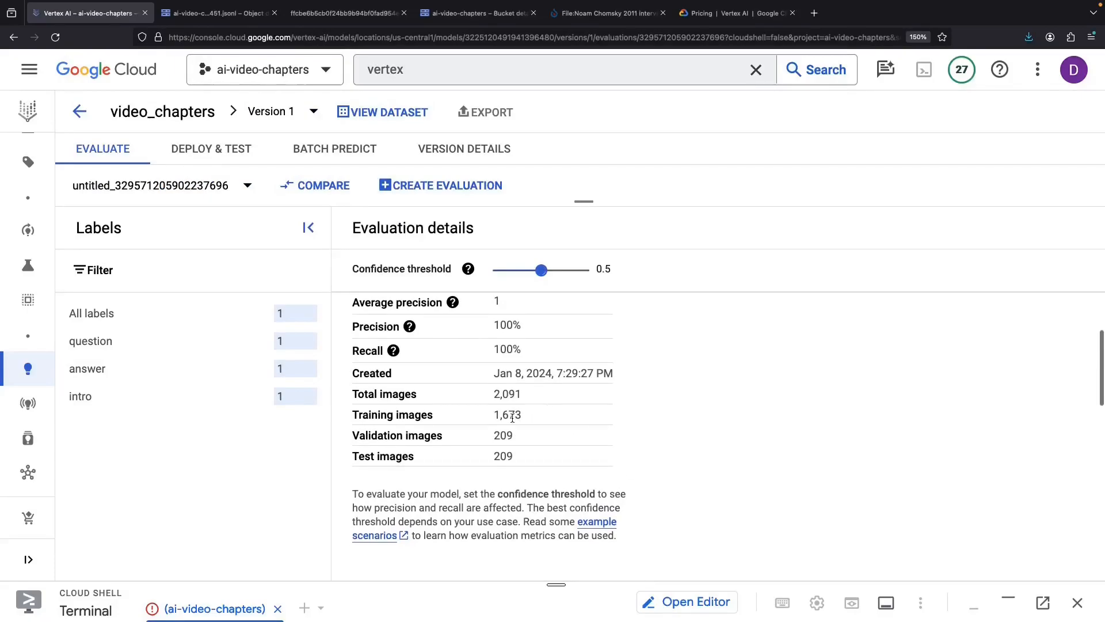
{"action": "double_click", "coordinate": [503, 435]}
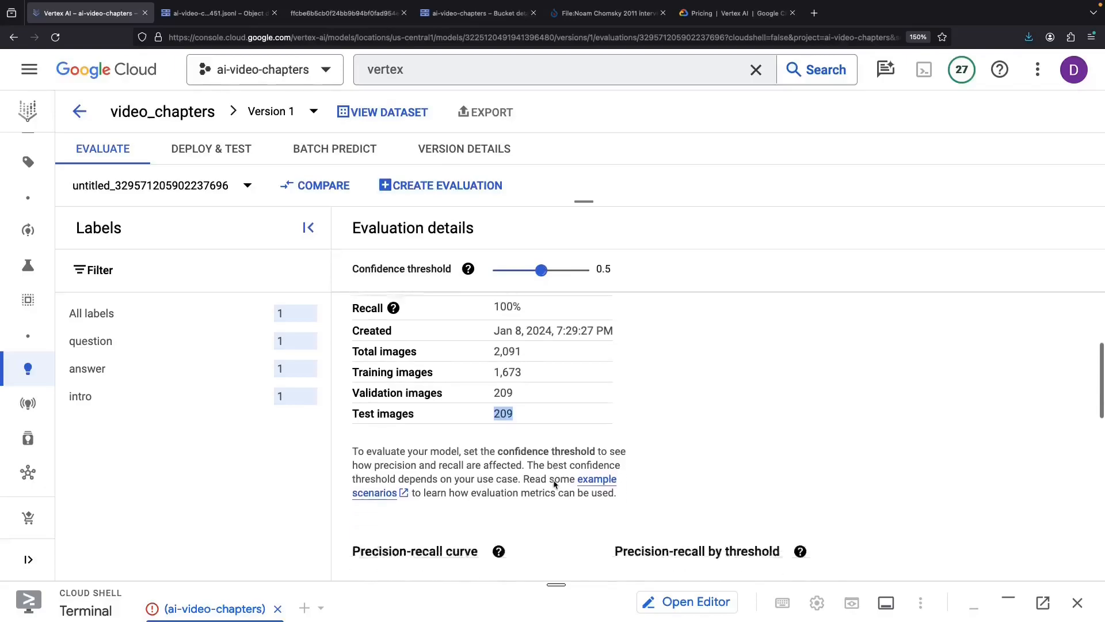
{"action": "scroll", "scroll_direction": "down", "scroll_amount": 3}
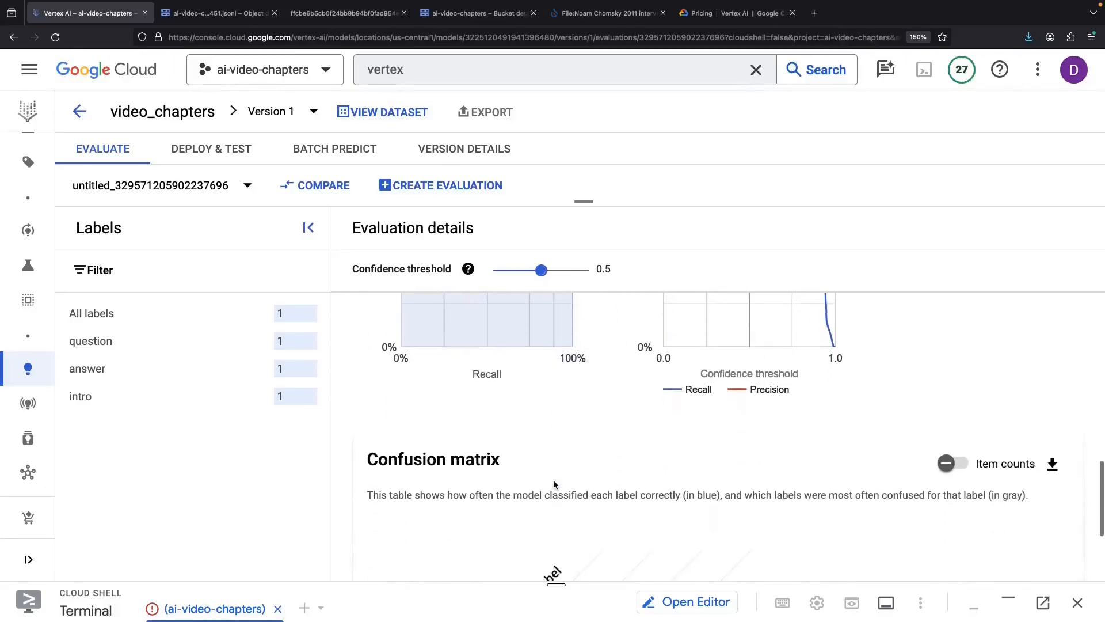
{"action": "scroll", "scroll_direction": "down", "scroll_amount": 3}
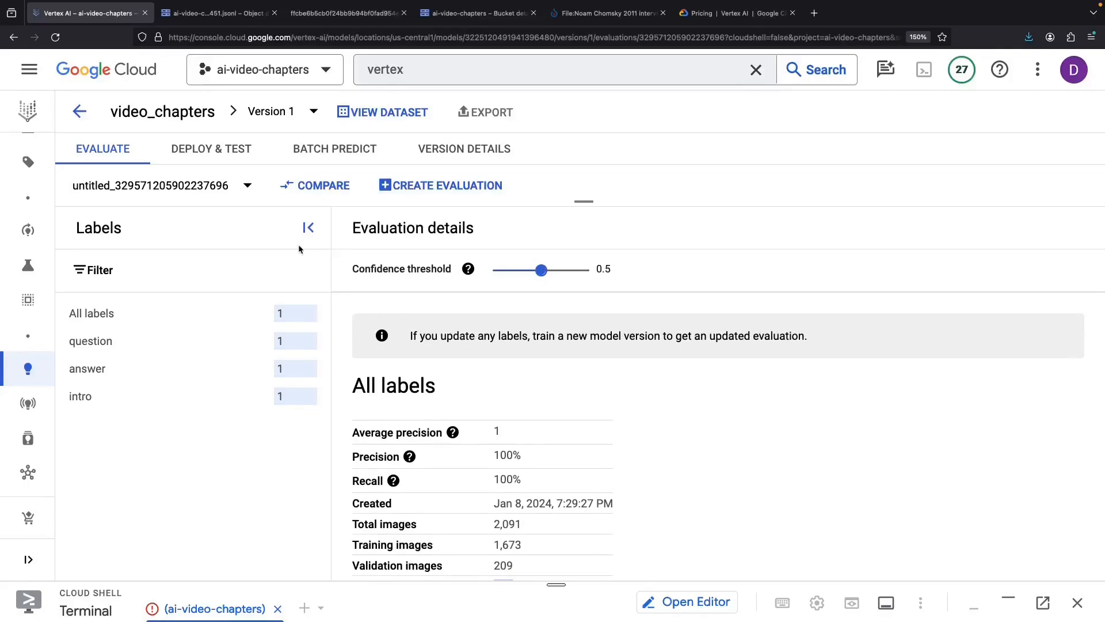
{"action": "mouse_move", "coordinate": [112, 474]}
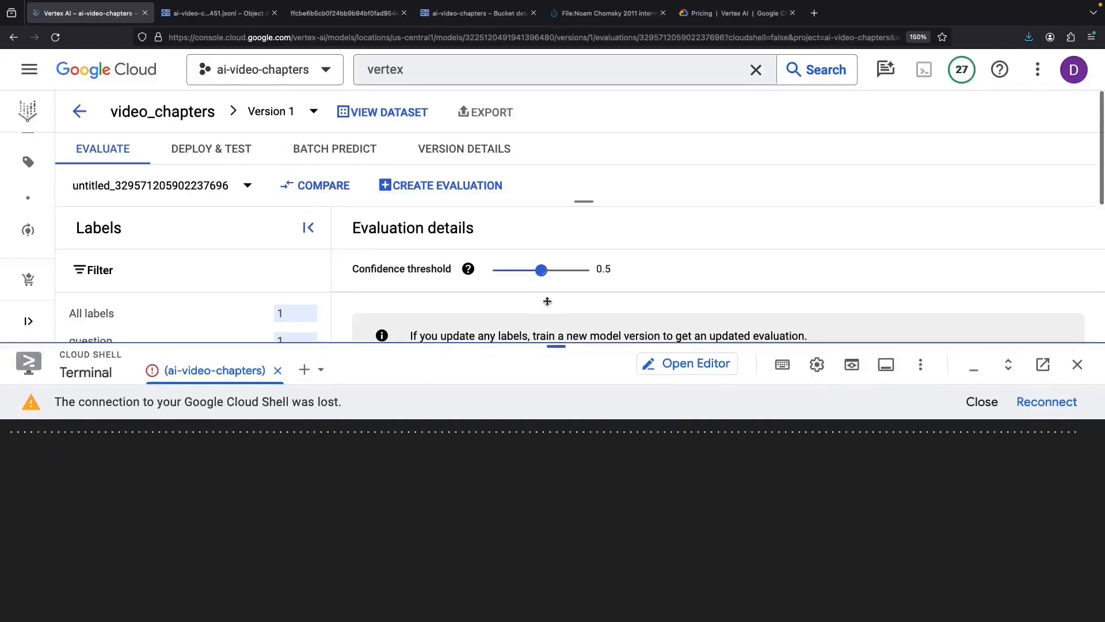
- In the Cloud Shell Editor, create inference.py with 'touch inference.py' and open it
{"action": "left_click", "coordinate": [1047, 402]}
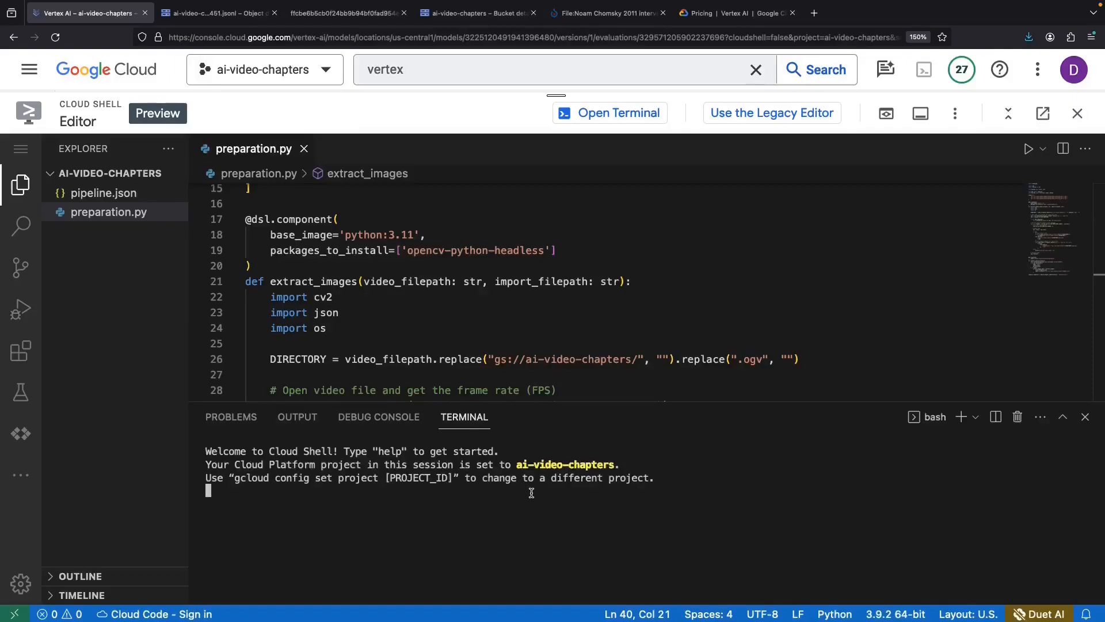
{"action": "type", "text": "touch inference.py"}
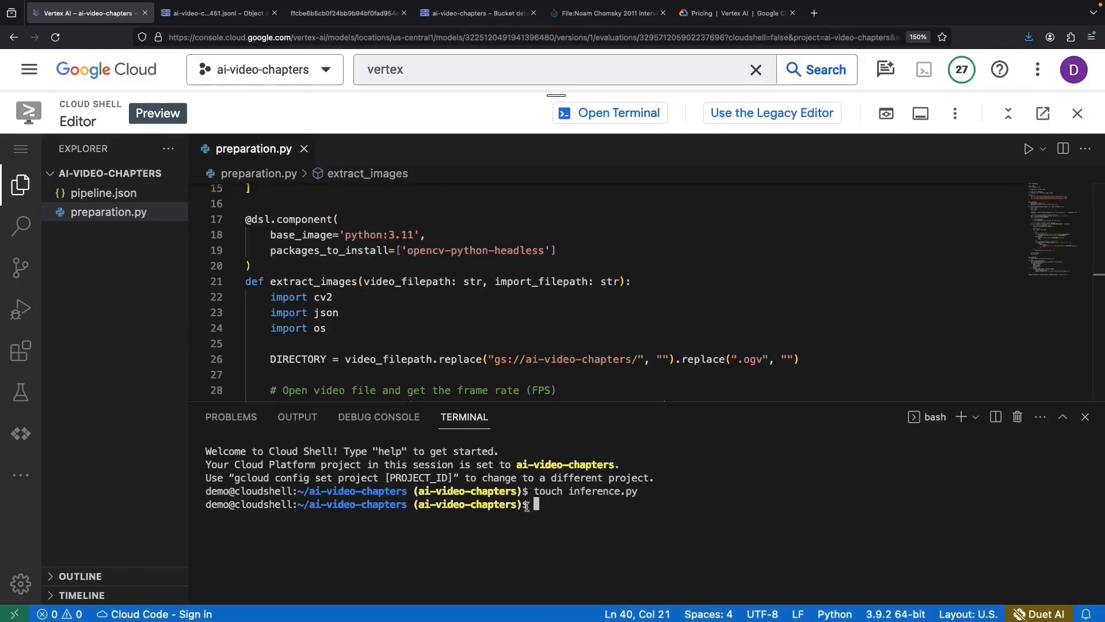
{"action": "left_click", "coordinate": [104, 192]}
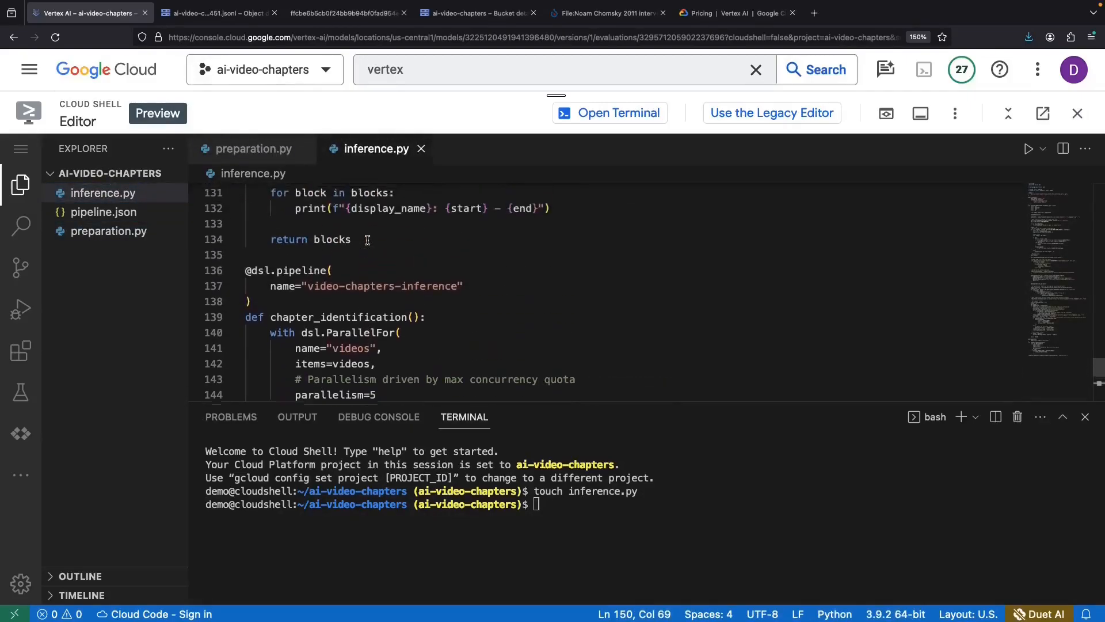
- Review the top of inference.py, selecting the video file name in the videos list
{"action": "scroll", "scroll_direction": "up", "scroll_amount": 3}
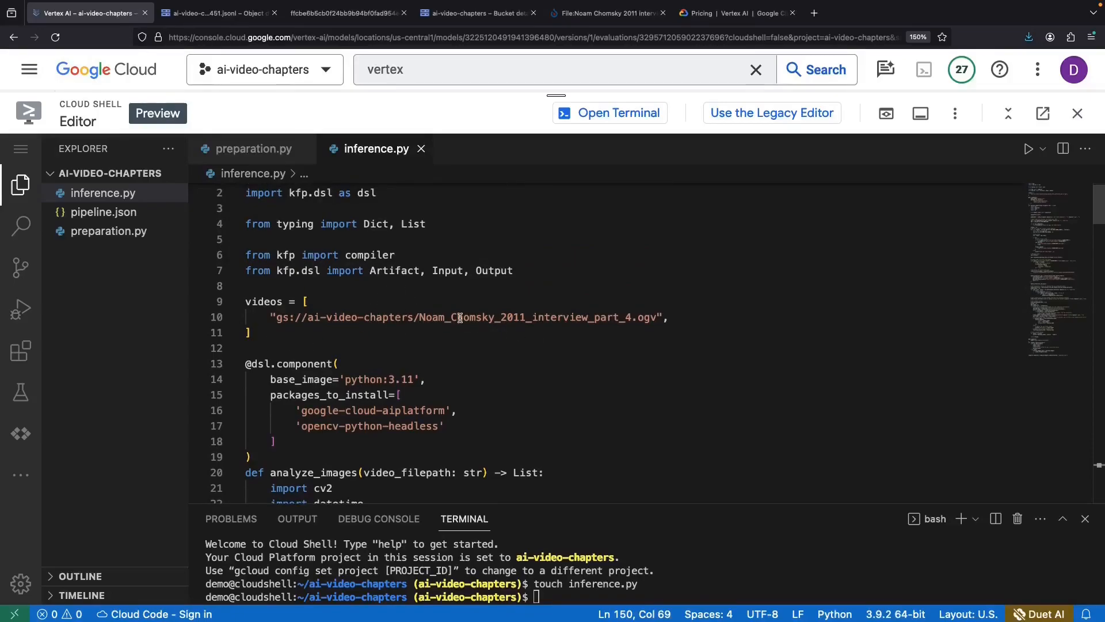
{"action": "double_click", "coordinate": [461, 317]}
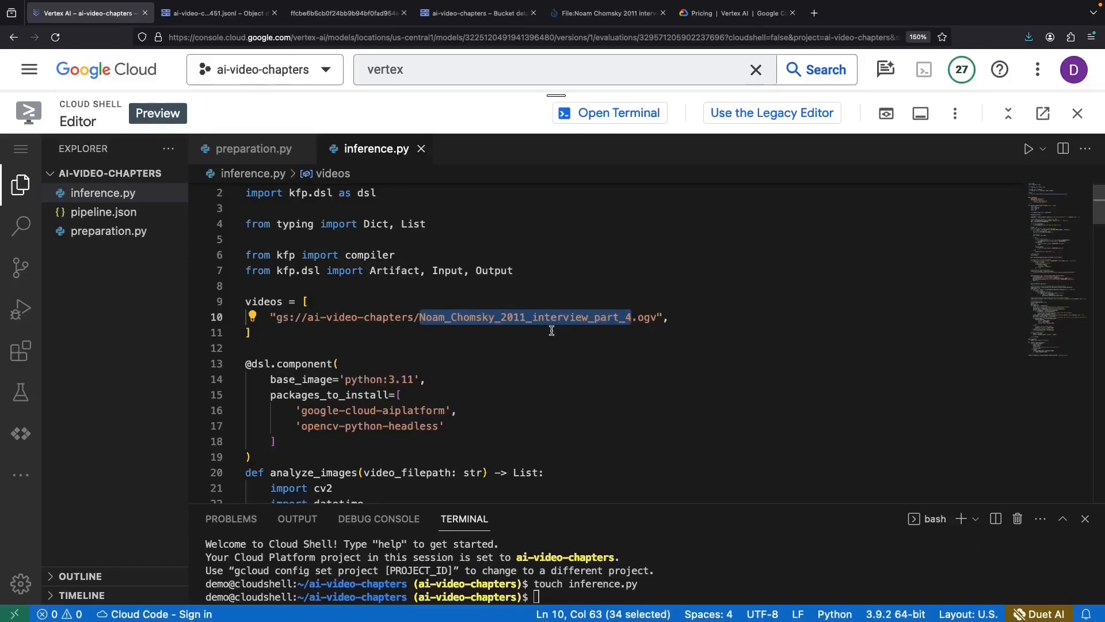
{"action": "scroll", "scroll_direction": "down", "scroll_amount": 3}
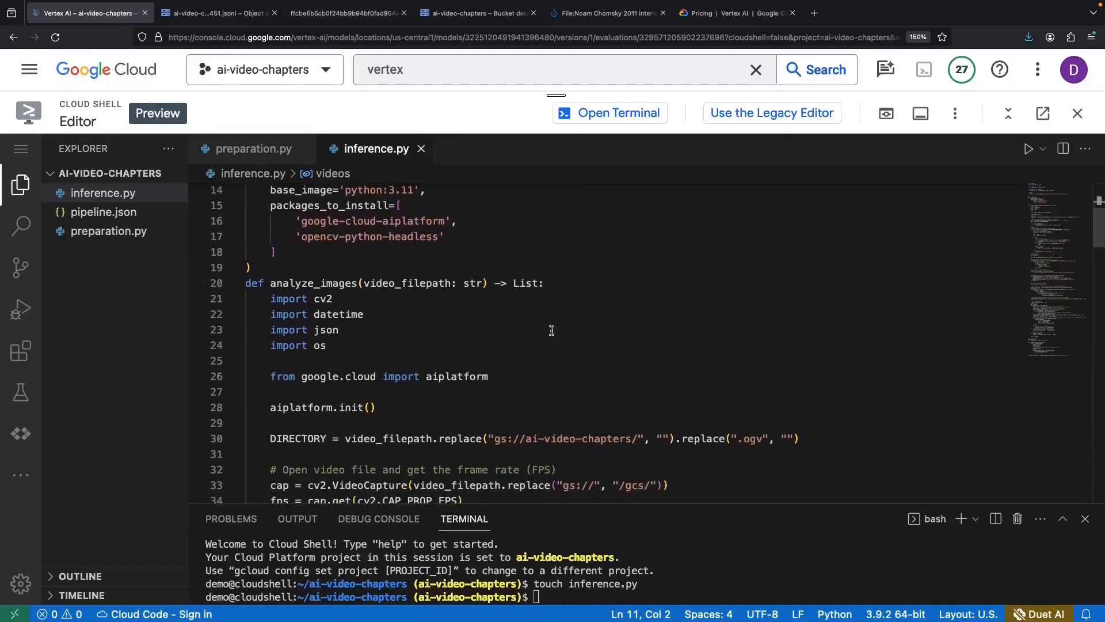
{"action": "scroll", "scroll_direction": "down", "scroll_amount": 3}
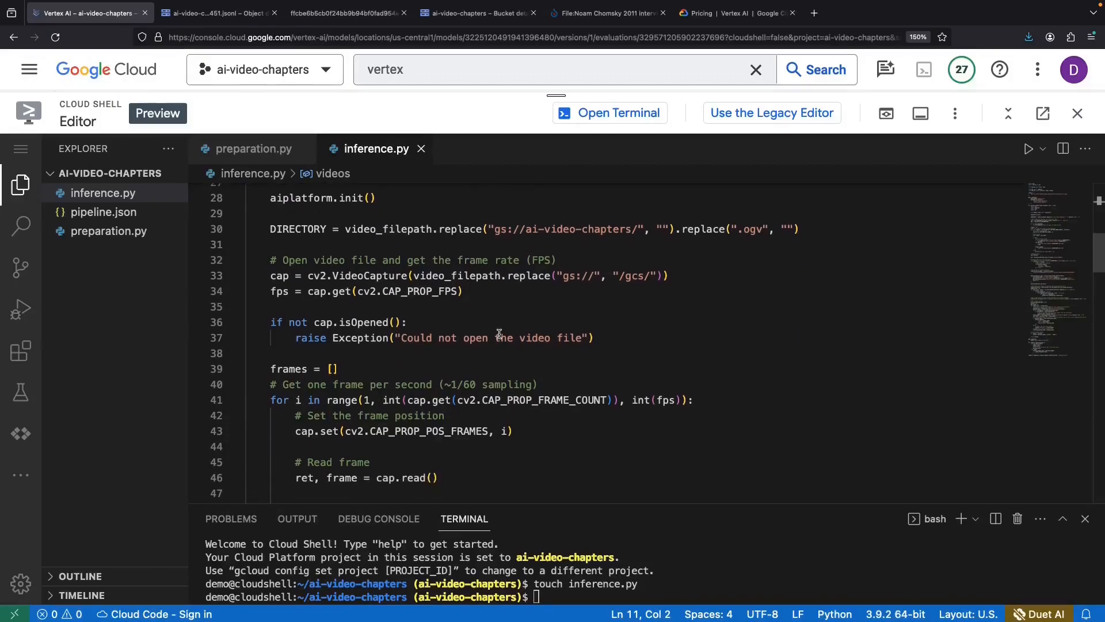
{"action": "double_click", "coordinate": [288, 367]}
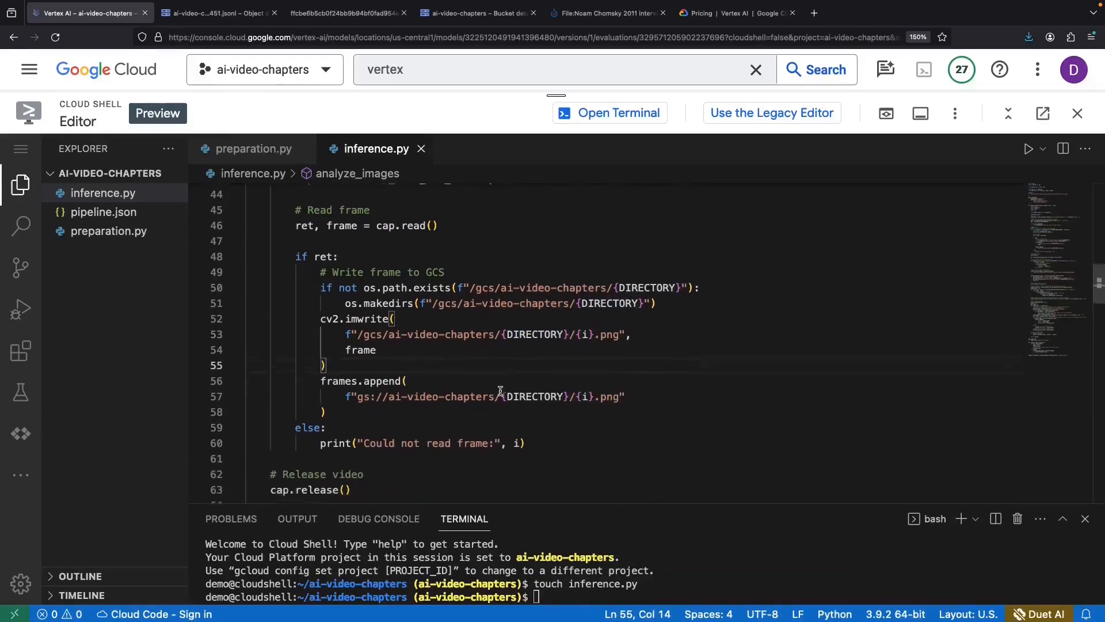
- Scroll through the rest of the inference pipeline code in inference.py
{"action": "scroll", "scroll_direction": "down", "scroll_amount": 3}
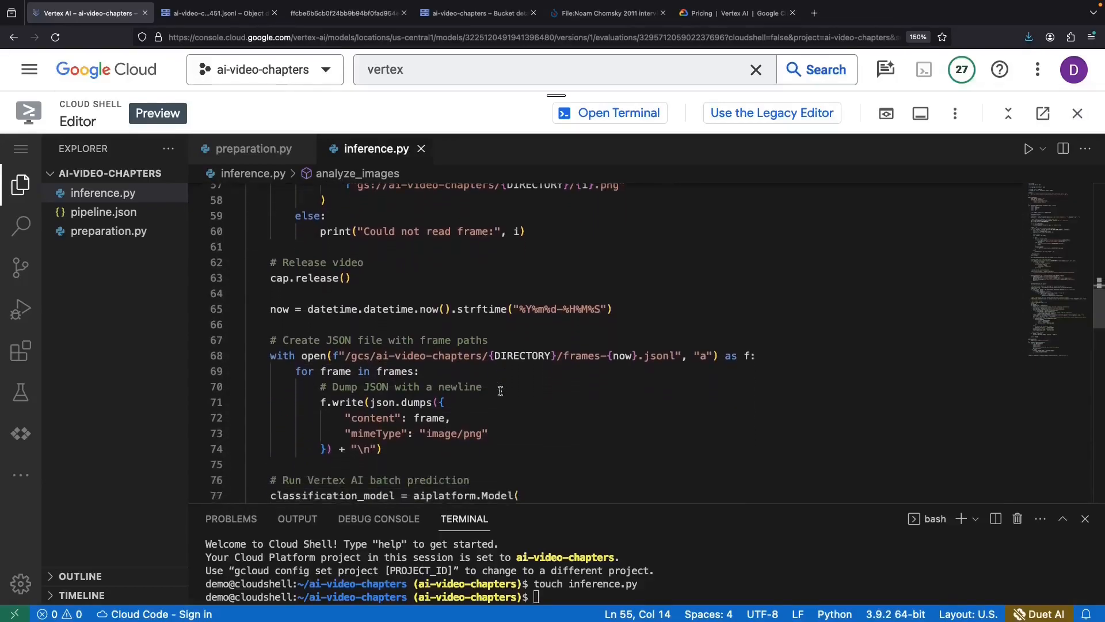
{"action": "scroll", "scroll_direction": "down", "scroll_amount": 3}
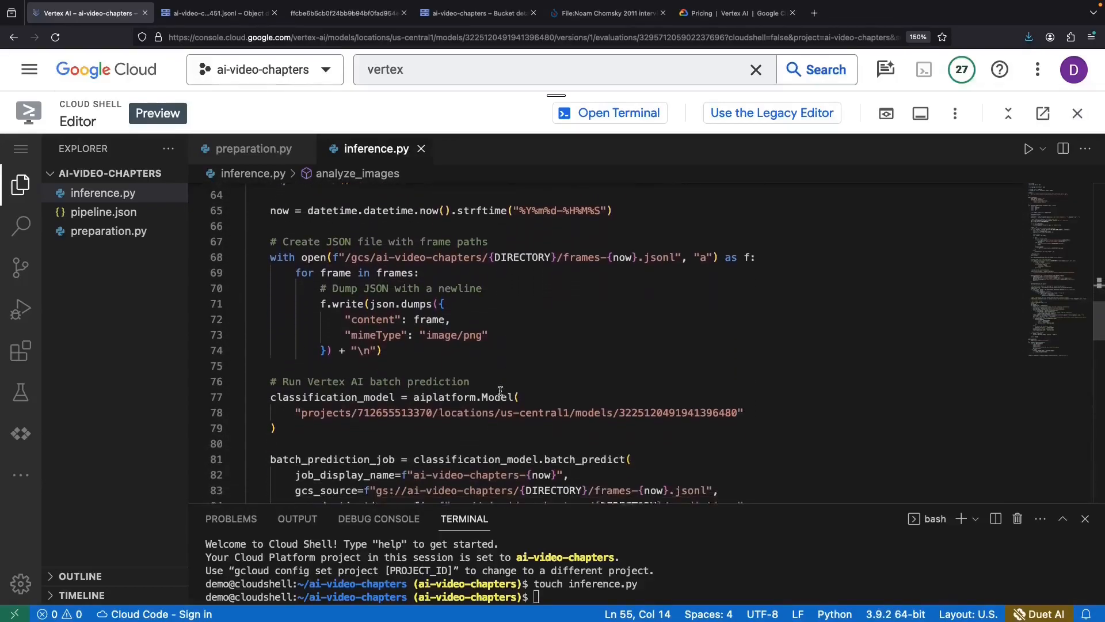
{"action": "scroll", "scroll_direction": "down", "scroll_amount": 3}
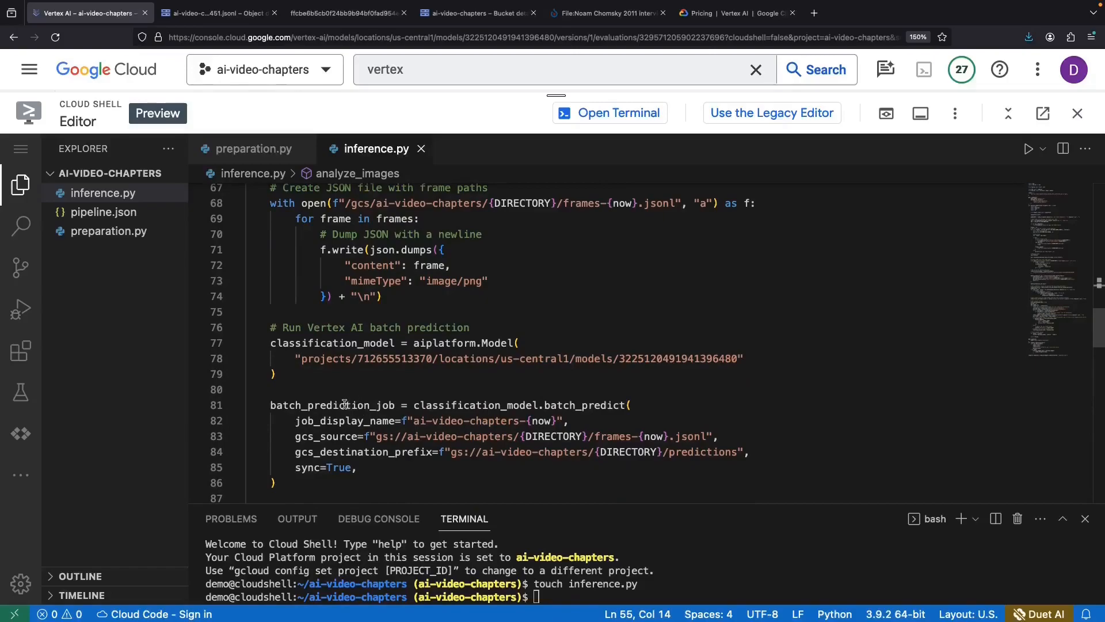
{"action": "mouse_move", "coordinate": [400, 473]}
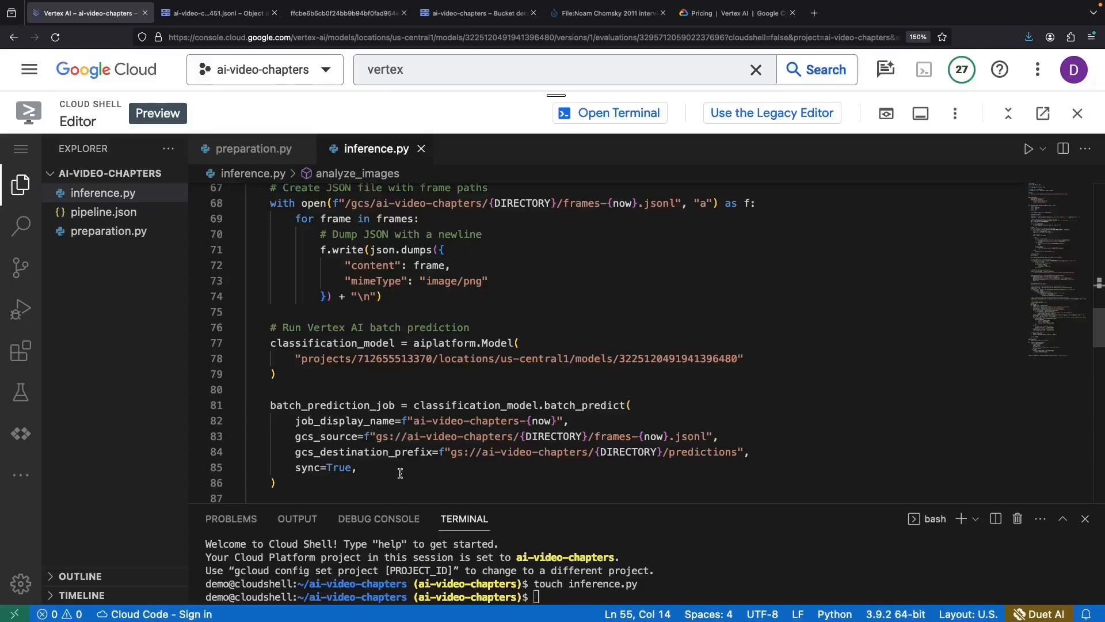
{"action": "scroll", "scroll_direction": "down", "scroll_amount": 3}
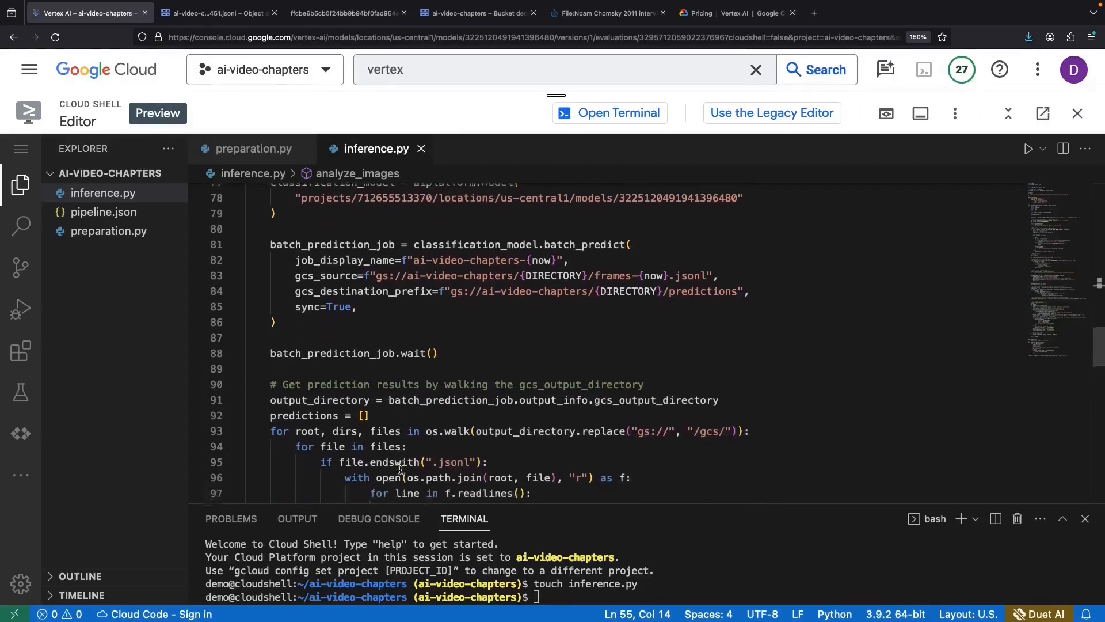
{"action": "scroll", "scroll_direction": "down", "scroll_amount": 3}
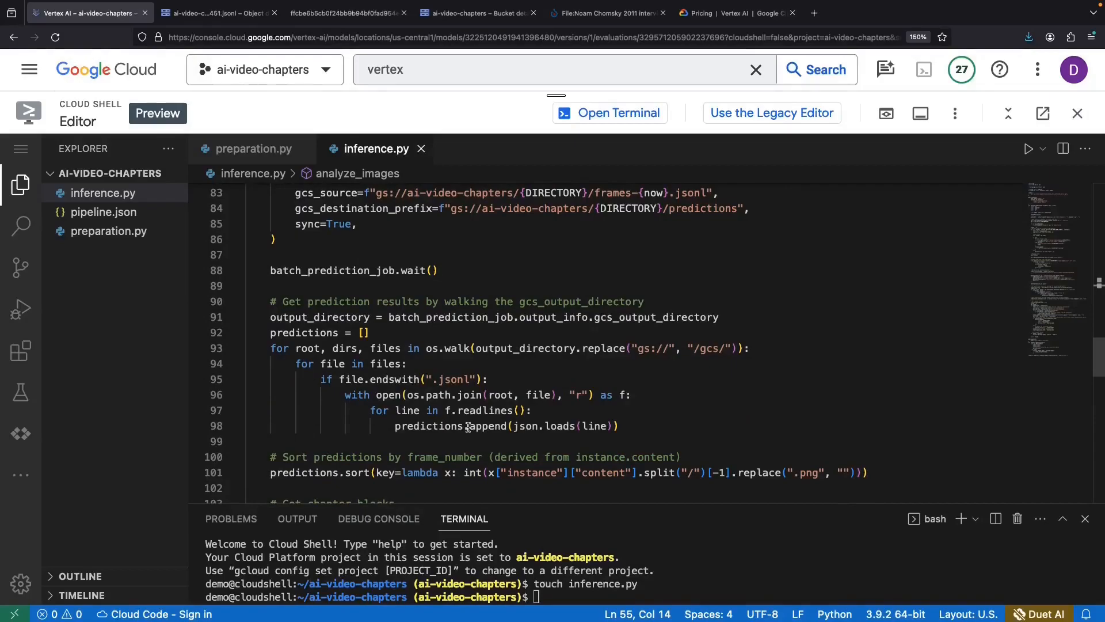
{"action": "scroll", "scroll_direction": "down", "scroll_amount": 3}
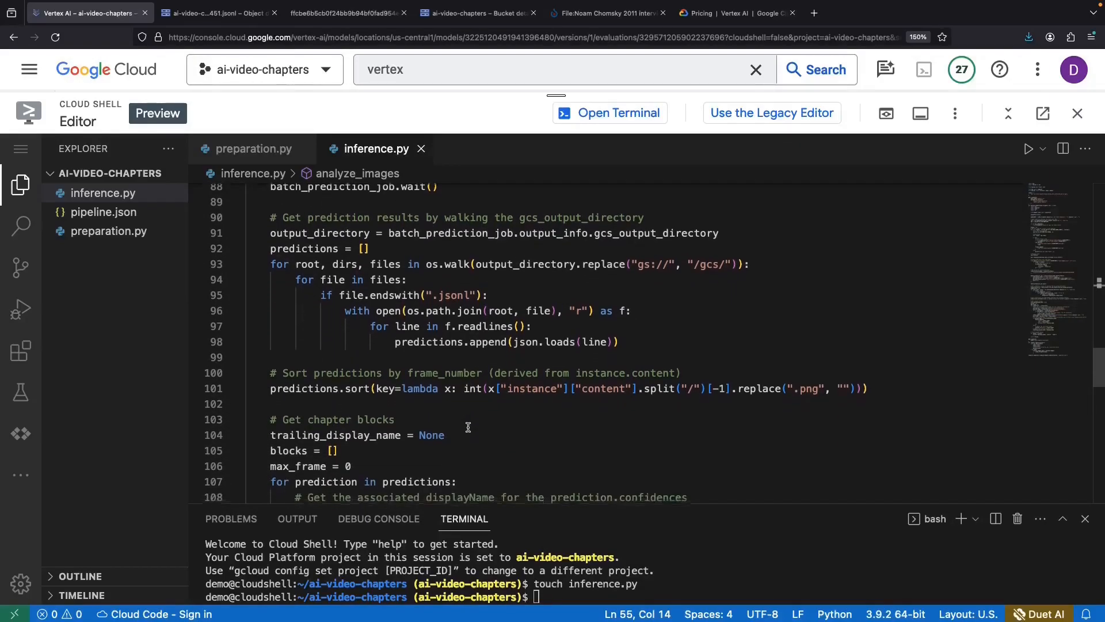
{"action": "scroll", "scroll_direction": "down", "scroll_amount": 3}
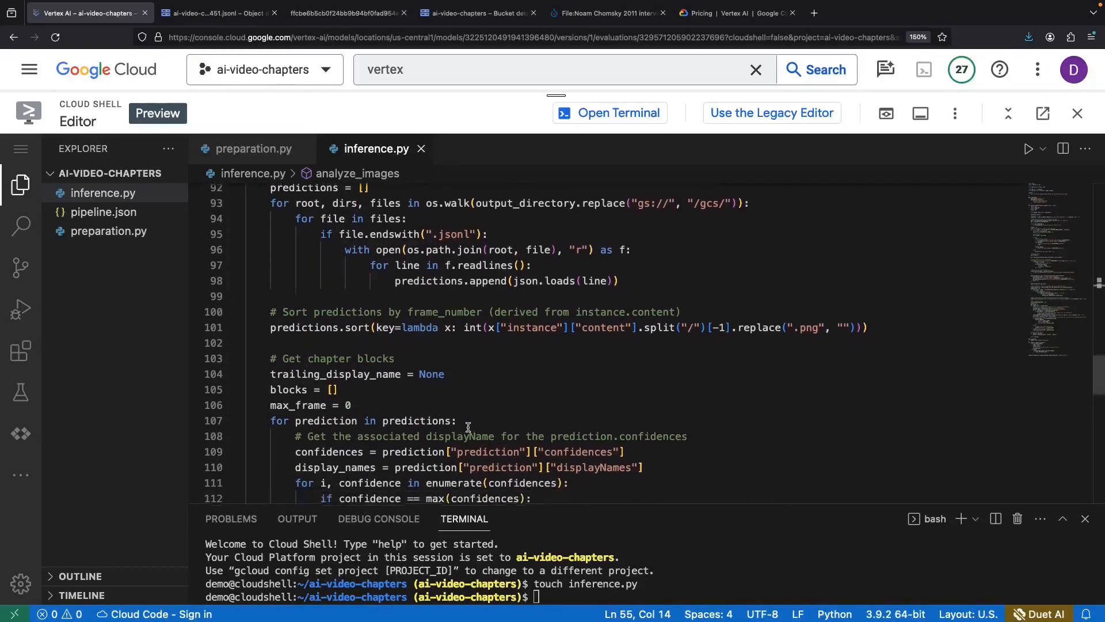
{"action": "scroll", "scroll_direction": "down", "scroll_amount": 3}
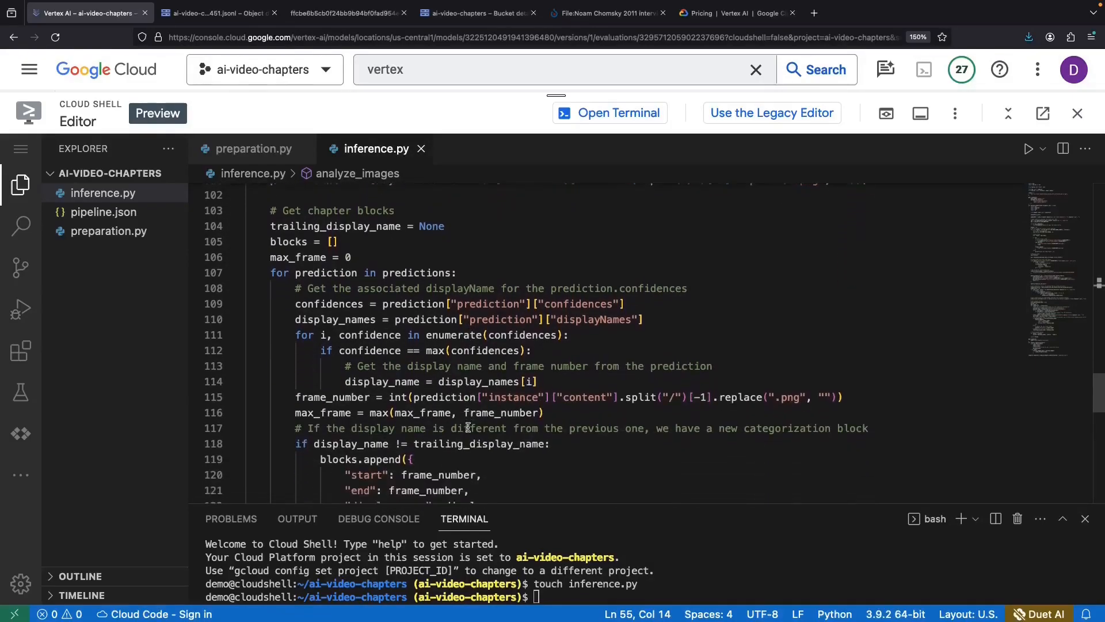
{"action": "scroll", "scroll_direction": "down", "scroll_amount": 3}
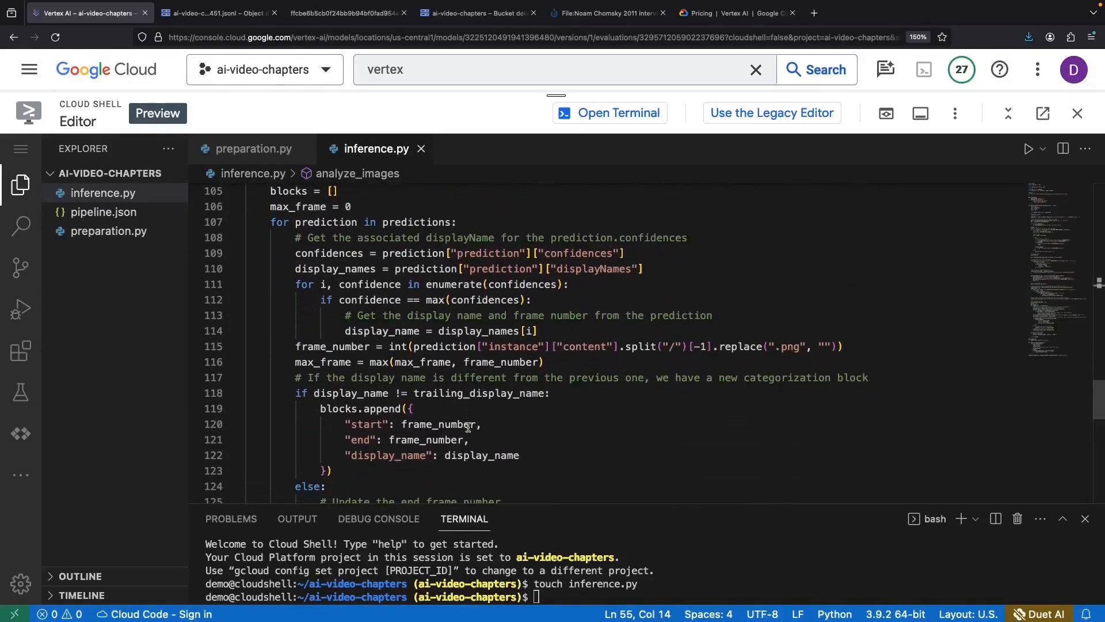
{"action": "scroll", "scroll_direction": "down", "scroll_amount": 3}
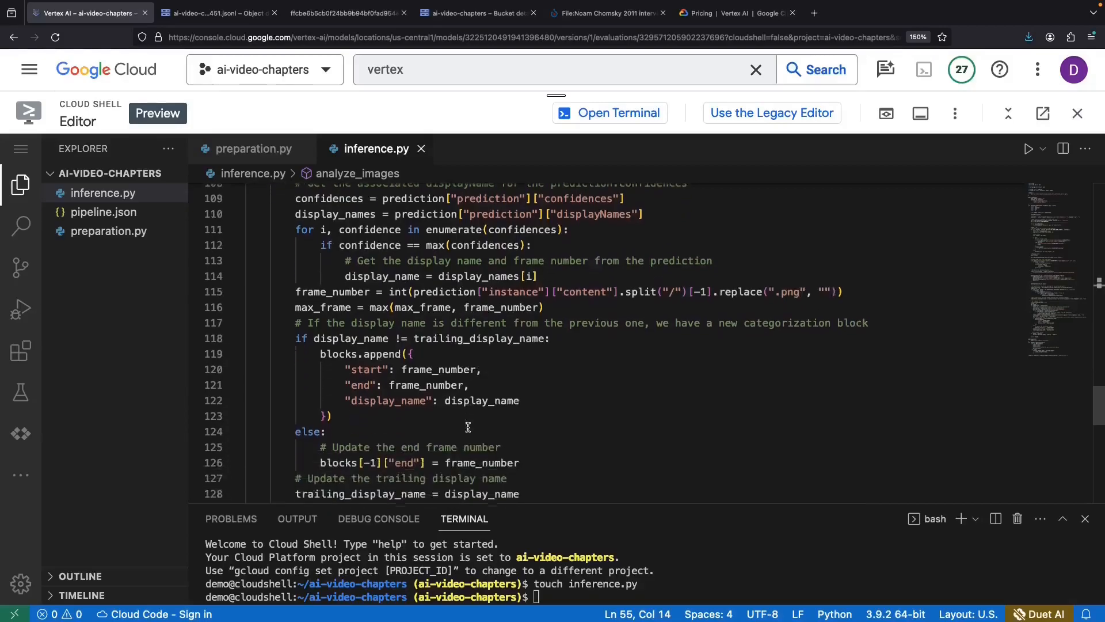
{"action": "scroll", "scroll_direction": "down", "scroll_amount": 3}
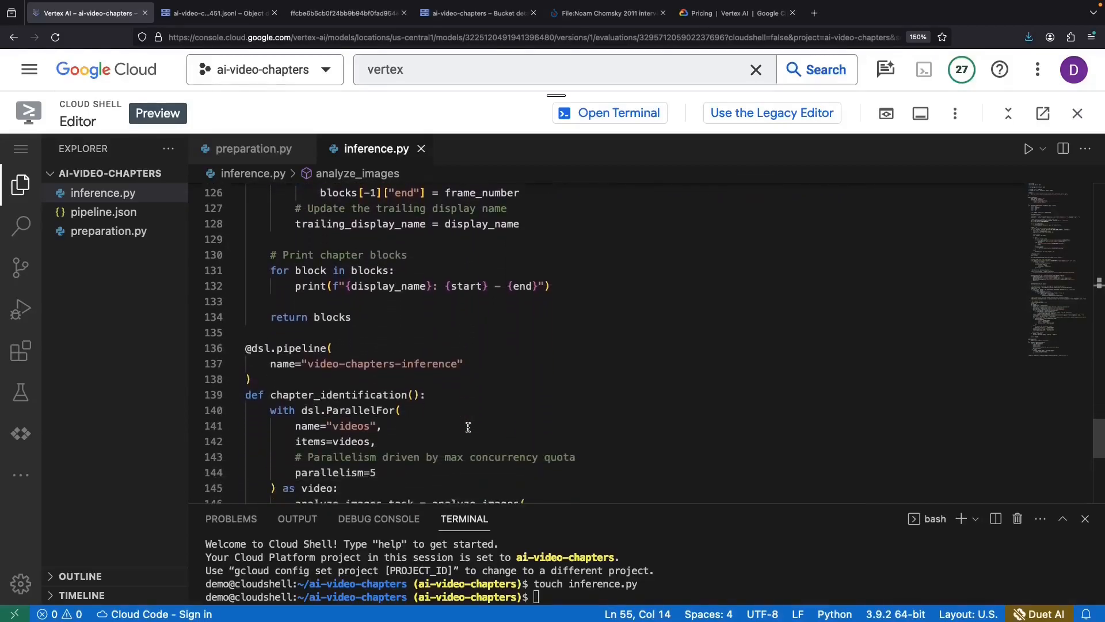
{"action": "scroll", "scroll_direction": "down", "scroll_amount": 3}
{"action": "type", "text": "sudo"}
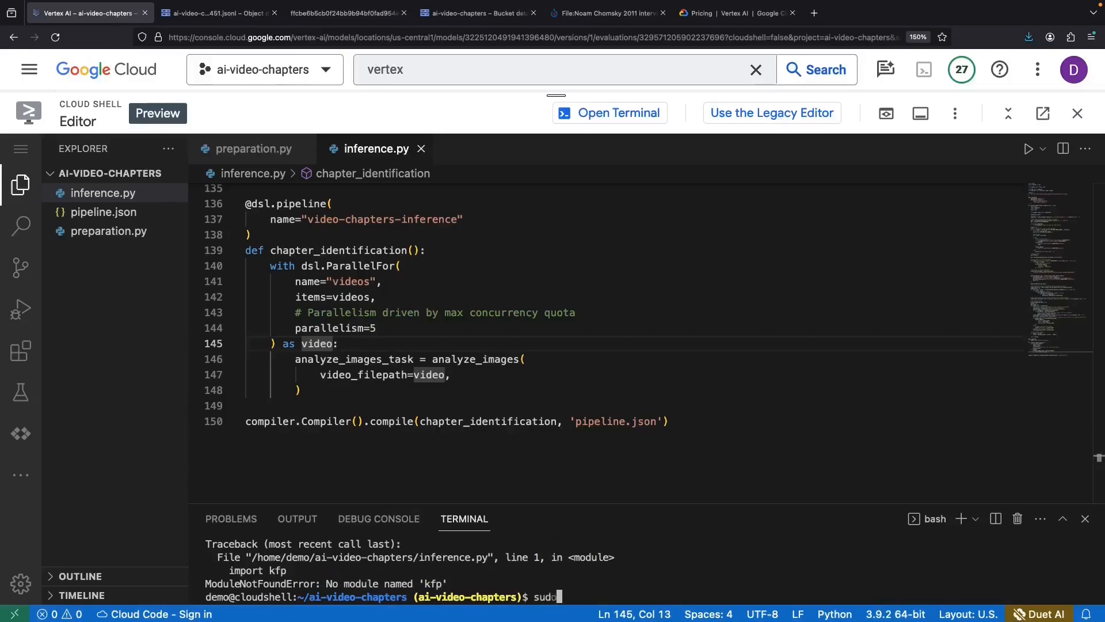
- Install kfp with pip3, rerun python3 inference.py, and begin a gsutil cp command
{"action": "type", "text": "pip3 install kfp"}
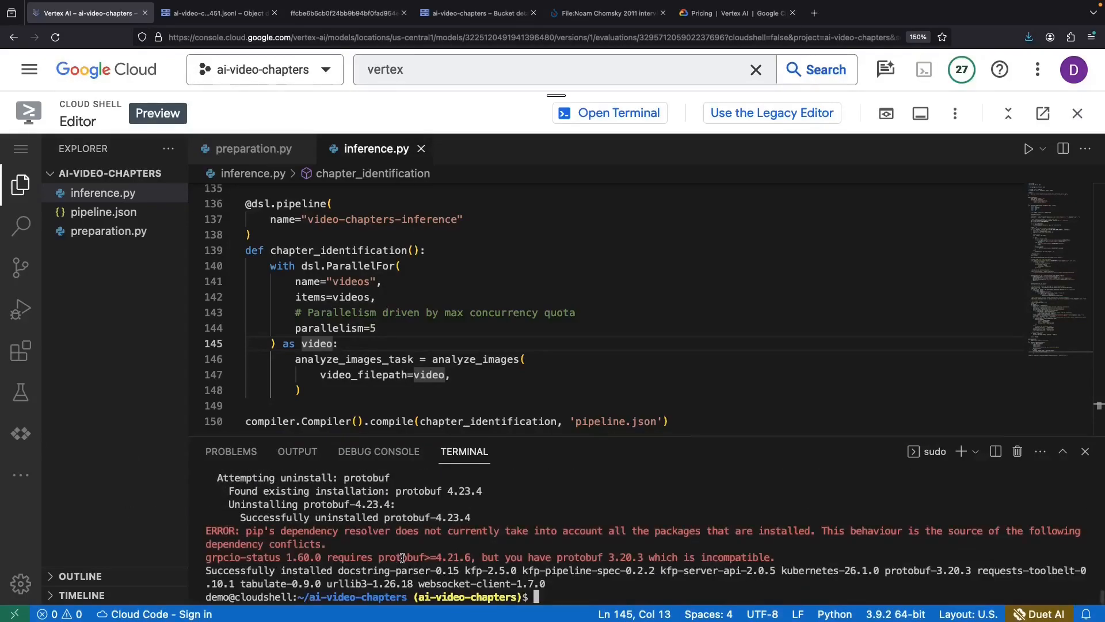
{"action": "type", "text": "python3 inference.py"}
{"action": "type", "text": "gsuti"}
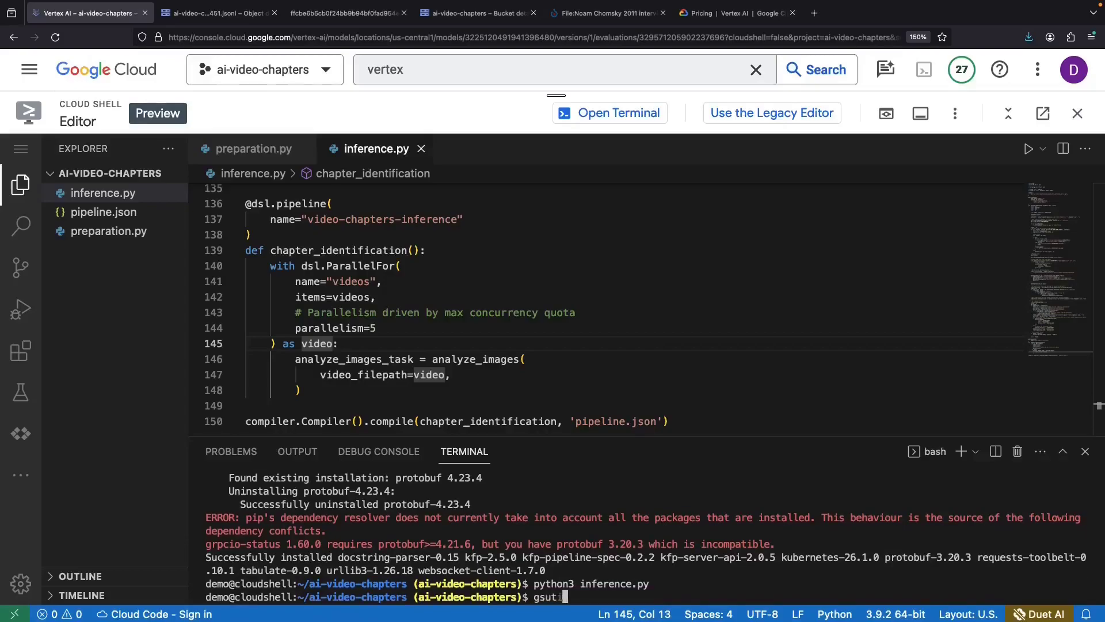
{"action": "type", "text": "cp pip"}
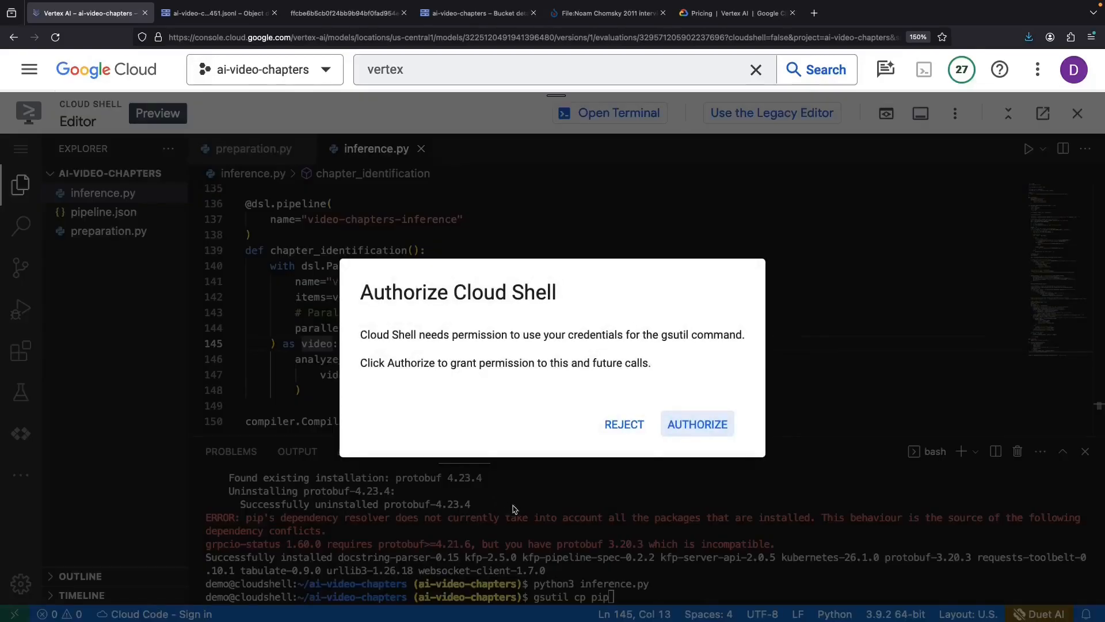
- Authorize Cloud Shell and copy pipeline.json to gs://ai-video-chapters/pipeline-inference.json
{"action": "left_click", "coordinate": [697, 423]}
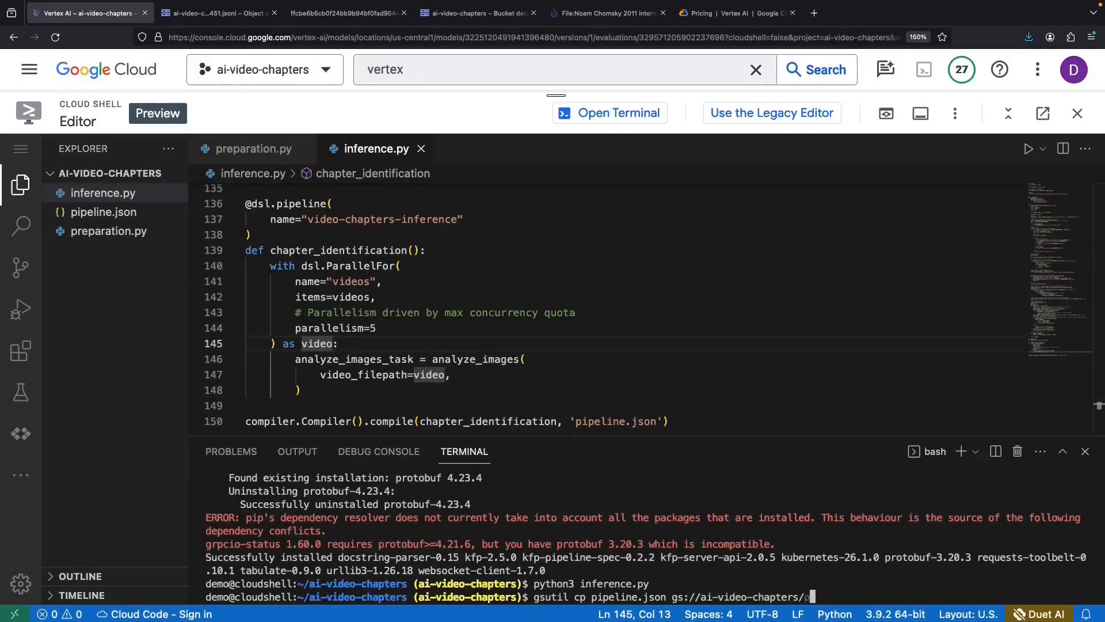
{"action": "type", "text": "pipeline-inference"}
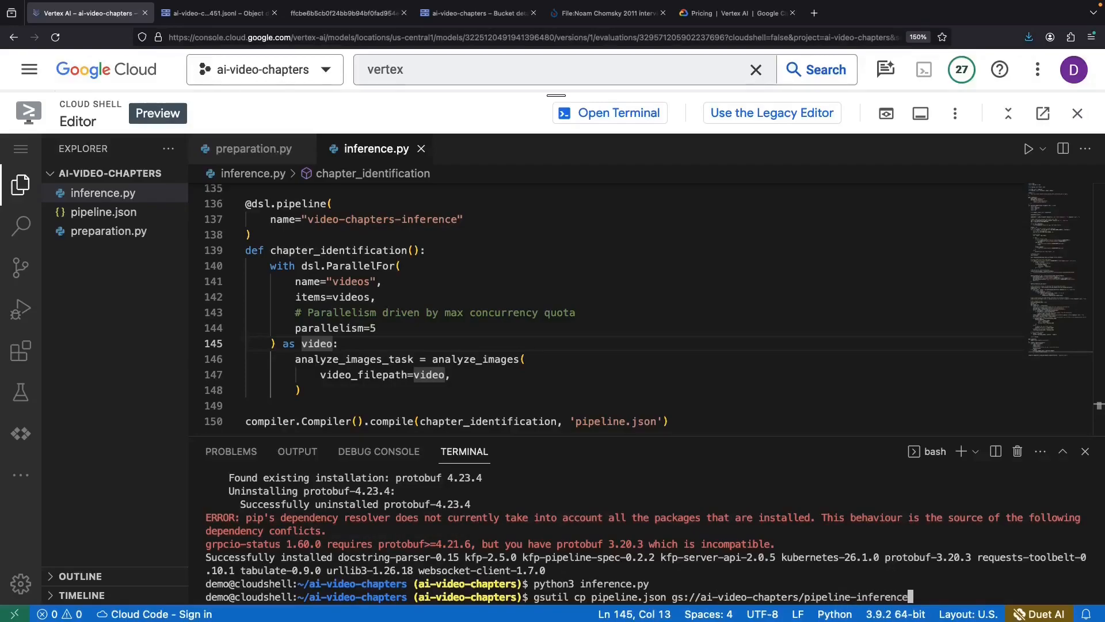
{"action": "type", "text": ".json"}
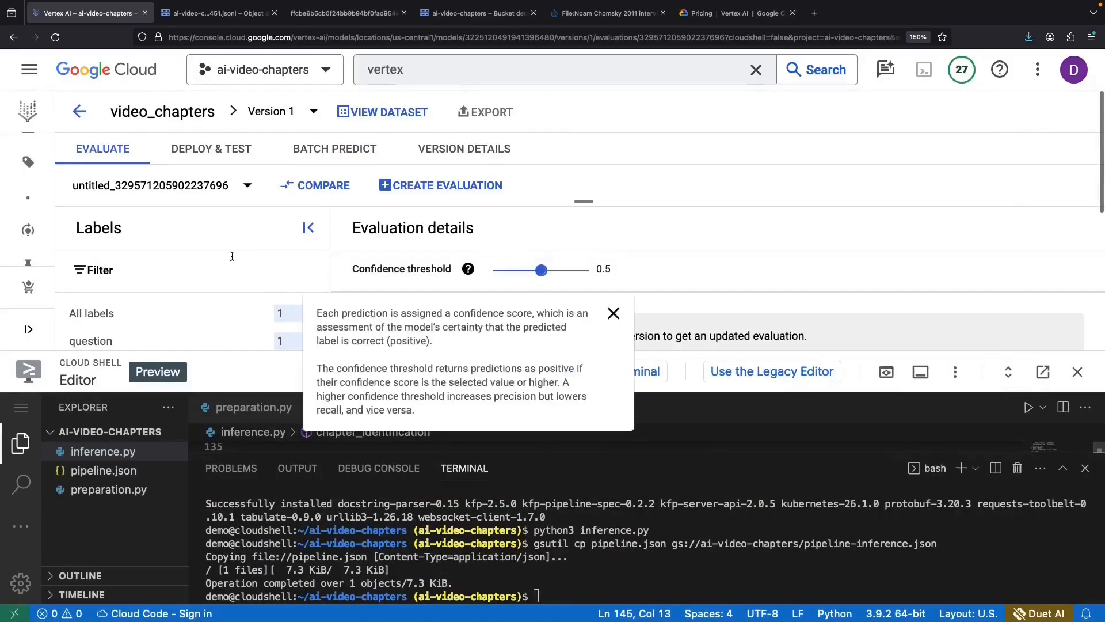
- Submit a Vertex AI pipeline run from pipeline-inference.json with output directory ai-video-chapters
{"action": "left_click", "coordinate": [29, 69]}
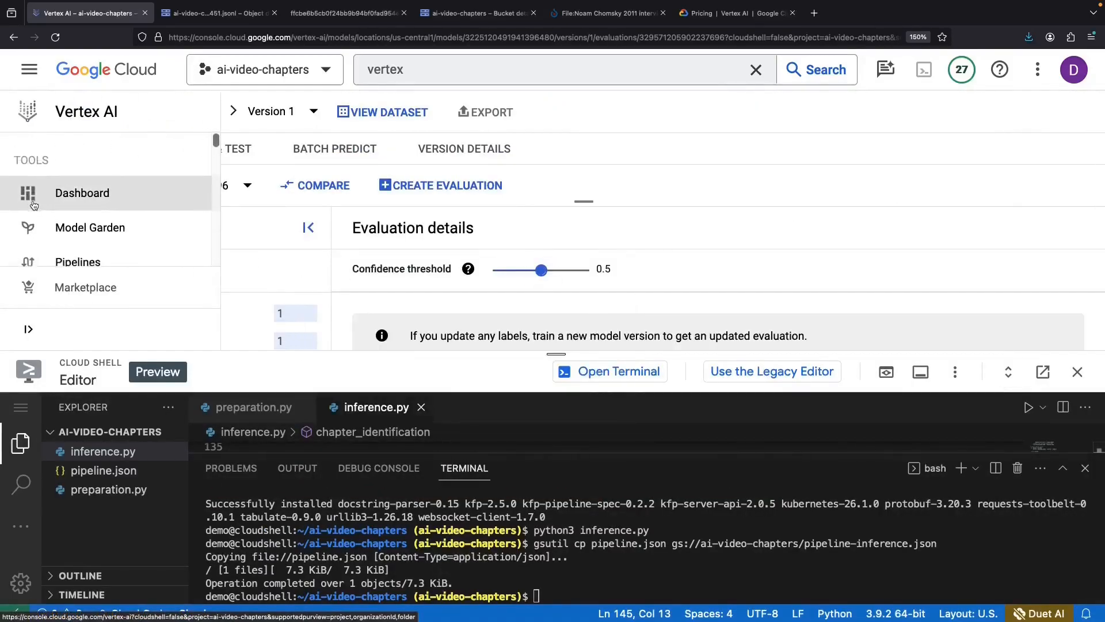
{"action": "left_click", "coordinate": [77, 262]}
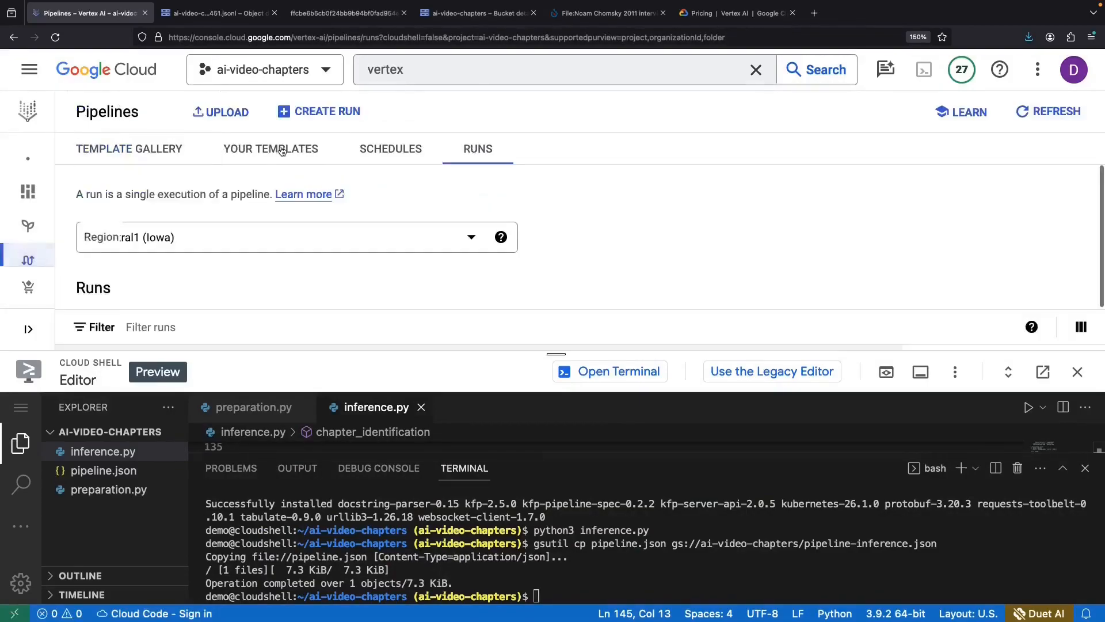
{"action": "left_click", "coordinate": [326, 111]}
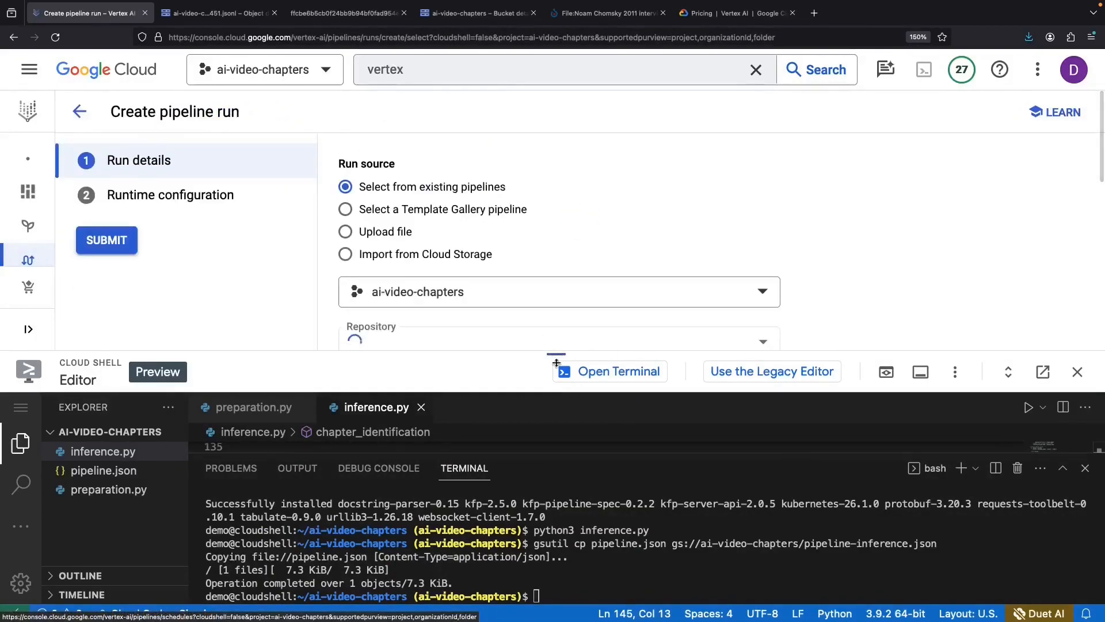
{"action": "left_click", "coordinate": [345, 253]}
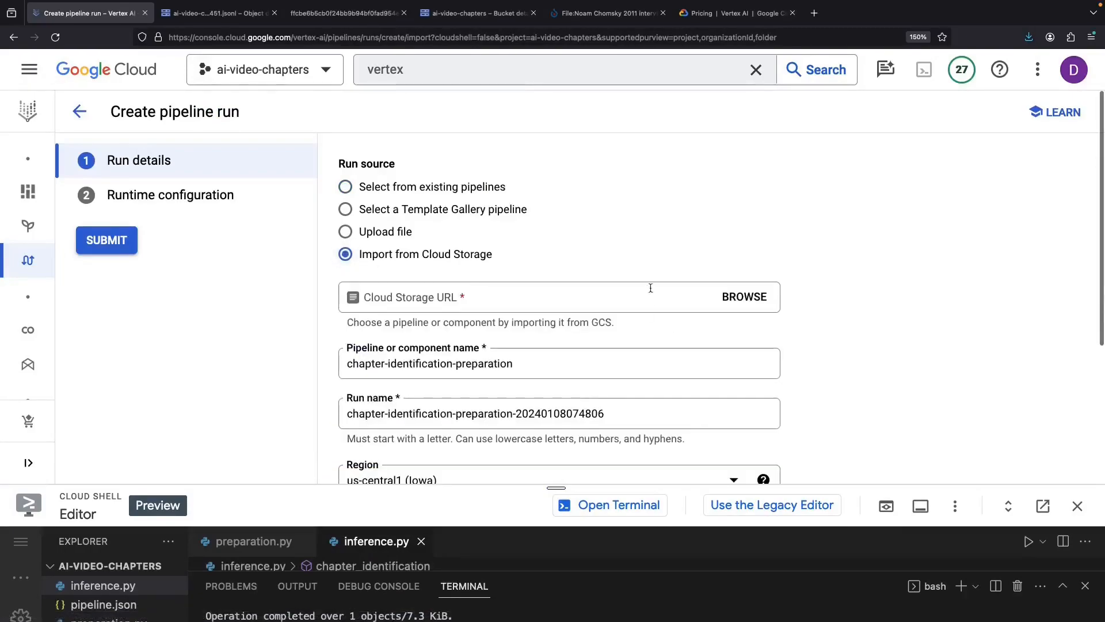
{"action": "left_click", "coordinate": [745, 296]}
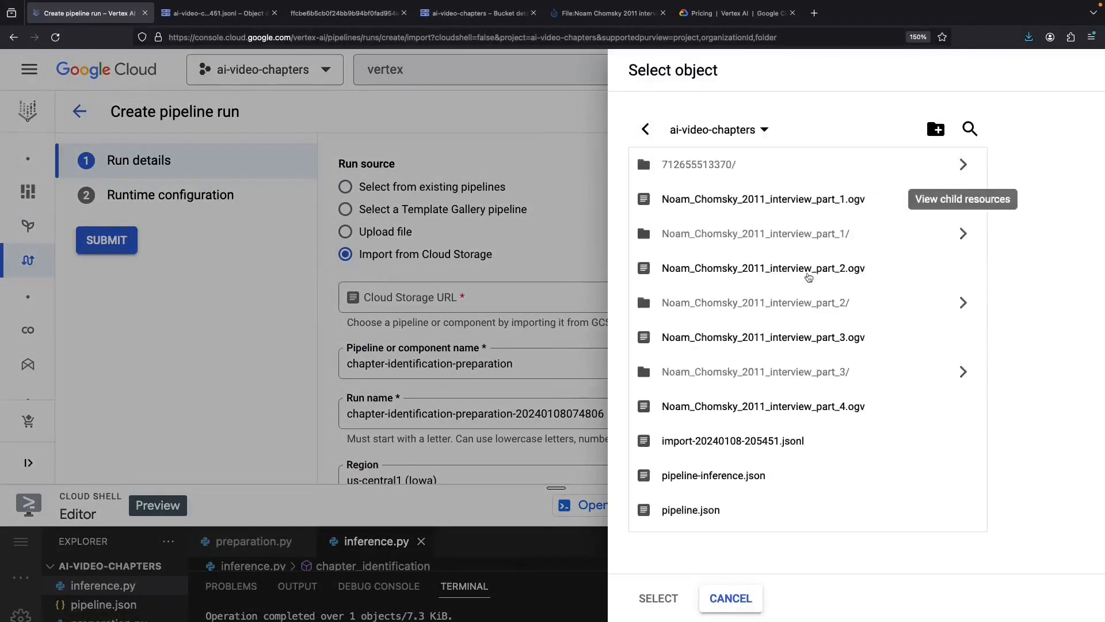
{"action": "left_click", "coordinate": [713, 475]}
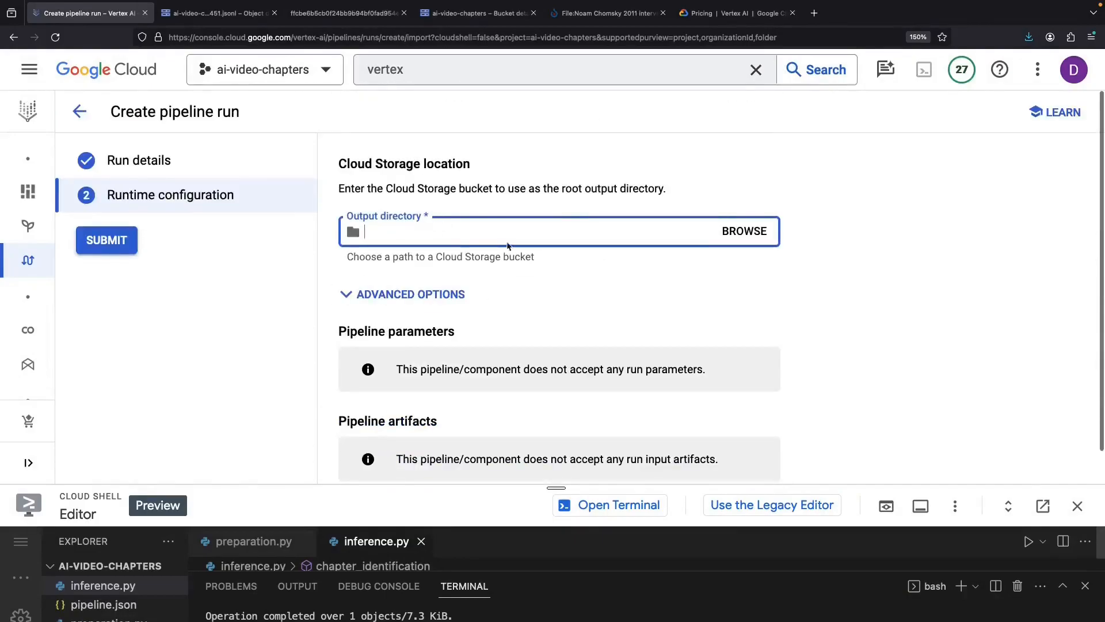
{"action": "type", "text": "ai-video-chapters"}
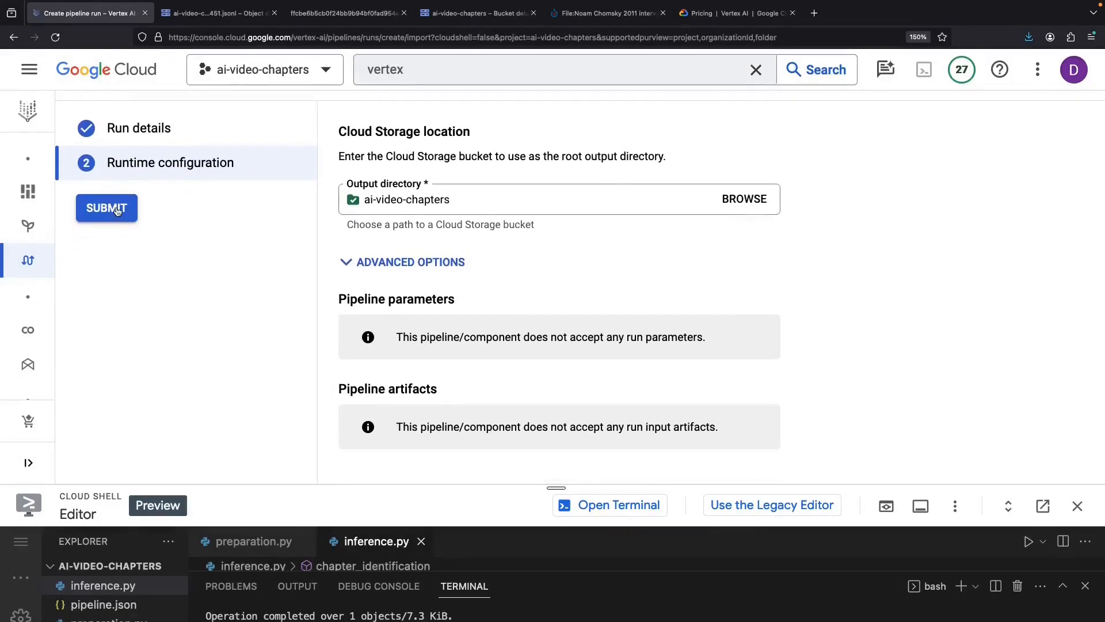
{"action": "left_click", "coordinate": [106, 207]}
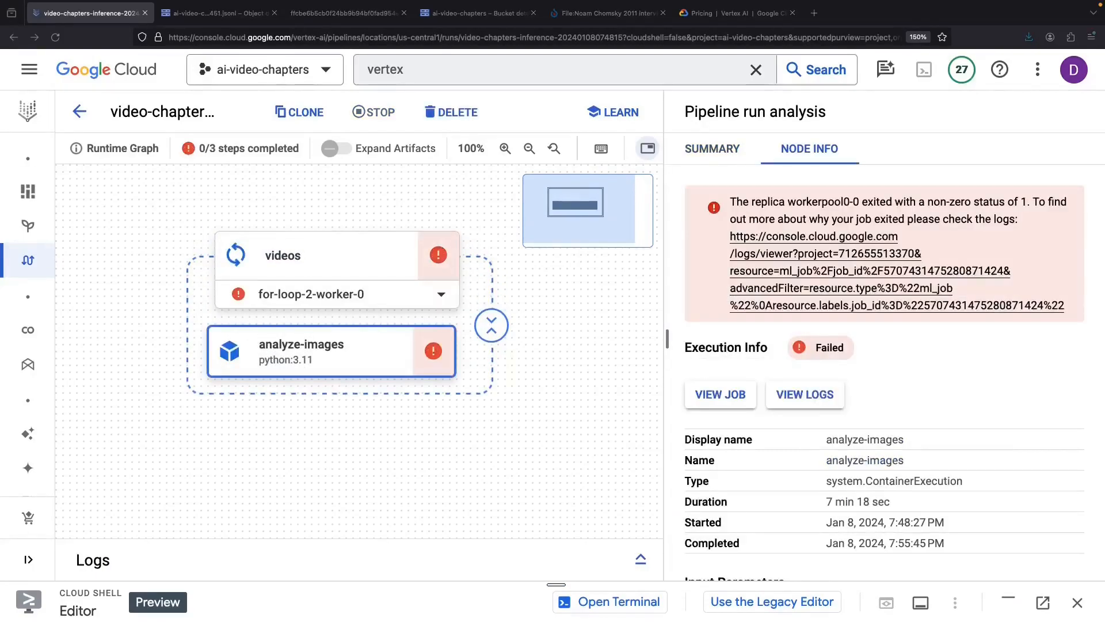
{"action": "mouse_move", "coordinate": [294, 443]}
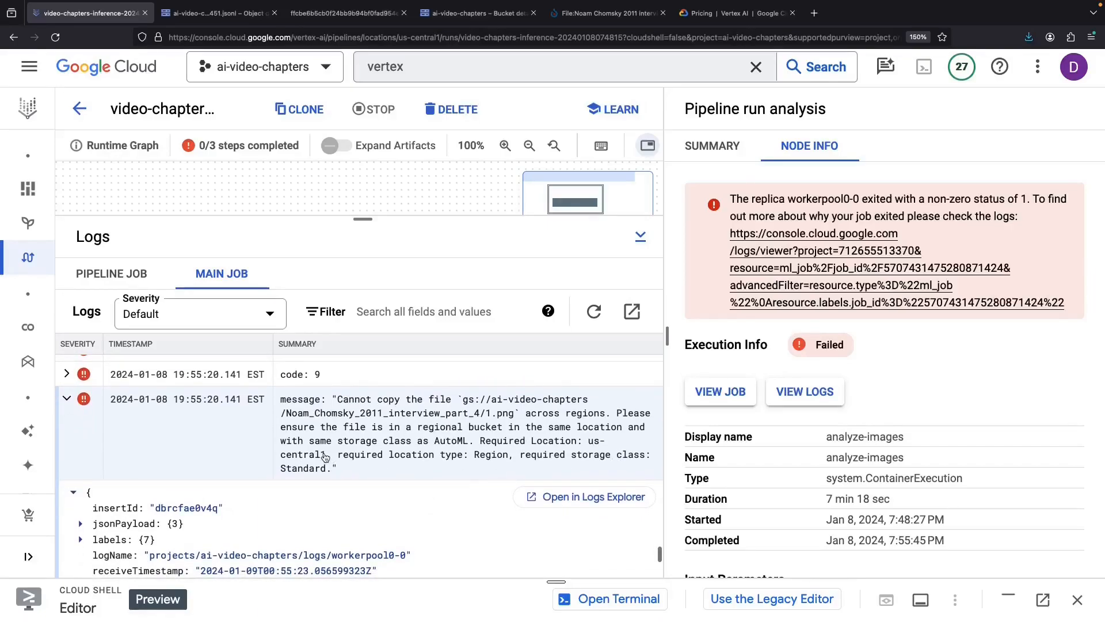
{"action": "mouse_move", "coordinate": [356, 316]}
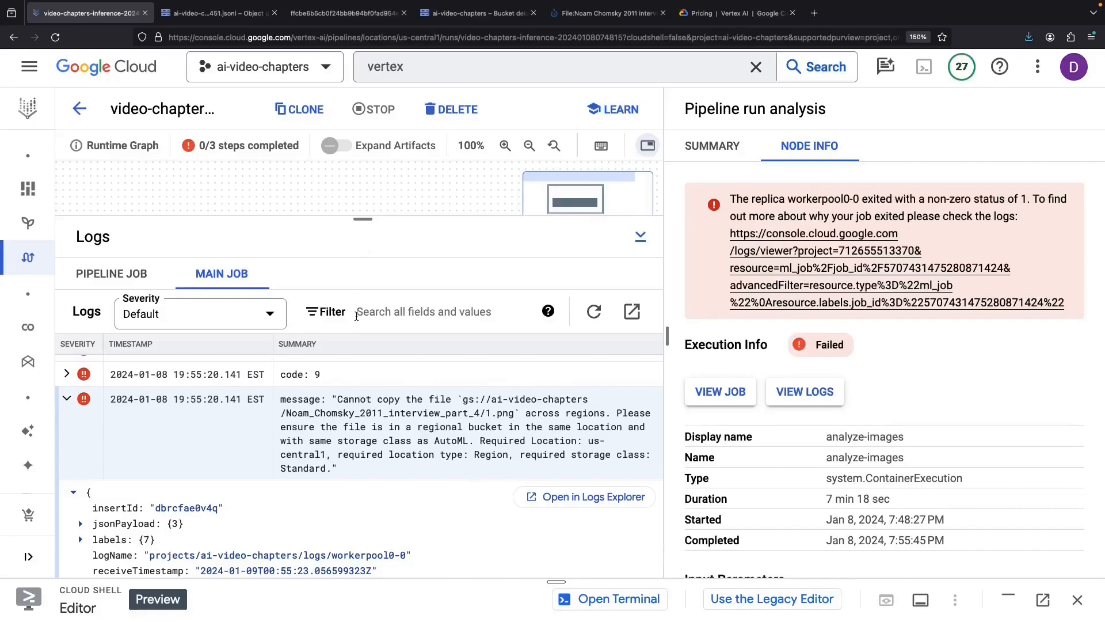
- Switch to the Cloud Storage Buckets list to check the bucket's location
{"action": "left_click", "coordinate": [214, 12]}
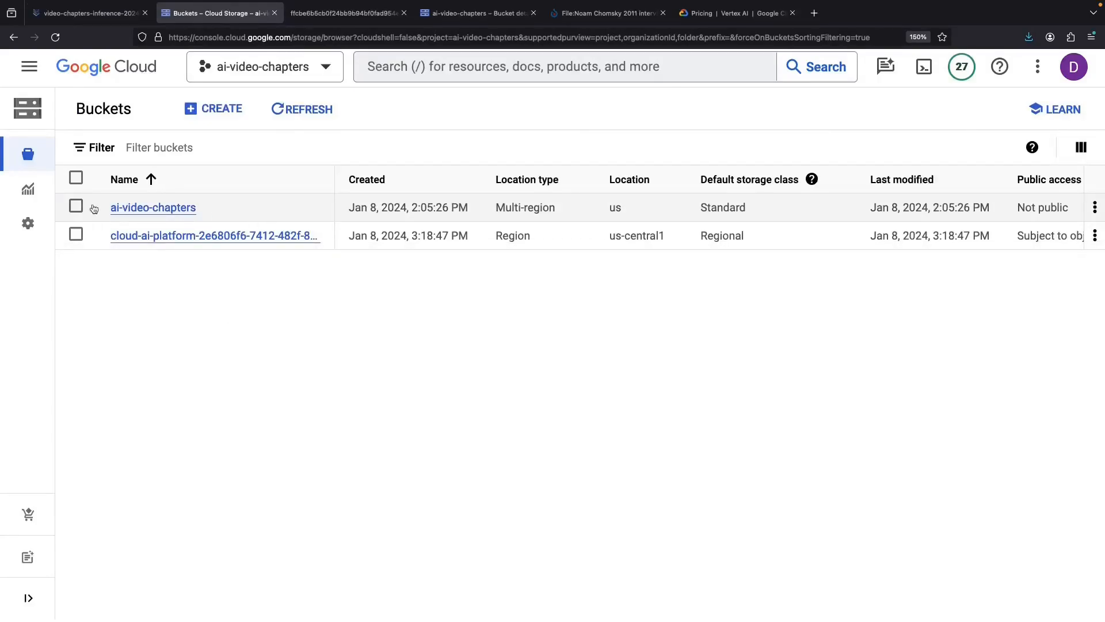
- Start a transfer job with ai-video-chapters as source and begin creating a new destination bucket
{"action": "left_click", "coordinate": [76, 206]}
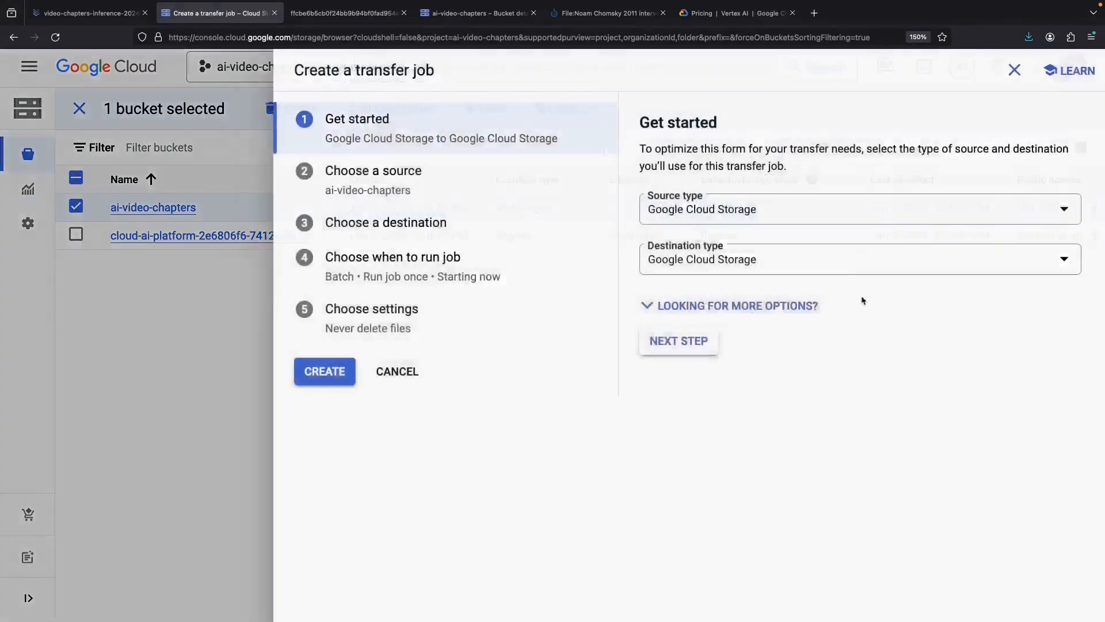
{"action": "left_click", "coordinate": [679, 340]}
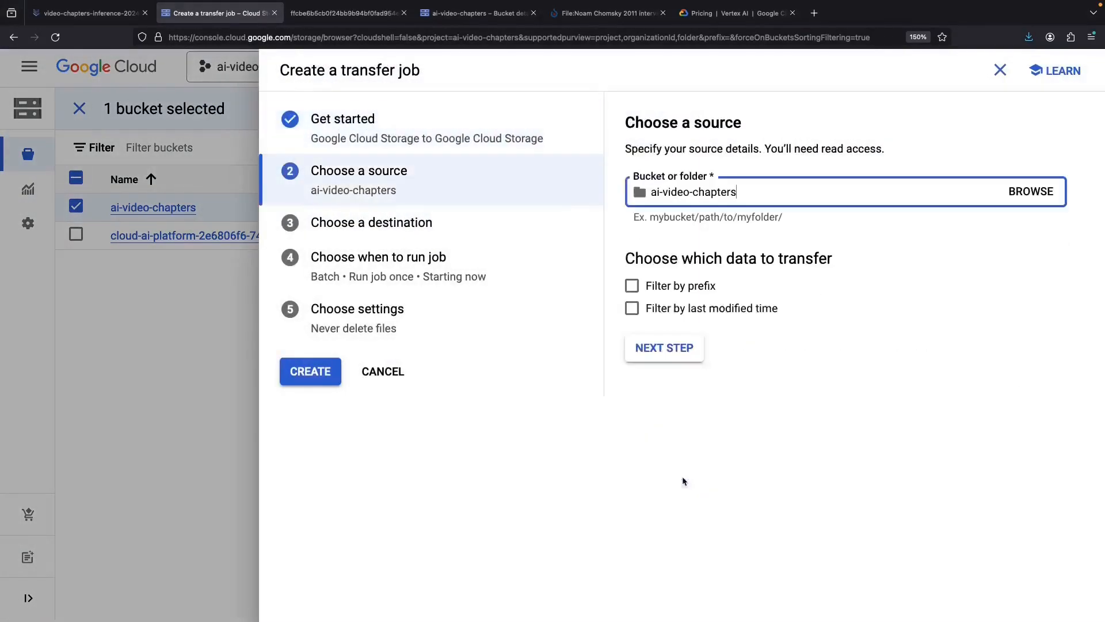
{"action": "mouse_move", "coordinate": [688, 356]}
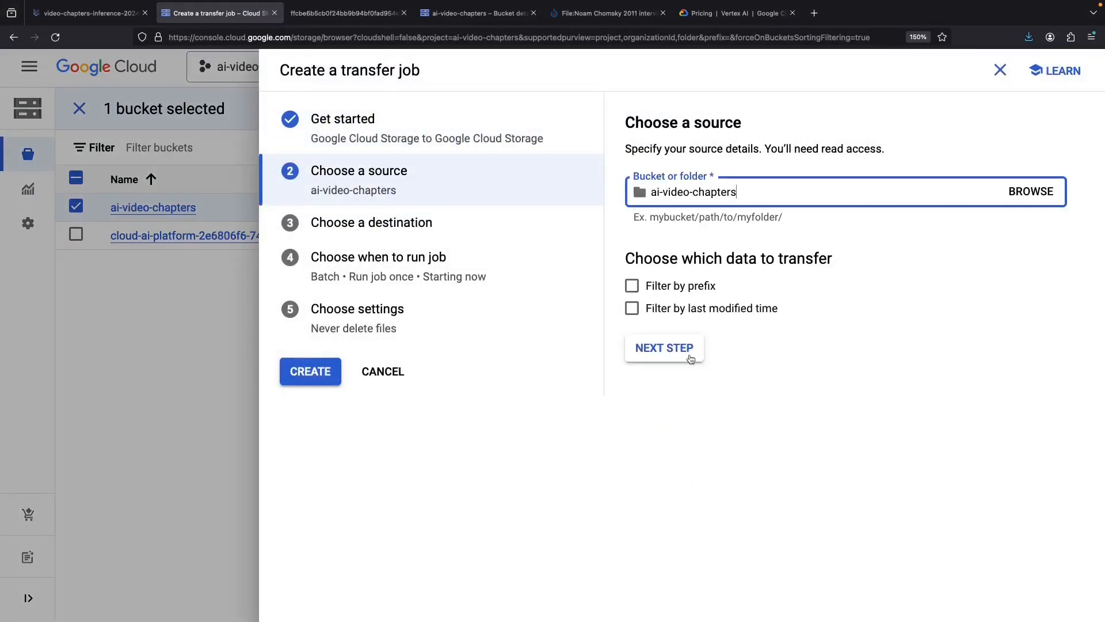
{"action": "left_click", "coordinate": [663, 348]}
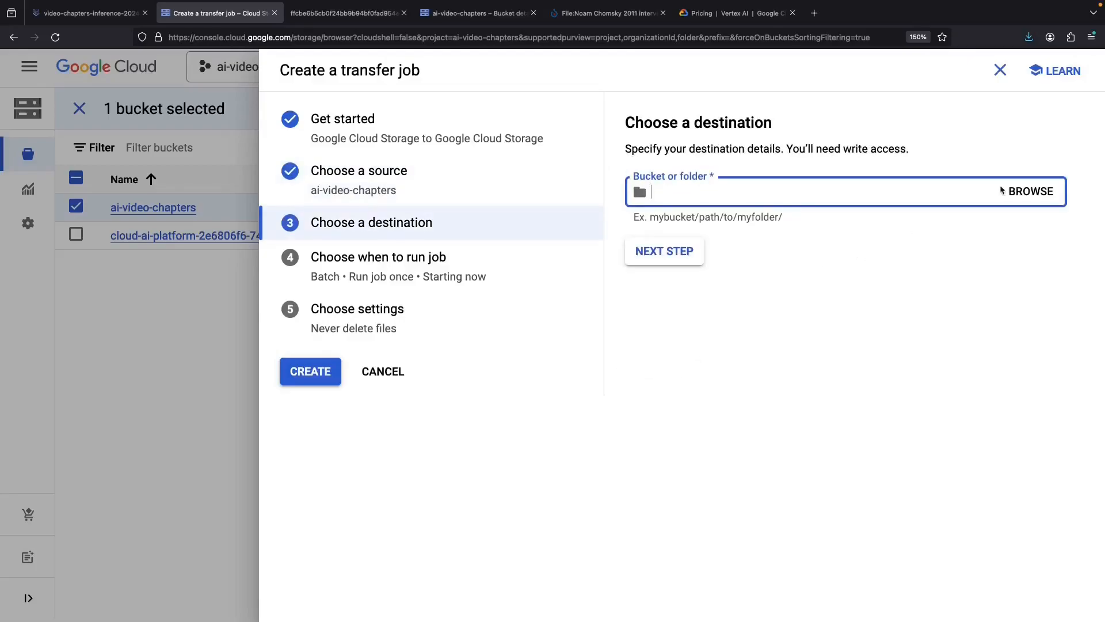
{"action": "left_click", "coordinate": [1030, 191]}
{"action": "type", "text": "a"}
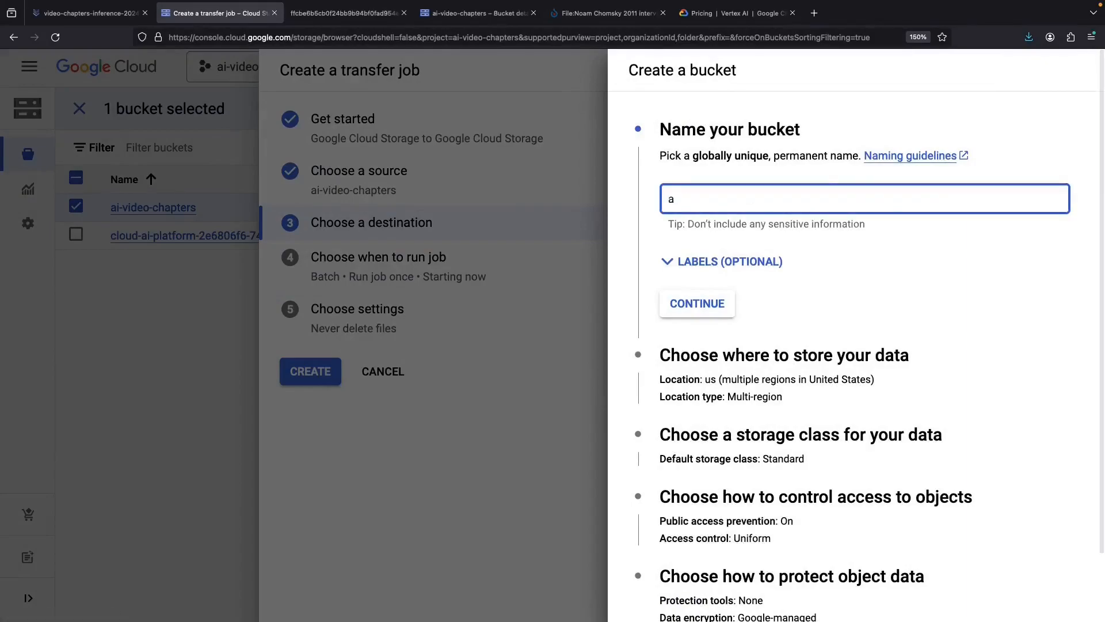
- Create bucket ai-video-chapters-us-central1 in region us-central1 with public access prevention enforced
{"action": "type", "text": "i-video-chapters"}
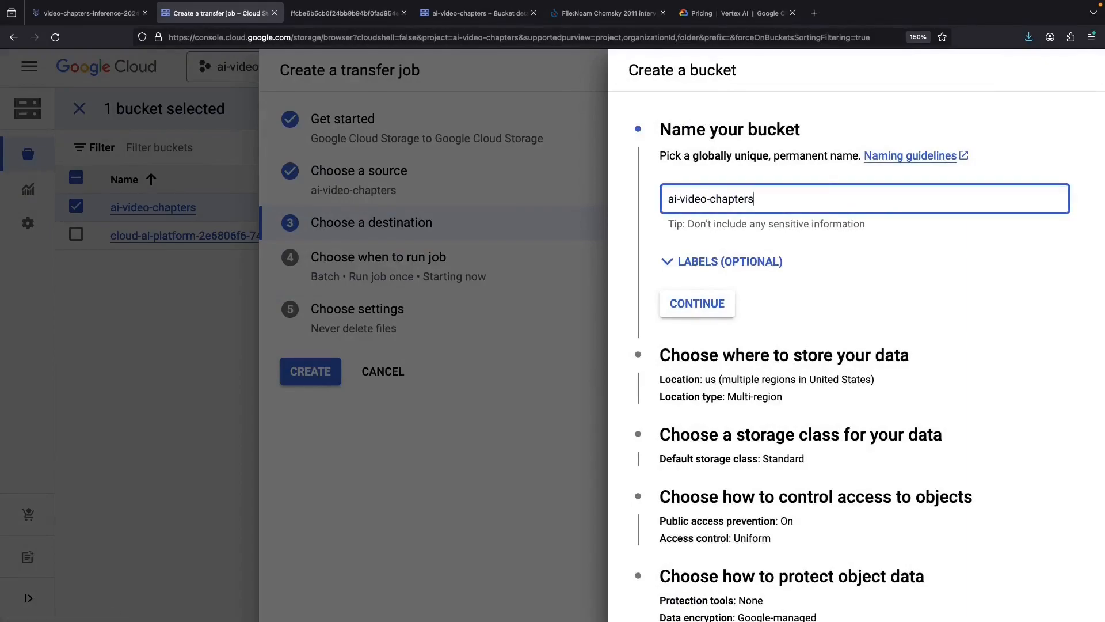
{"action": "type", "text": "-us-central1"}
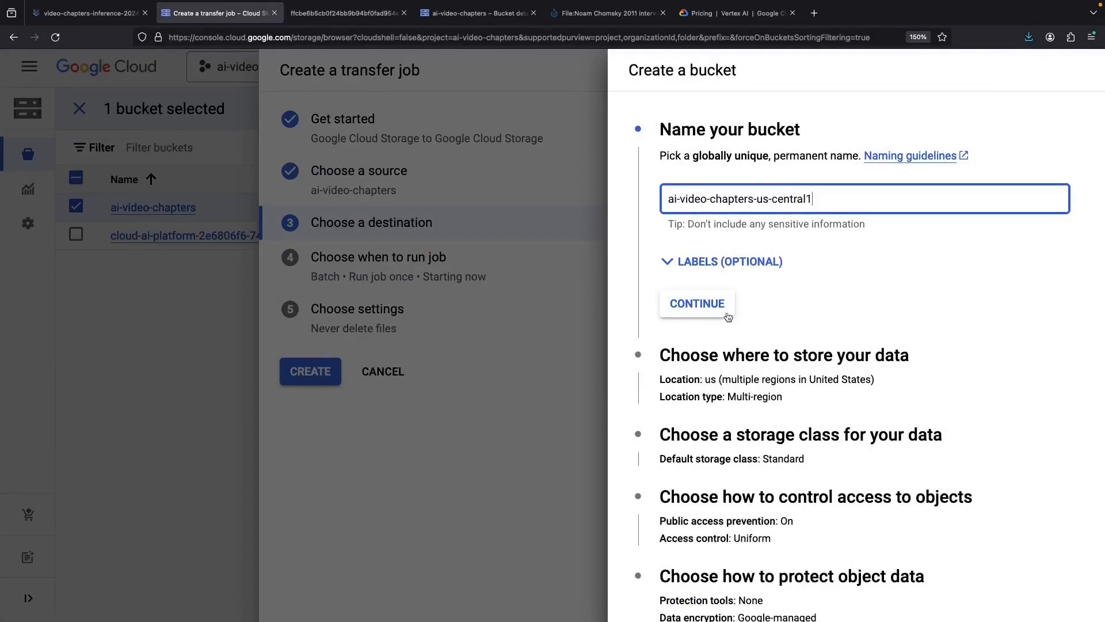
{"action": "left_click", "coordinate": [697, 303]}
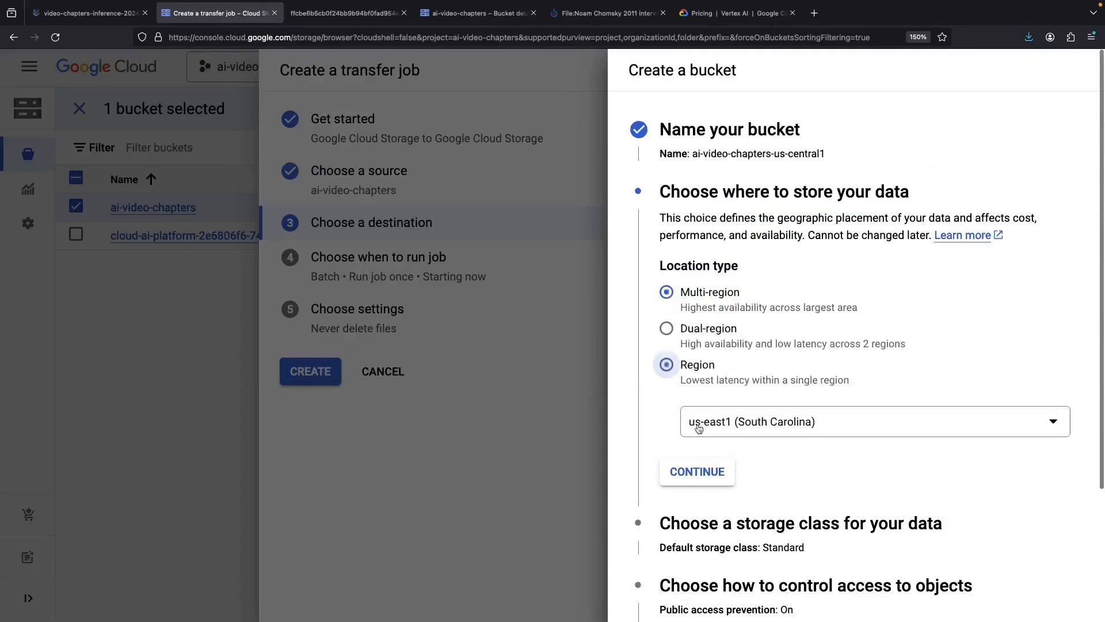
{"action": "left_click", "coordinate": [875, 421]}
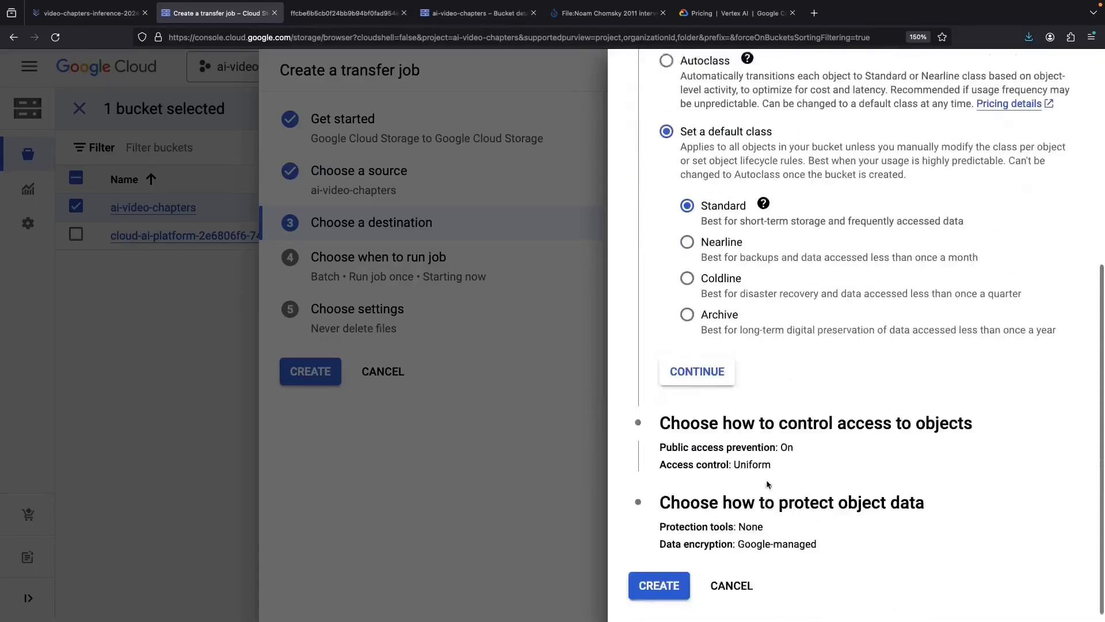
{"action": "left_click", "coordinate": [659, 585]}
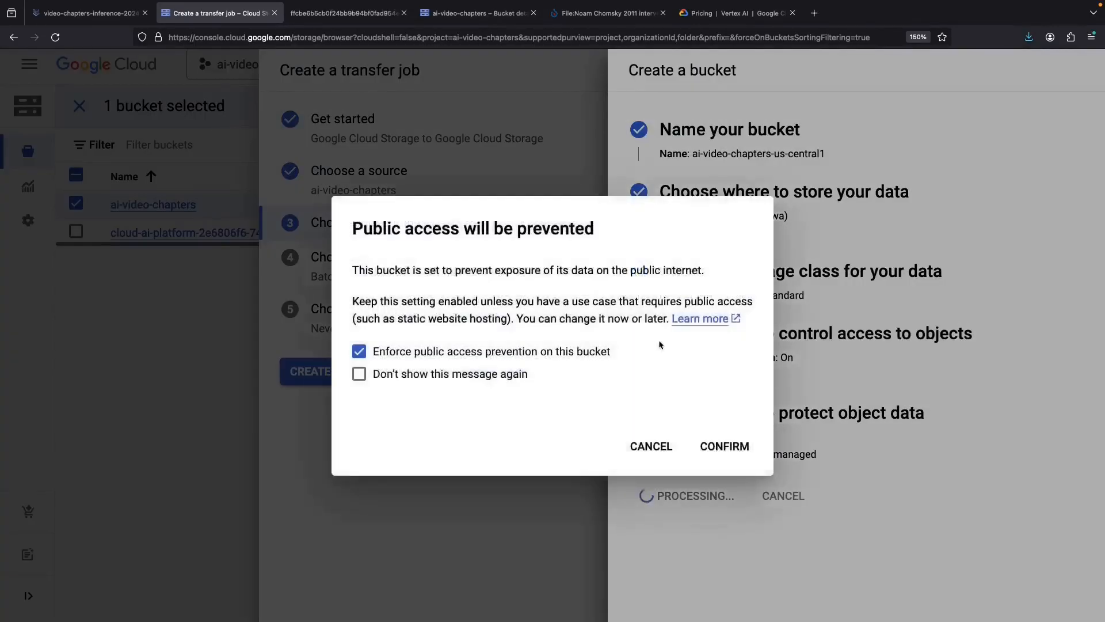
{"action": "left_click", "coordinate": [724, 446]}
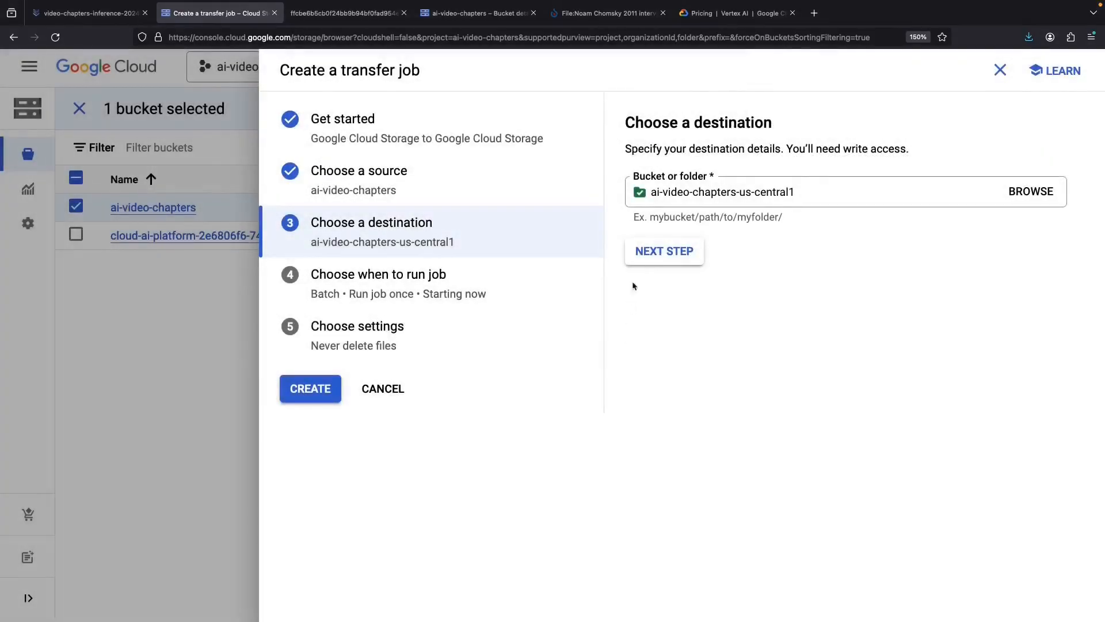
- Finish the ai-video-chapters to ai-video-chapters-us-central1 transfer job, retry after the permission error, and view its details
{"action": "left_click", "coordinate": [664, 251]}
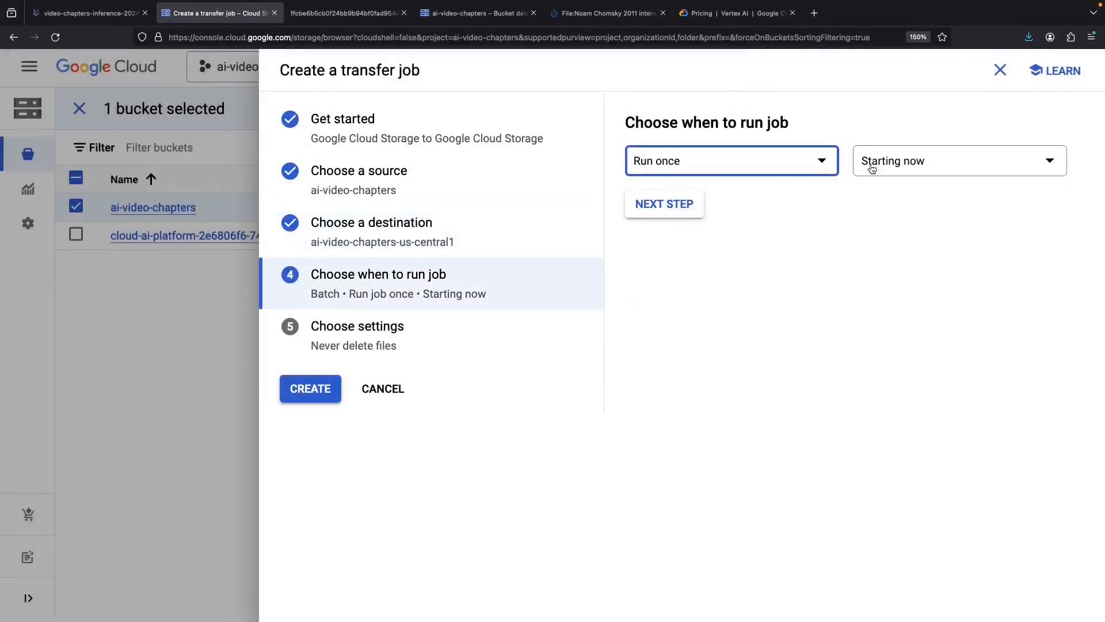
{"action": "left_click", "coordinate": [664, 203]}
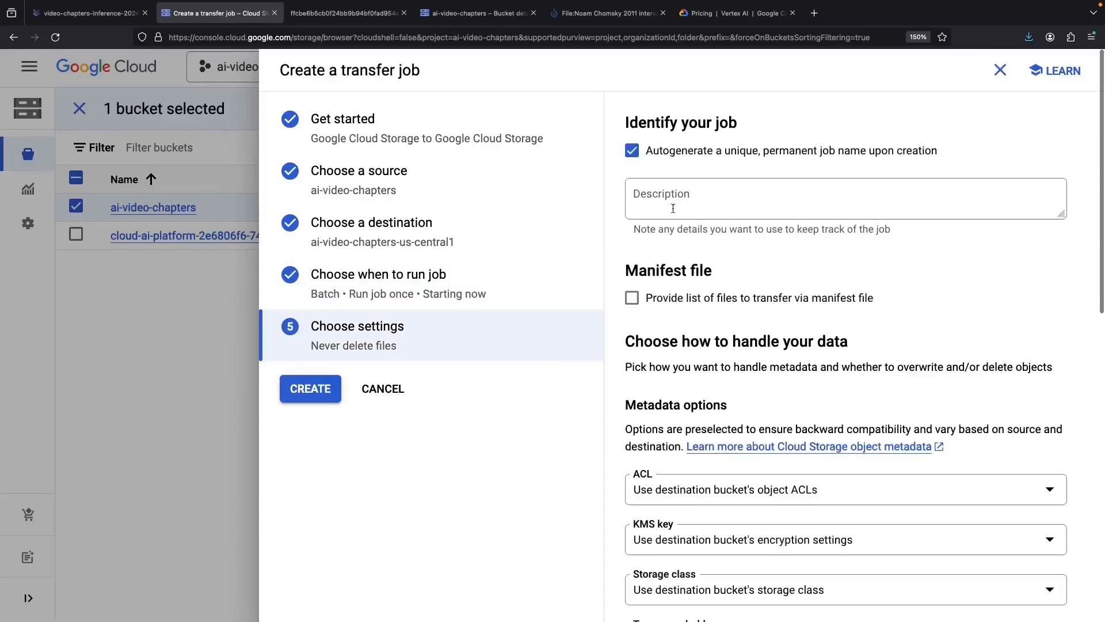
{"action": "mouse_move", "coordinate": [617, 427]}
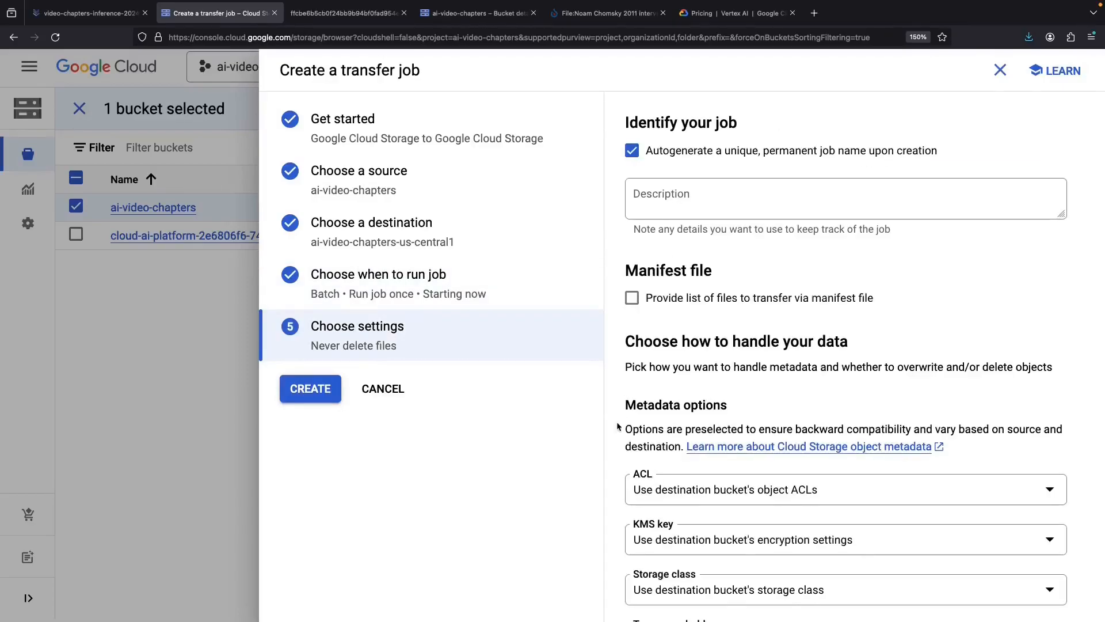
{"action": "scroll", "scroll_direction": "down", "scroll_amount": 3}
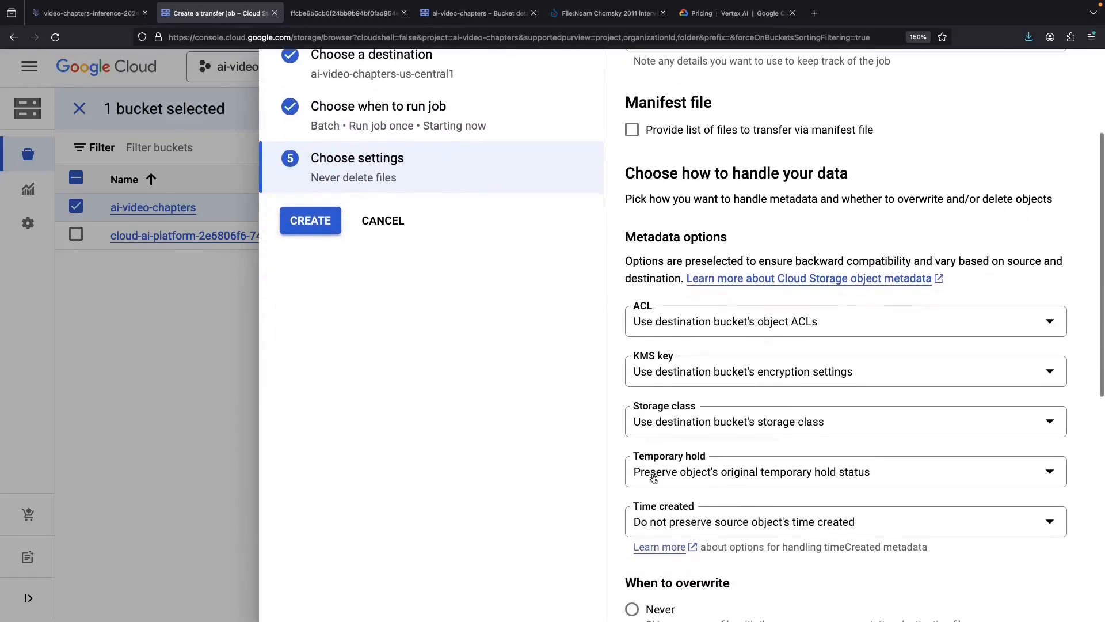
{"action": "scroll", "scroll_direction": "down", "scroll_amount": 3}
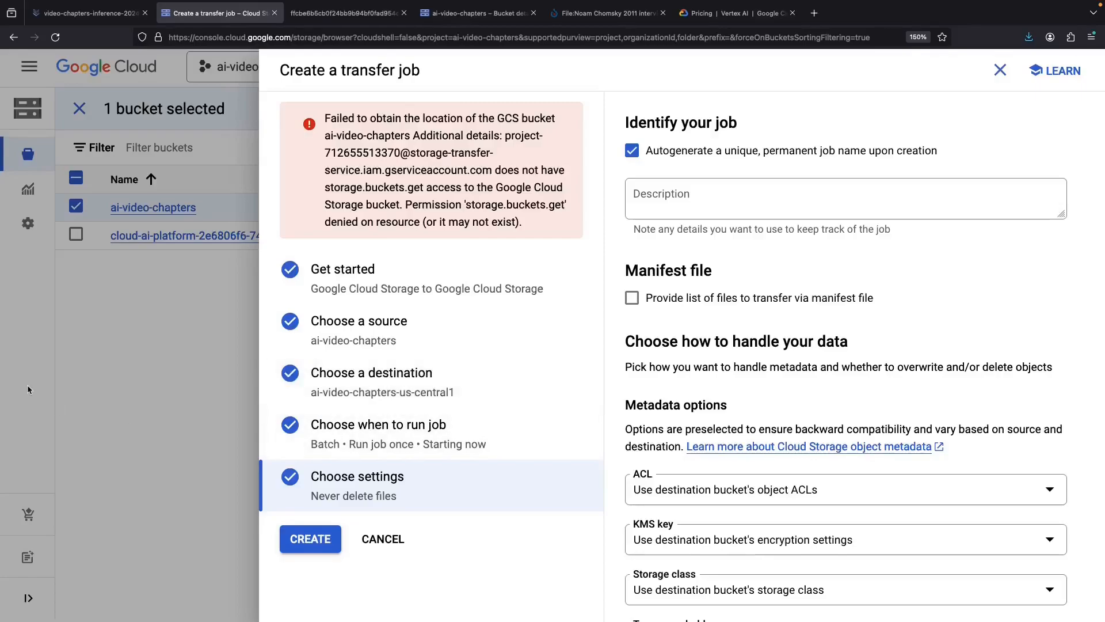
{"action": "left_click", "coordinate": [310, 539]}
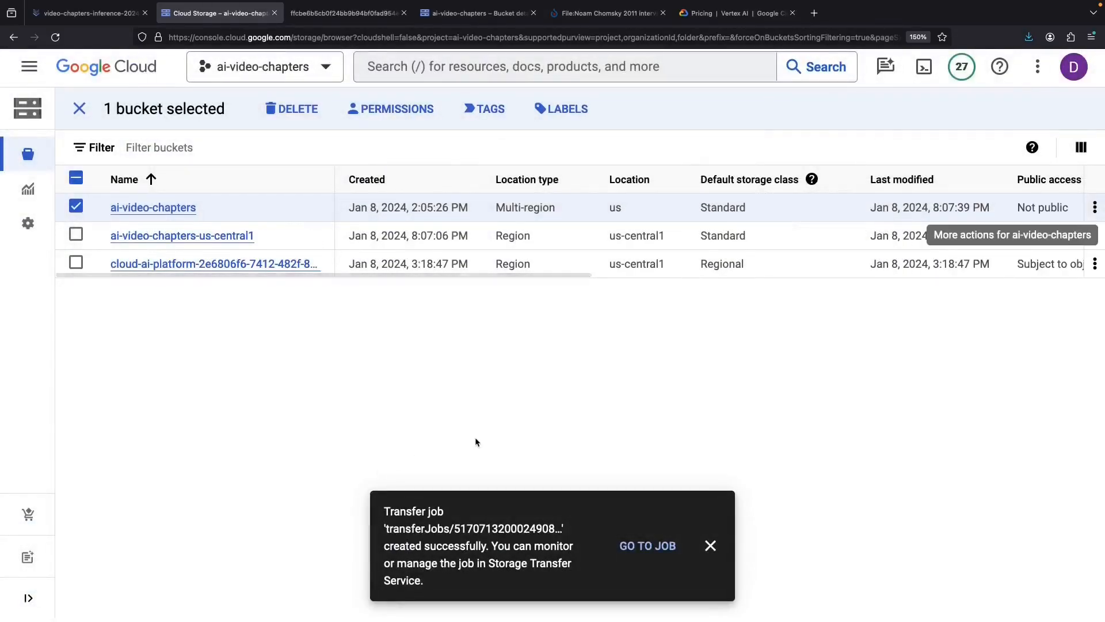
{"action": "mouse_move", "coordinate": [667, 549]}
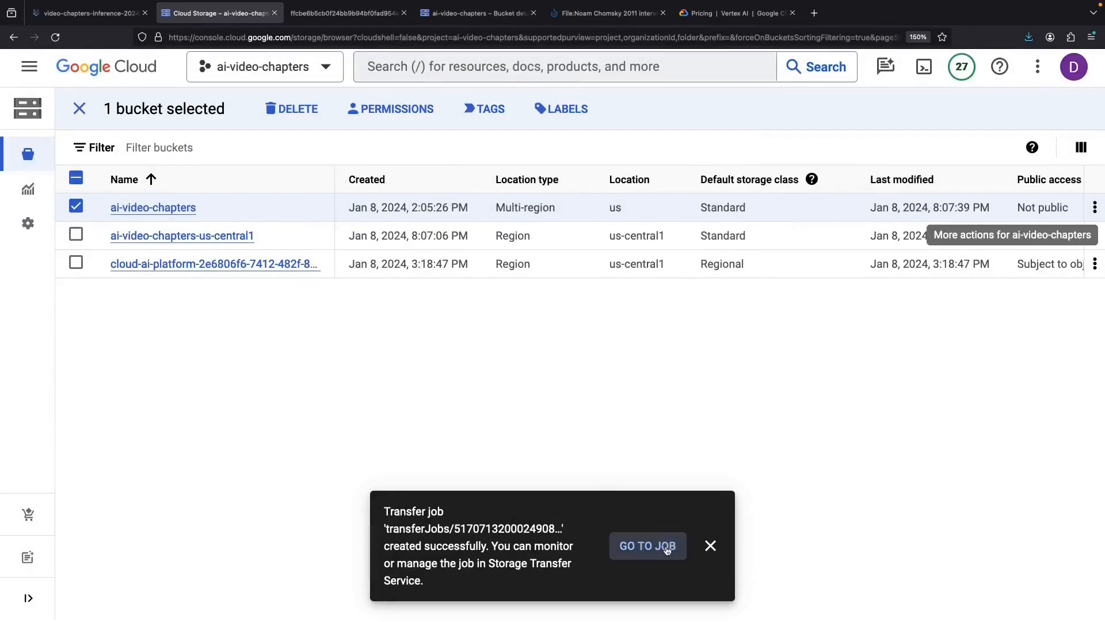
{"action": "left_click", "coordinate": [647, 546]}
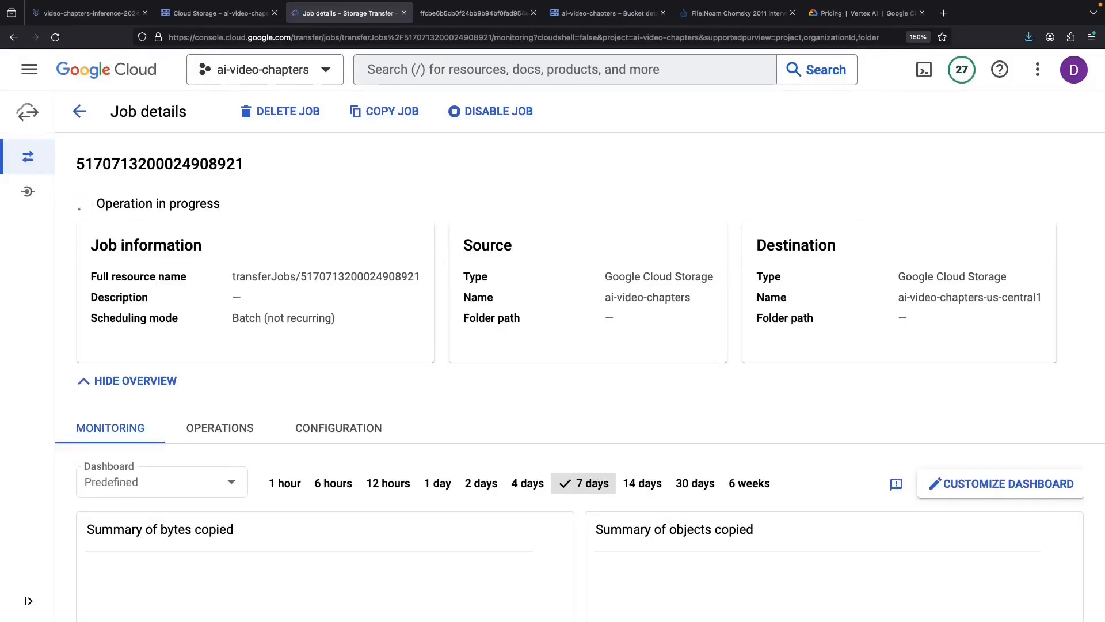
- Confirm the interview videos are in ai-video-chapters-us-central1, then return to the pipeline run and inference.py
{"action": "left_click", "coordinate": [215, 13]}
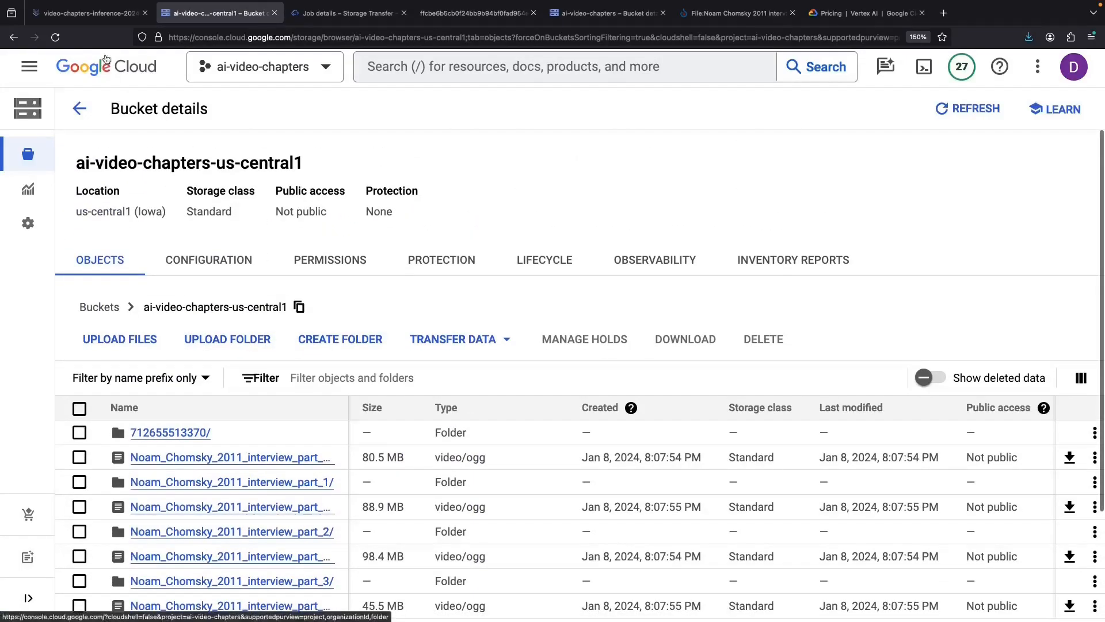
{"action": "left_click", "coordinate": [93, 13]}
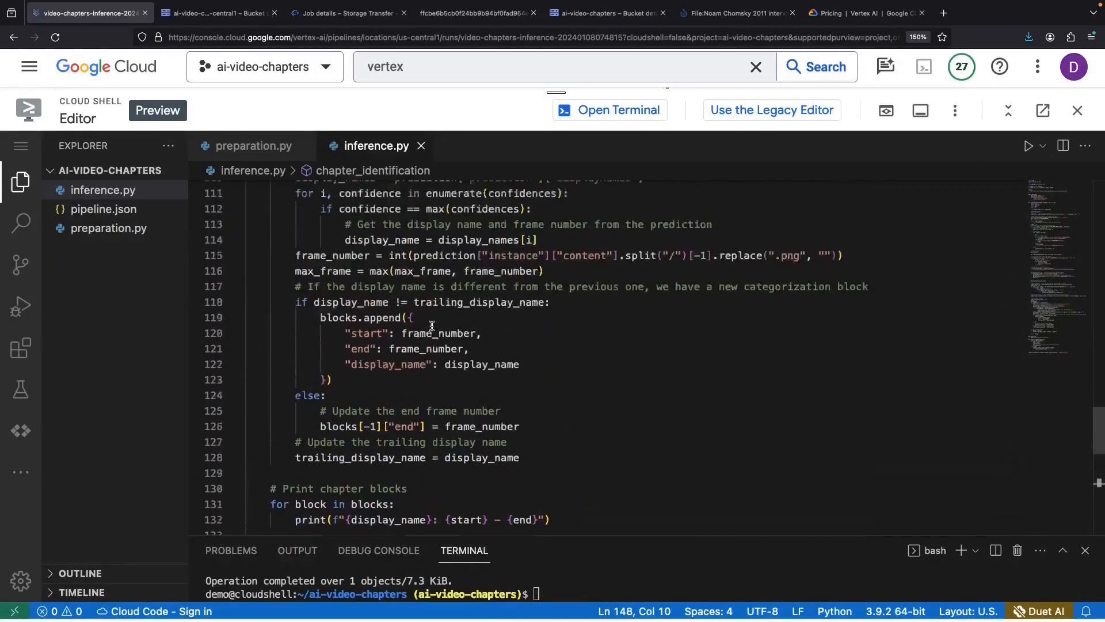
- Search inference.py for ai-video-chapters references to point them at the us-central1 bucket
{"action": "scroll", "scroll_direction": "up", "scroll_amount": 3}
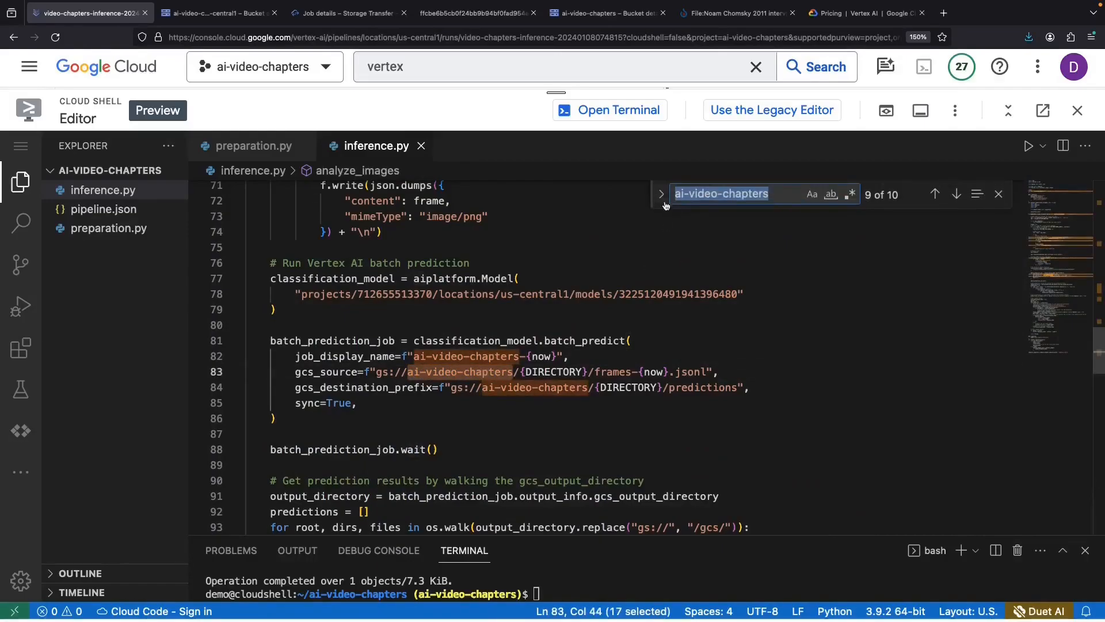
{"action": "type", "text": "a8"}
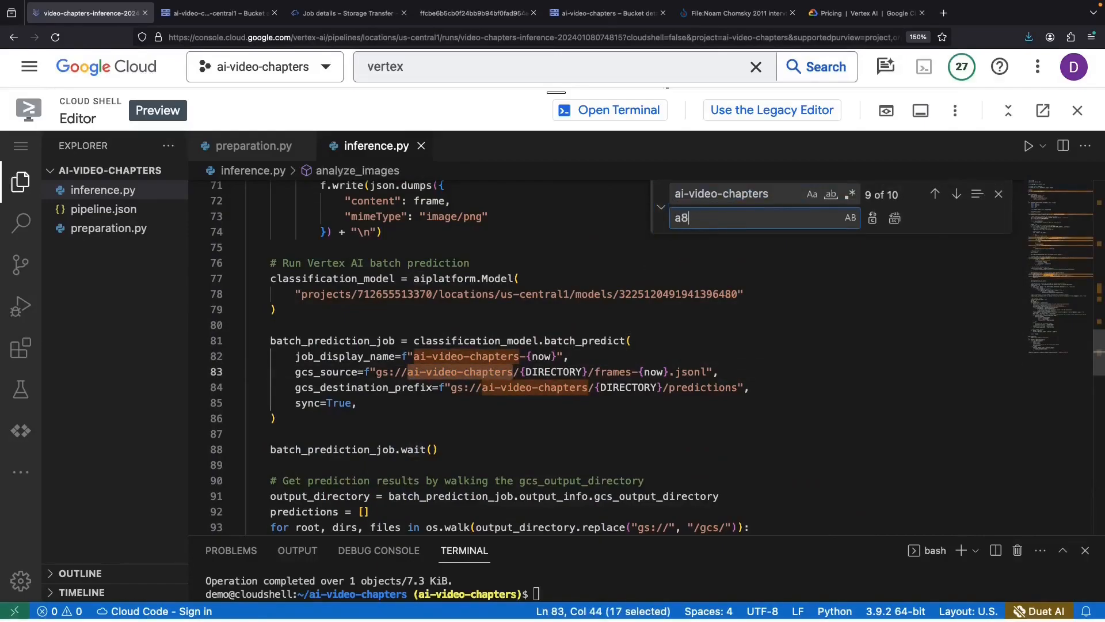
{"action": "type", "text": "ai-vide"}
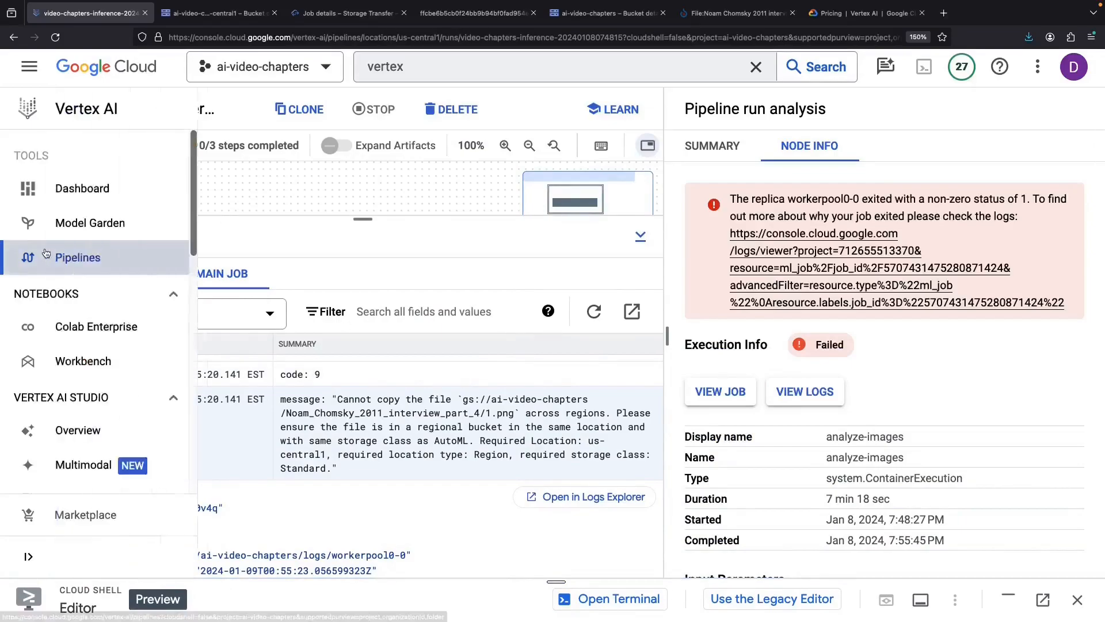
- Submit a new video-chapters-inference run using the pipeline file and output directory from Cloud Storage
{"action": "left_click", "coordinate": [77, 258]}
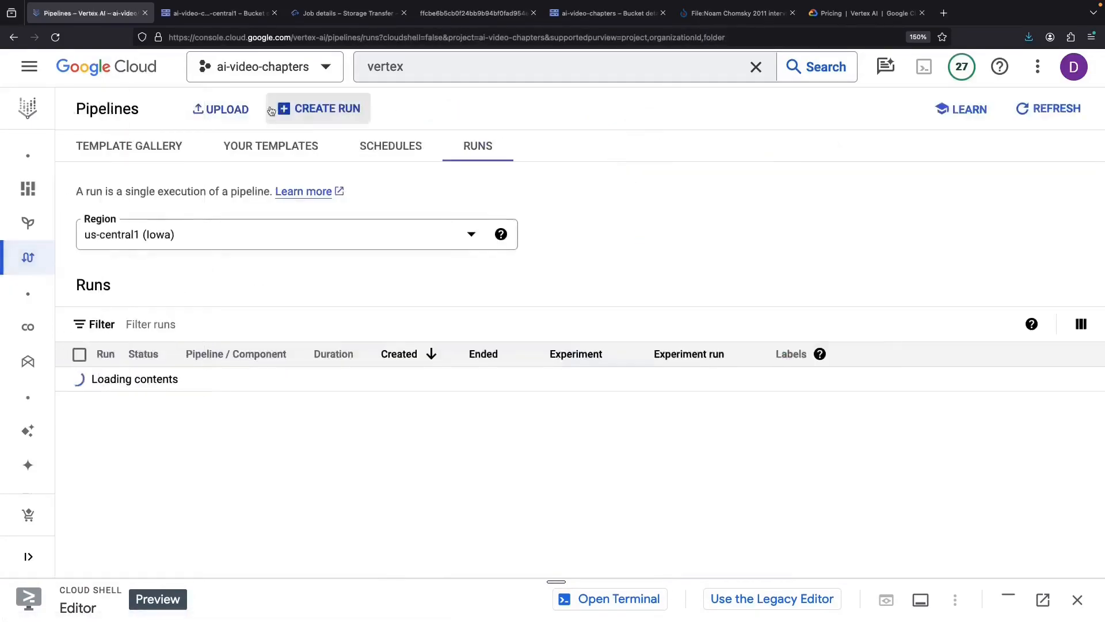
{"action": "left_click", "coordinate": [325, 108]}
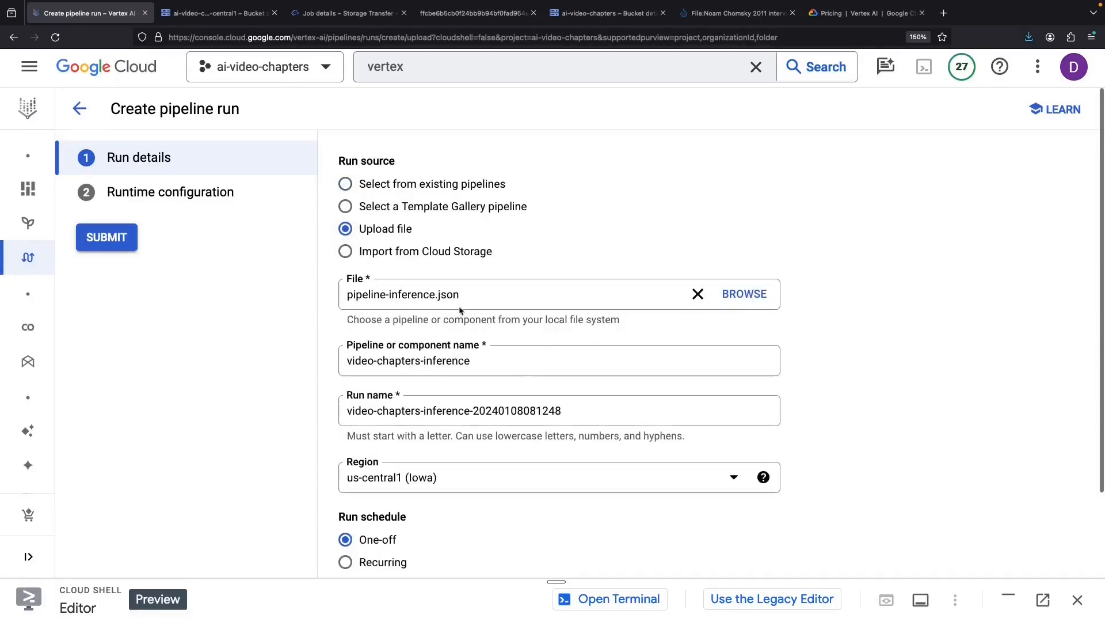
{"action": "left_click", "coordinate": [345, 251]}
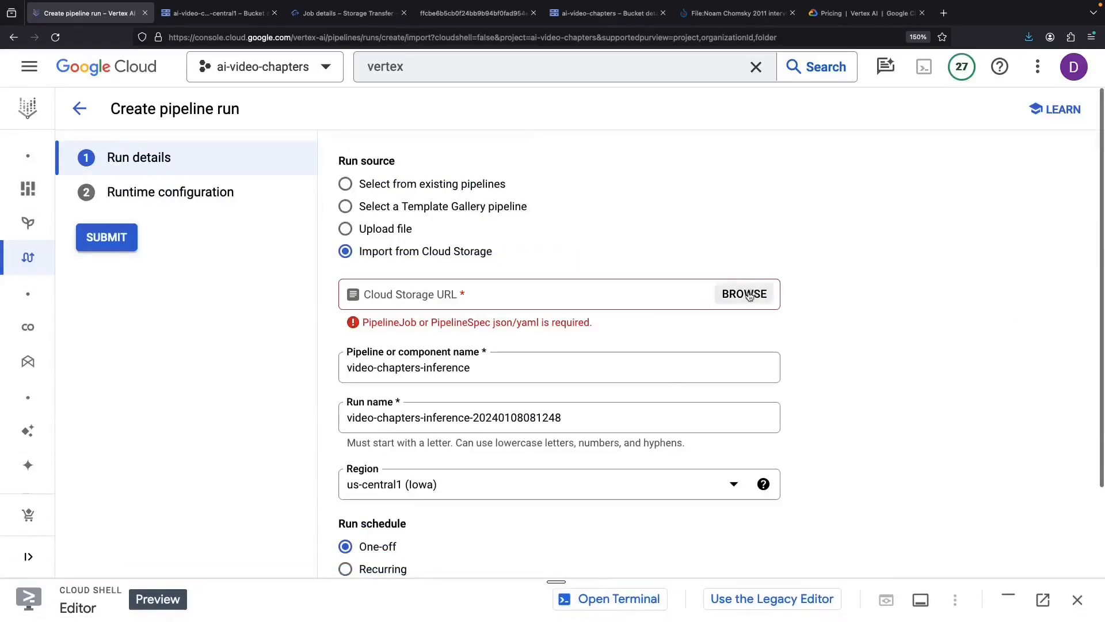
{"action": "left_click", "coordinate": [744, 294]}
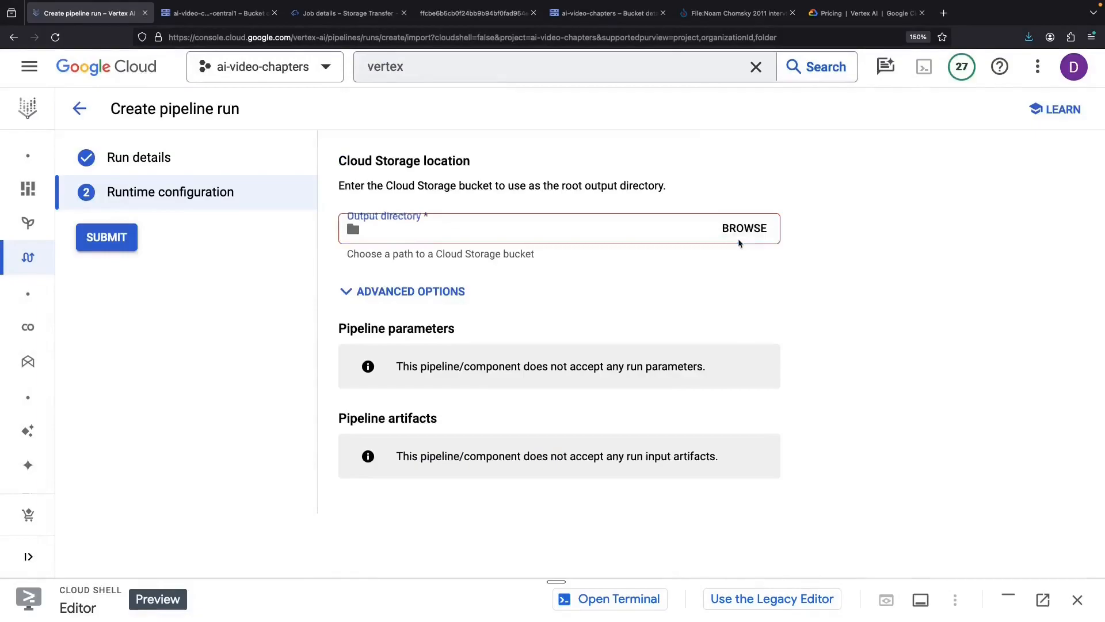
{"action": "left_click", "coordinate": [743, 227]}
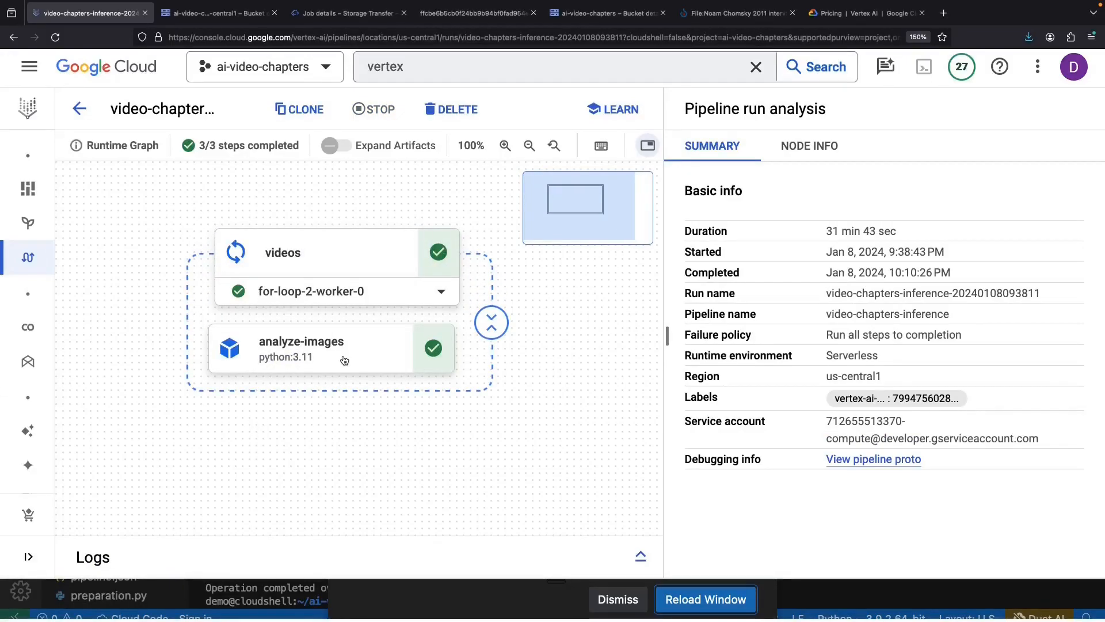
- Inspect the analyze-images step's logs and output parameters for the intro, question and answer chapters
{"action": "left_click", "coordinate": [331, 348]}
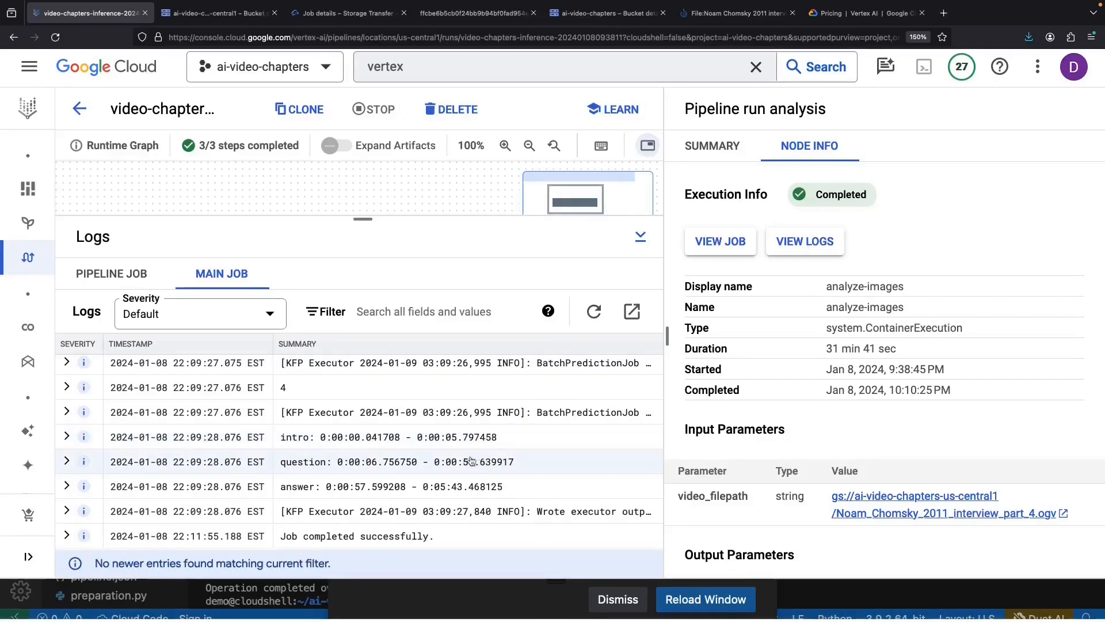
{"action": "mouse_move", "coordinate": [339, 446]}
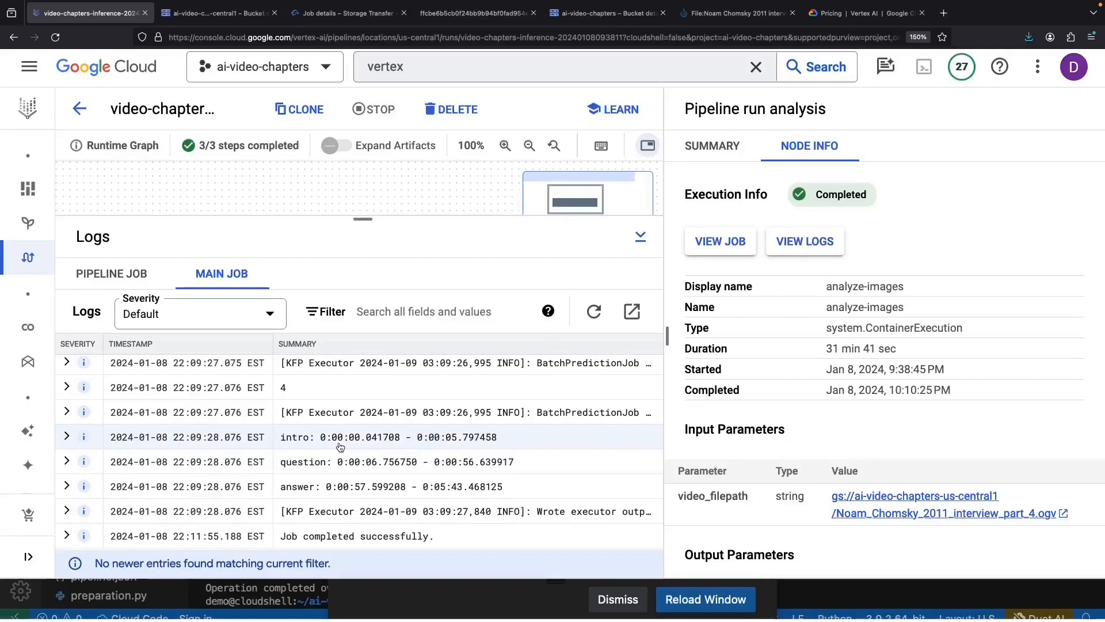
{"action": "mouse_move", "coordinate": [454, 446]}
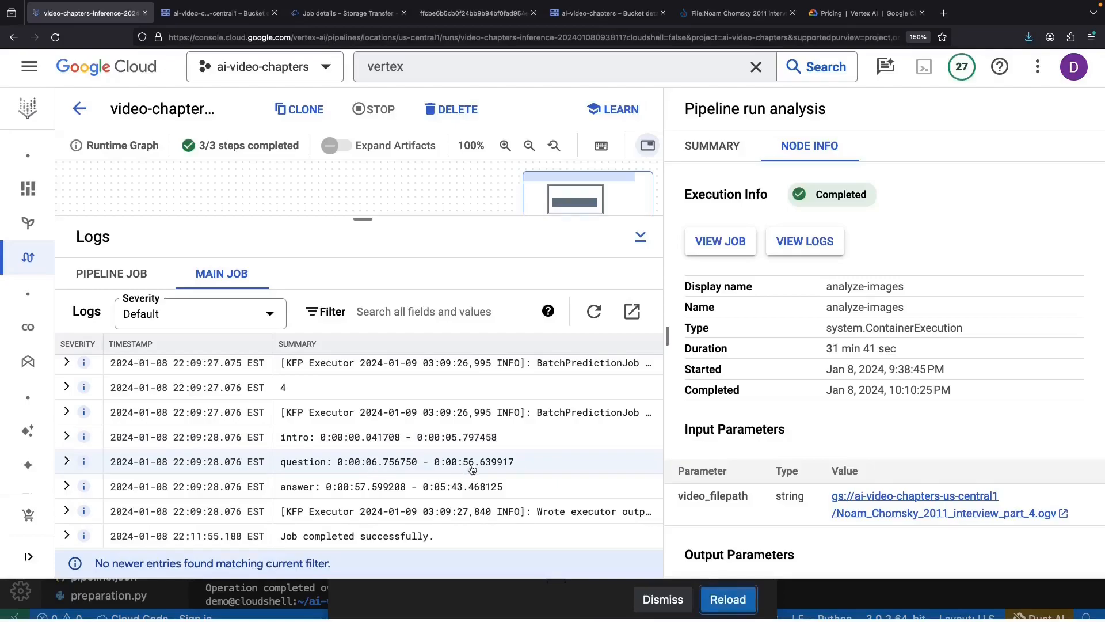
{"action": "mouse_move", "coordinate": [397, 489]}
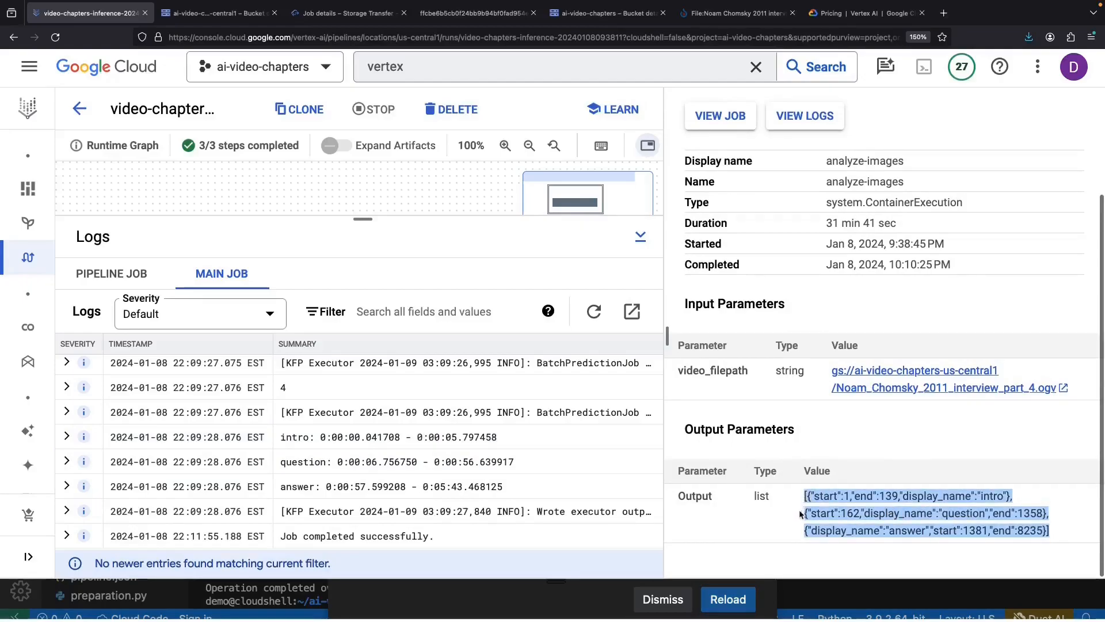
{"action": "left_click", "coordinate": [796, 520]}
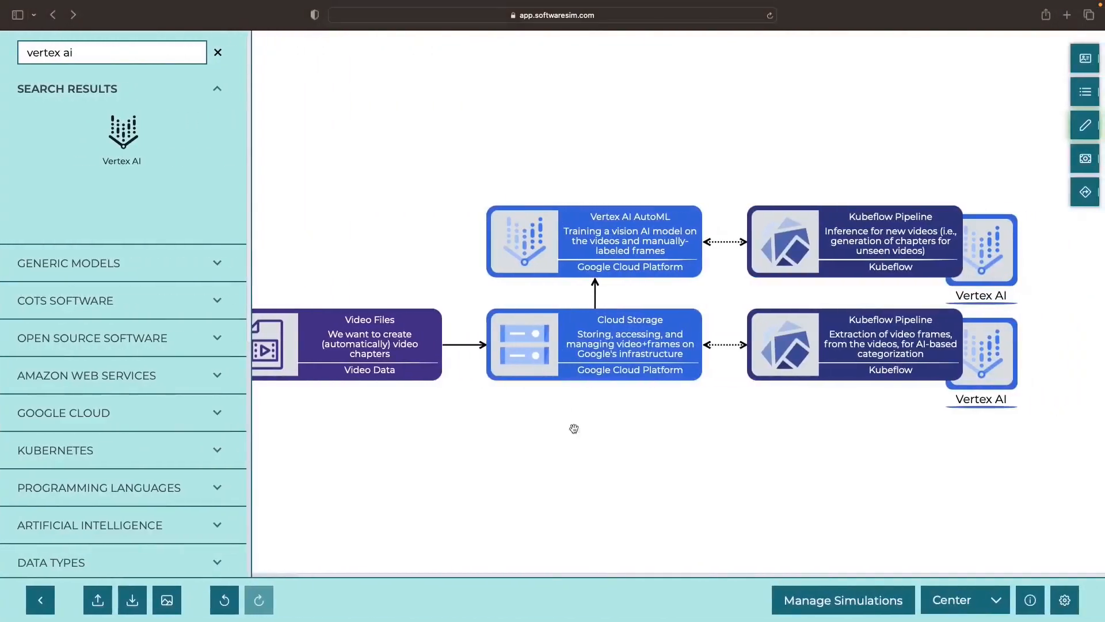
{"action": "mouse_move", "coordinate": [485, 541]}
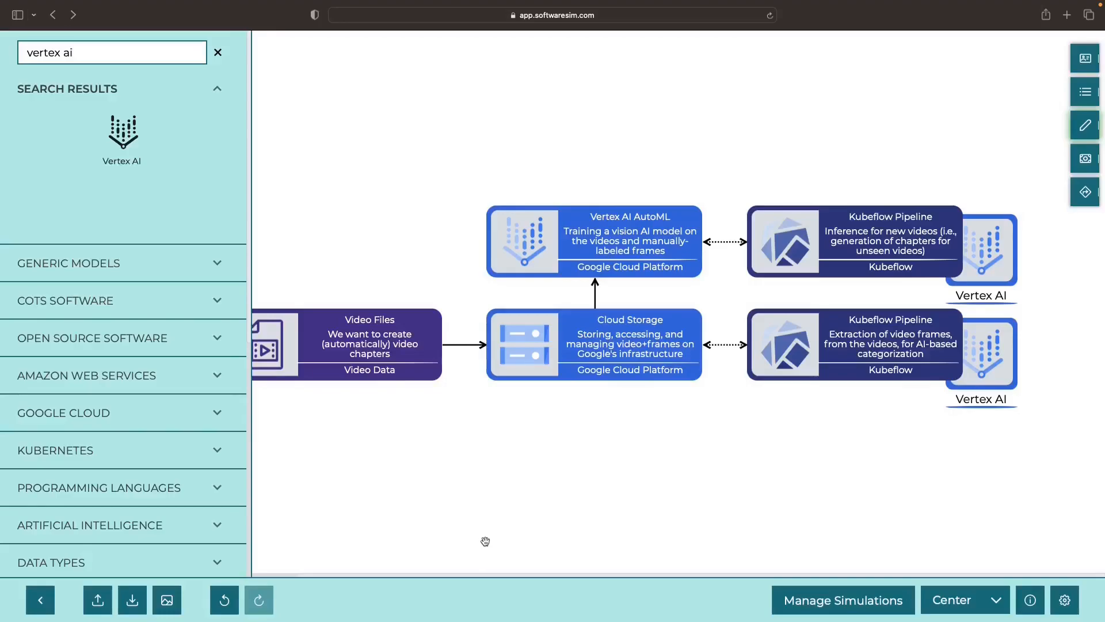
{"action": "mouse_move", "coordinate": [473, 534]}
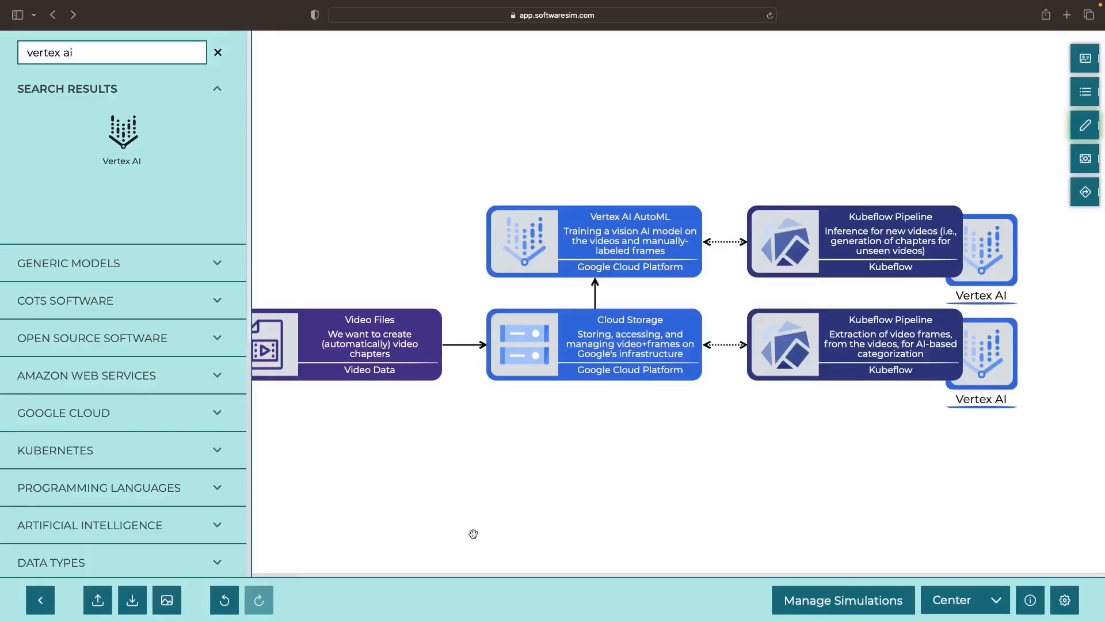
{"action": "mouse_move", "coordinate": [469, 477]}
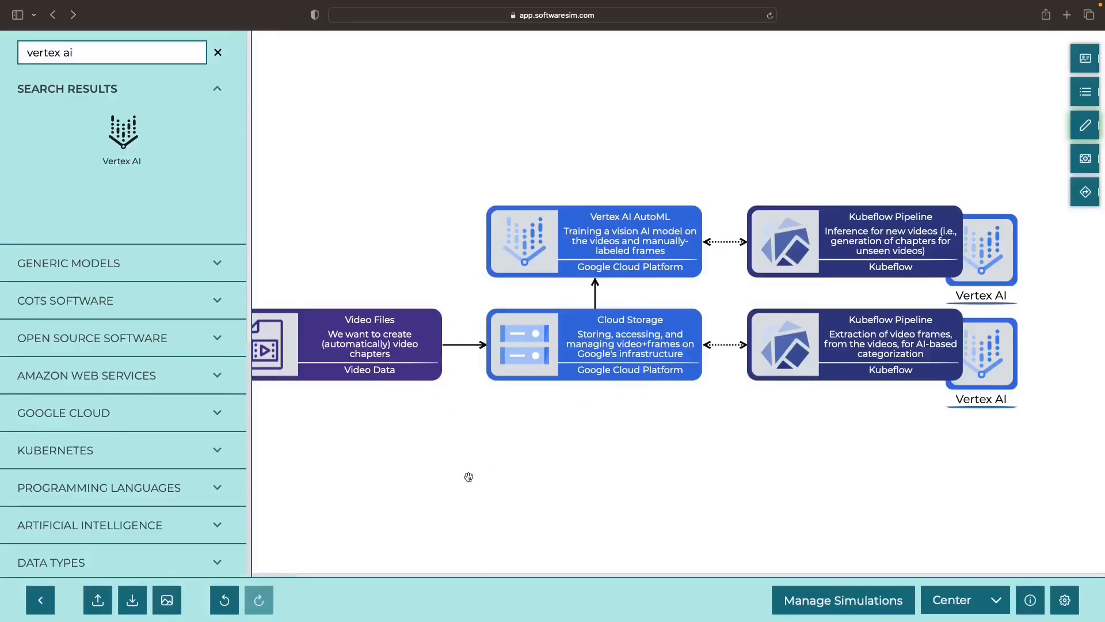